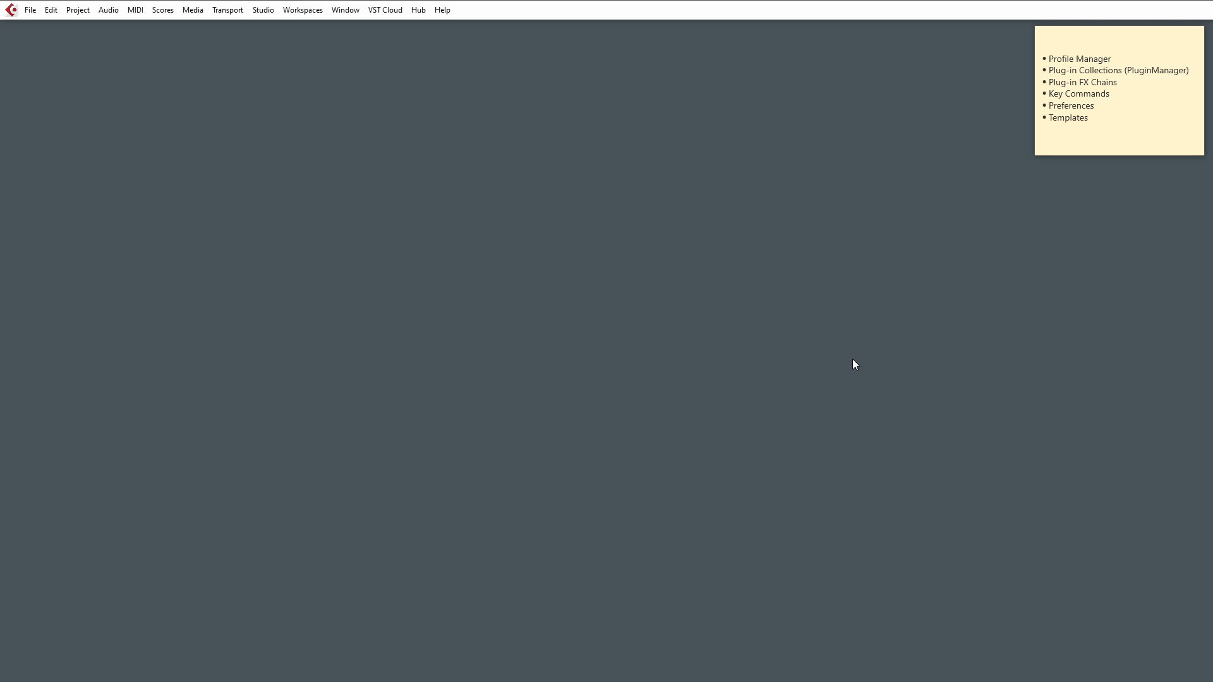
{"action": "mouse_move", "coordinate": [879, 354]}
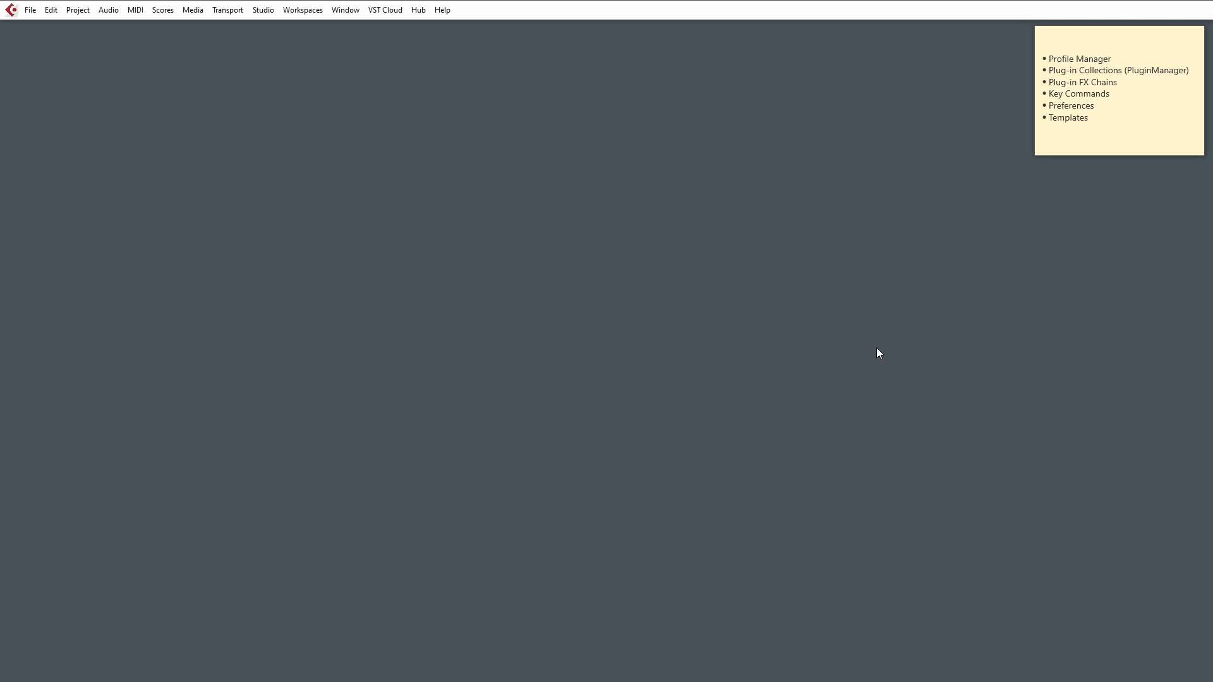
{"action": "mouse_move", "coordinate": [1073, 404]}
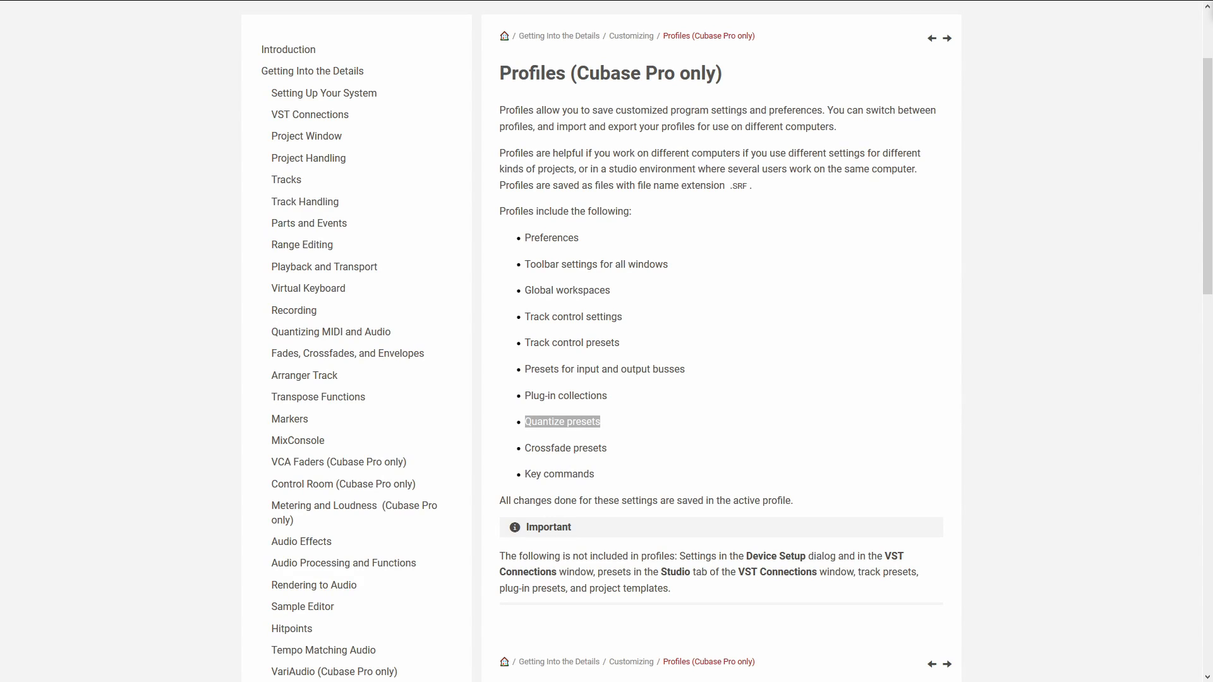
{"action": "mouse_move", "coordinate": [522, 245]}
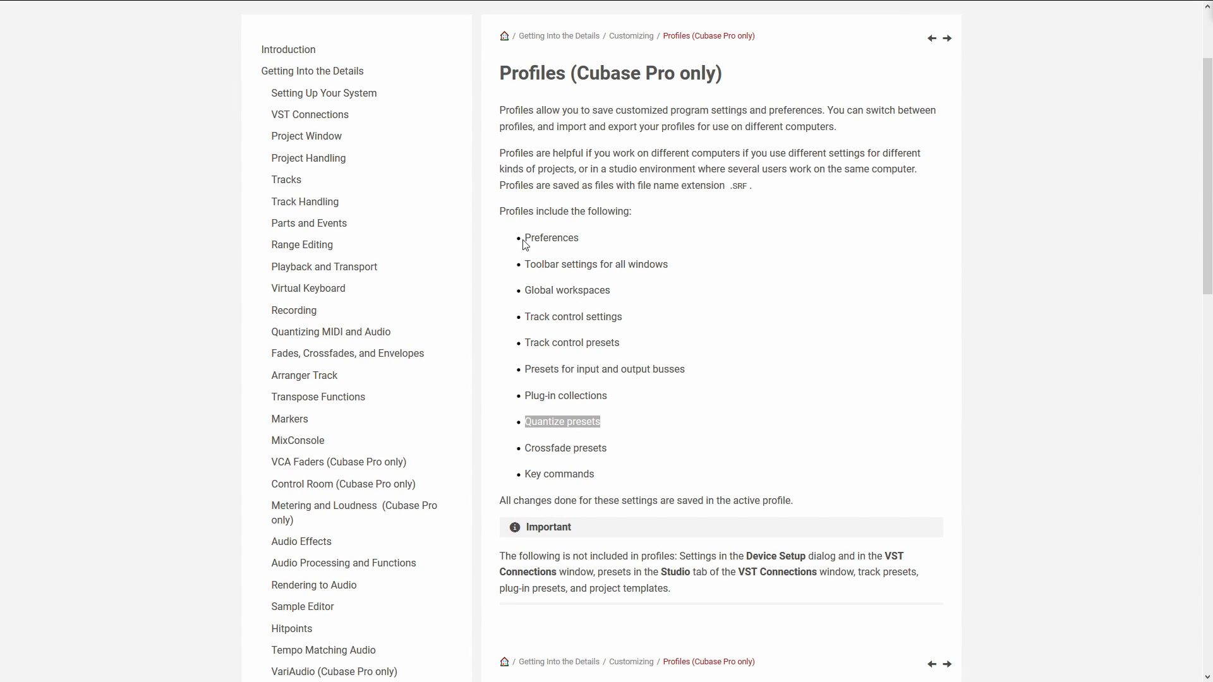
- Highlight the Preferences entries listed among what a profile includes
{"action": "double_click", "coordinate": [551, 238]}
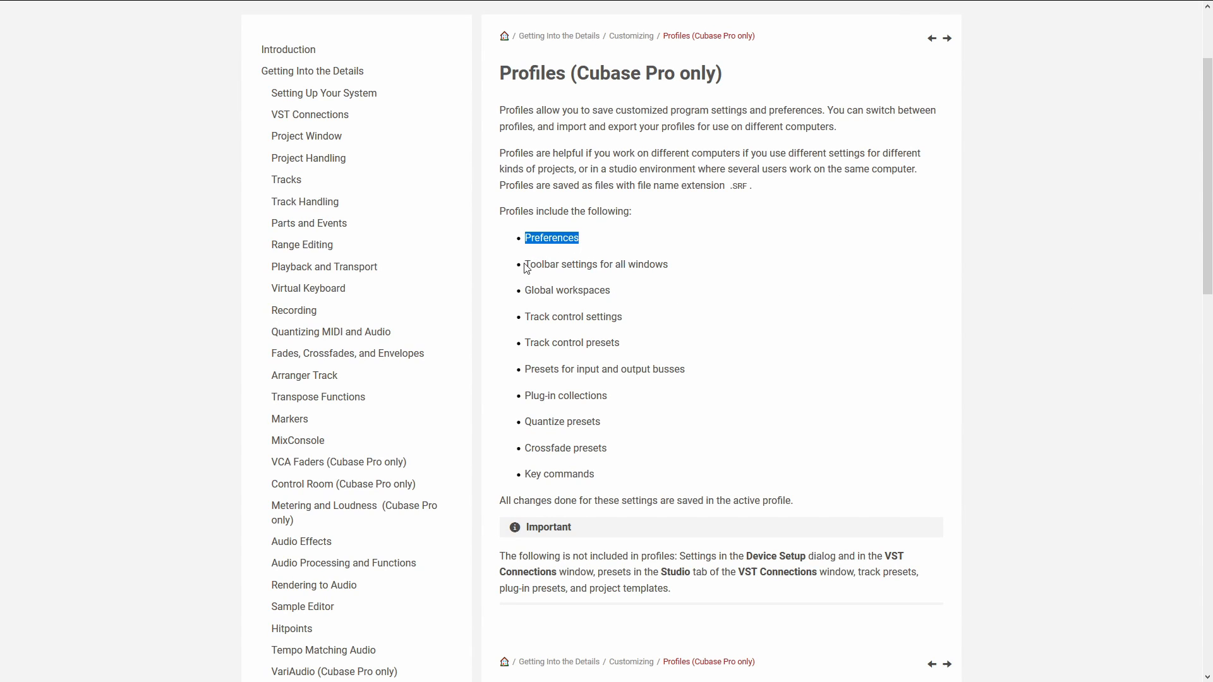
{"action": "double_click", "coordinate": [595, 264]}
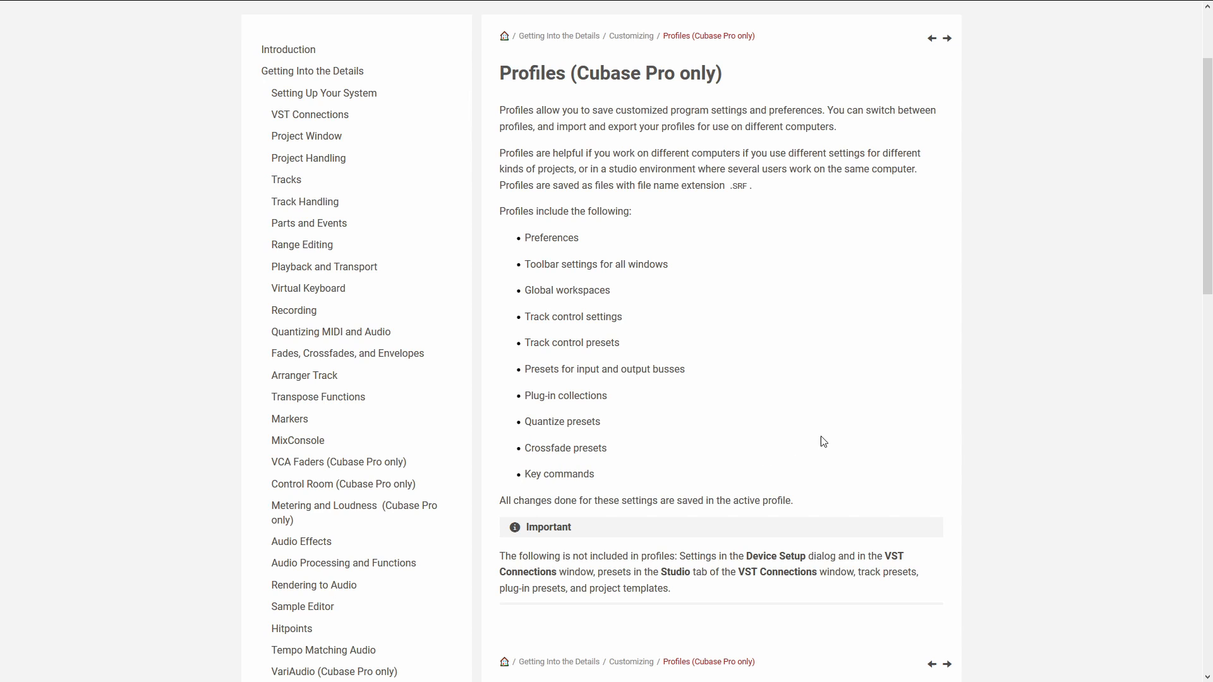
{"action": "mouse_move", "coordinate": [836, 432]}
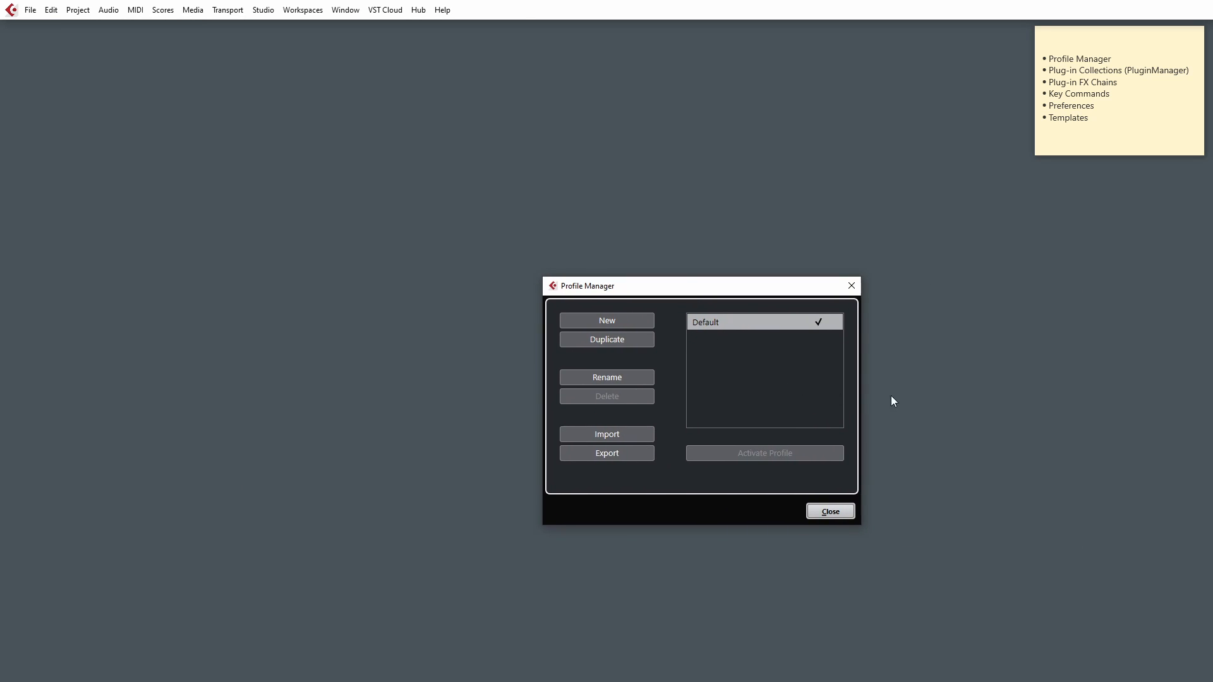
{"action": "mouse_move", "coordinate": [709, 348]}
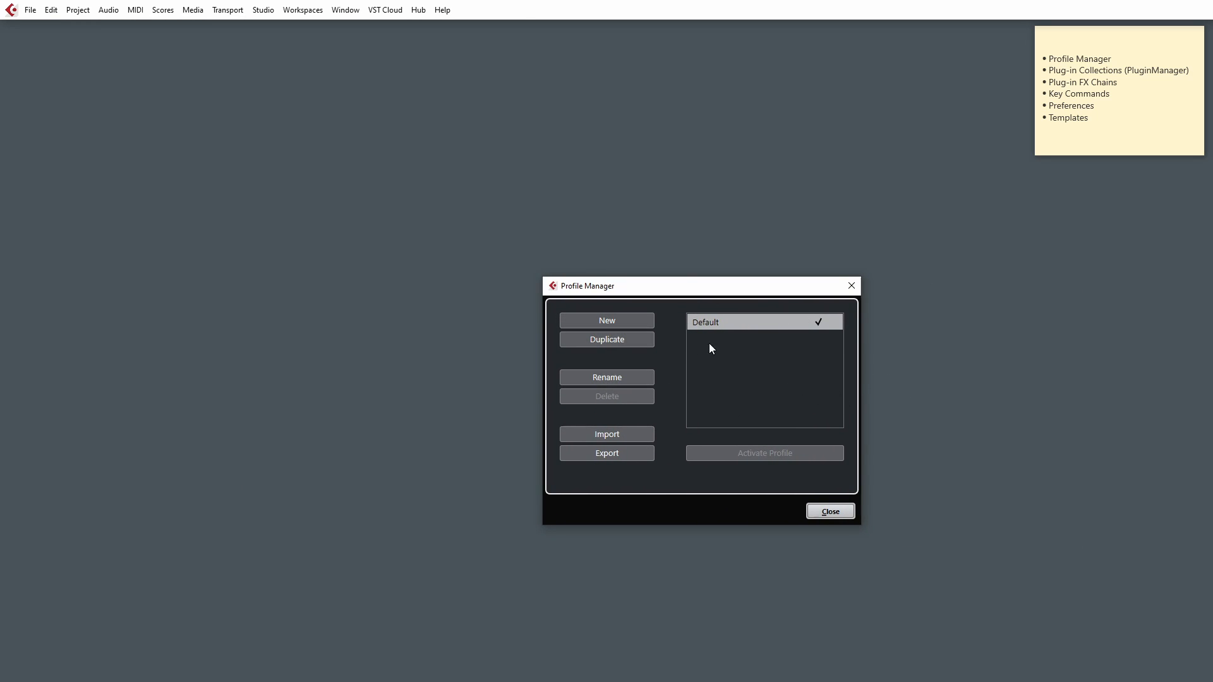
{"action": "mouse_move", "coordinate": [742, 364]}
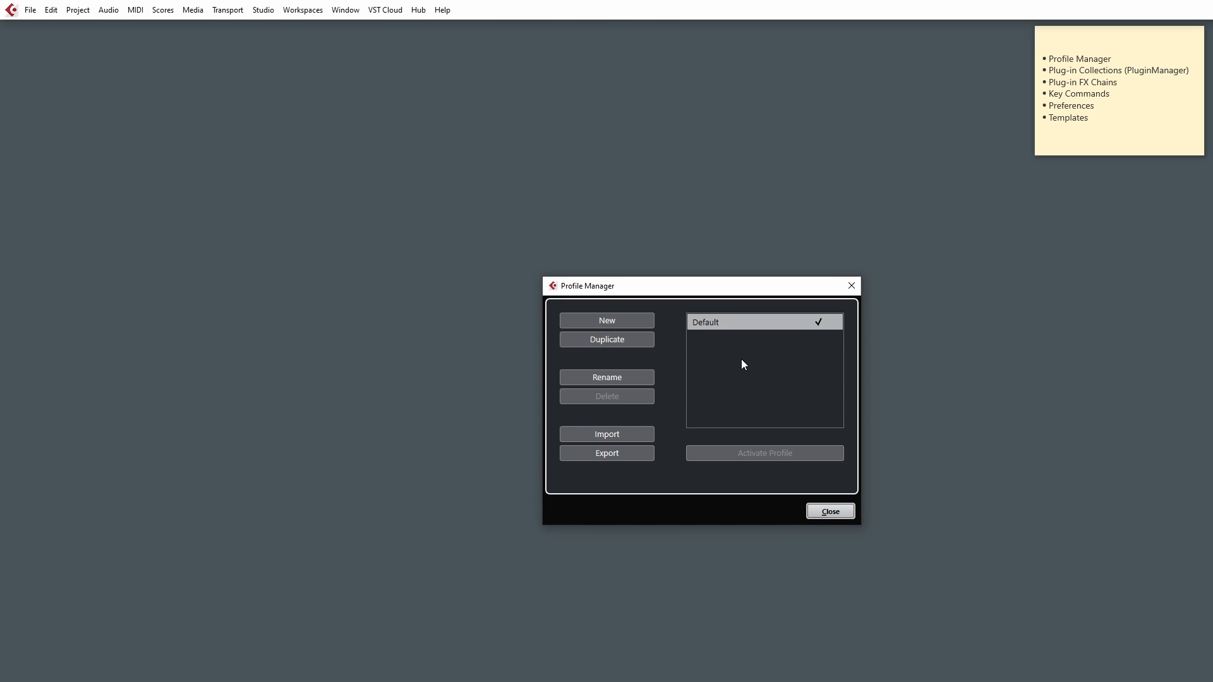
{"action": "mouse_move", "coordinate": [733, 349]}
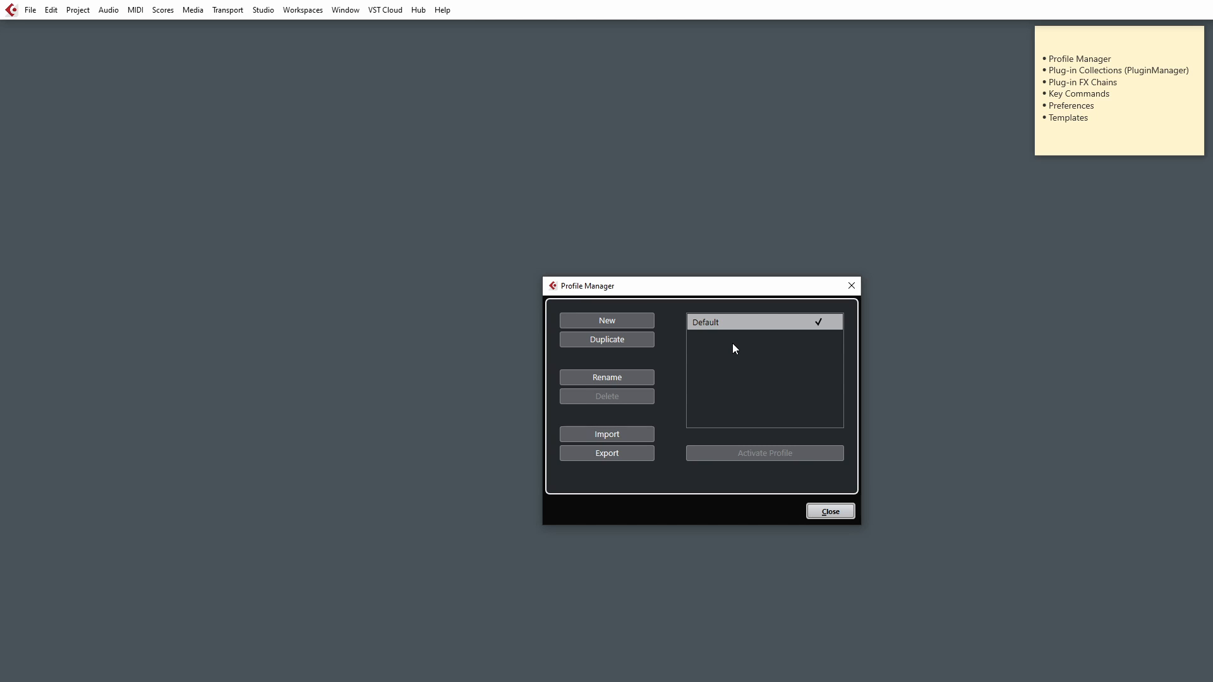
- Add the new profiles and step through Bens and back to Default, leaving Default active
{"action": "left_click", "coordinate": [607, 319]}
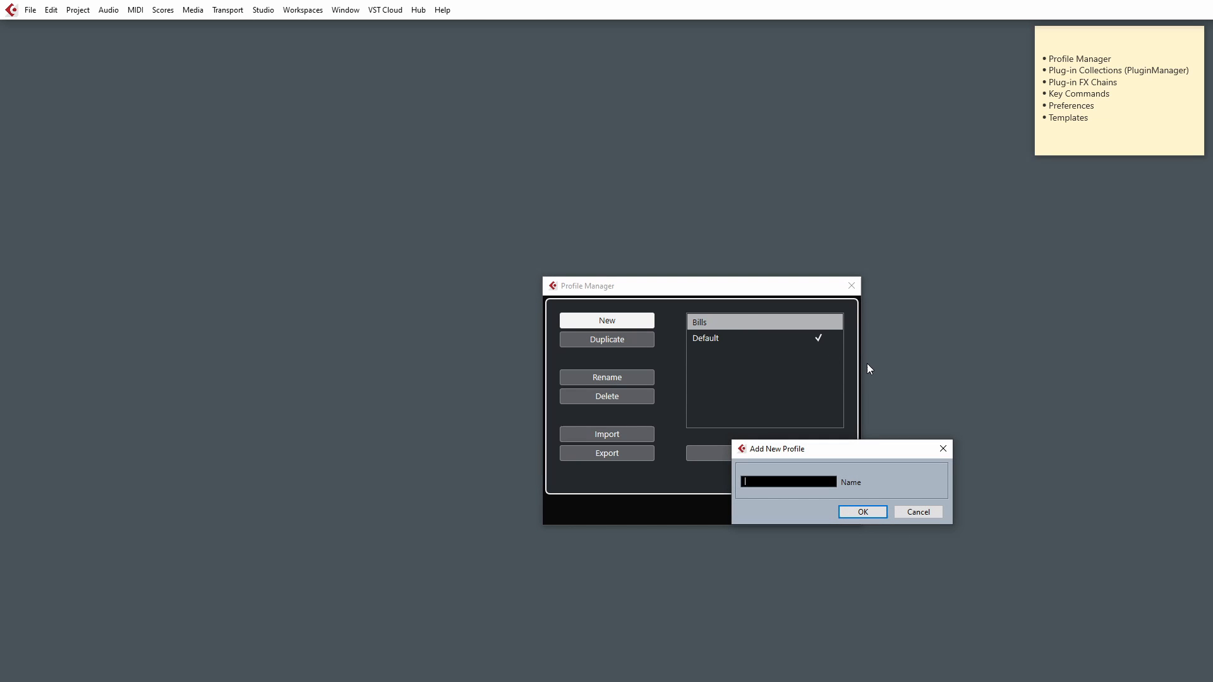
{"action": "left_click", "coordinate": [861, 512]}
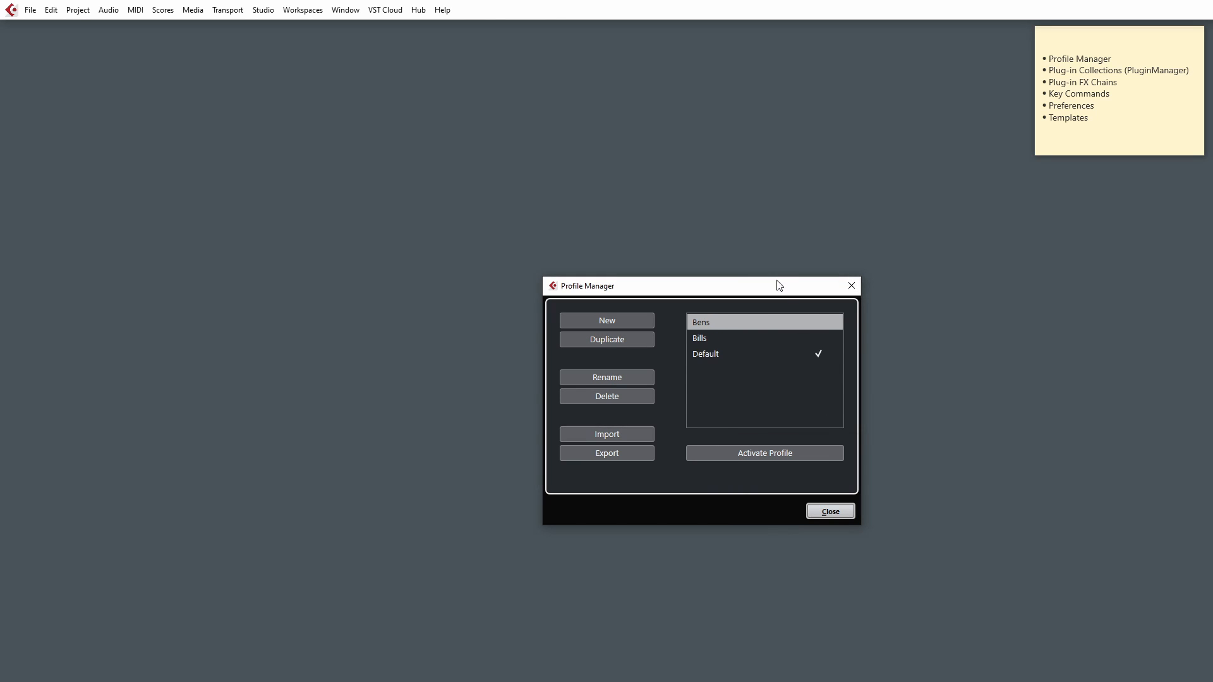
{"action": "mouse_move", "coordinate": [826, 335]}
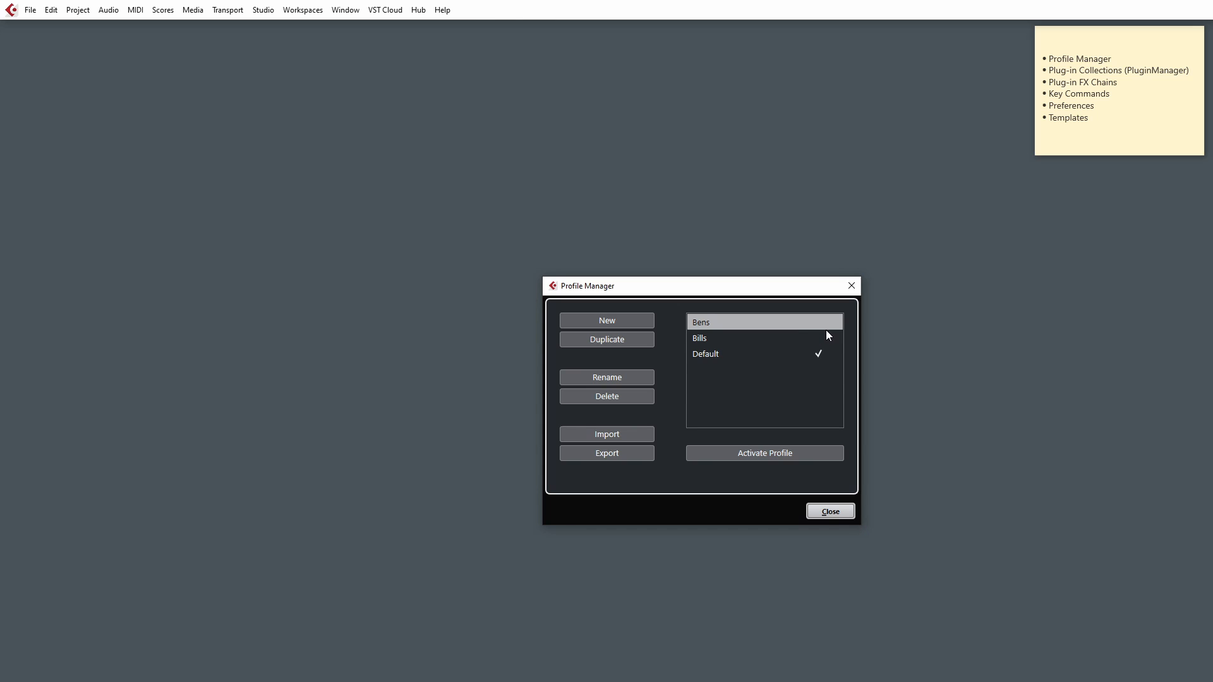
{"action": "mouse_move", "coordinate": [932, 315]}
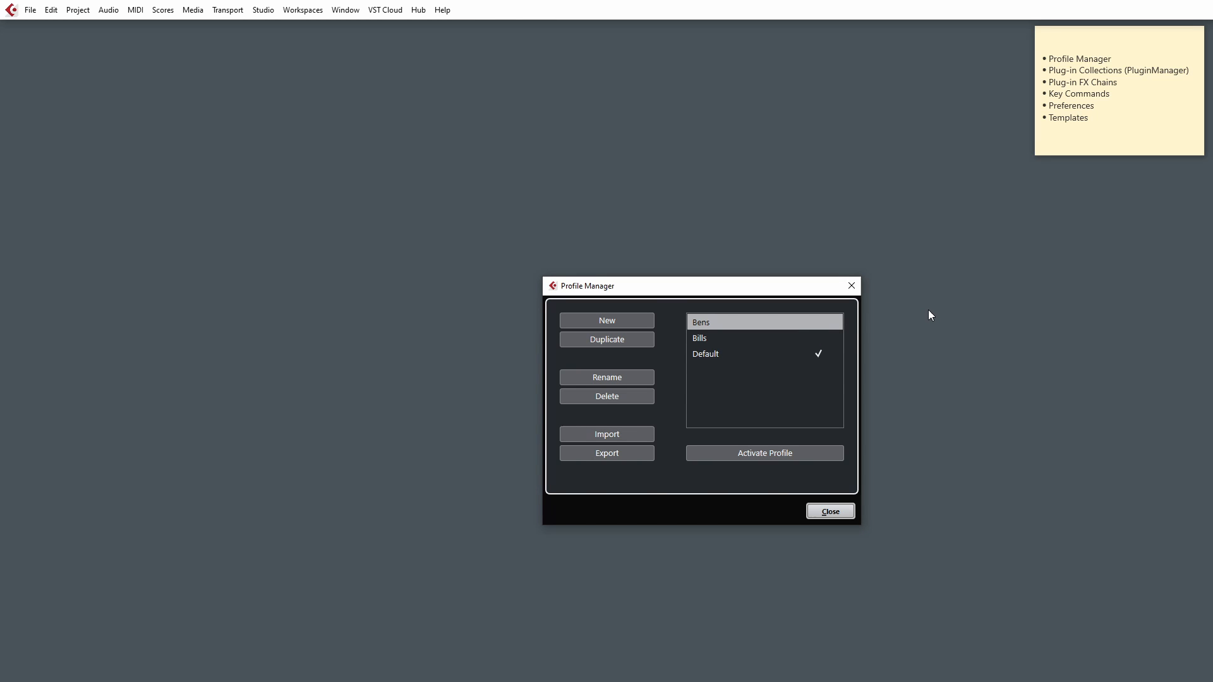
{"action": "mouse_move", "coordinate": [698, 296]}
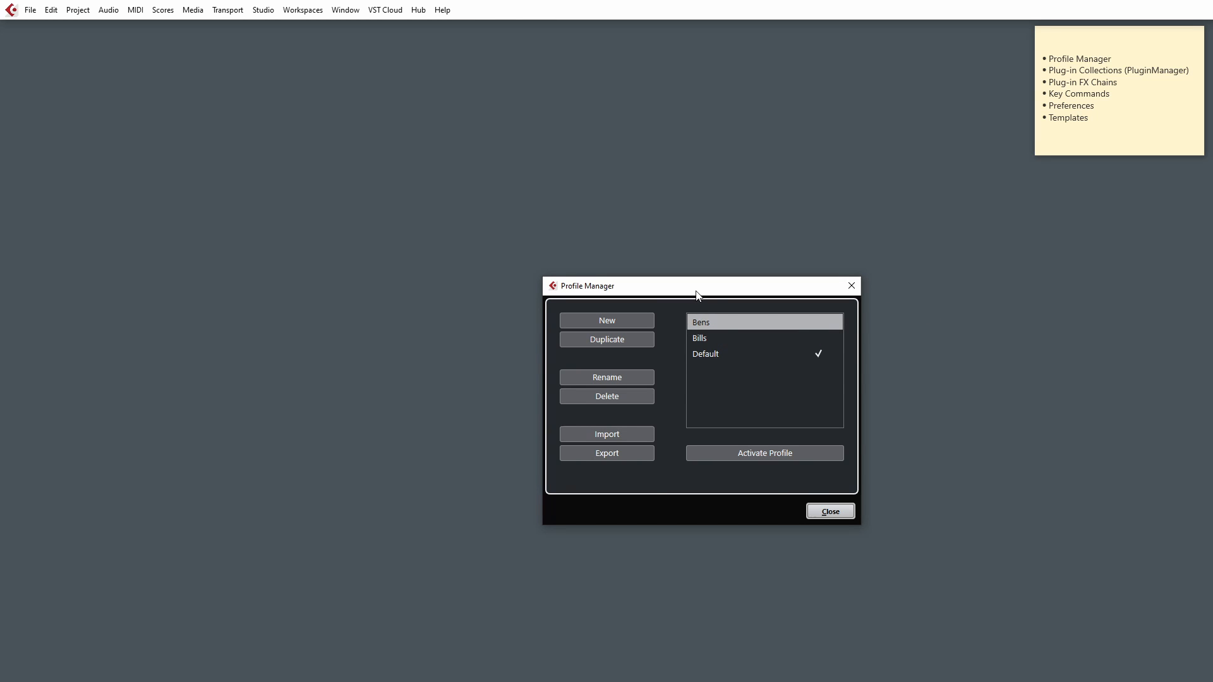
{"action": "mouse_move", "coordinate": [711, 347]}
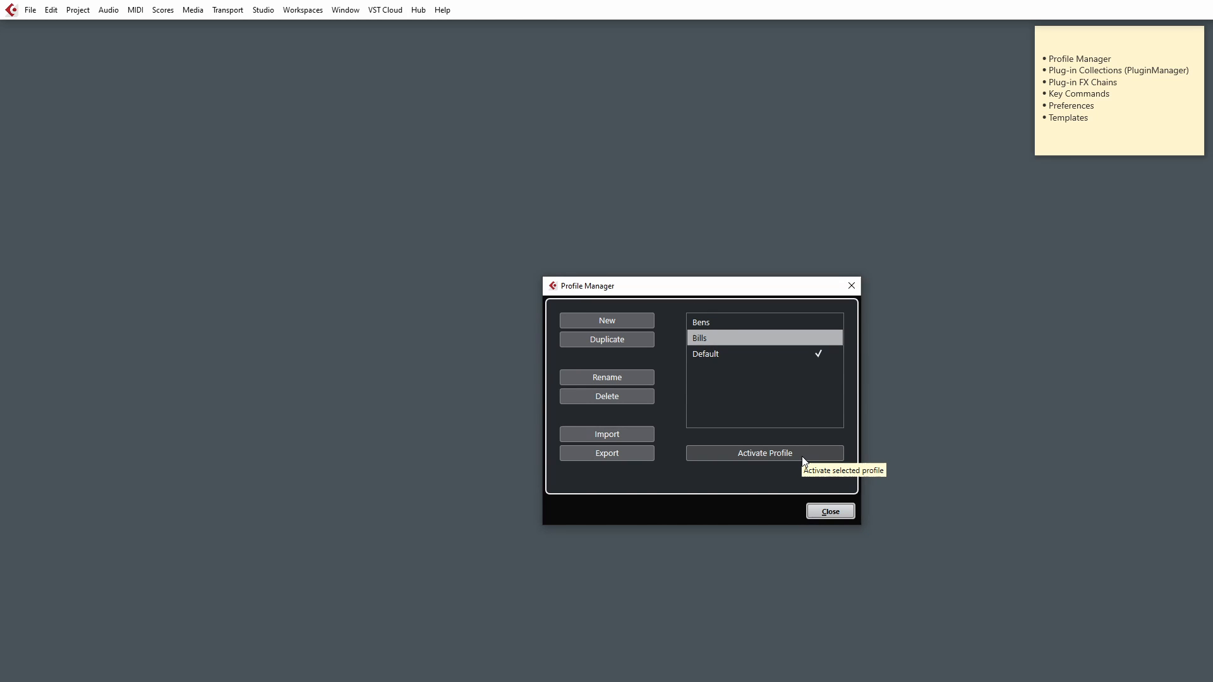
{"action": "mouse_move", "coordinate": [805, 457]}
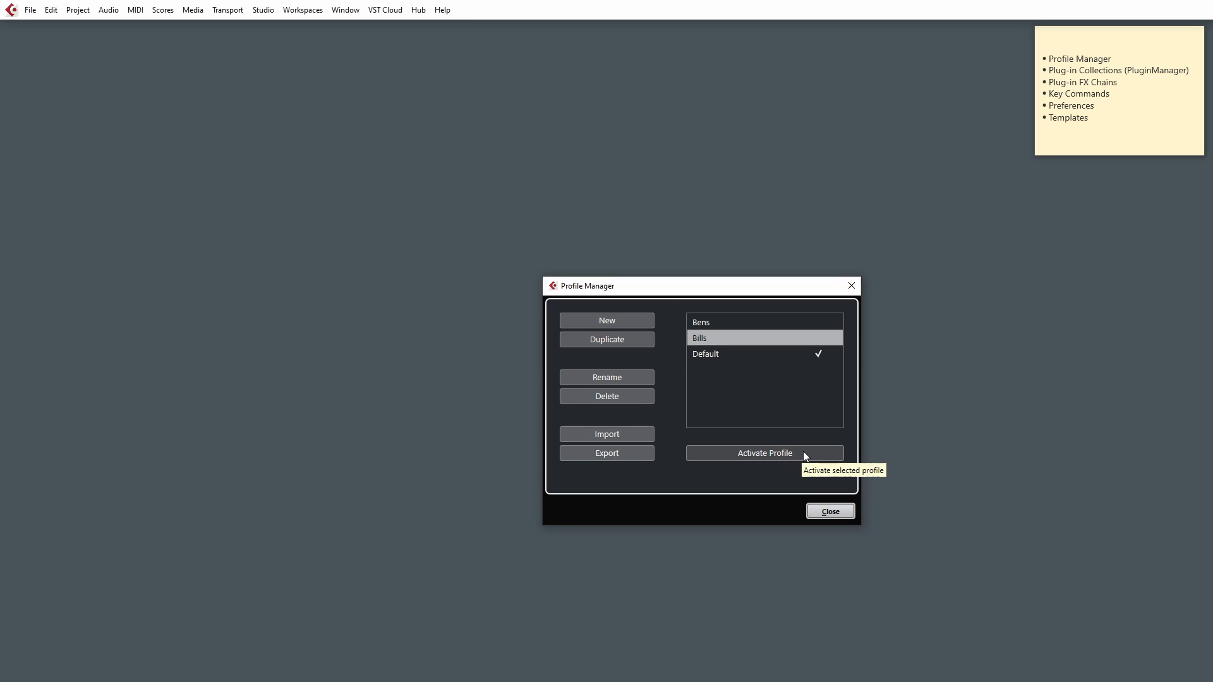
{"action": "mouse_move", "coordinate": [804, 408]}
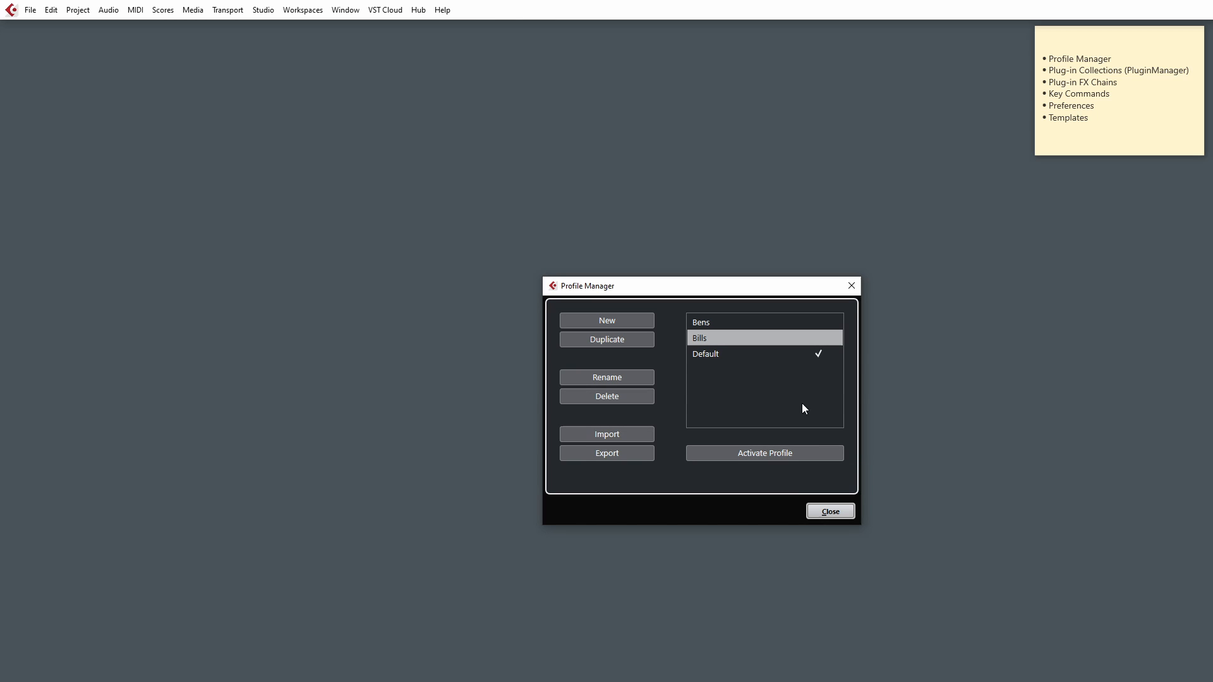
{"action": "mouse_move", "coordinate": [763, 347]}
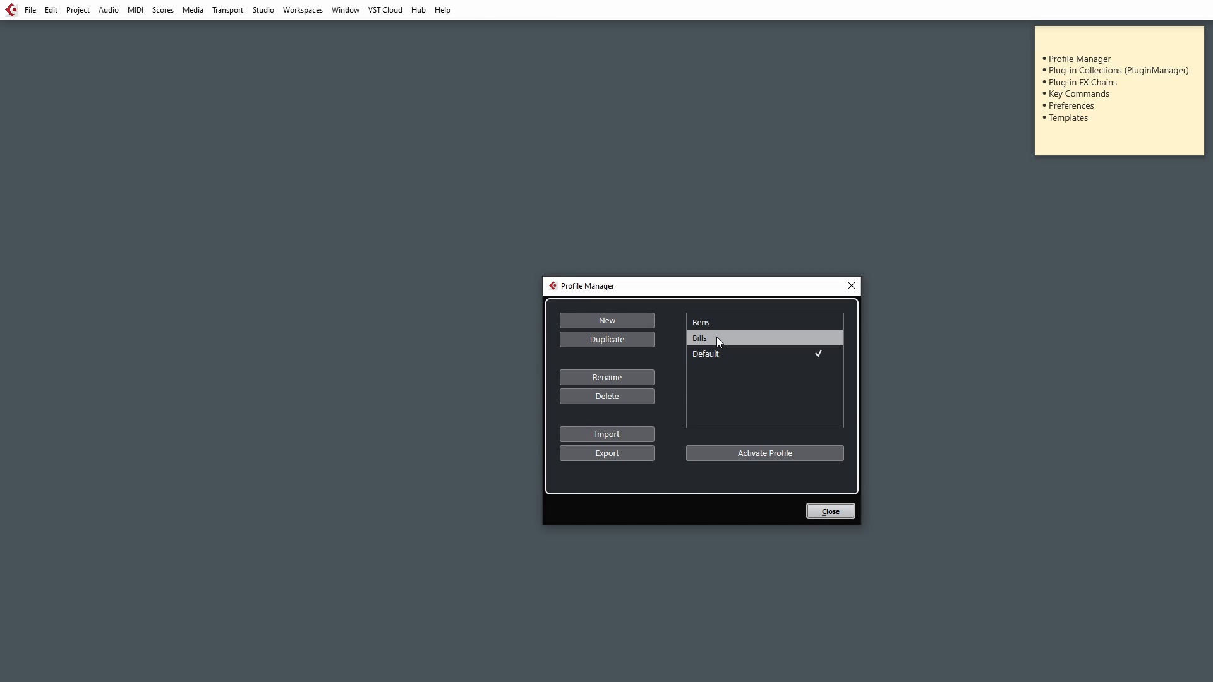
{"action": "mouse_move", "coordinate": [722, 322]}
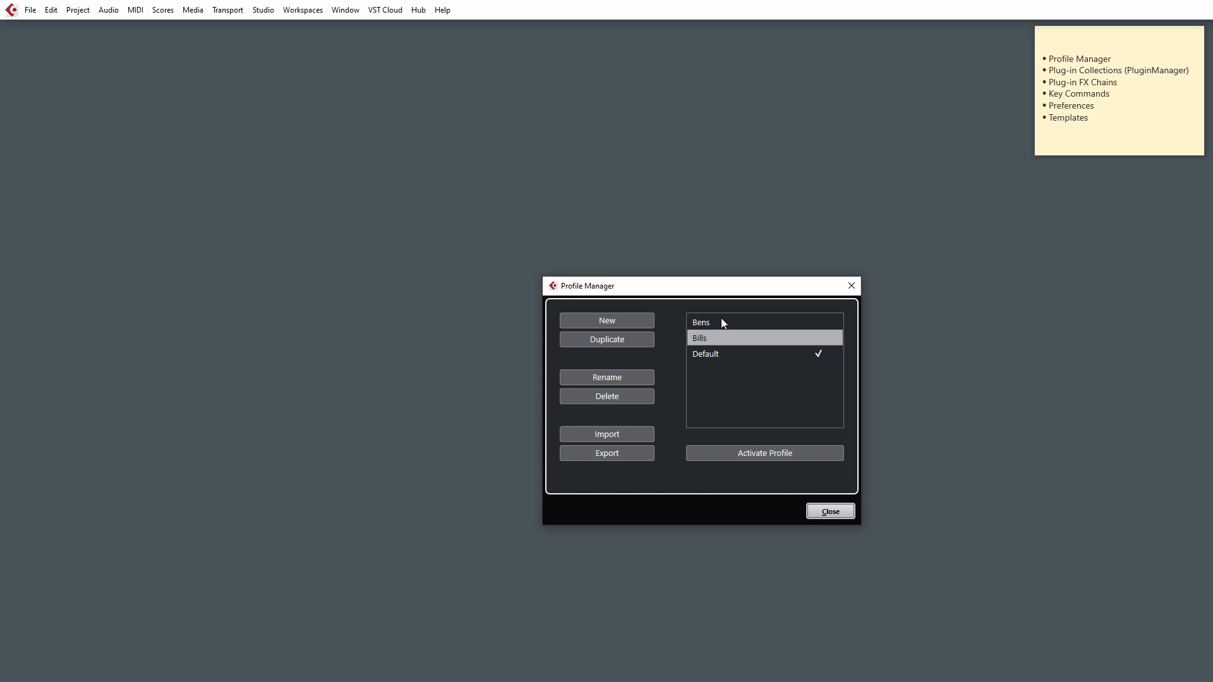
{"action": "mouse_move", "coordinate": [688, 297]}
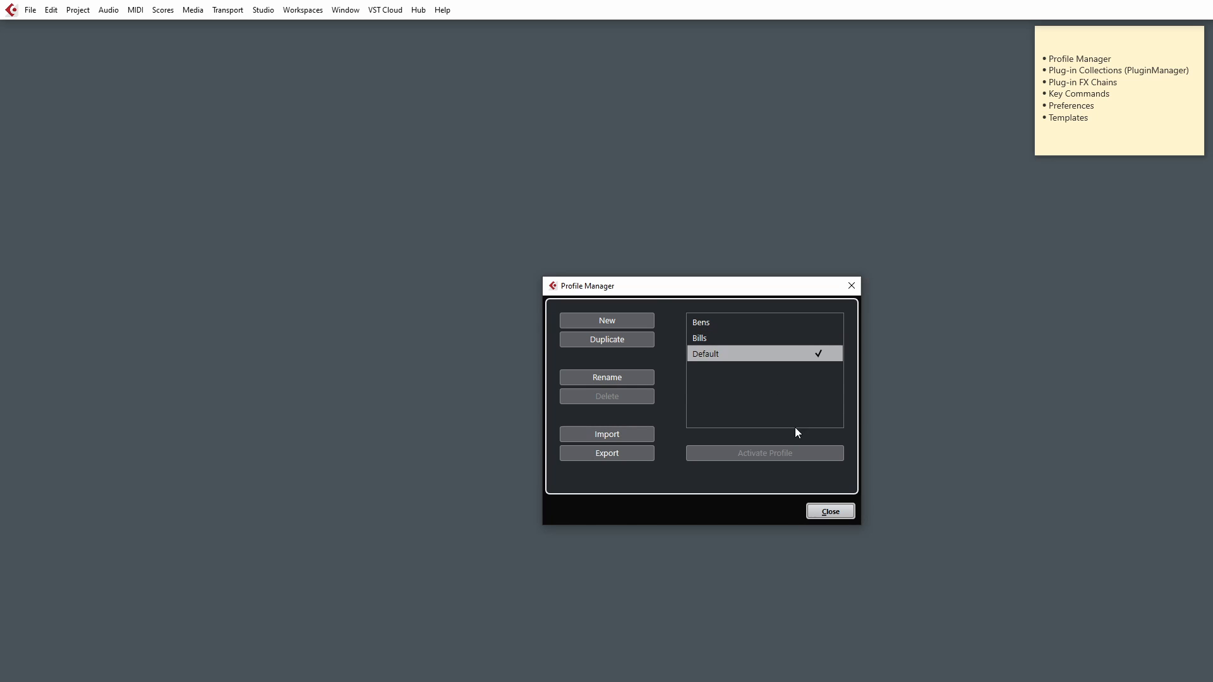
{"action": "mouse_move", "coordinate": [807, 432]}
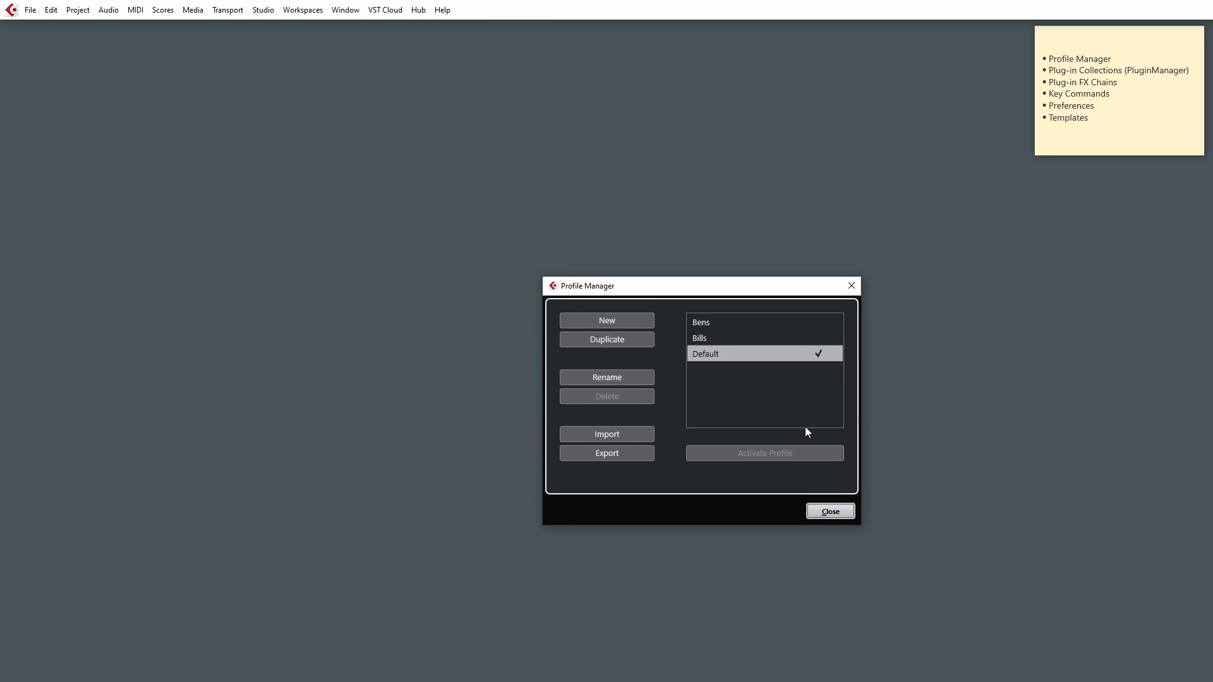
{"action": "left_click", "coordinate": [700, 322]}
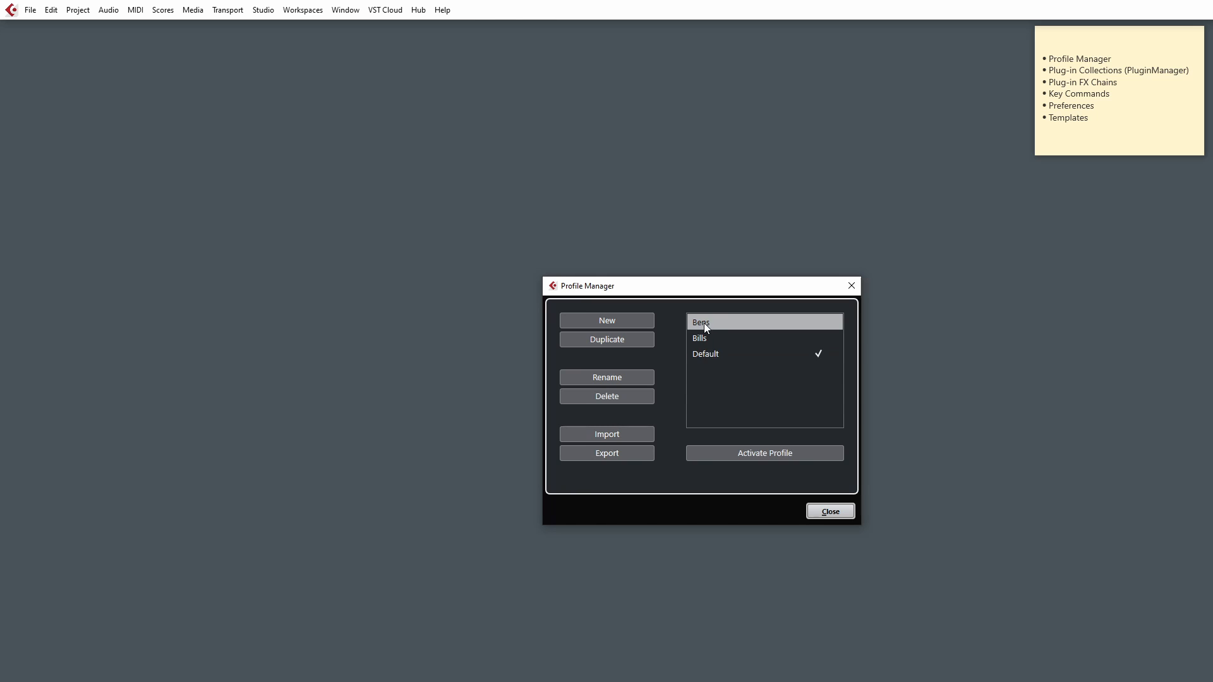
{"action": "left_click", "coordinate": [705, 354]}
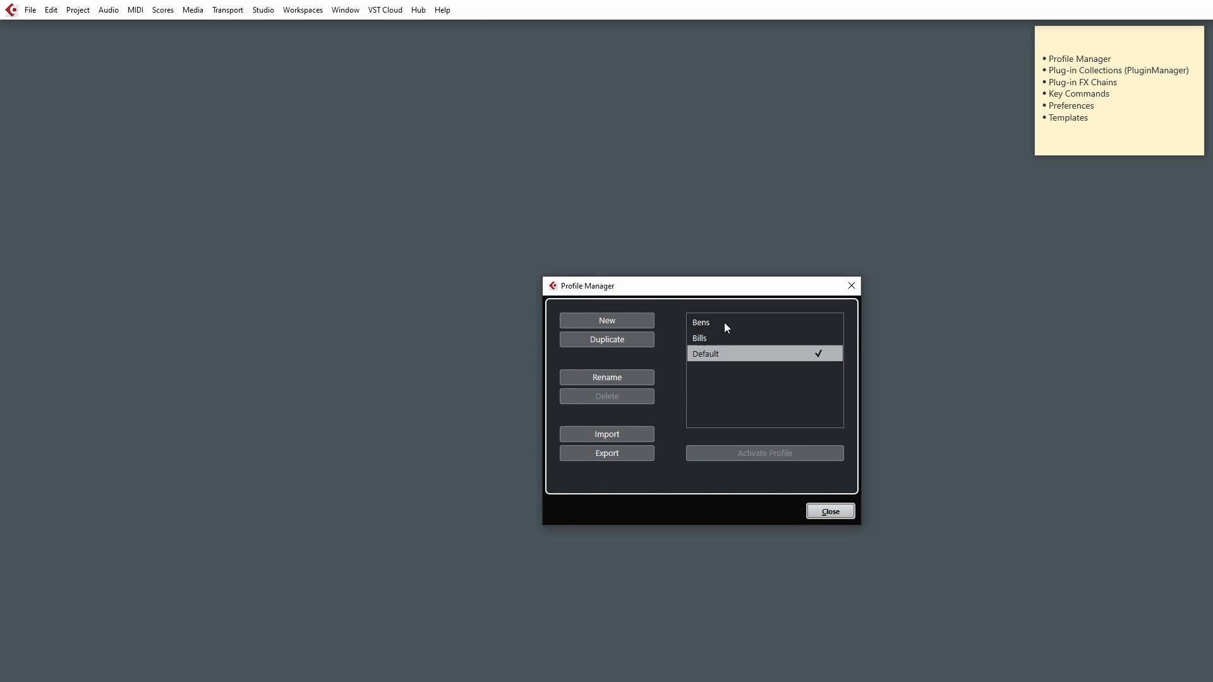
{"action": "mouse_move", "coordinate": [713, 361]}
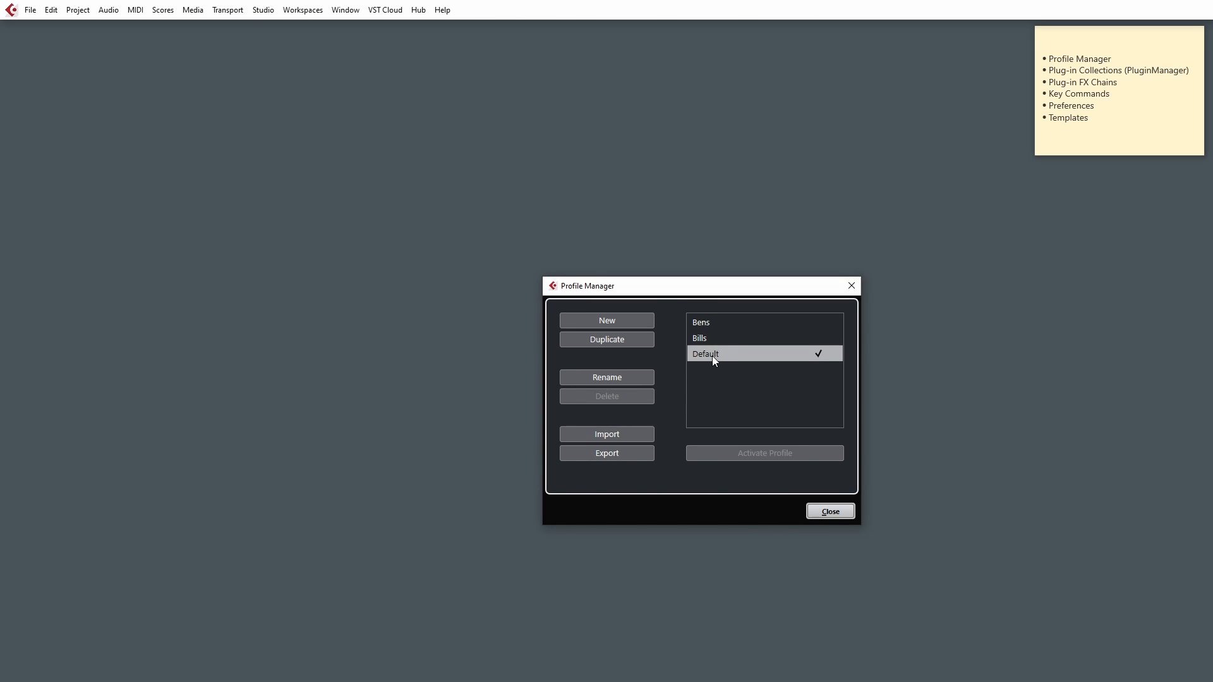
{"action": "mouse_move", "coordinate": [707, 341]}
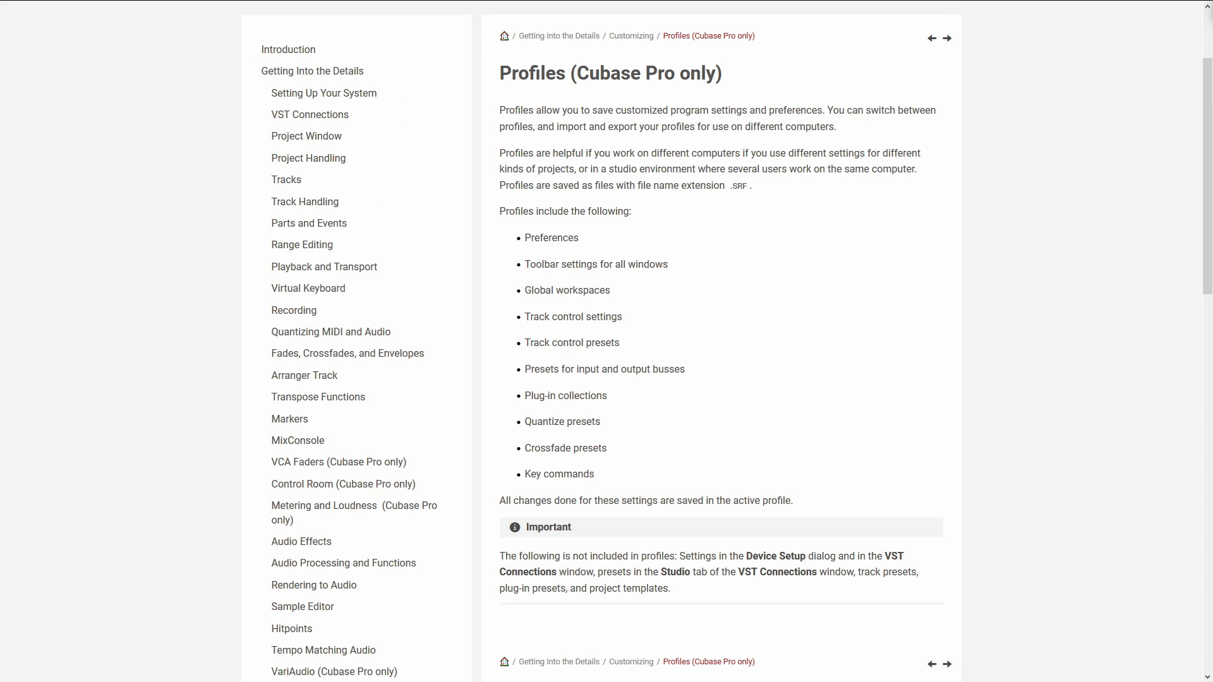
{"action": "mouse_move", "coordinate": [977, 447]}
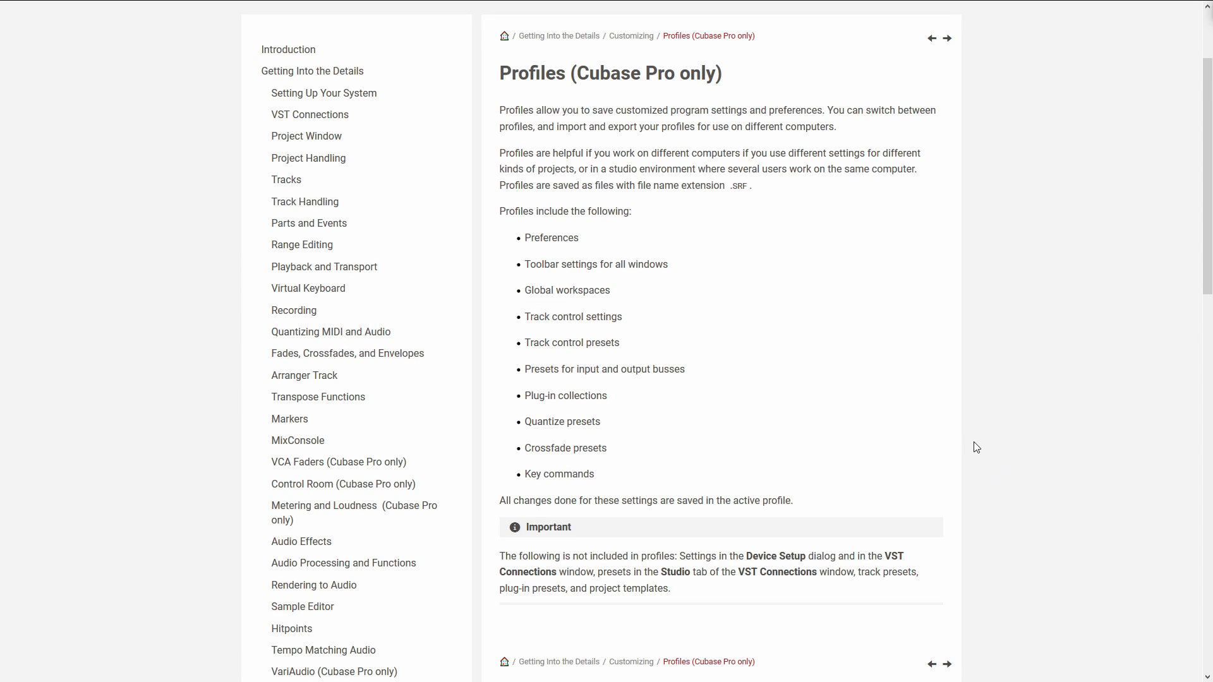
{"action": "mouse_move", "coordinate": [1050, 431]}
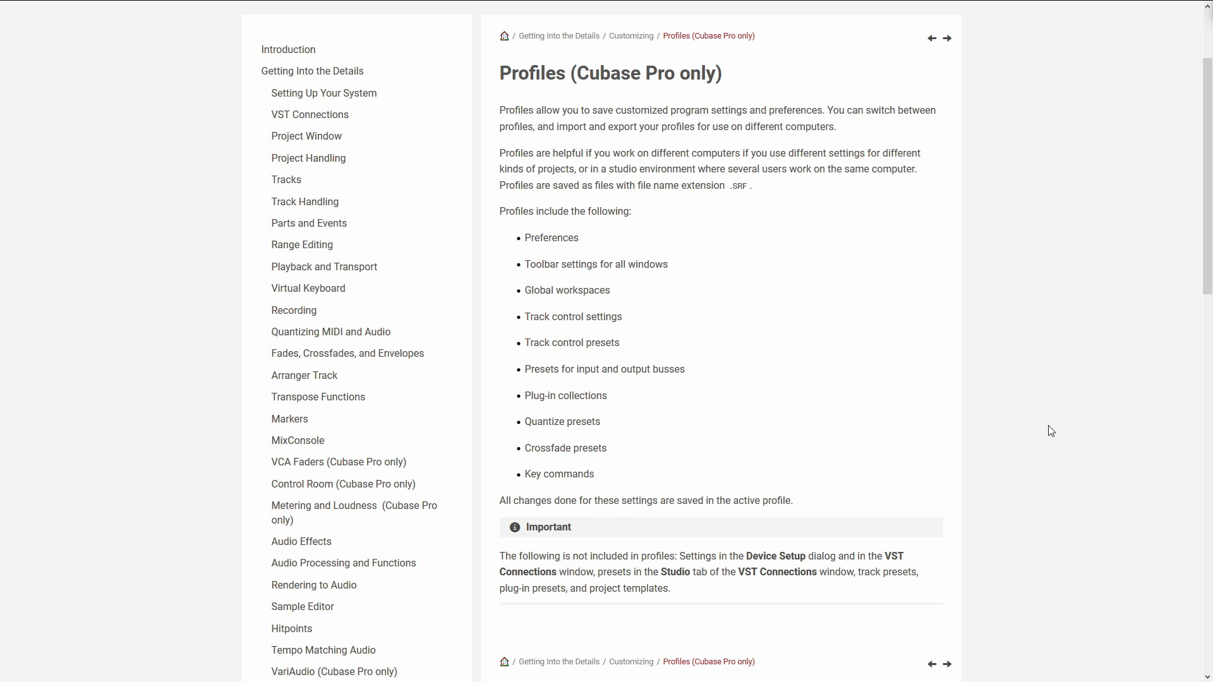
{"action": "mouse_move", "coordinate": [826, 523]}
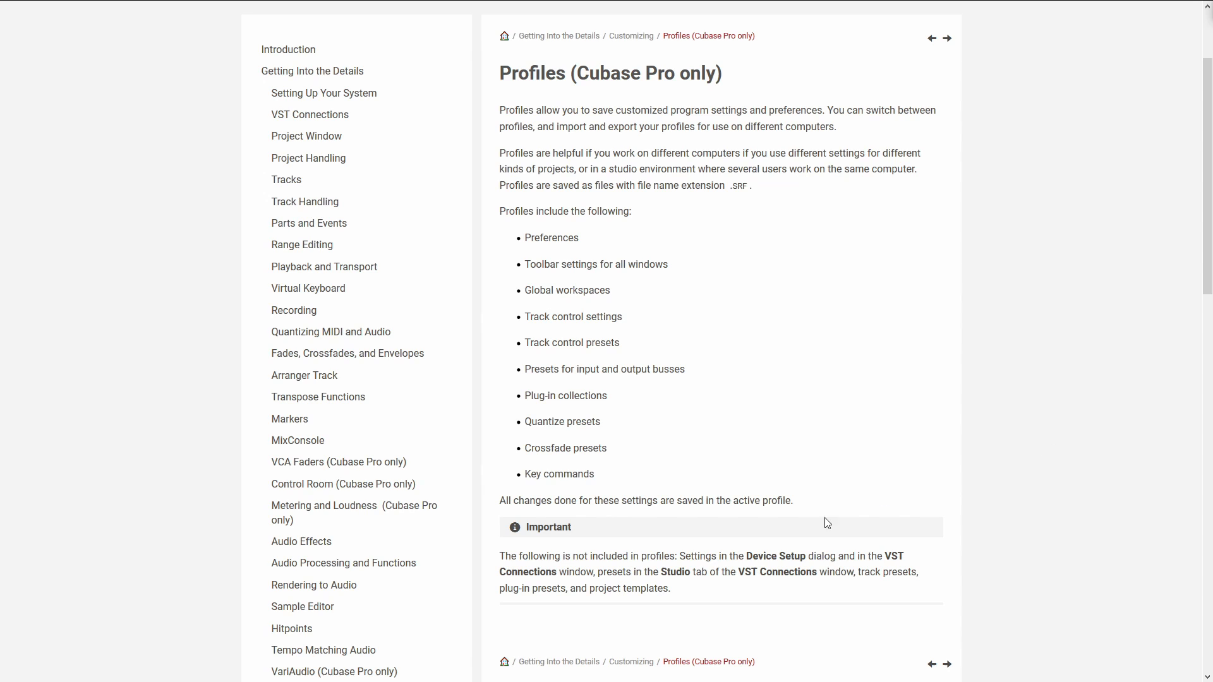
{"action": "mouse_move", "coordinate": [632, 555]}
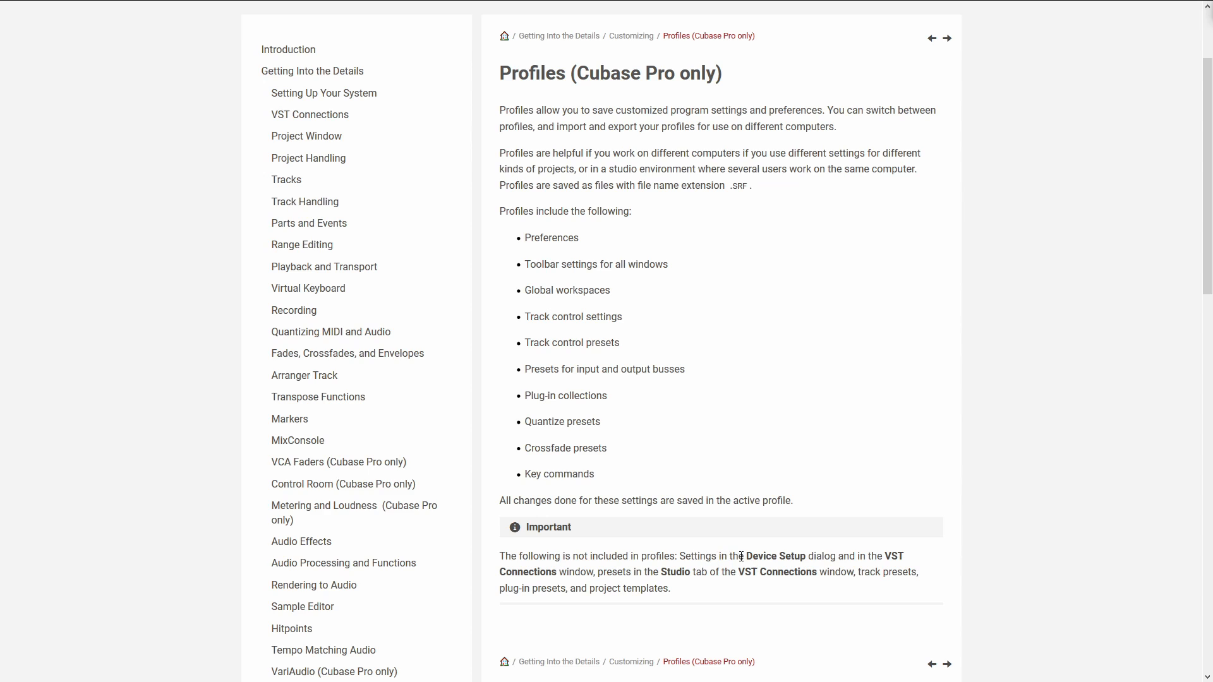
{"action": "mouse_move", "coordinate": [565, 575]}
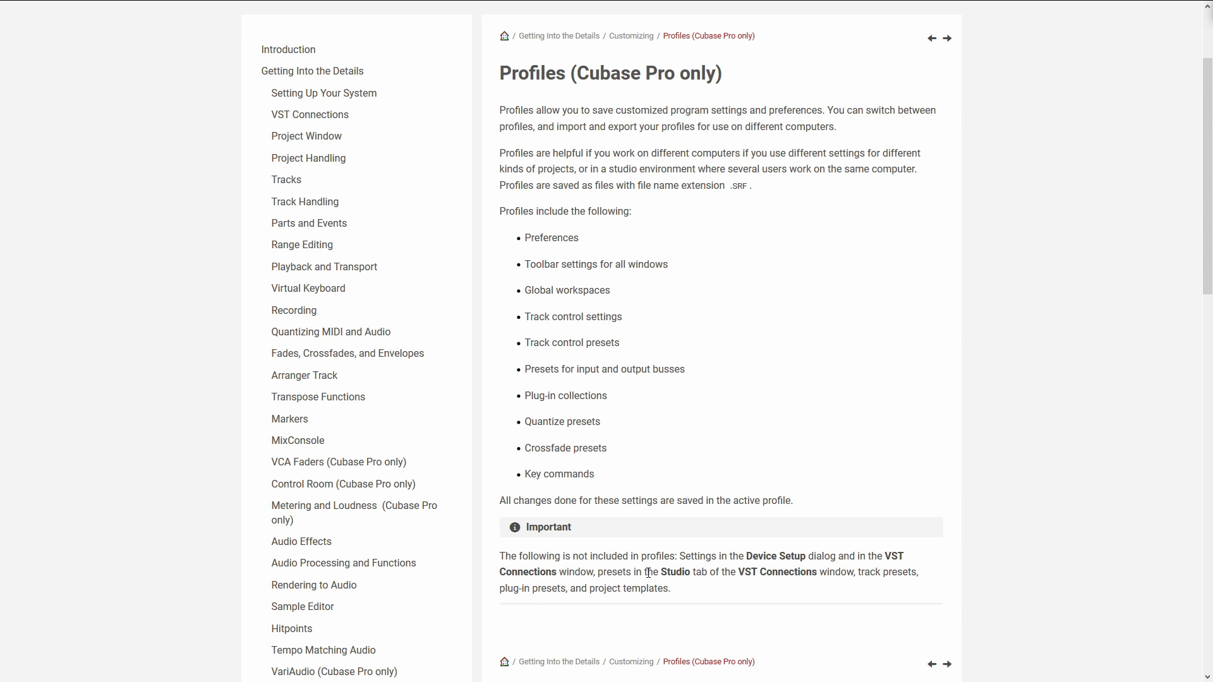
{"action": "mouse_move", "coordinate": [794, 573]}
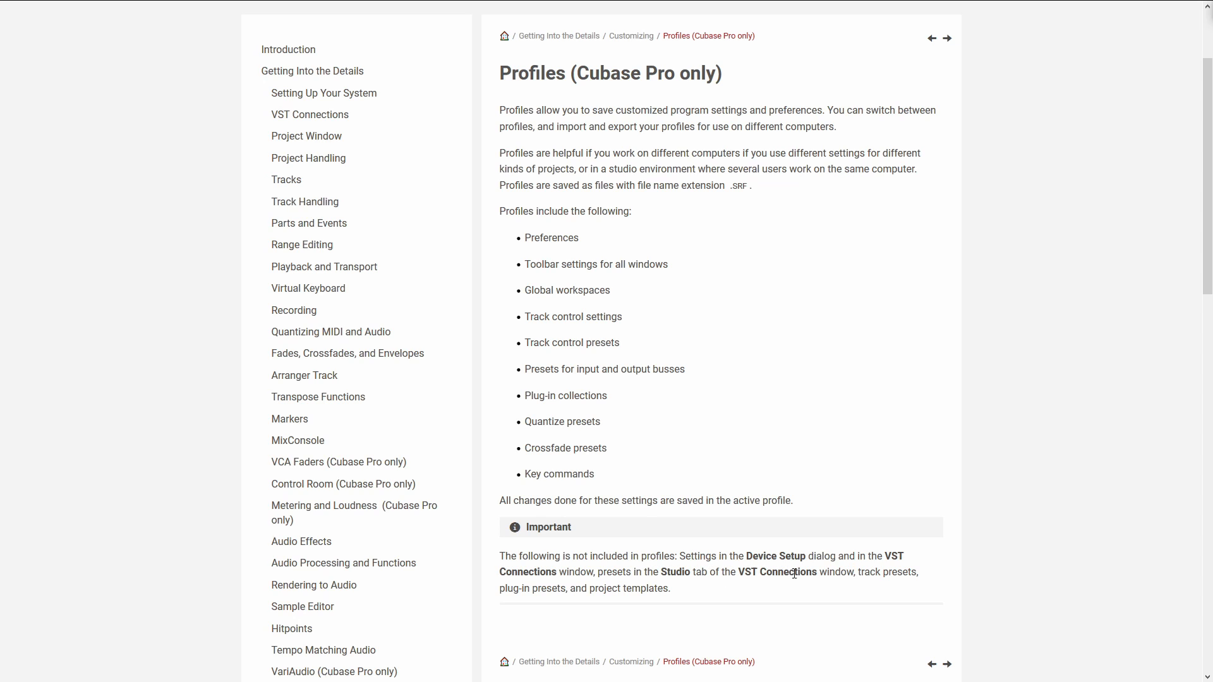
{"action": "mouse_move", "coordinate": [520, 588]}
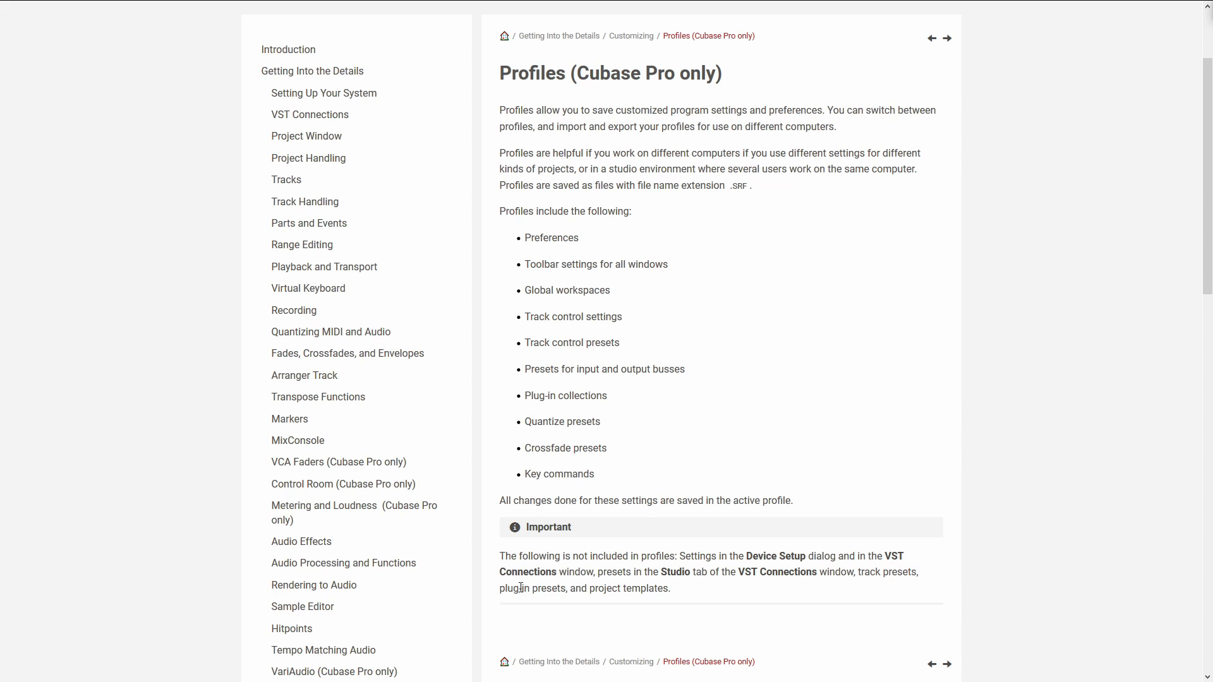
{"action": "mouse_move", "coordinate": [741, 592]}
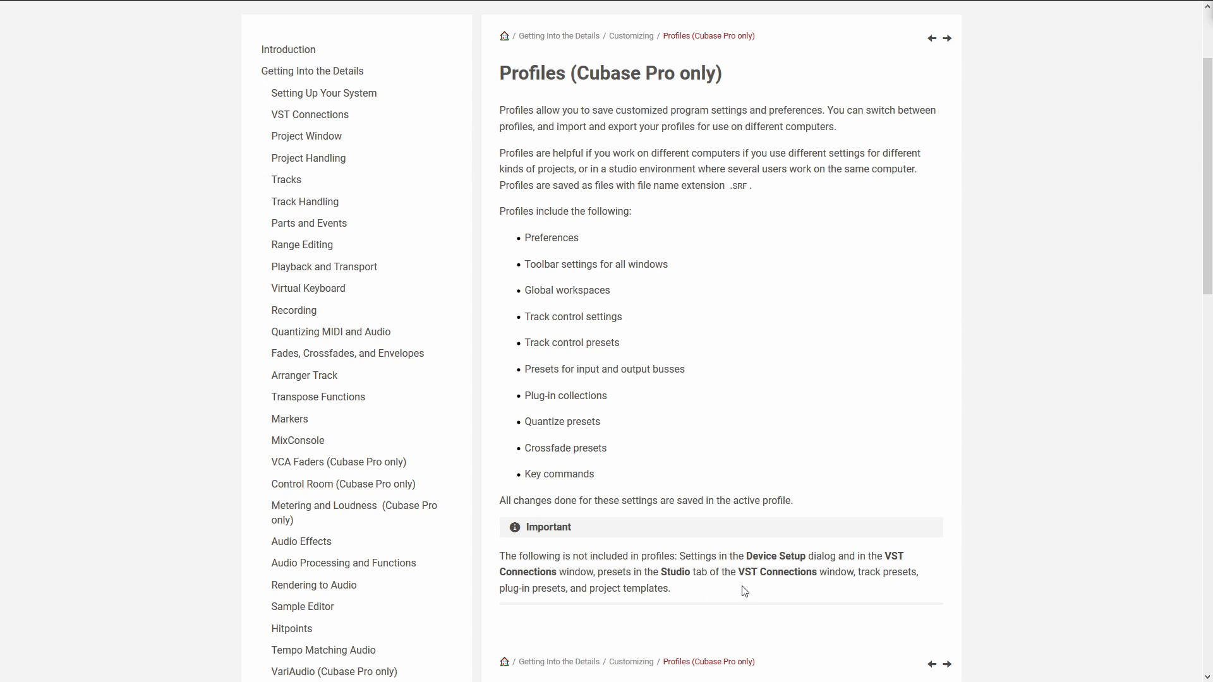
{"action": "mouse_move", "coordinate": [849, 590]}
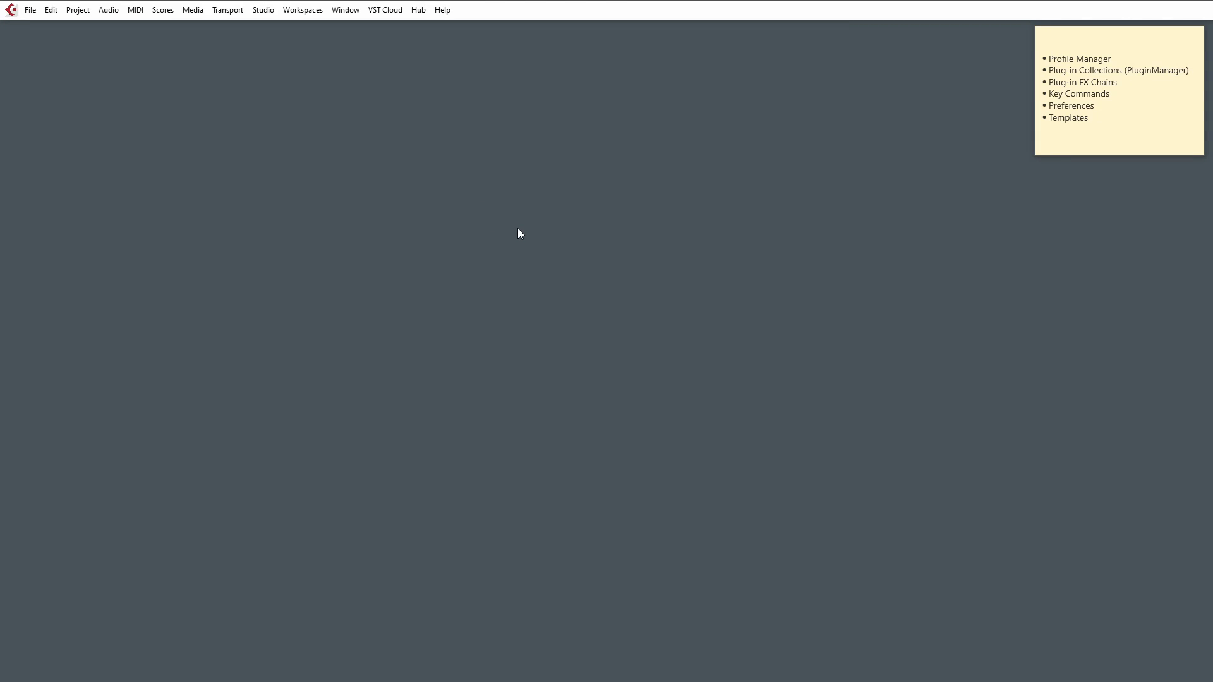
{"action": "mouse_move", "coordinate": [1094, 123]}
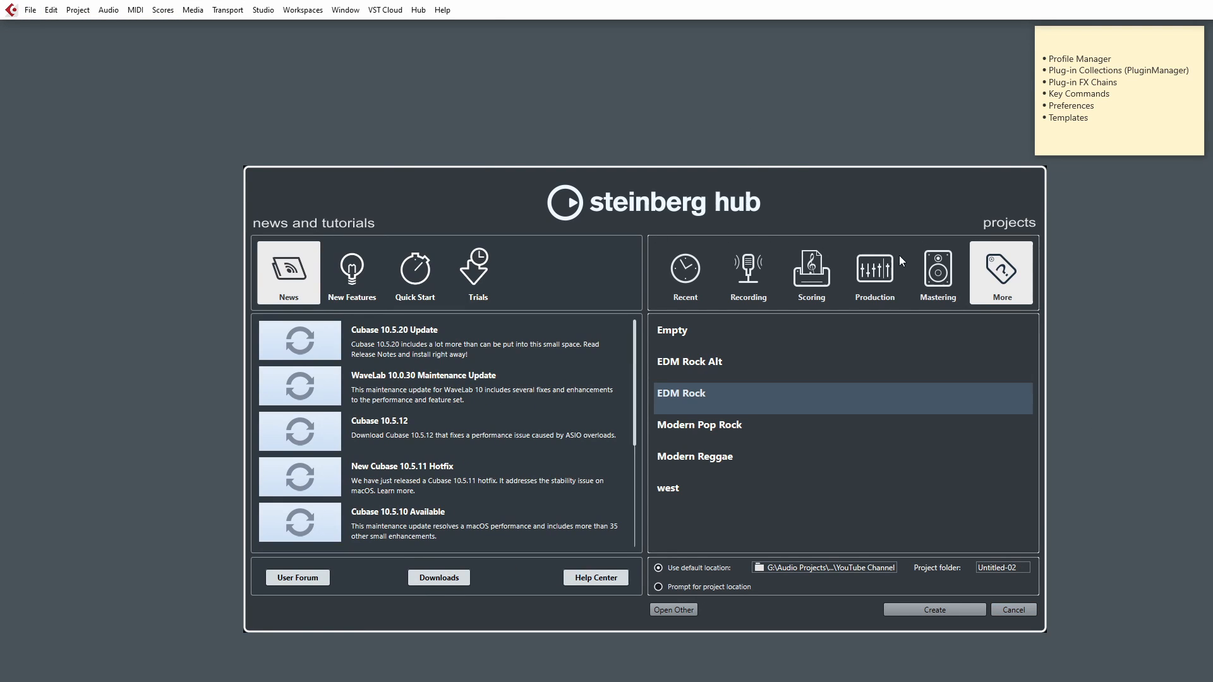
{"action": "mouse_move", "coordinate": [739, 272]}
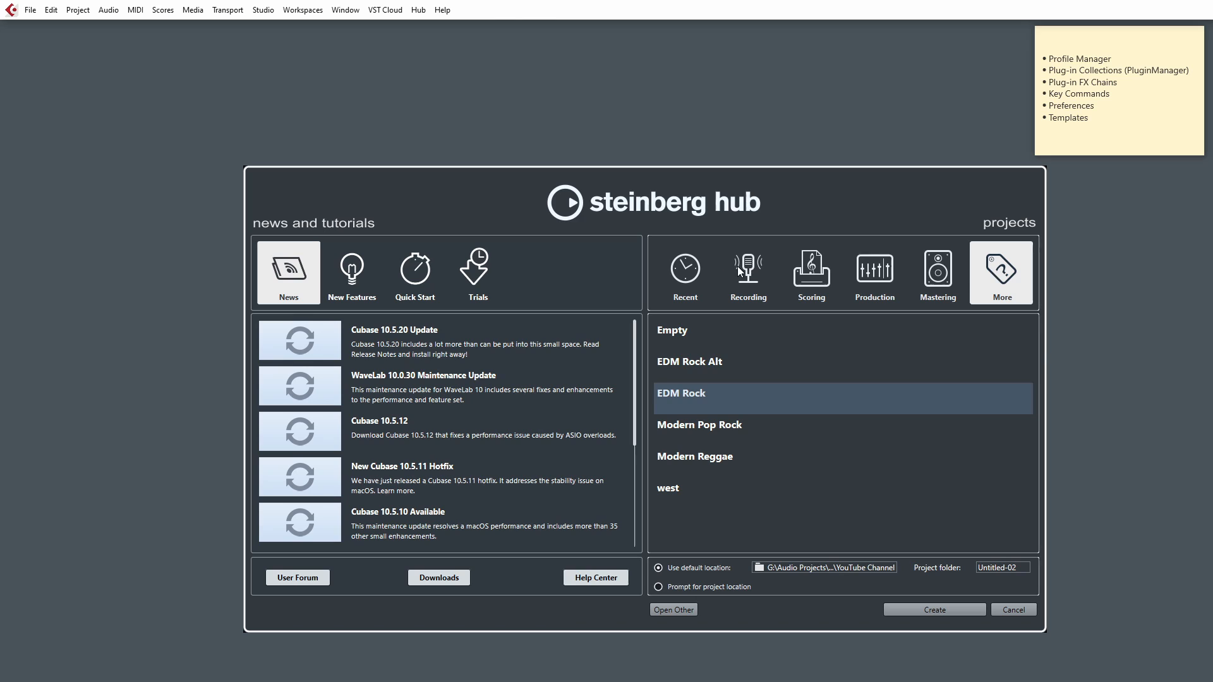
- Browse the Recording, Scoring, Production and Mastering templates, ending on More with EDM Rock Alt
{"action": "left_click", "coordinate": [746, 273]}
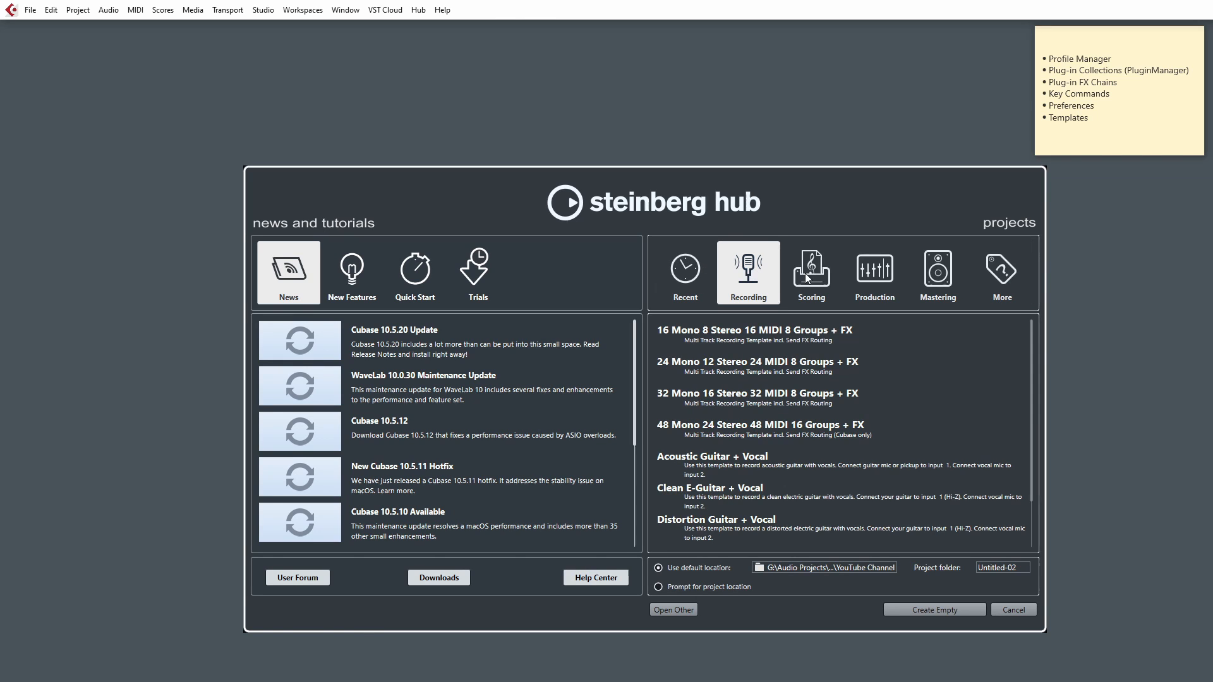
{"action": "left_click", "coordinate": [811, 273]}
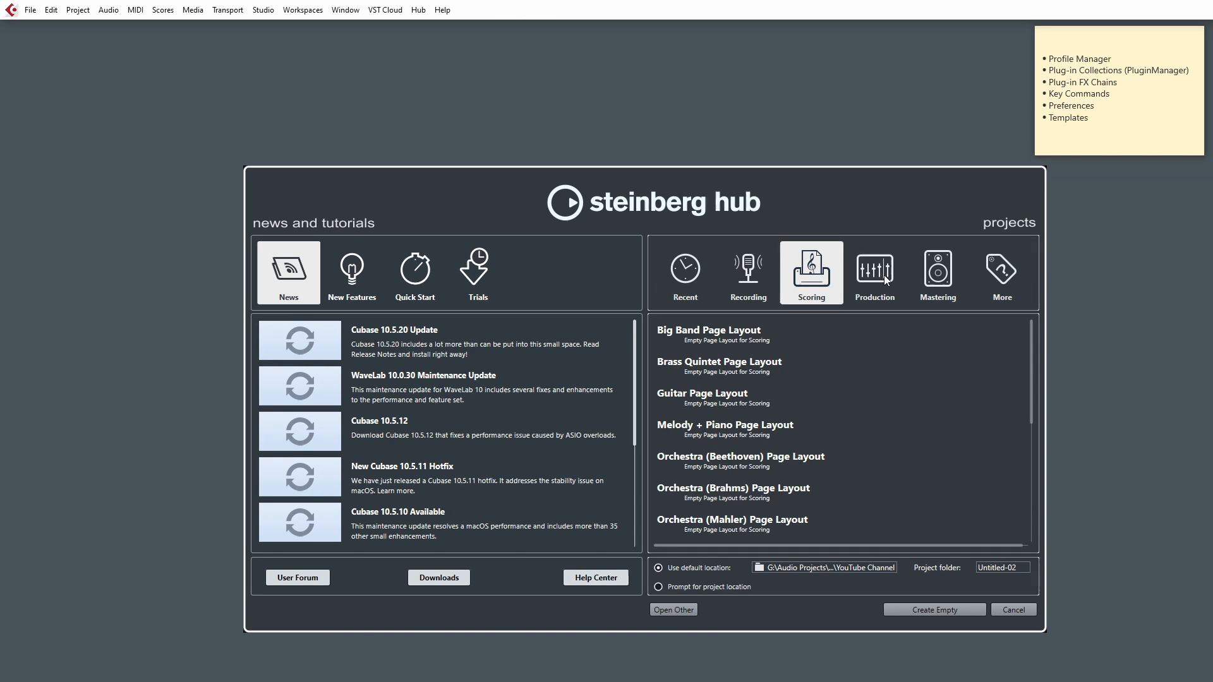
{"action": "left_click", "coordinate": [873, 274]}
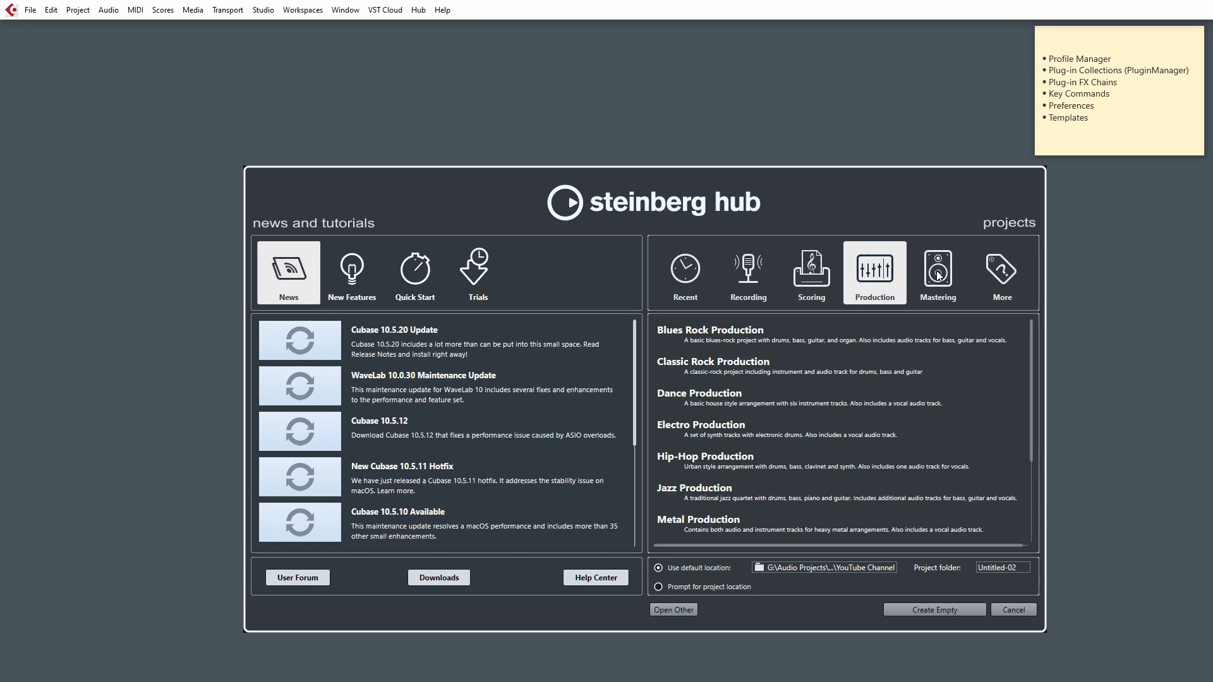
{"action": "left_click", "coordinate": [936, 273]}
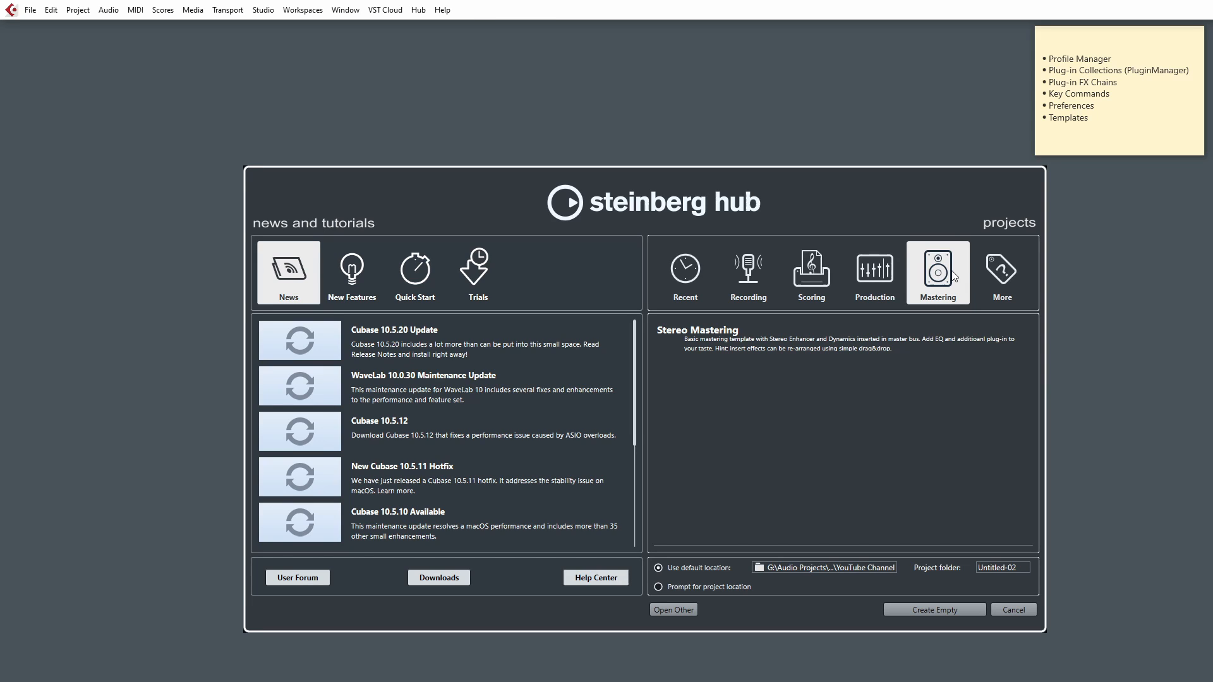
{"action": "left_click", "coordinate": [1001, 273]}
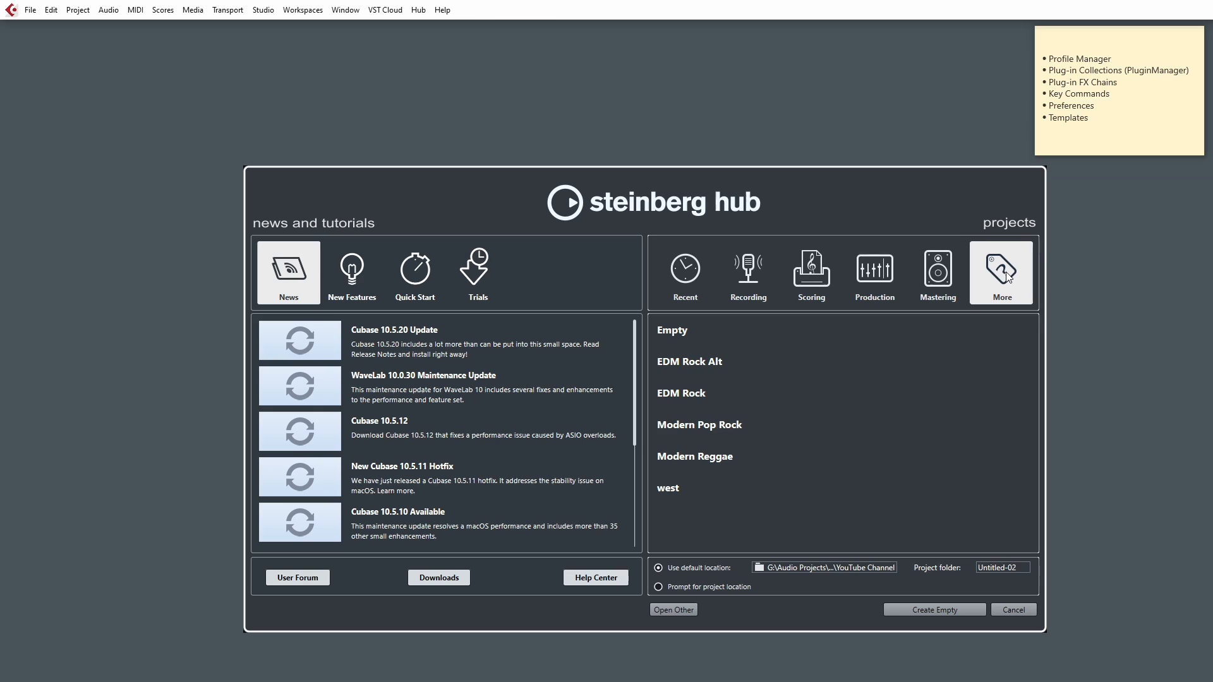
{"action": "mouse_move", "coordinate": [705, 363]}
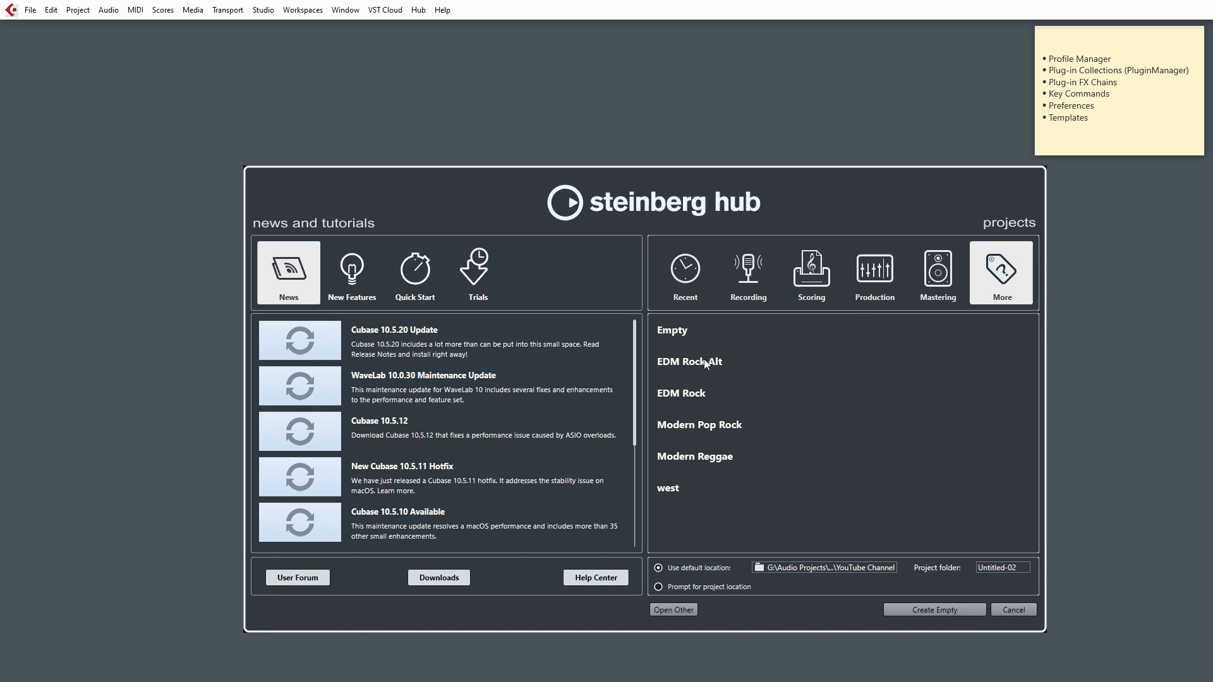
- Reveal EDM Rock Alt on disk and show the full Cubase 10.5_64 path under AppData\Roaming\Steinberg
{"action": "right_click", "coordinate": [690, 362]}
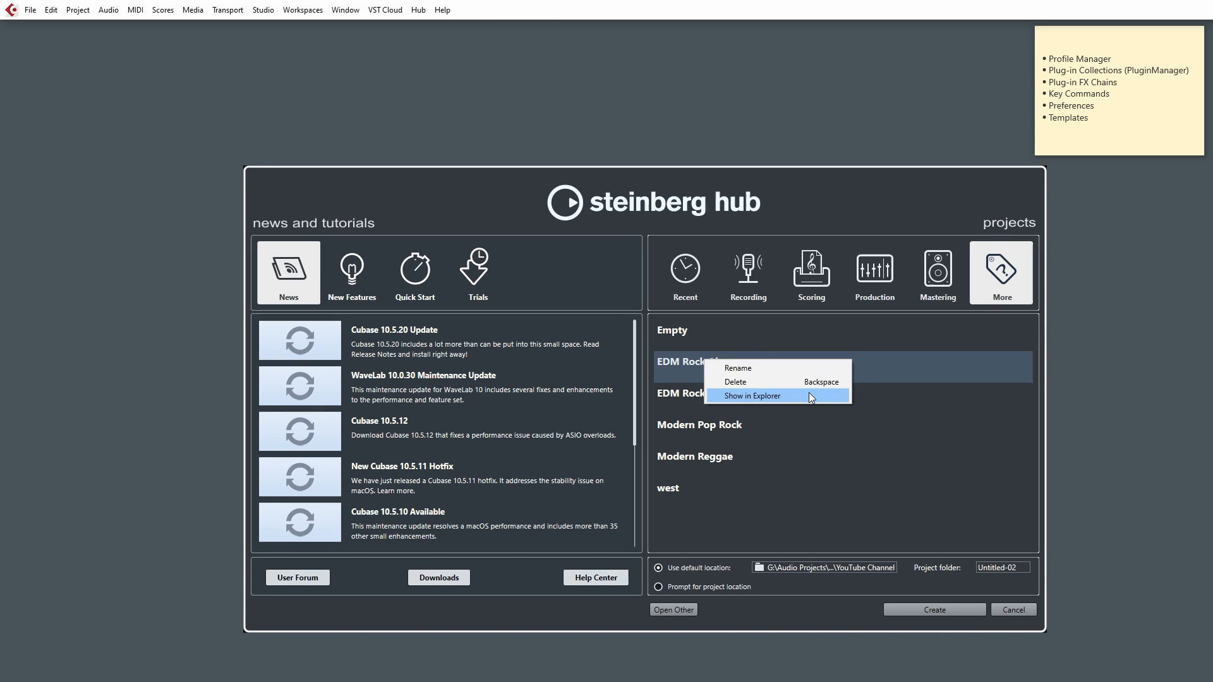
{"action": "left_click", "coordinate": [752, 396]}
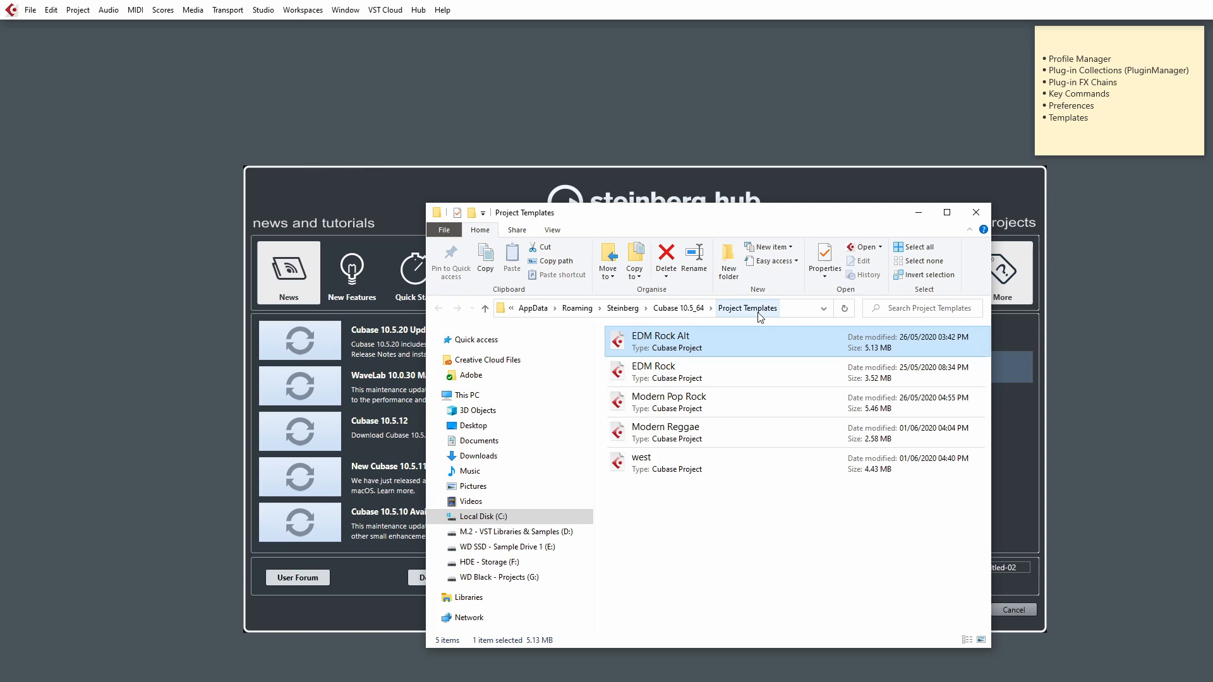
{"action": "mouse_move", "coordinate": [722, 320]}
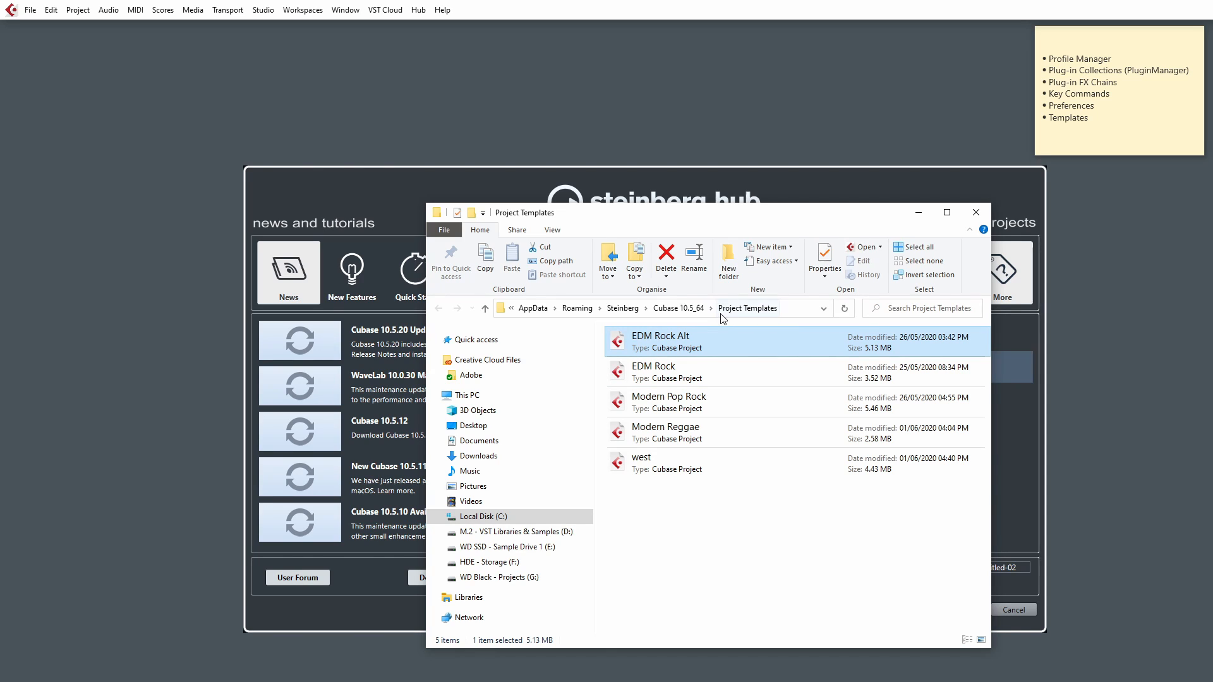
{"action": "mouse_move", "coordinate": [679, 309]}
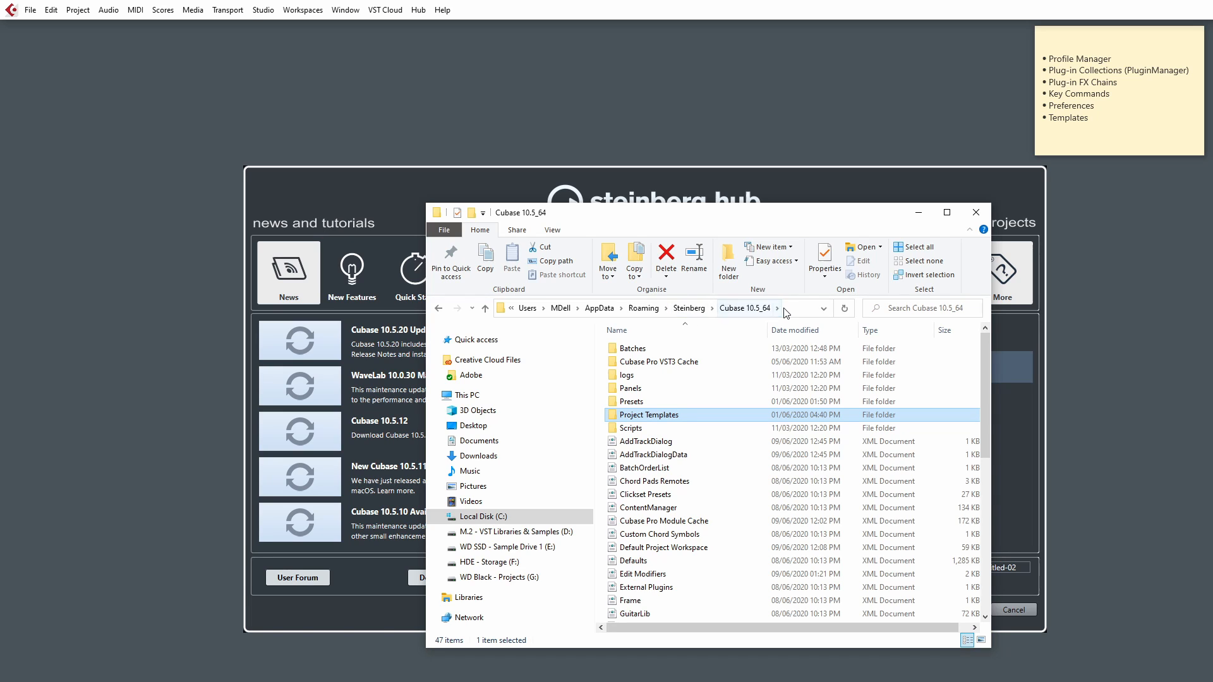
{"action": "scroll", "scroll_direction": "down", "scroll_amount": 3}
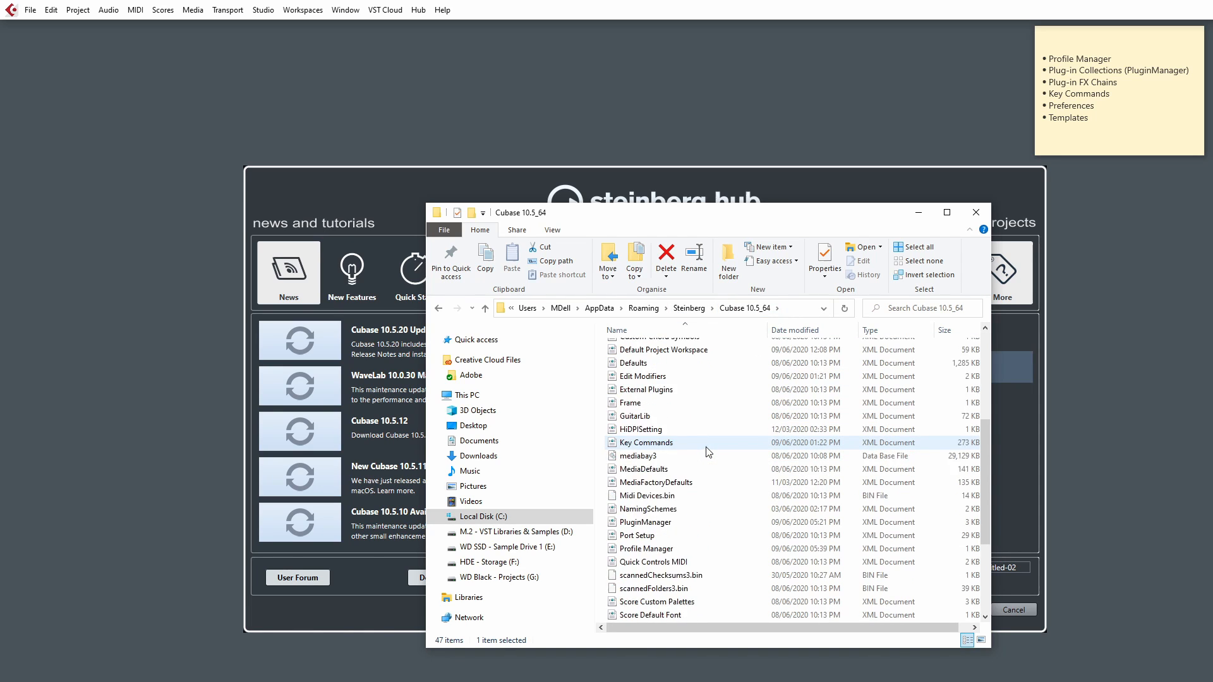
{"action": "scroll", "scroll_direction": "up", "scroll_amount": 3}
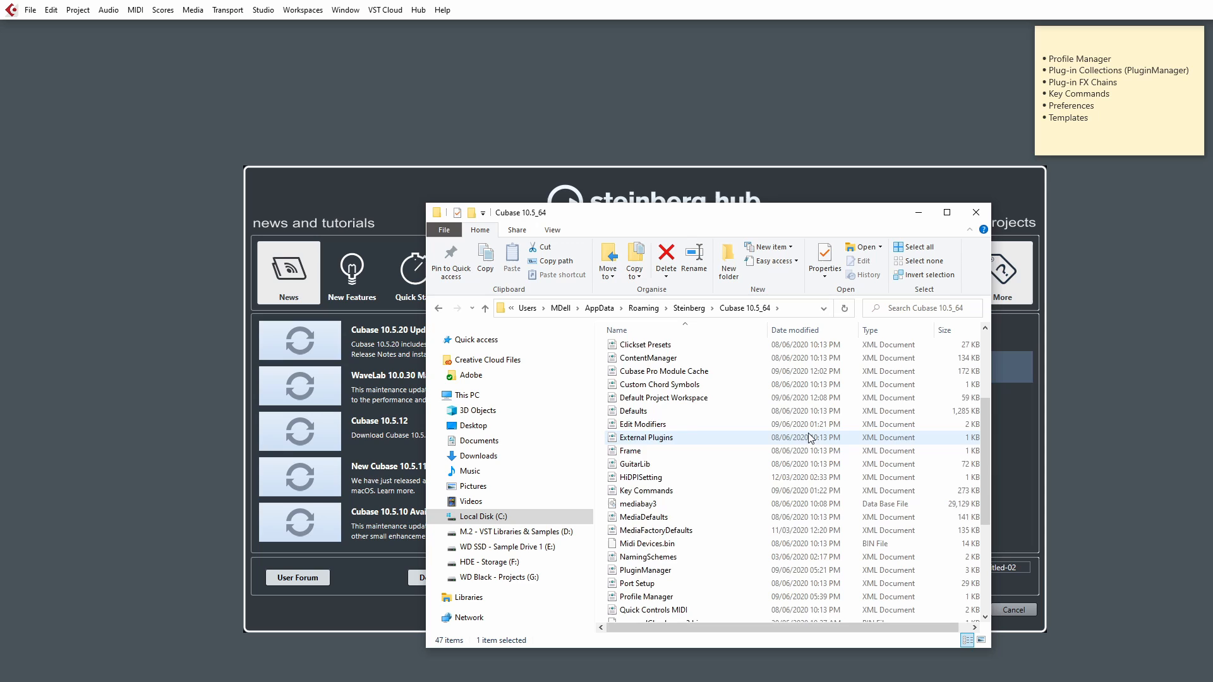
{"action": "scroll", "scroll_direction": "up", "scroll_amount": 3}
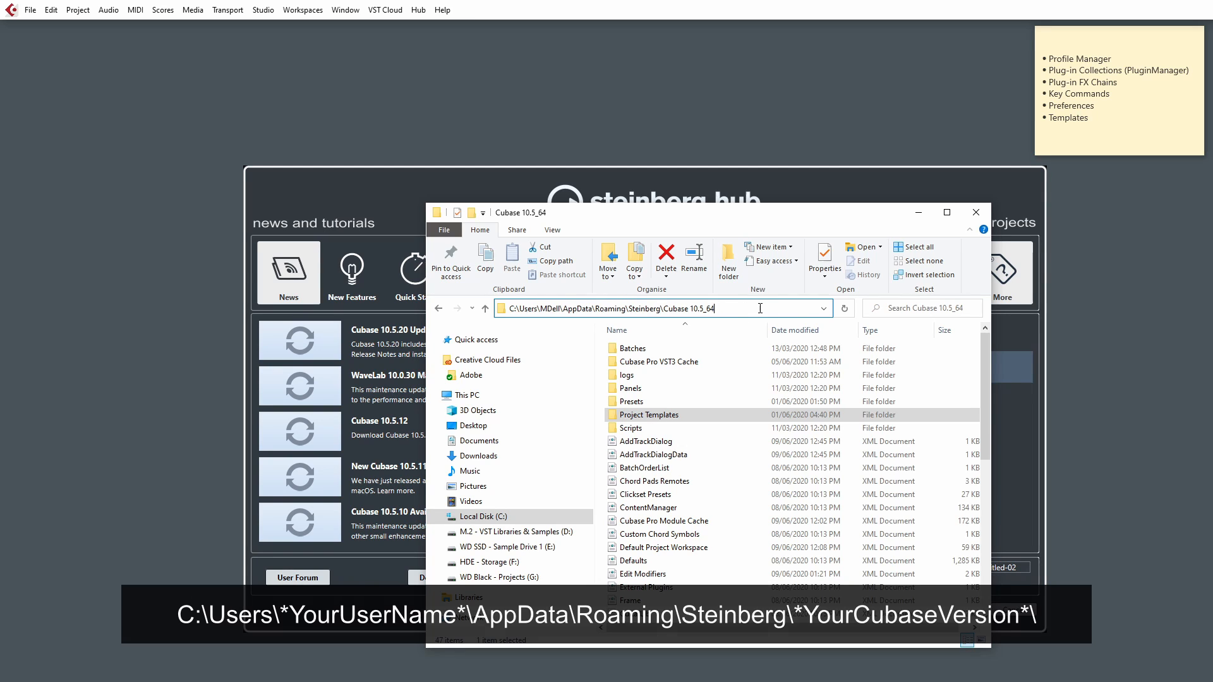
{"action": "left_click", "coordinate": [649, 415]}
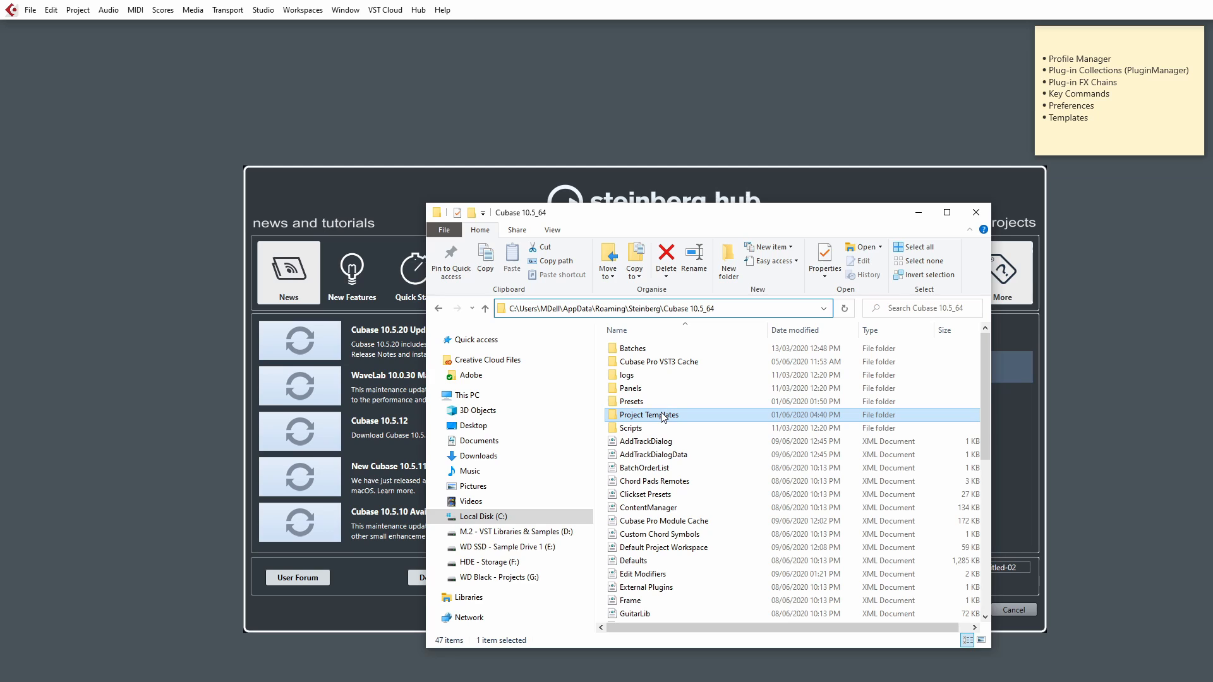
{"action": "mouse_move", "coordinate": [225, 142]}
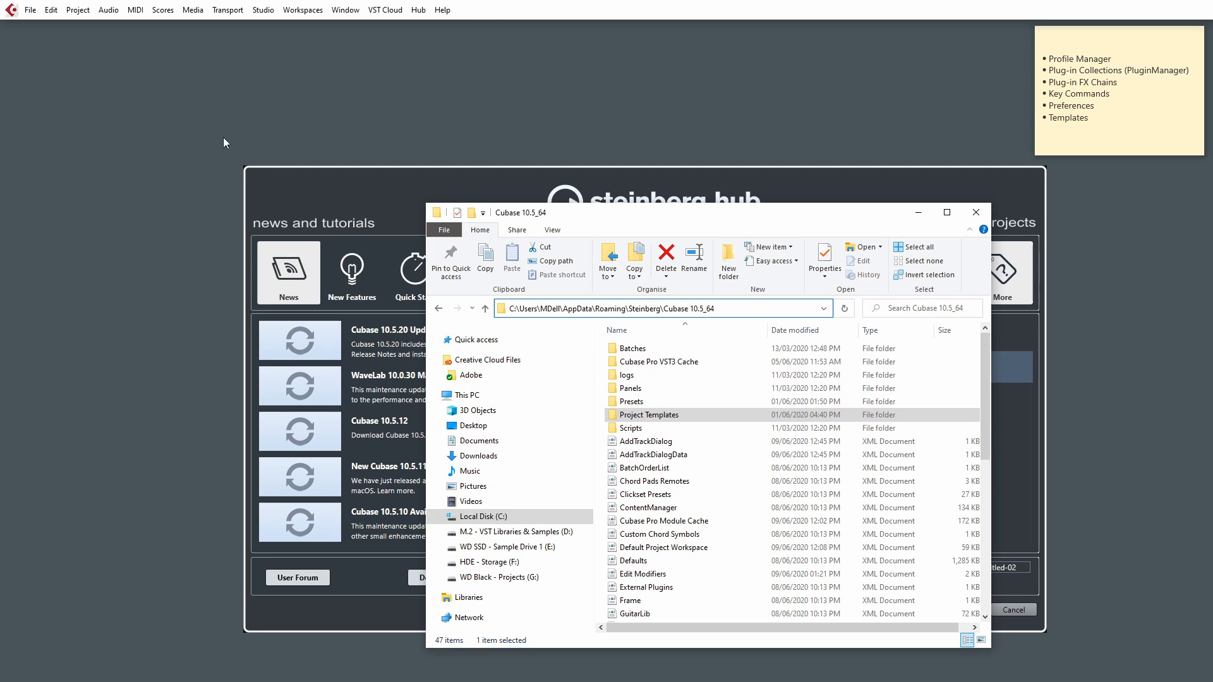
- Copy the dropped Cubase 10.5_64 settings into the desktop Cubase Backup folder via Copy here
{"action": "right_click", "coordinate": [225, 143]}
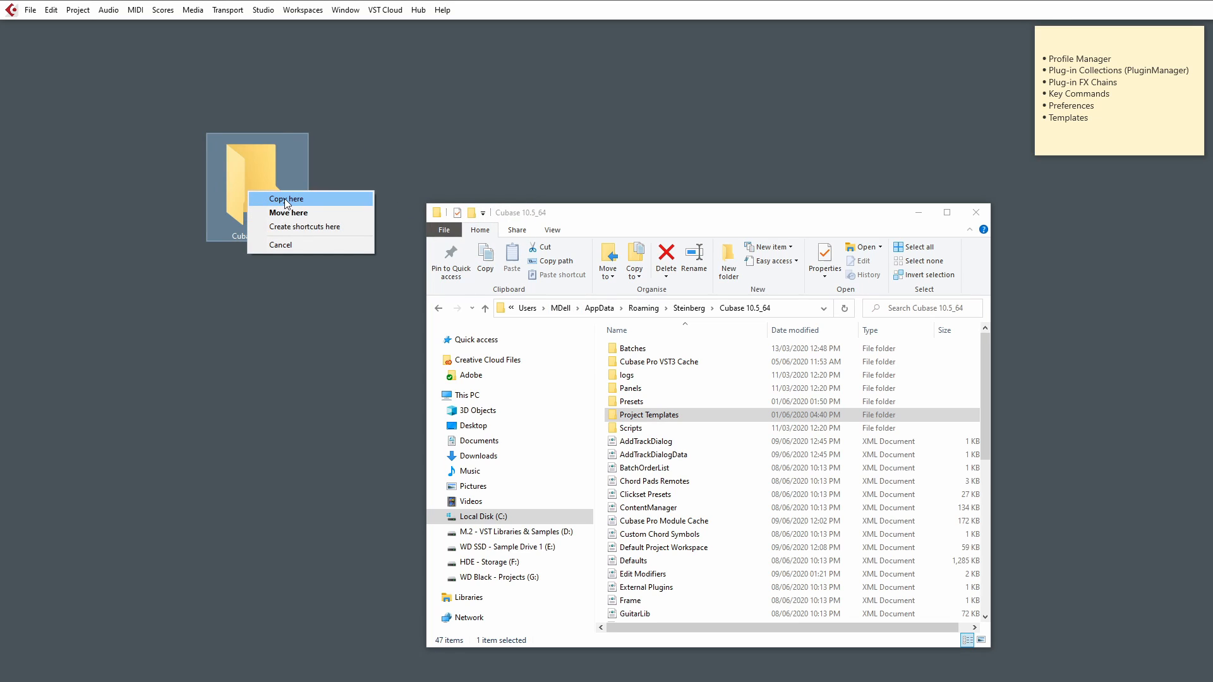
{"action": "left_click", "coordinate": [285, 198]}
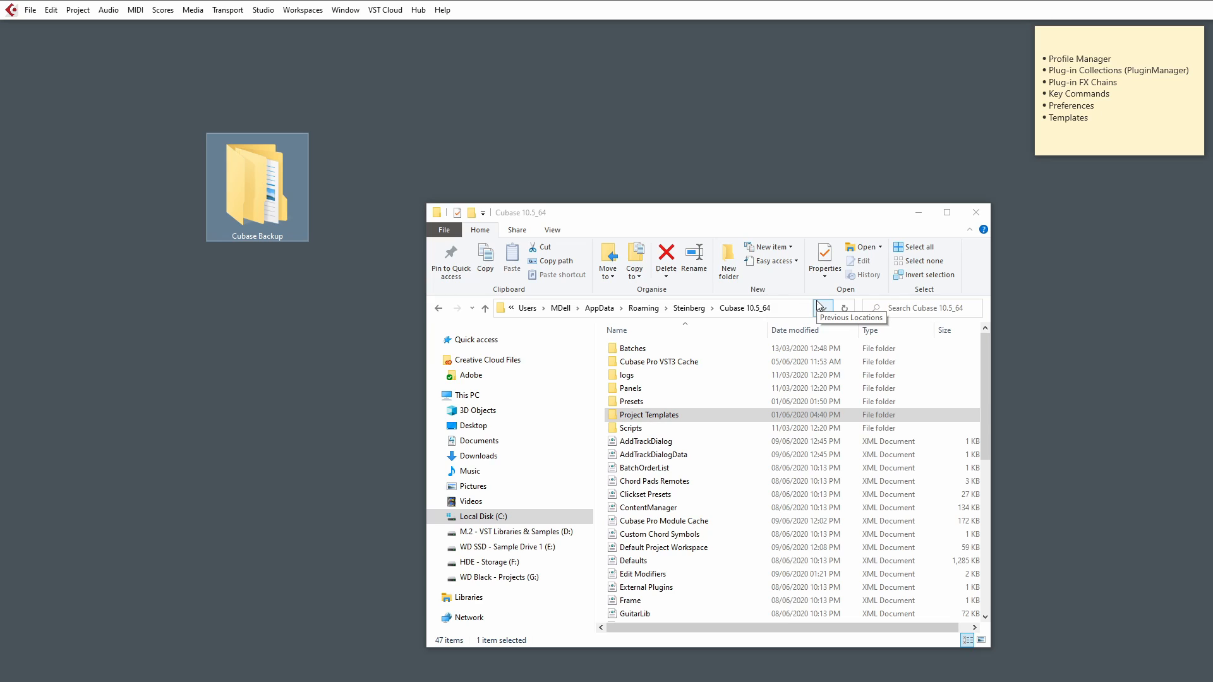
{"action": "mouse_move", "coordinate": [823, 307]}
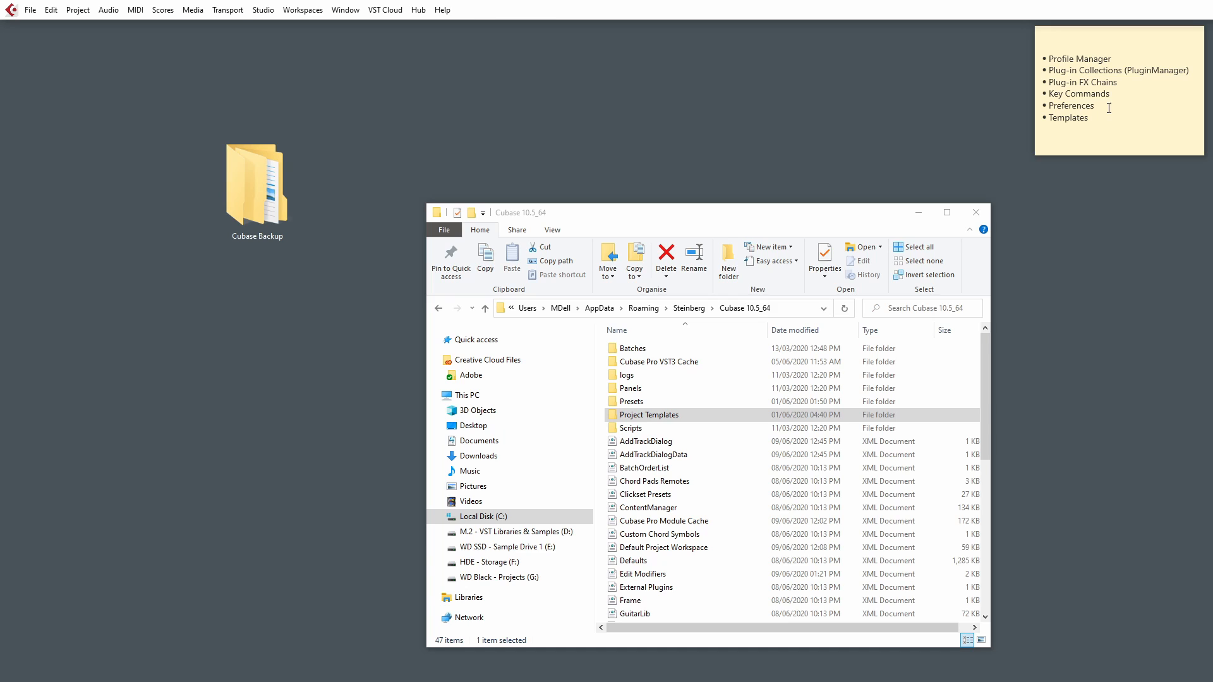
{"action": "mouse_move", "coordinate": [53, 17]}
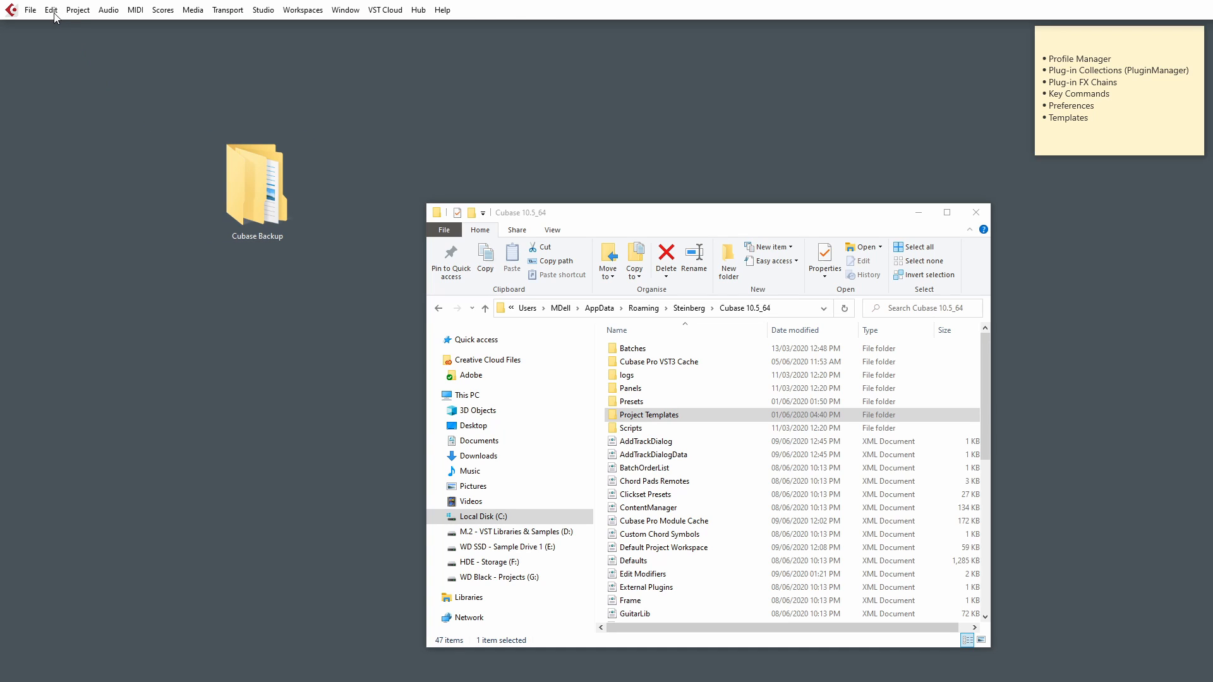
- Store the current preferences as preset 'Vid 1', overwriting the existing one, and close Preferences
{"action": "left_click", "coordinate": [51, 9]}
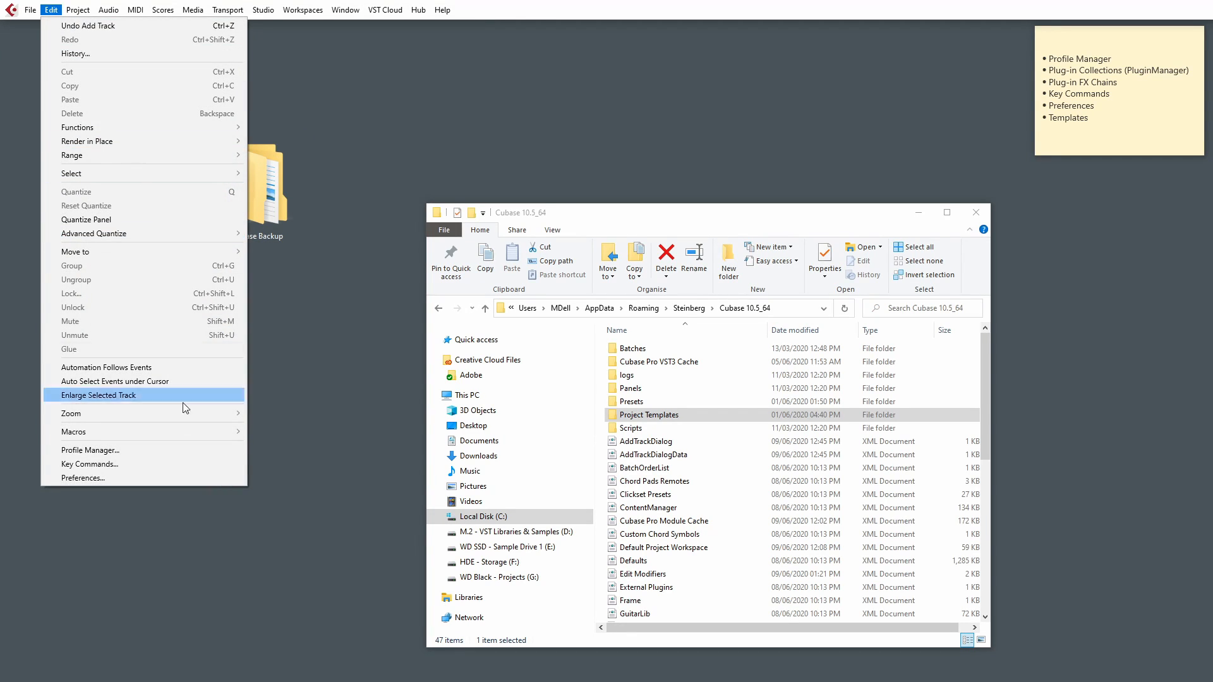
{"action": "mouse_move", "coordinate": [184, 478]}
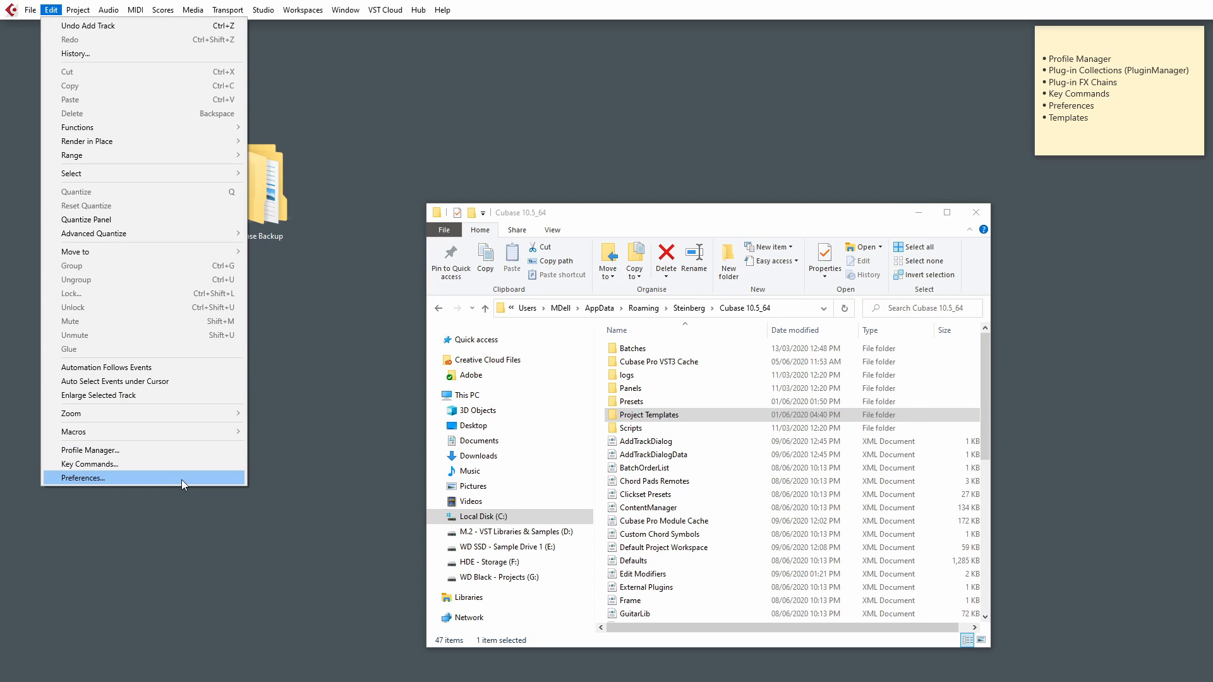
{"action": "left_click", "coordinate": [82, 478]}
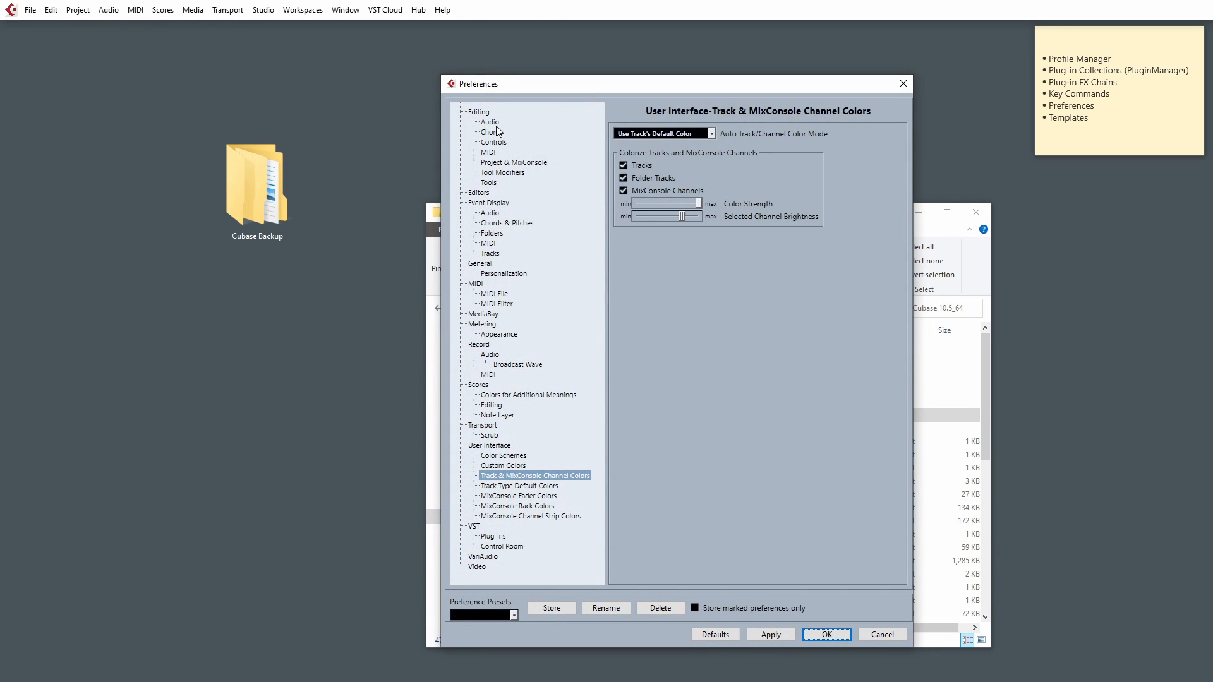
{"action": "mouse_move", "coordinate": [539, 427]}
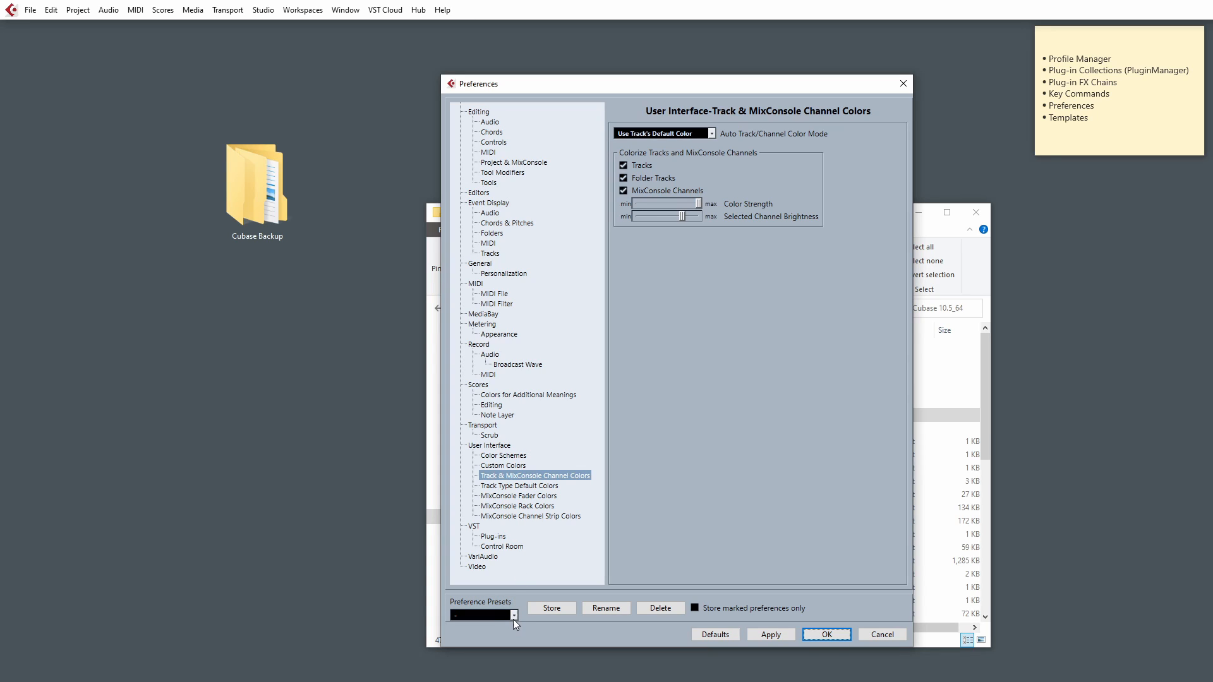
{"action": "mouse_move", "coordinate": [531, 571]}
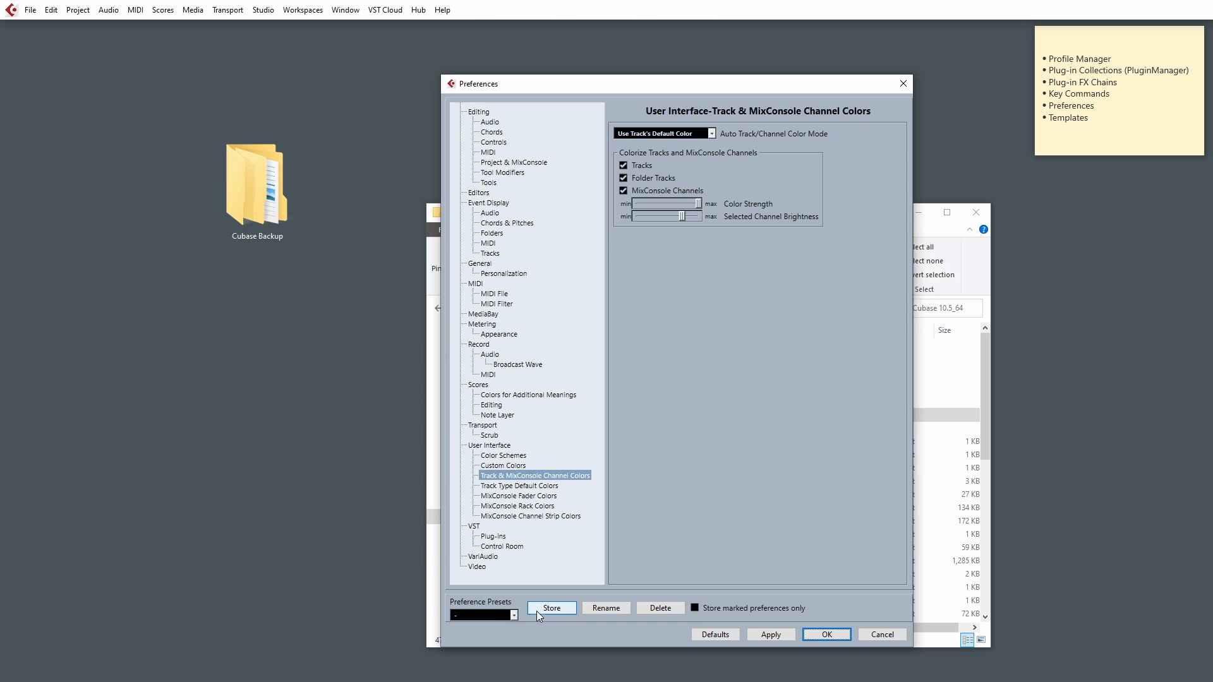
{"action": "left_click", "coordinate": [551, 608]}
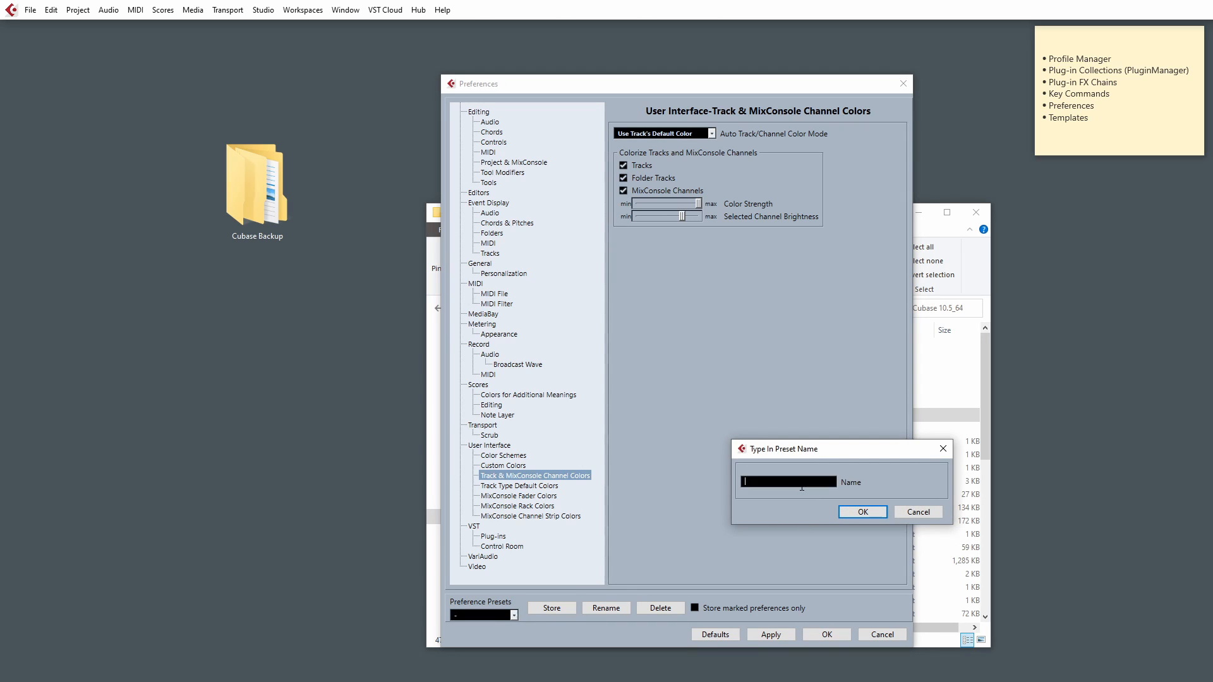
{"action": "type", "text": "Vid 1"}
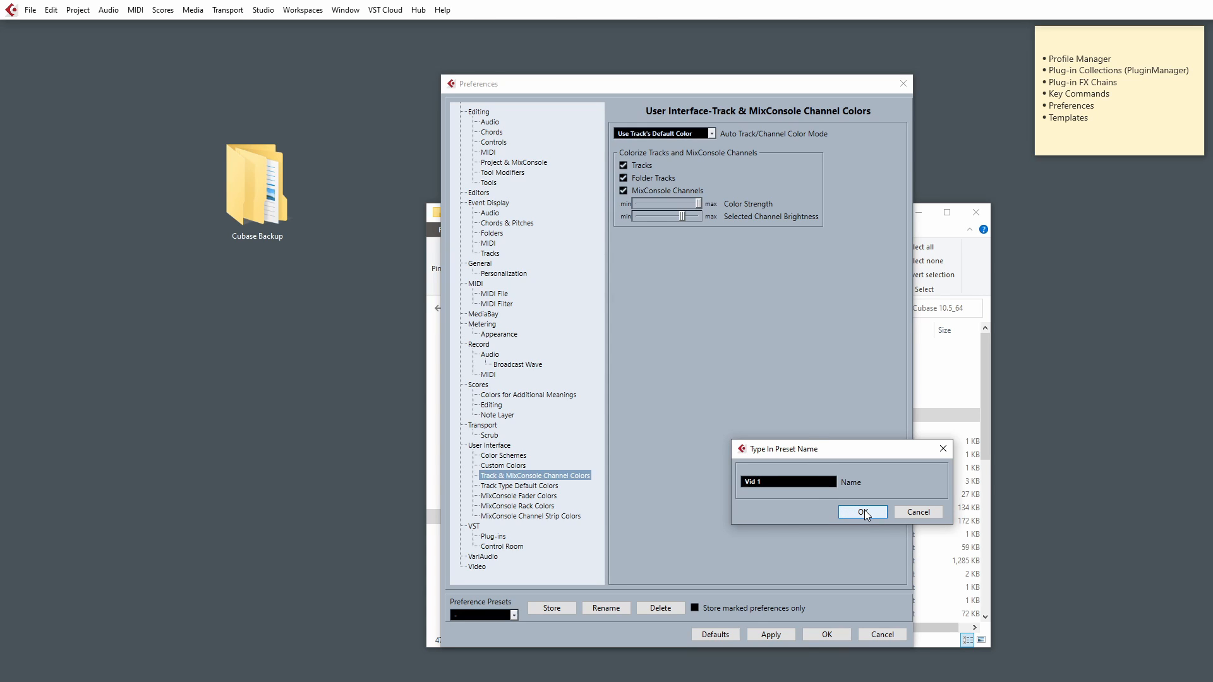
{"action": "left_click", "coordinate": [862, 512]}
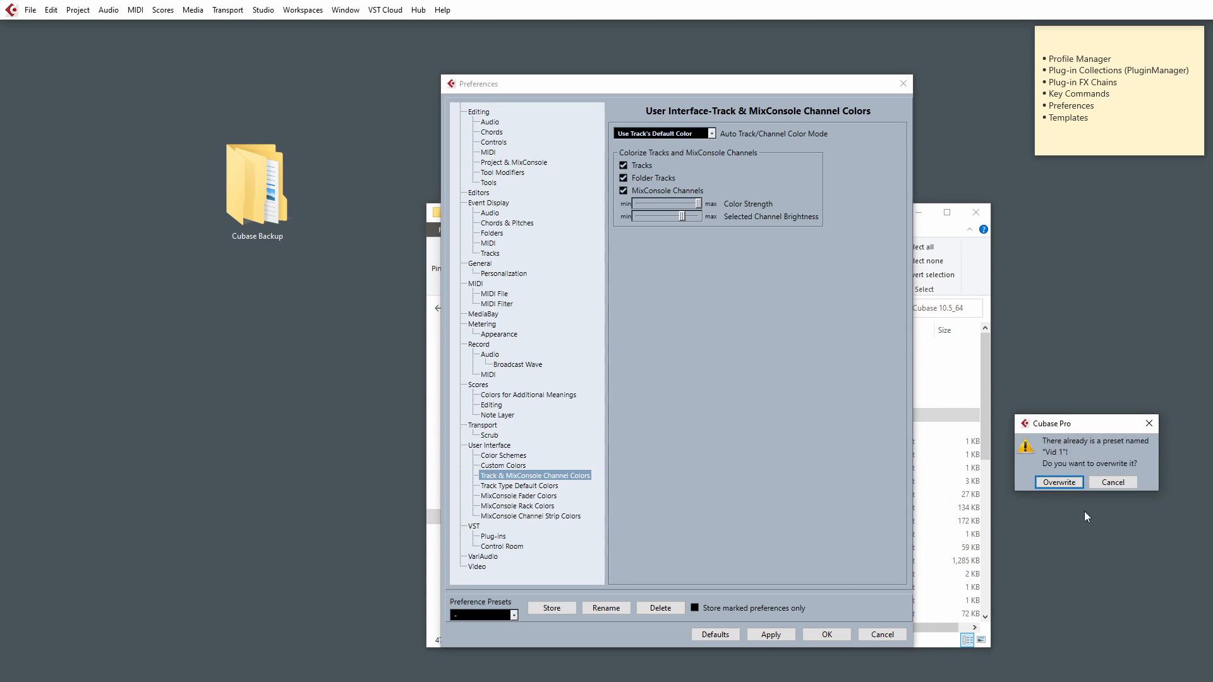
{"action": "mouse_move", "coordinate": [1091, 466]}
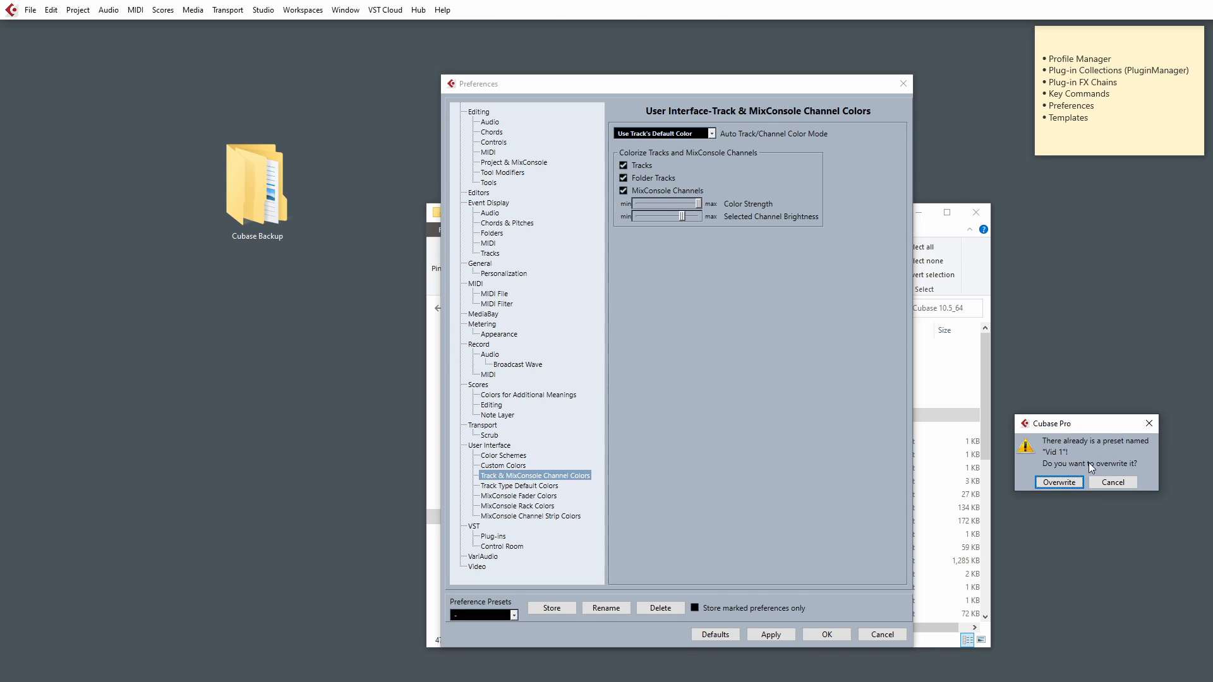
{"action": "left_click", "coordinate": [1058, 482]}
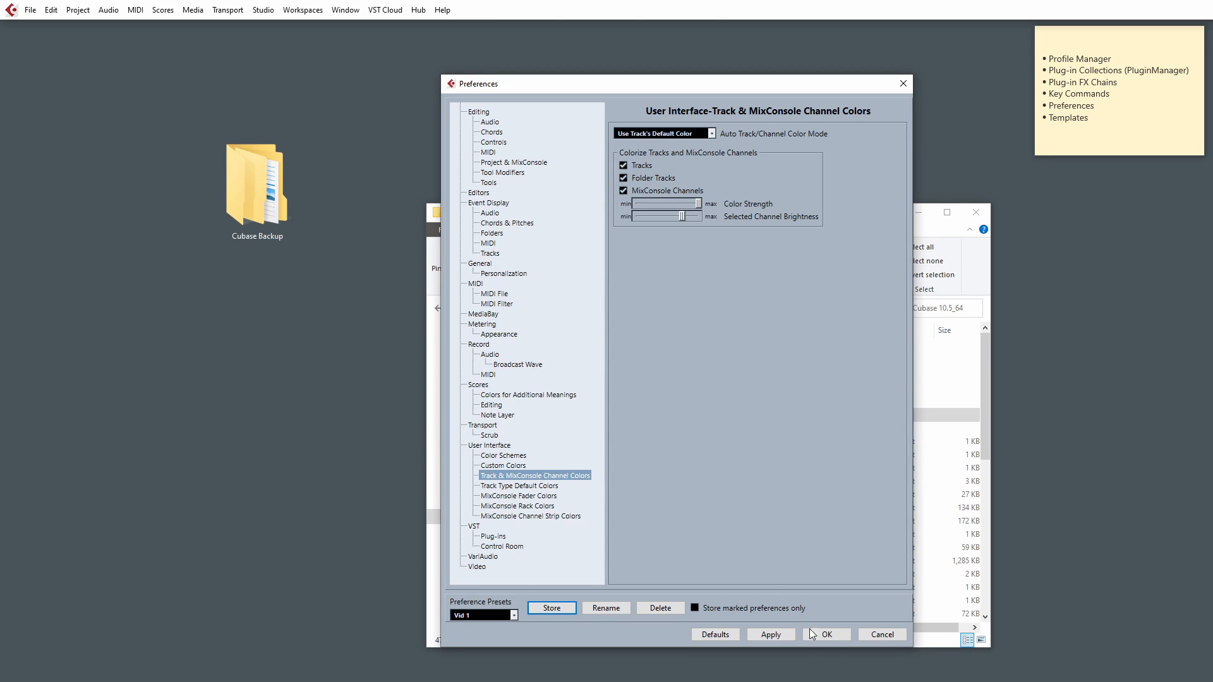
{"action": "mouse_move", "coordinate": [826, 634]}
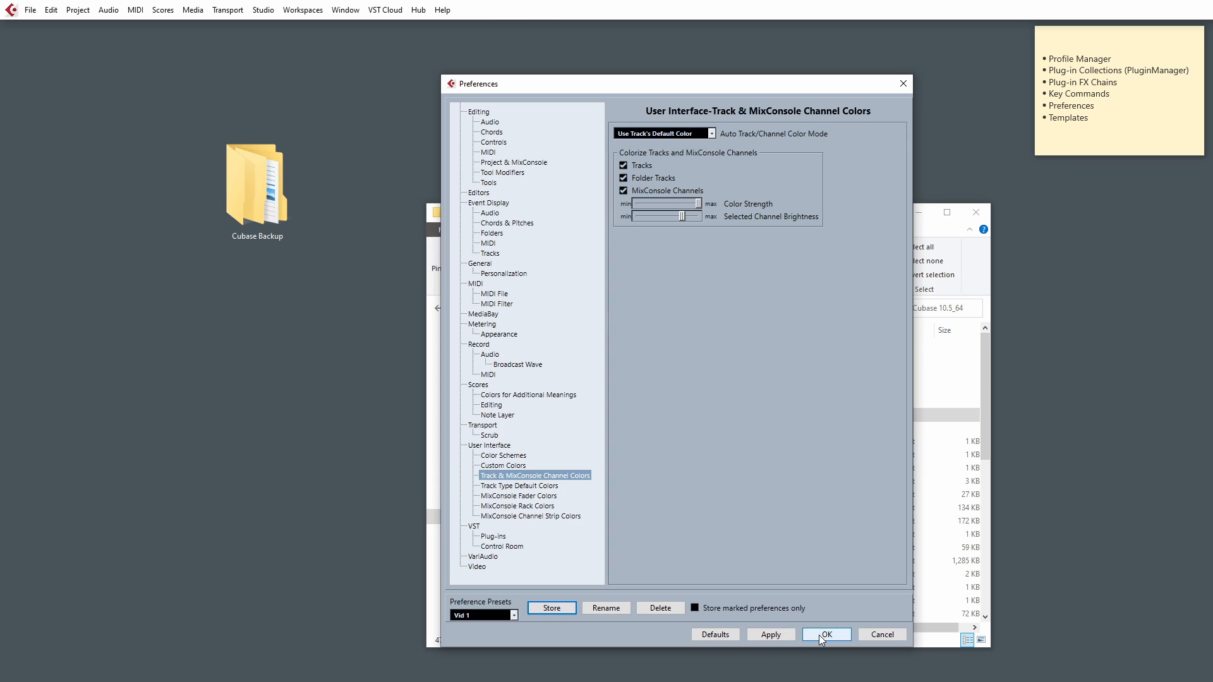
{"action": "left_click", "coordinate": [825, 634]}
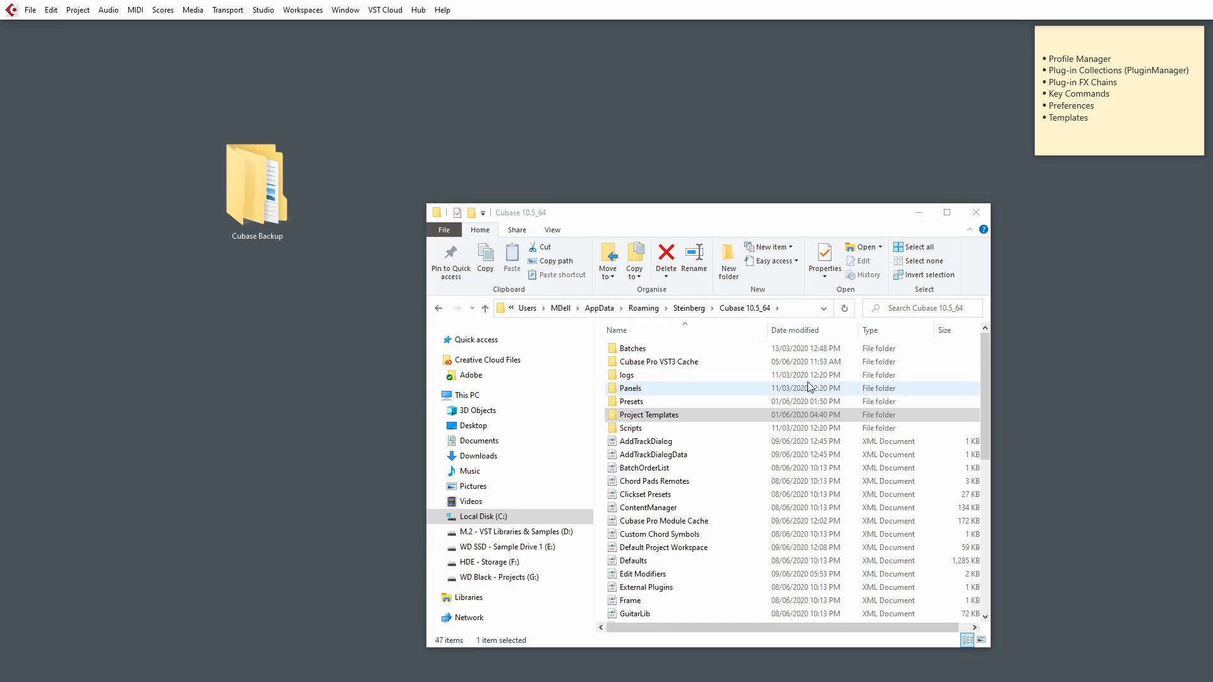
- Navigate into Presets > Configurations and show its full folder path
{"action": "left_click", "coordinate": [619, 309]}
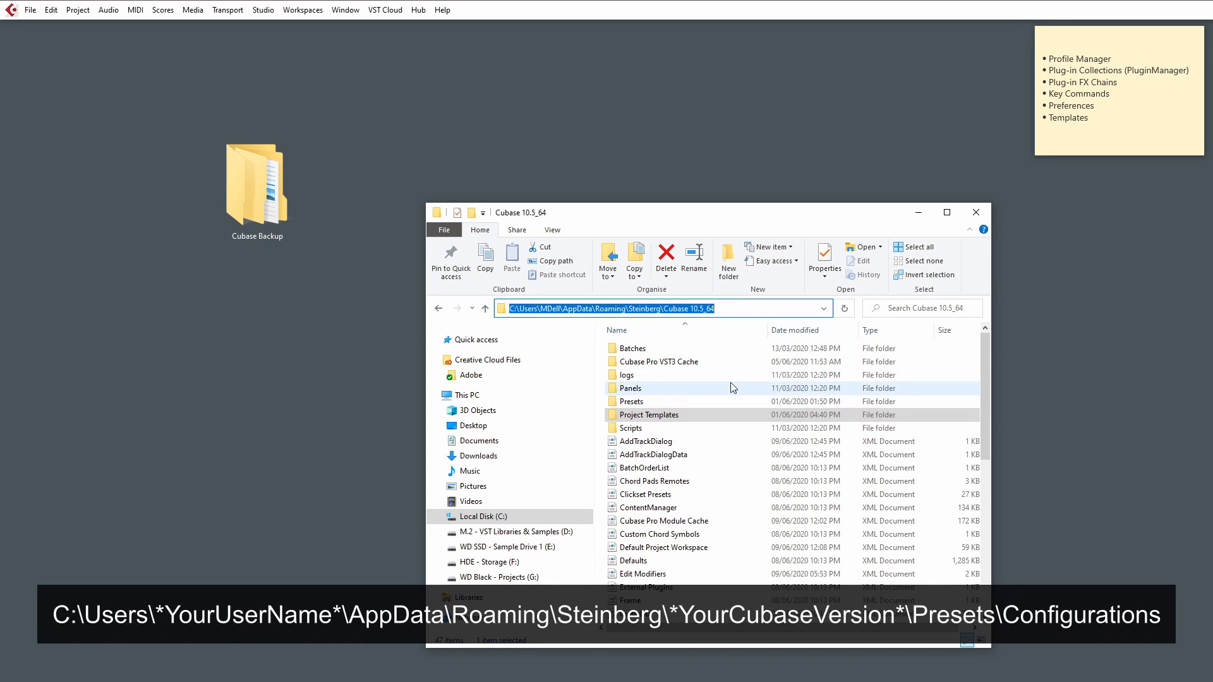
{"action": "left_click", "coordinate": [630, 402]}
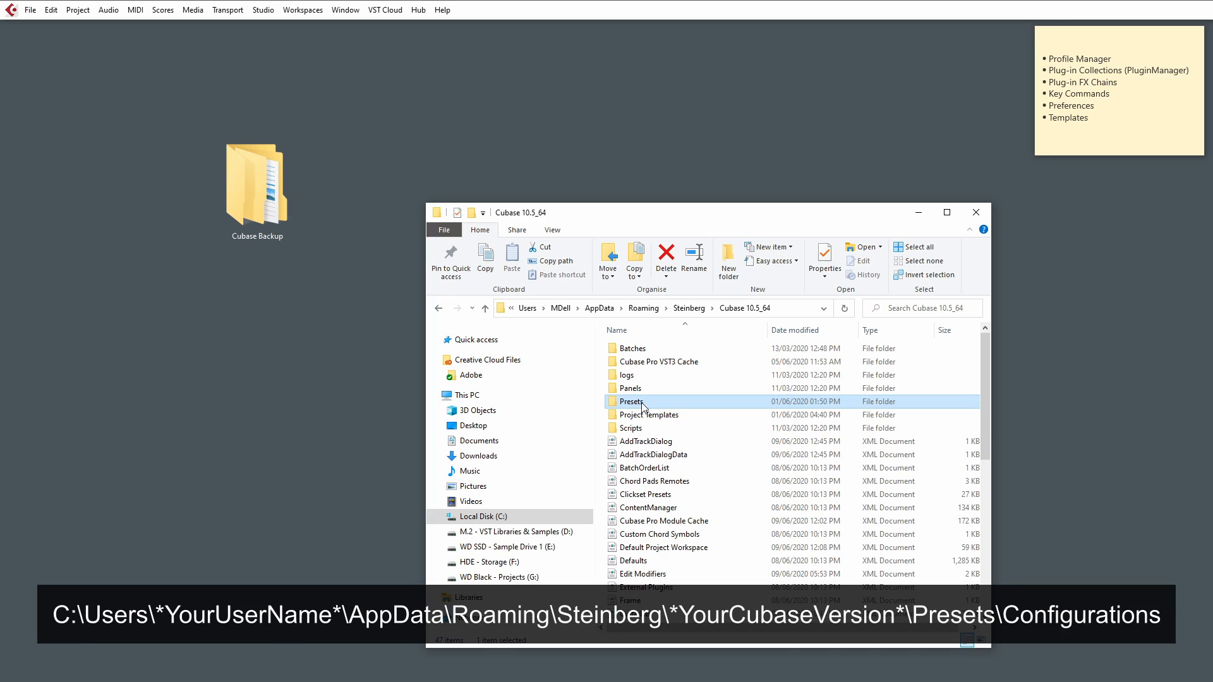
{"action": "double_click", "coordinate": [631, 402]}
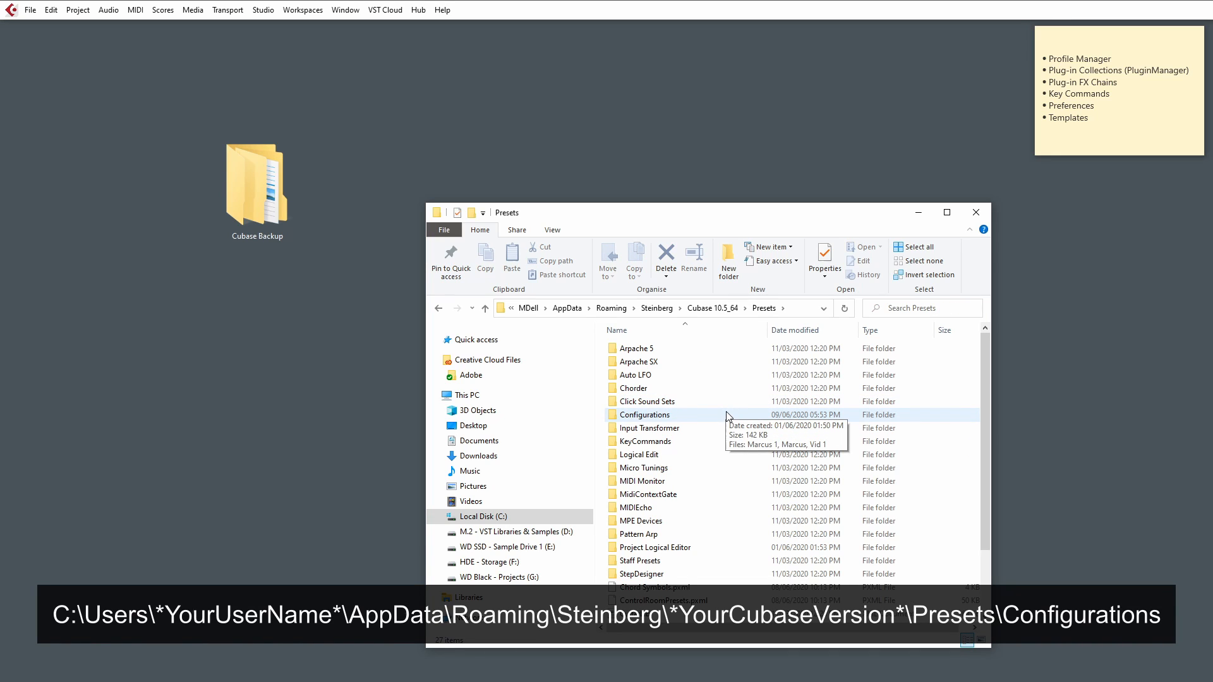
{"action": "double_click", "coordinate": [643, 415]}
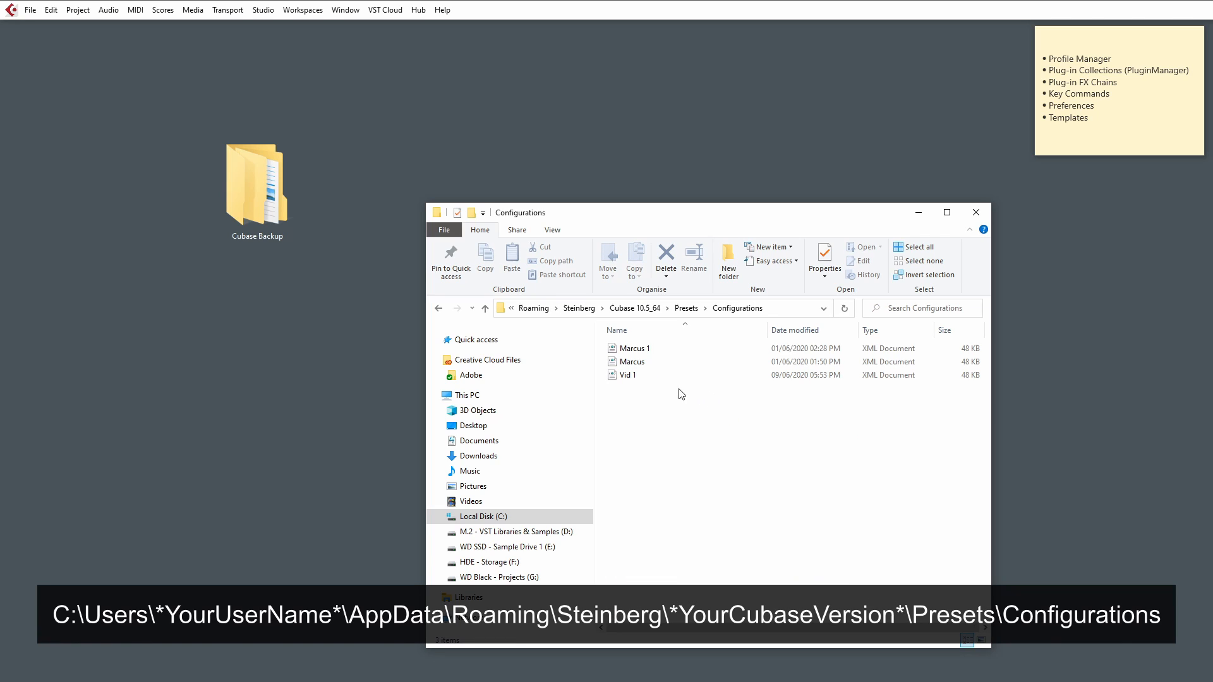
{"action": "mouse_move", "coordinate": [789, 379]}
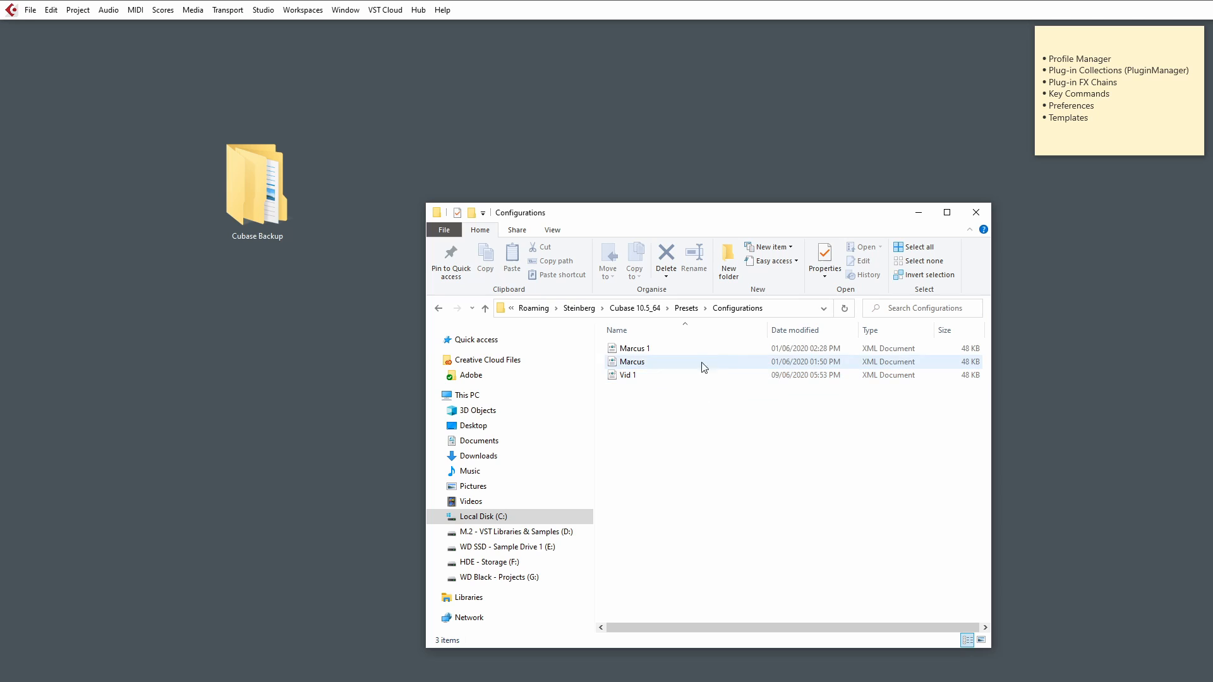
{"action": "left_click", "coordinate": [657, 308]}
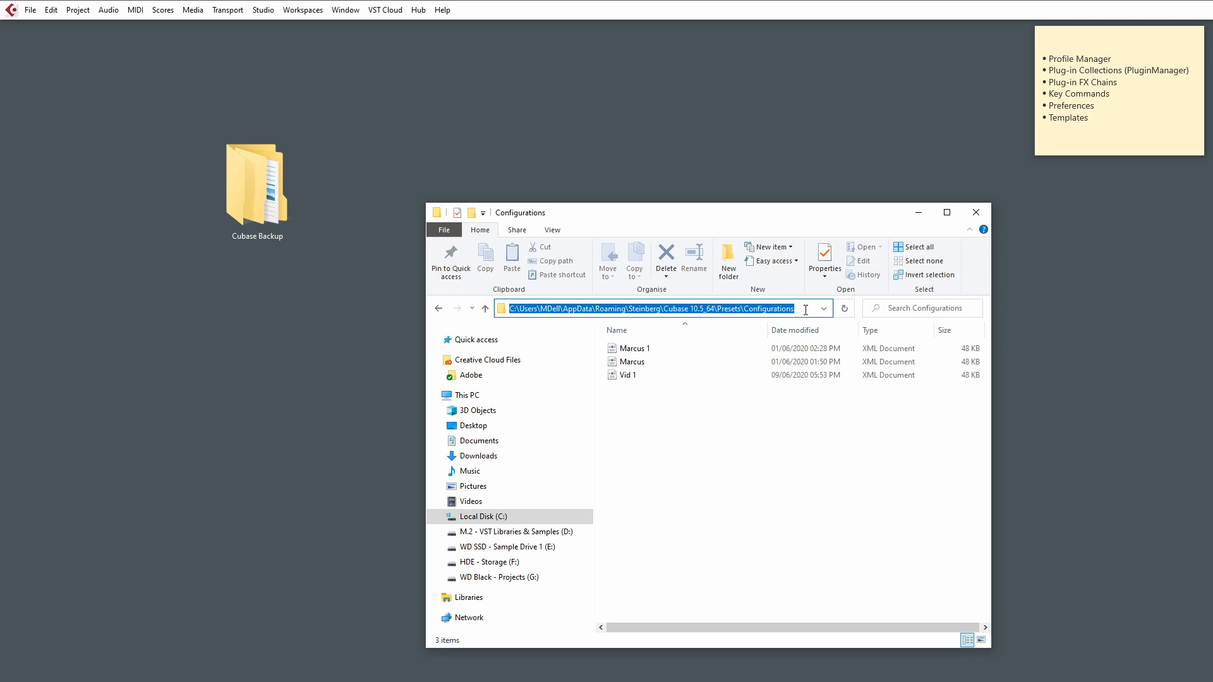
{"action": "mouse_move", "coordinate": [804, 347]}
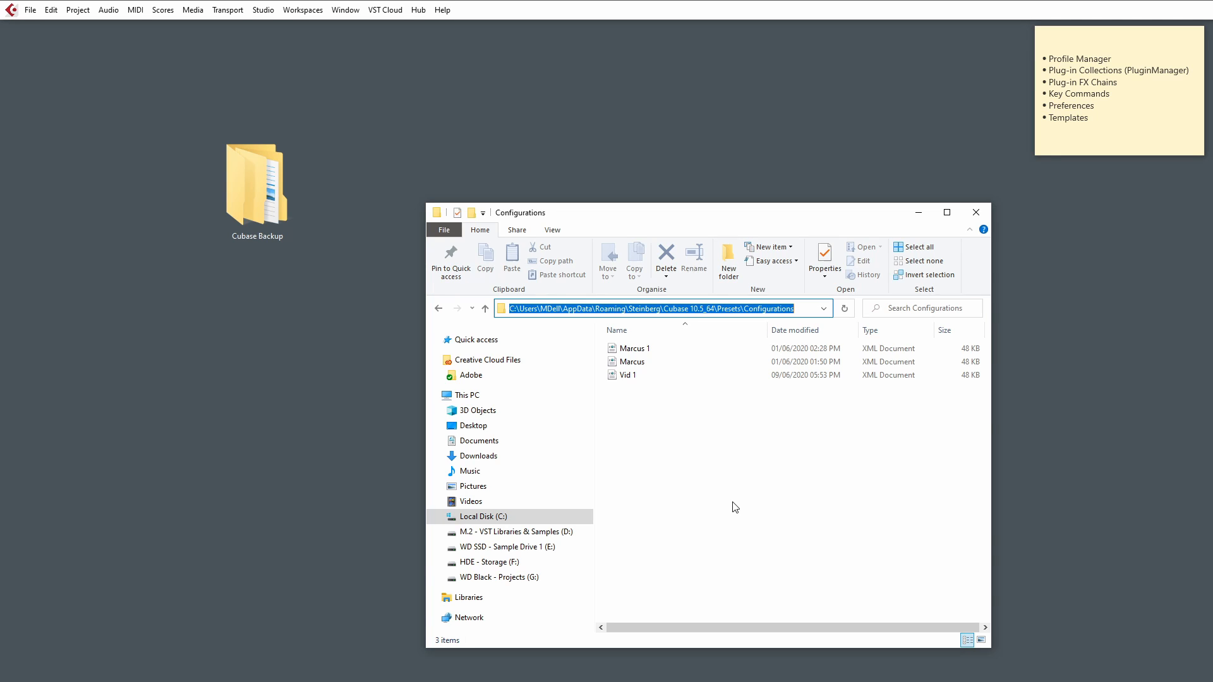
{"action": "mouse_move", "coordinate": [574, 345]}
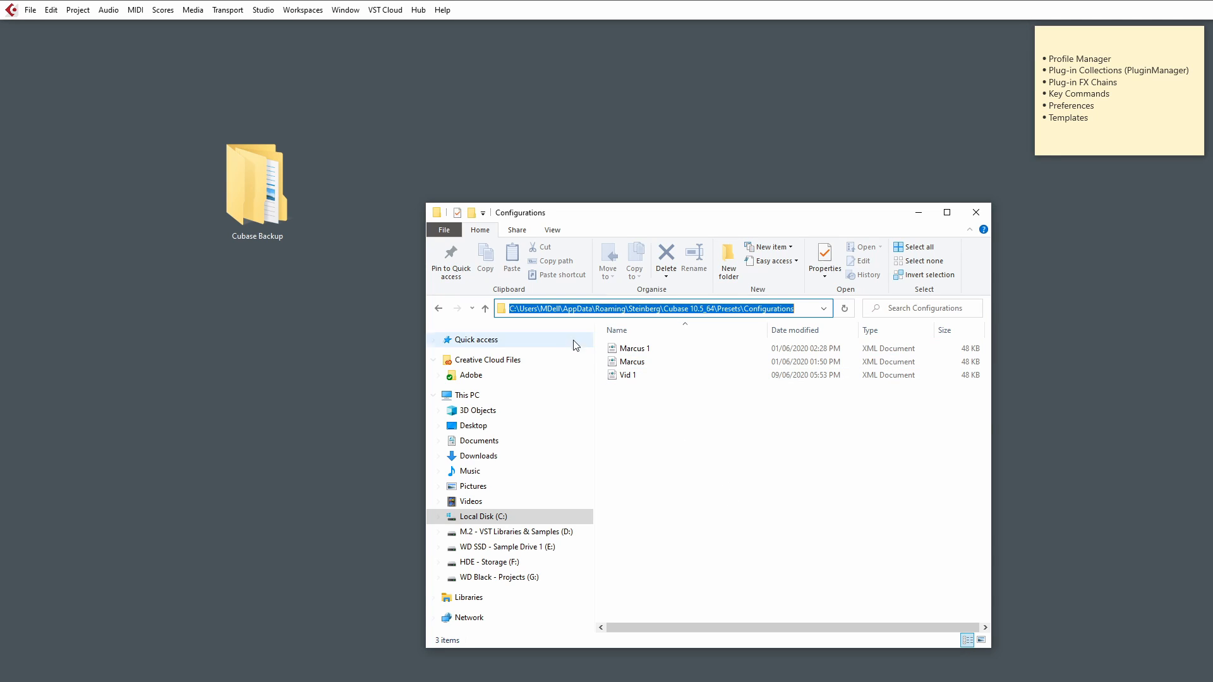
- Rename the Vid 1 preset file to 'Vid 1 Configurations' and return to Presets
{"action": "right_click", "coordinate": [627, 376]}
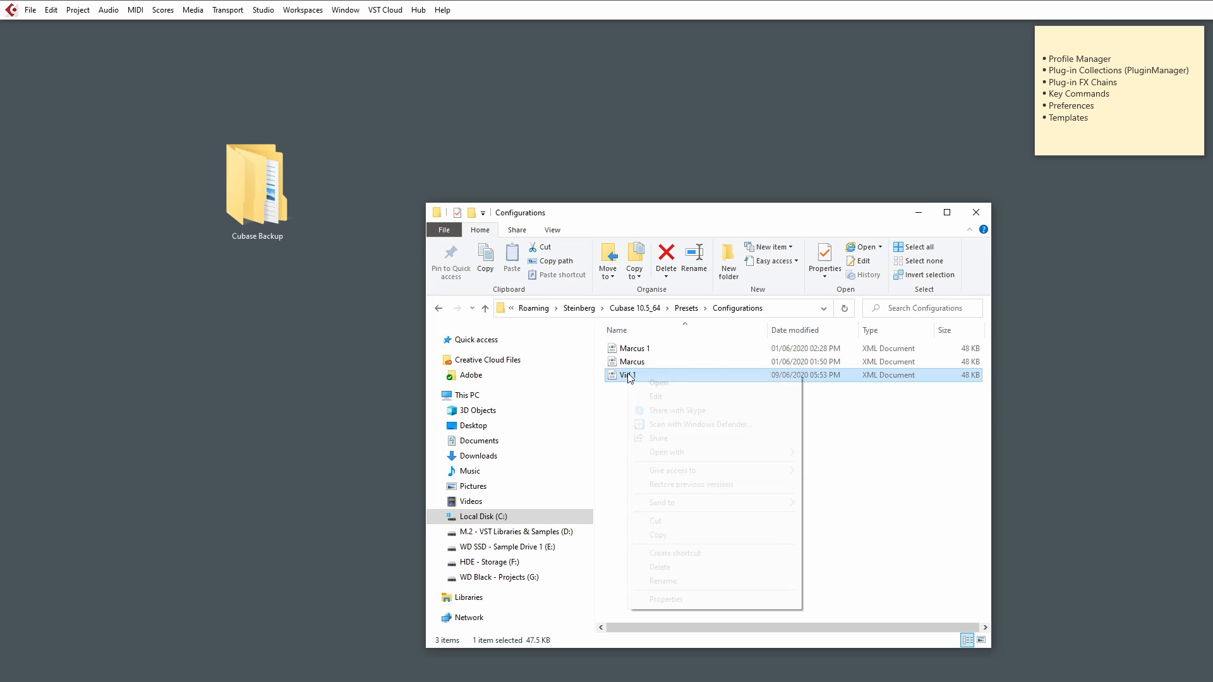
{"action": "left_click", "coordinate": [663, 581]}
{"action": "type", "text": " Configurations"}
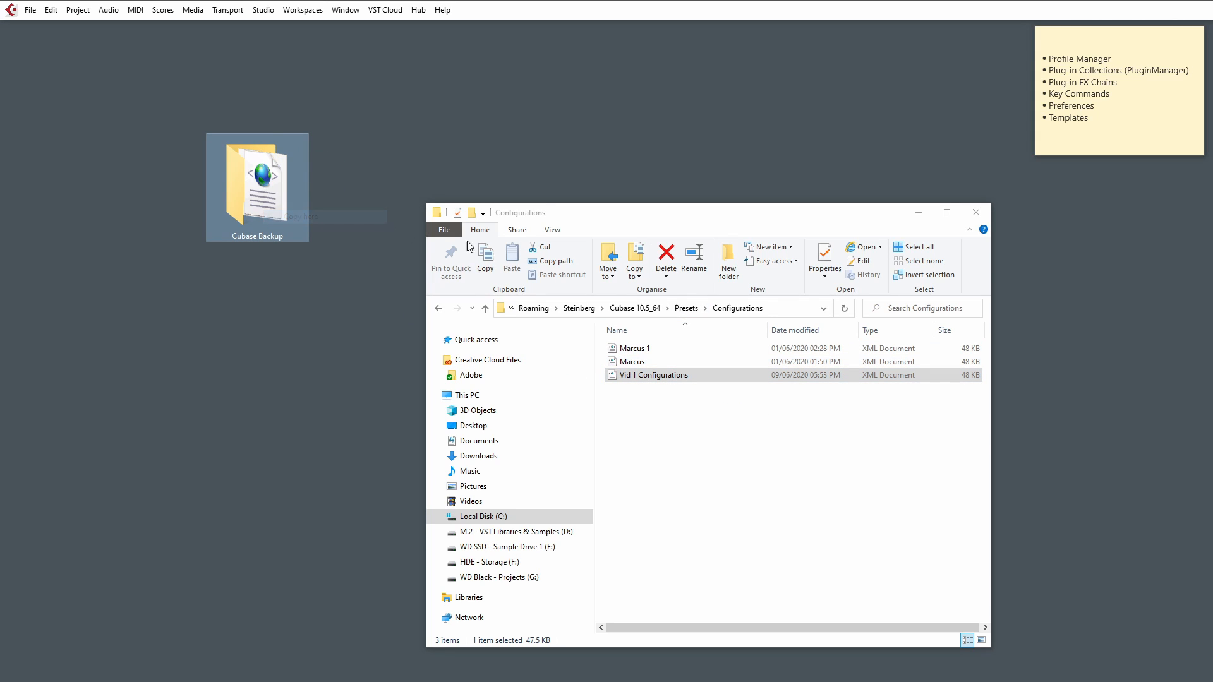
{"action": "mouse_move", "coordinate": [719, 474]}
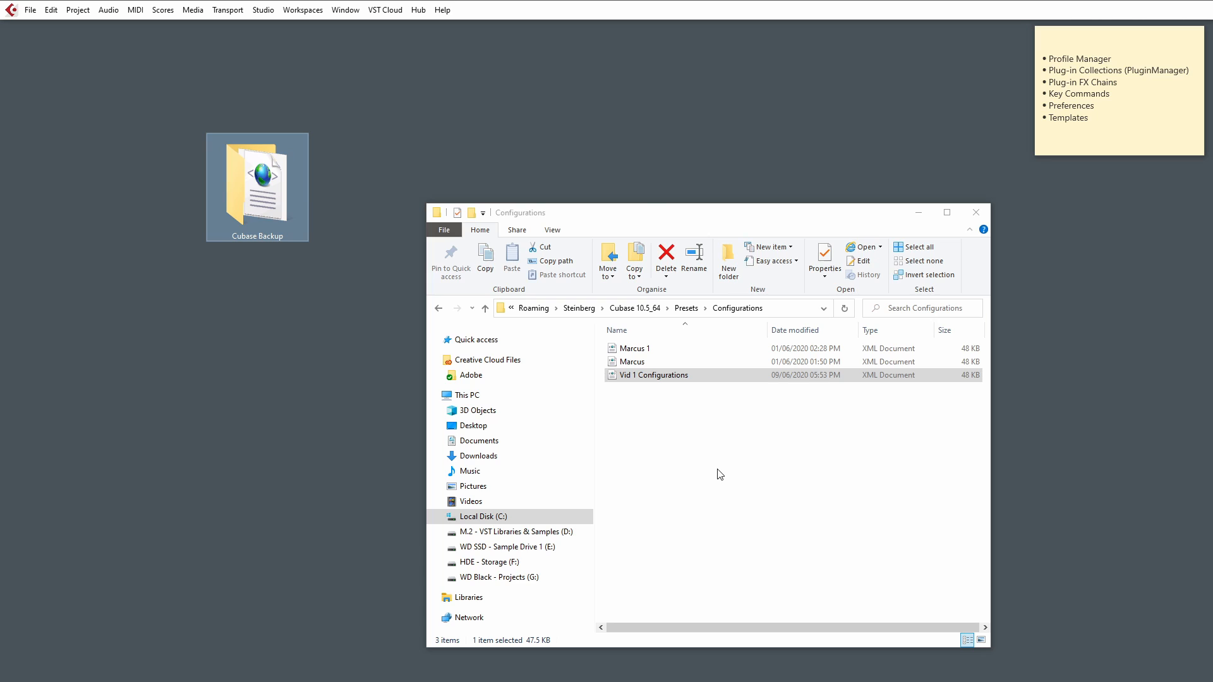
{"action": "left_click", "coordinate": [725, 470]}
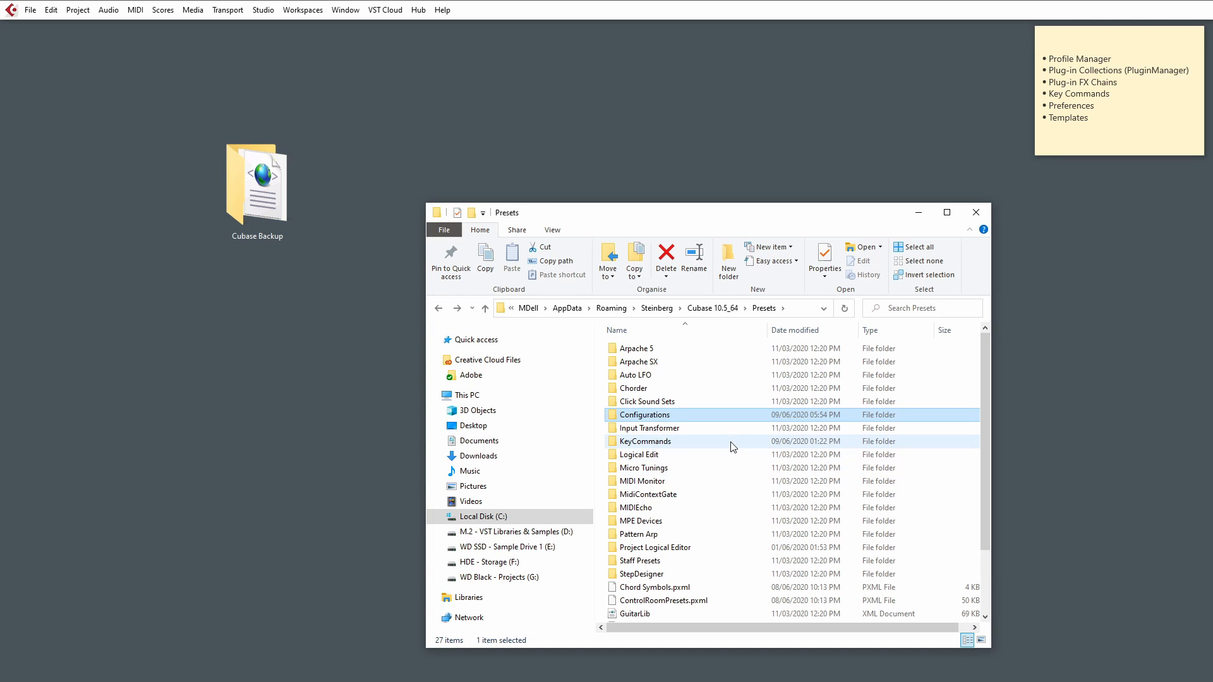
{"action": "mouse_move", "coordinate": [591, 316]}
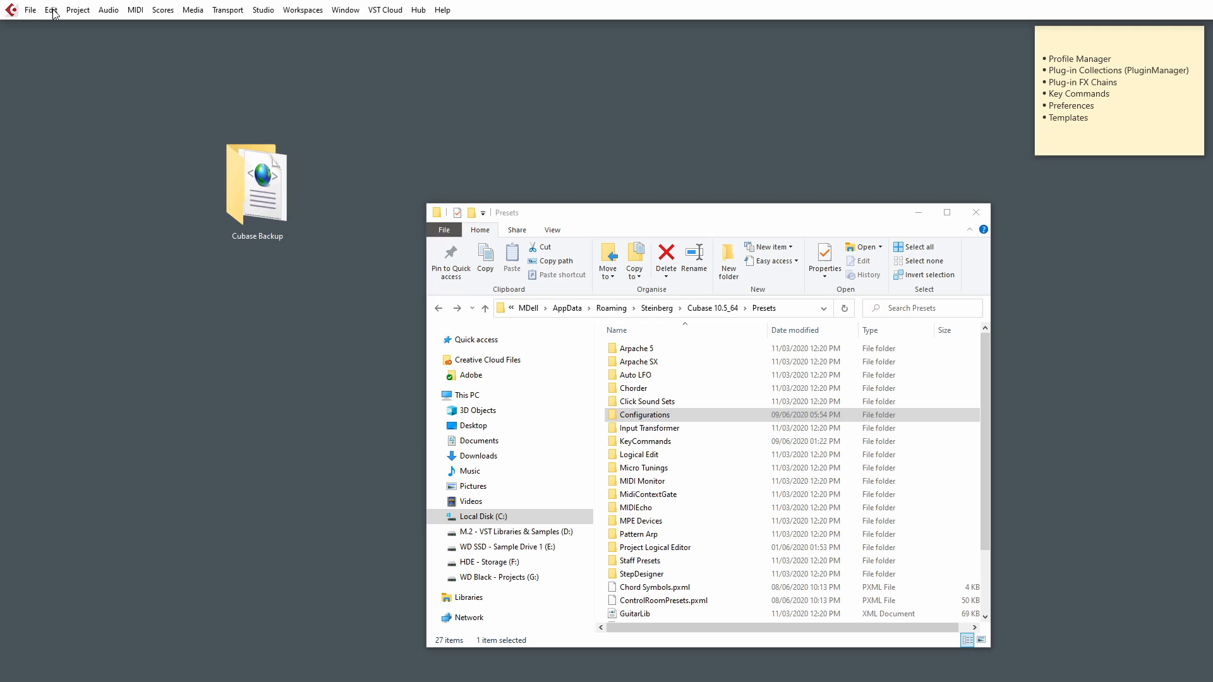
{"action": "left_click", "coordinate": [645, 441]}
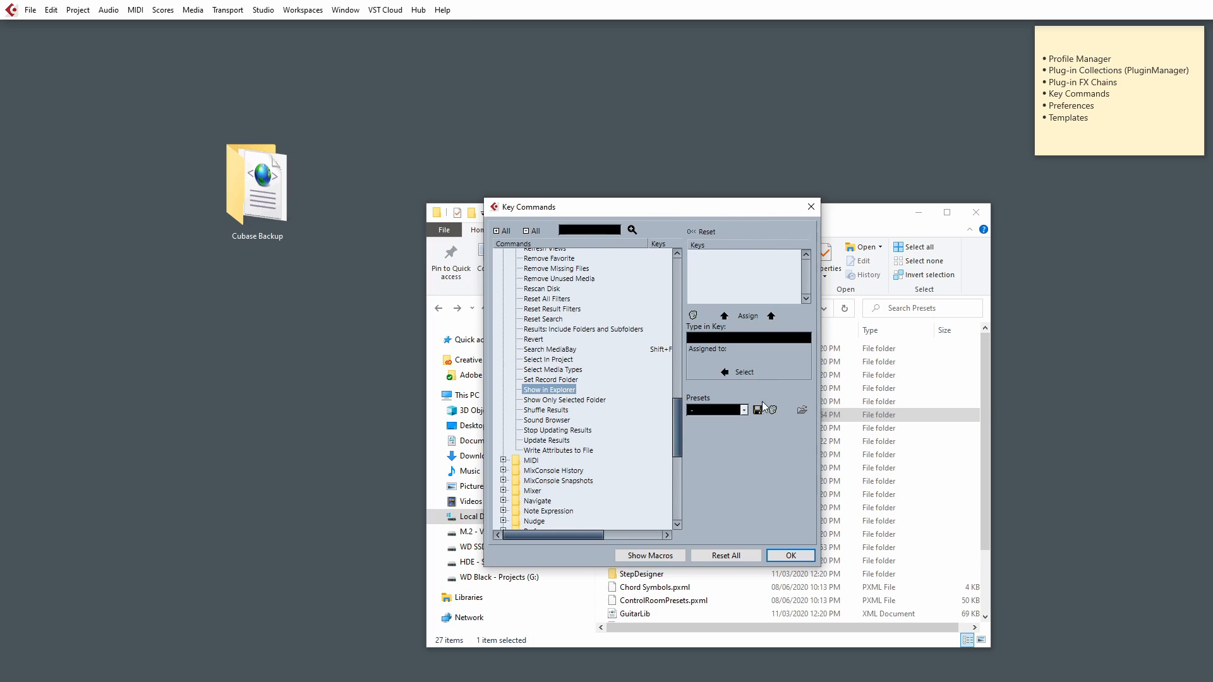
{"action": "mouse_move", "coordinate": [757, 409]}
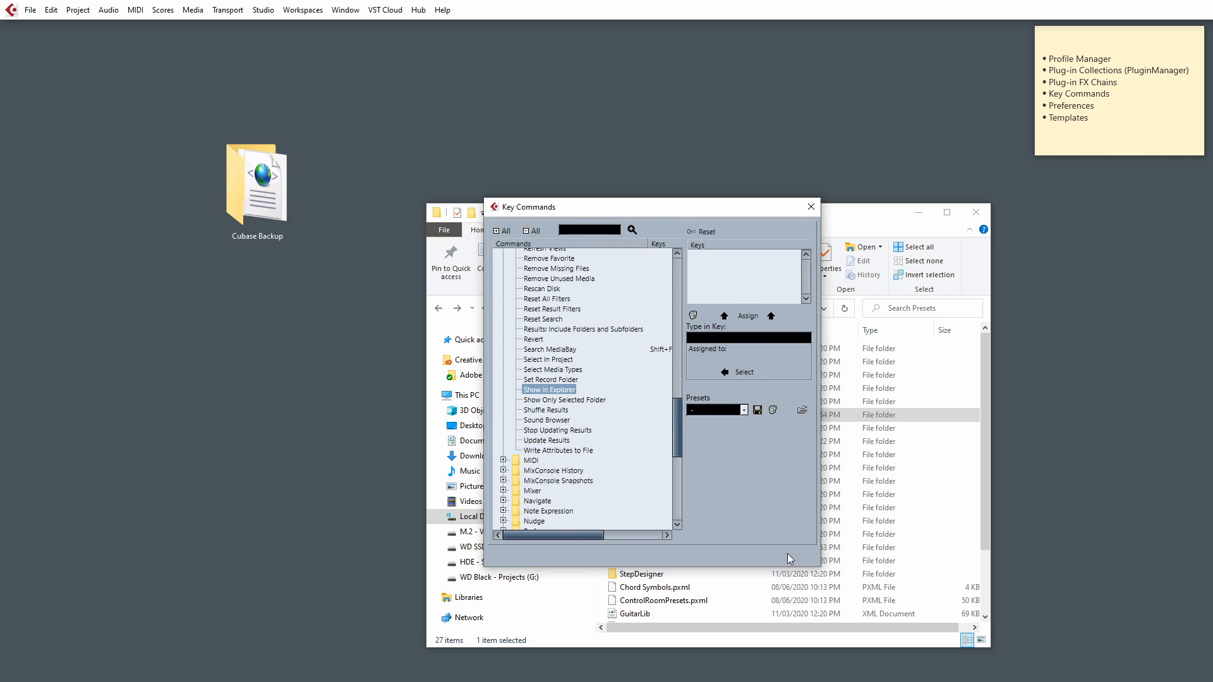
{"action": "left_click", "coordinate": [811, 206]}
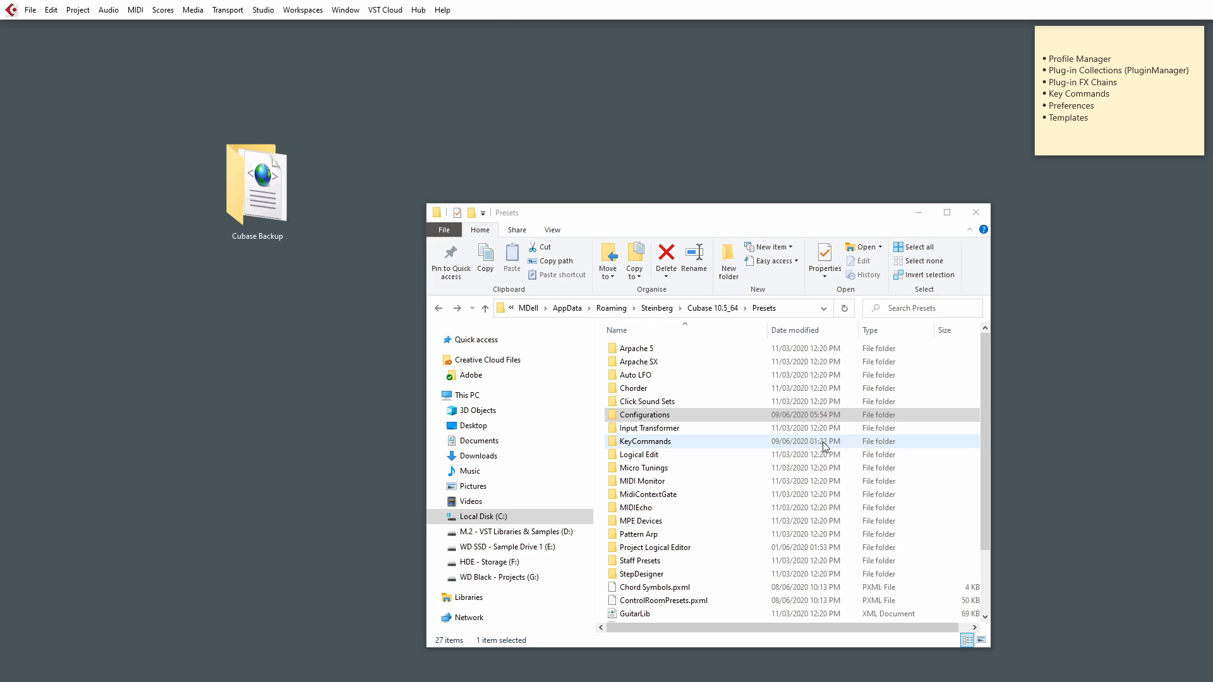
- Go up to Cubase 10.5_64 and into Presets > KeyCommands to reach the Marcus KeyCommands file
{"action": "left_click", "coordinate": [485, 309]}
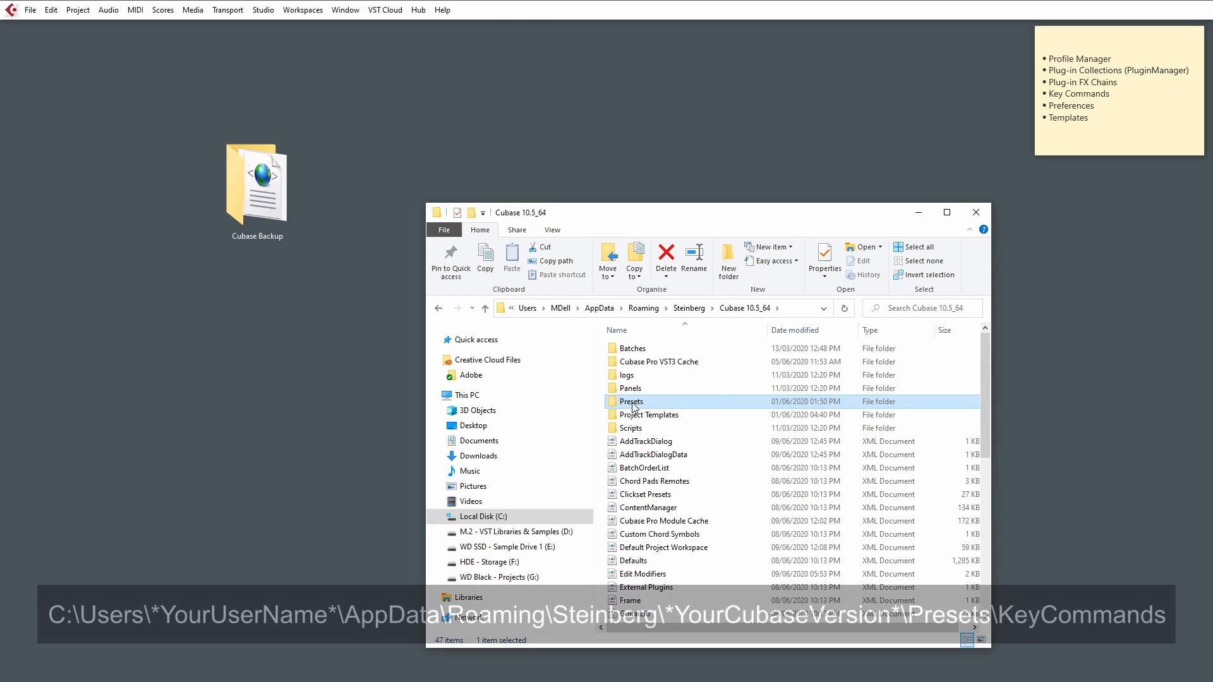
{"action": "double_click", "coordinate": [631, 401]}
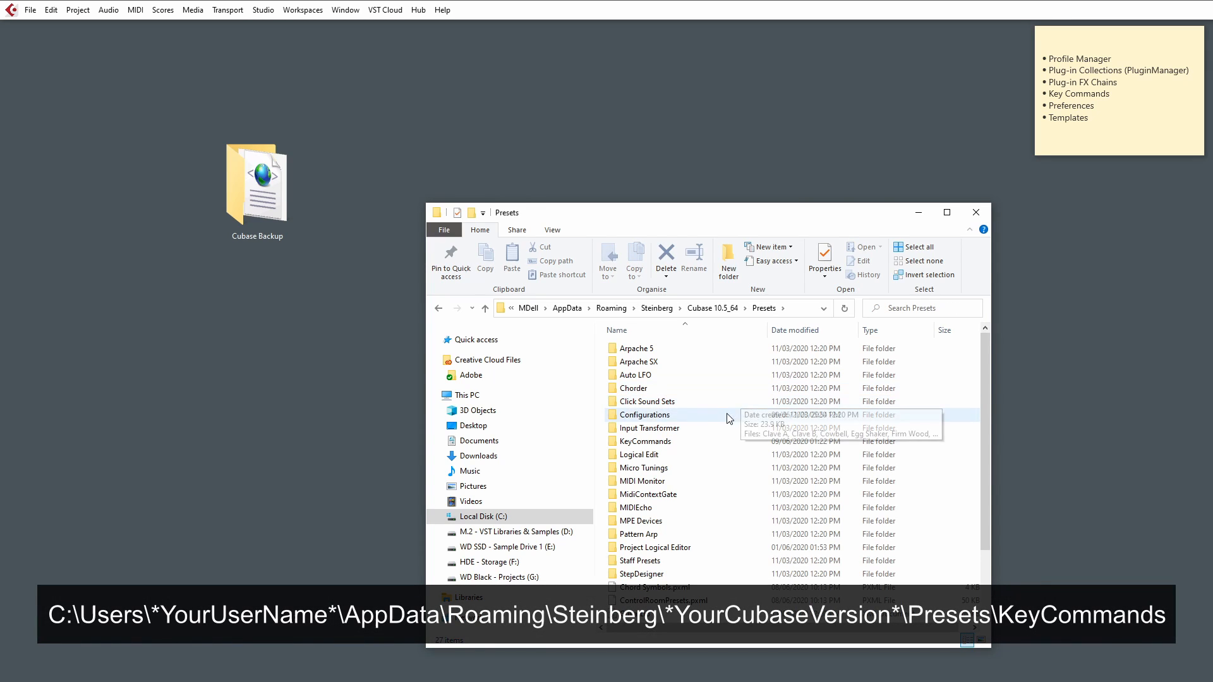
{"action": "left_click", "coordinate": [646, 441]}
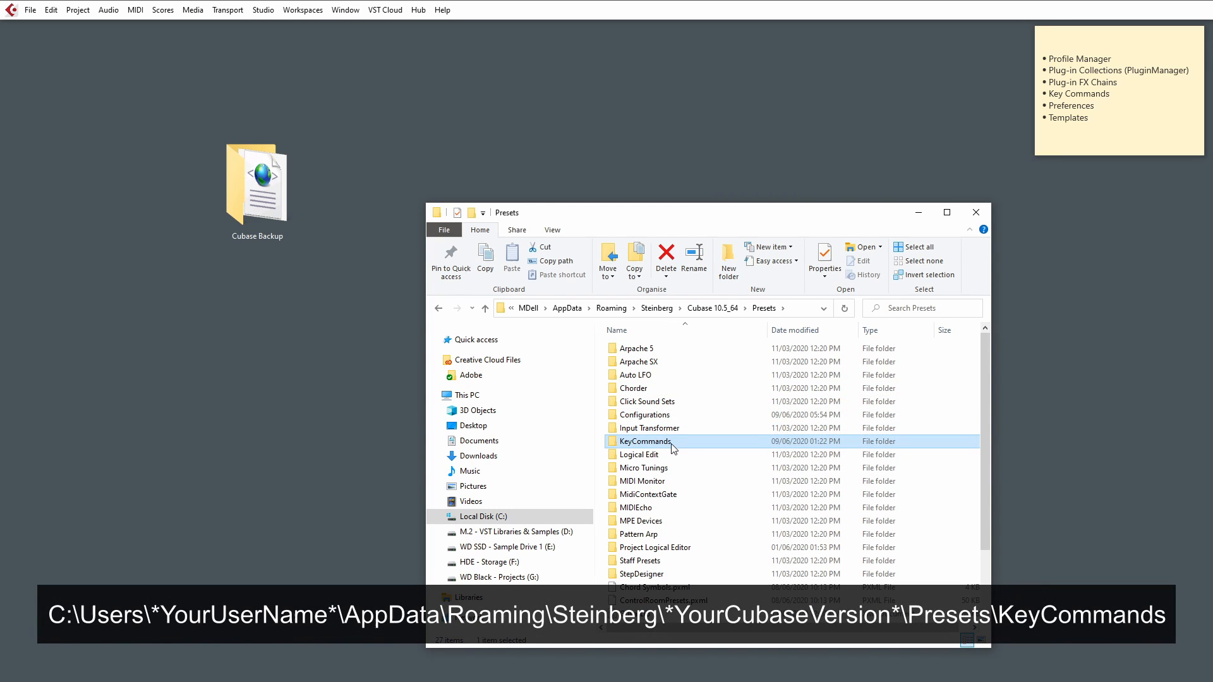
{"action": "double_click", "coordinate": [644, 441]}
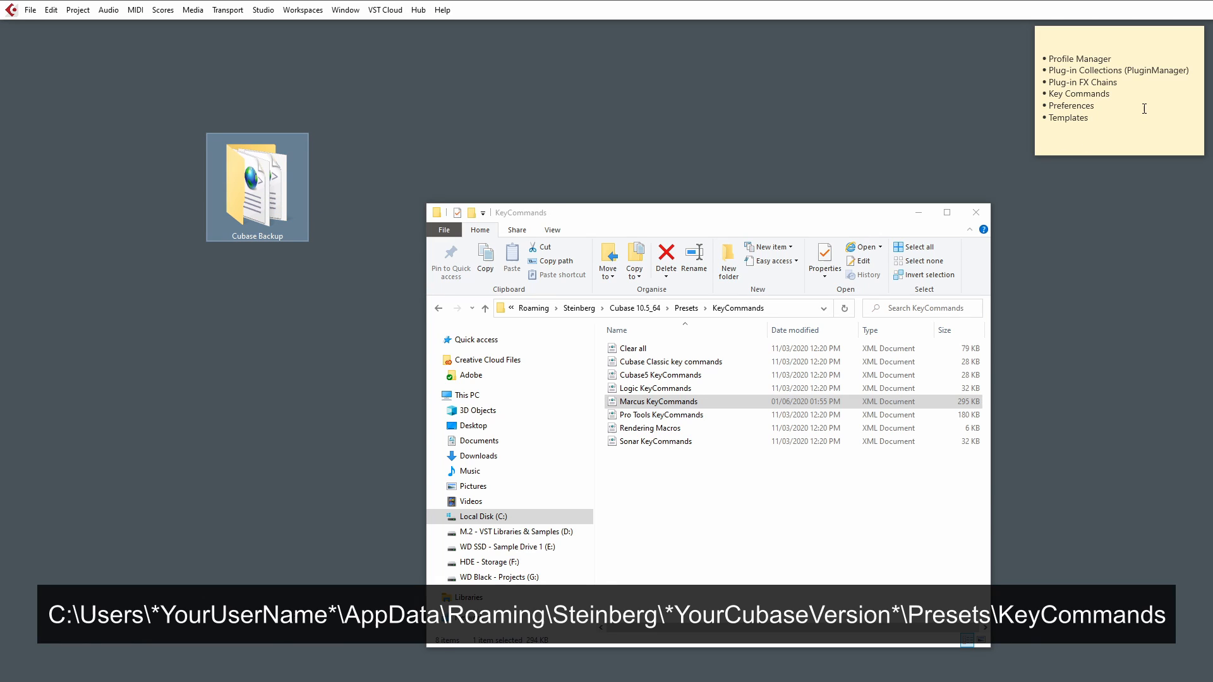
{"action": "left_click", "coordinate": [656, 388]}
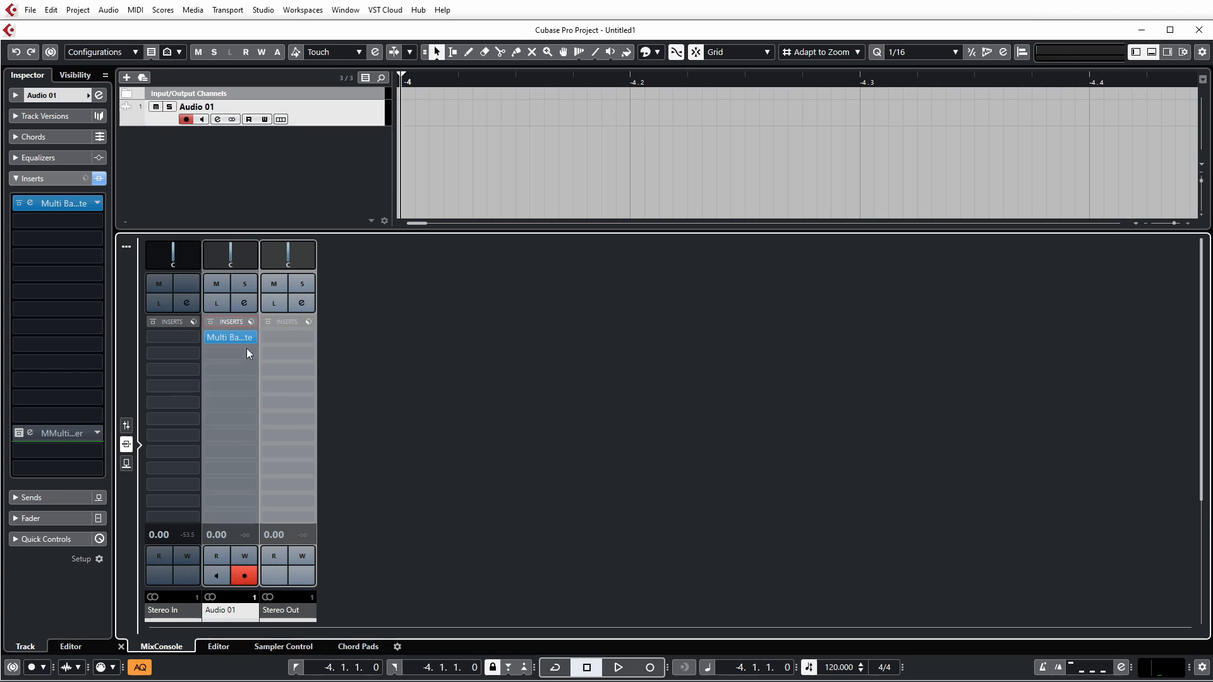
- From Audio 01's Save FX Chain Preset dialog, show the GTR Bus 1 preset in Explorer
{"action": "left_click", "coordinate": [249, 321]}
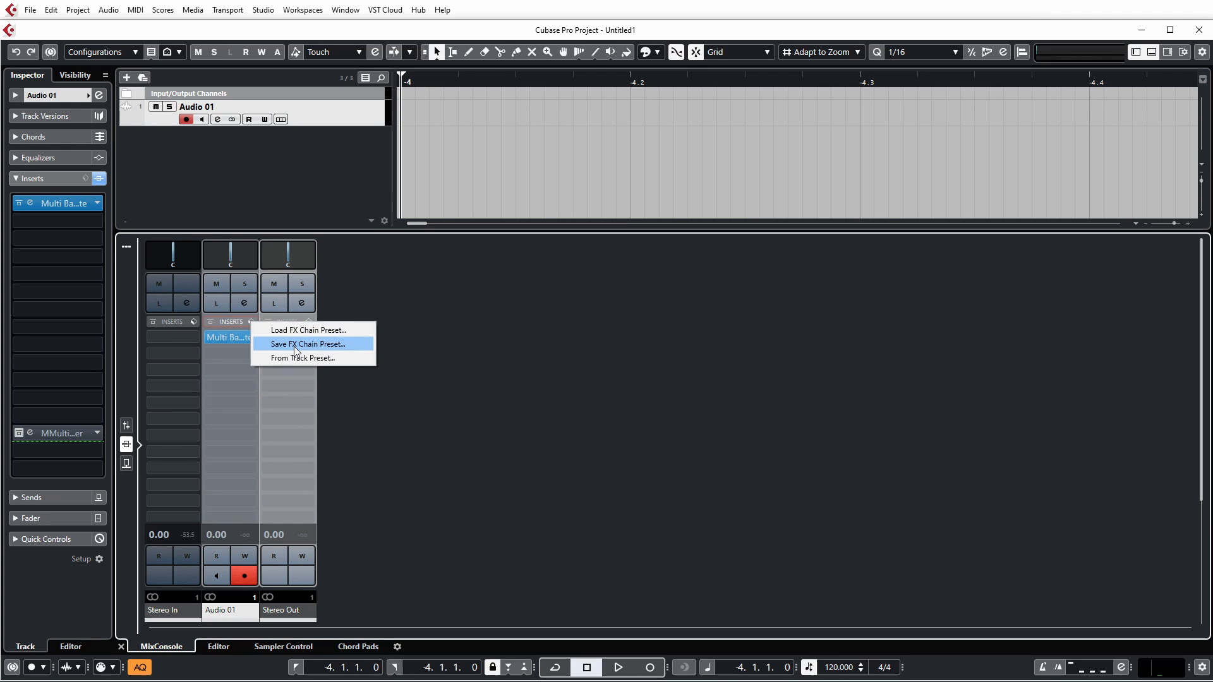
{"action": "left_click", "coordinate": [541, 353]}
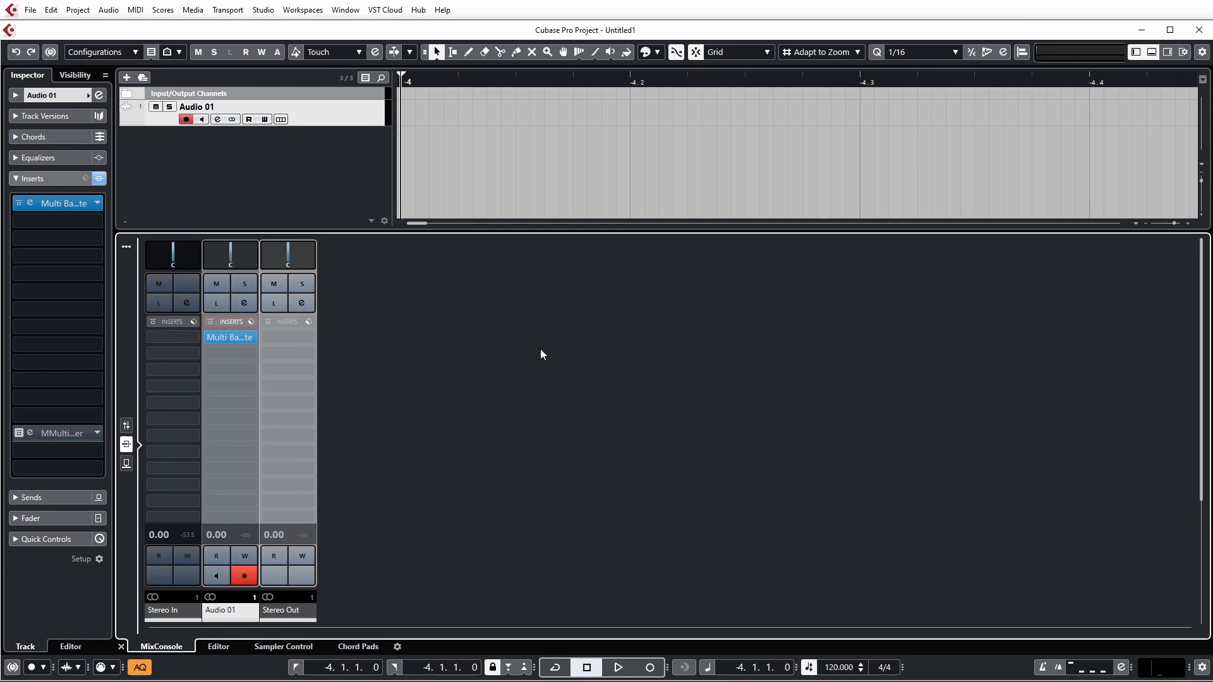
{"action": "mouse_move", "coordinate": [368, 342]}
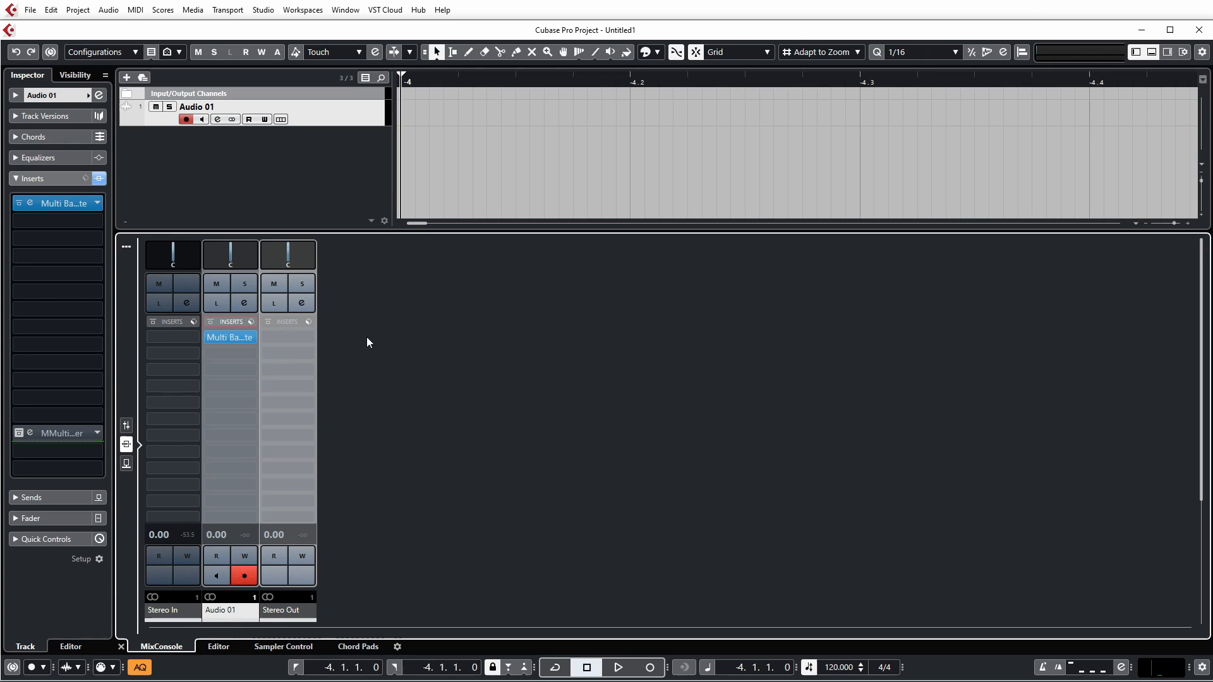
{"action": "left_click", "coordinate": [250, 321]}
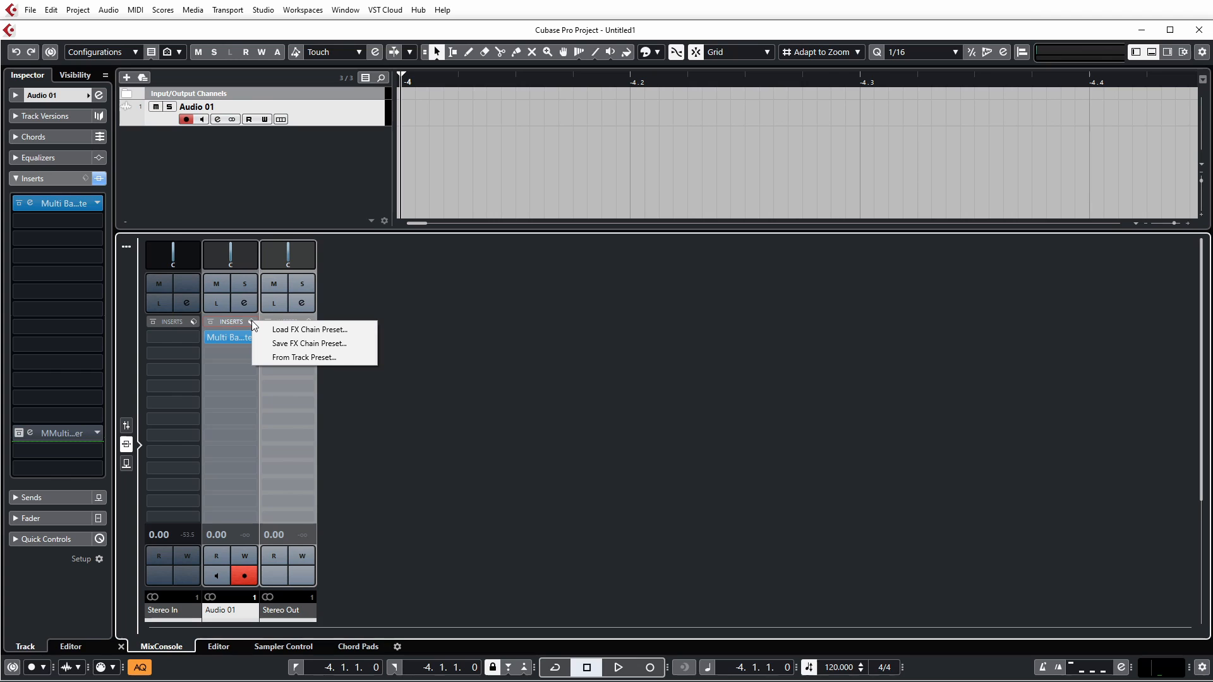
{"action": "mouse_move", "coordinate": [357, 347]}
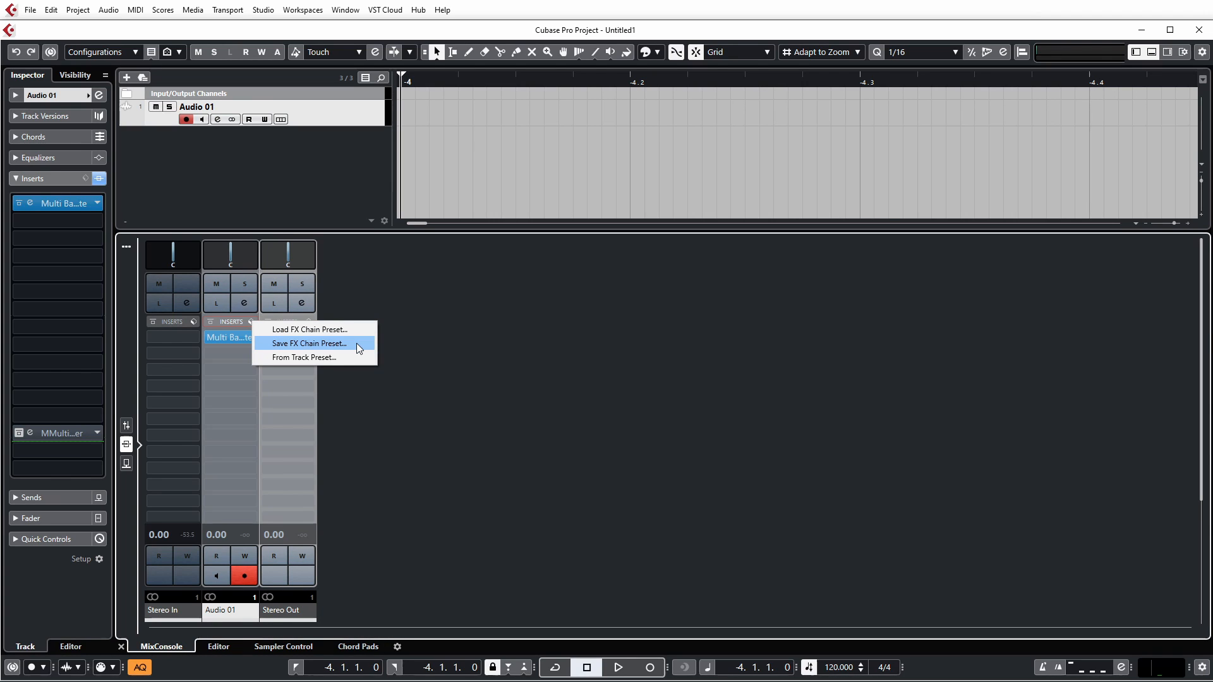
{"action": "left_click", "coordinate": [309, 344]}
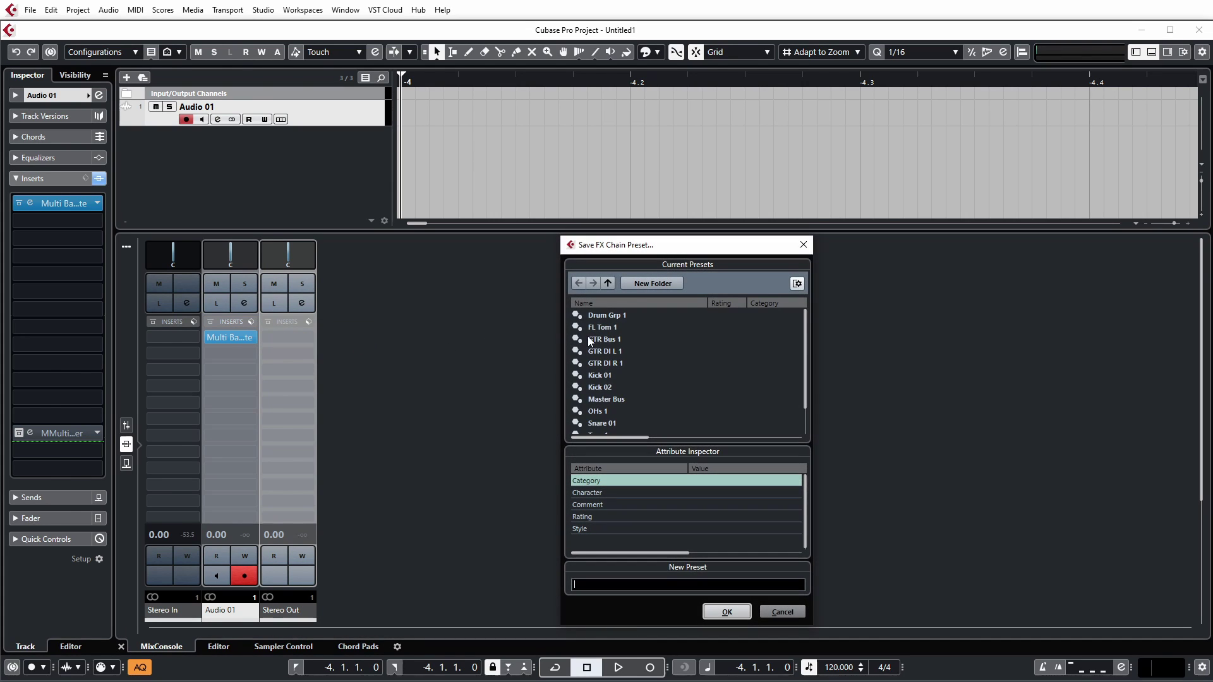
{"action": "right_click", "coordinate": [604, 338]}
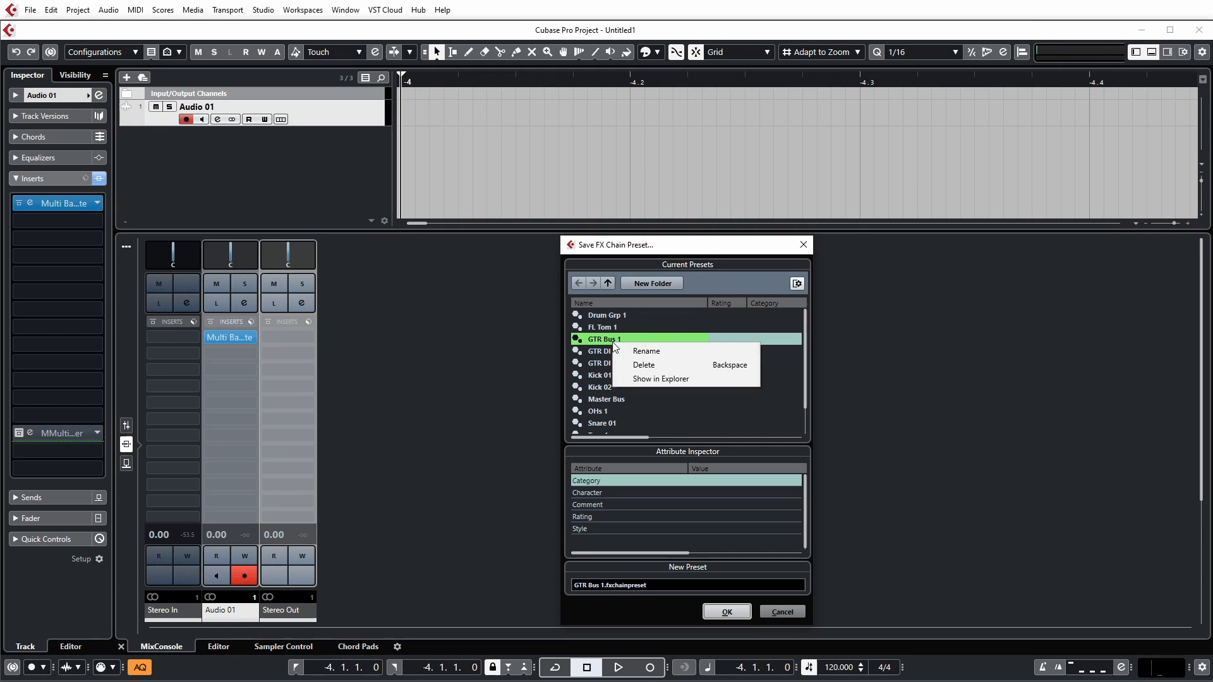
{"action": "mouse_move", "coordinate": [646, 350]}
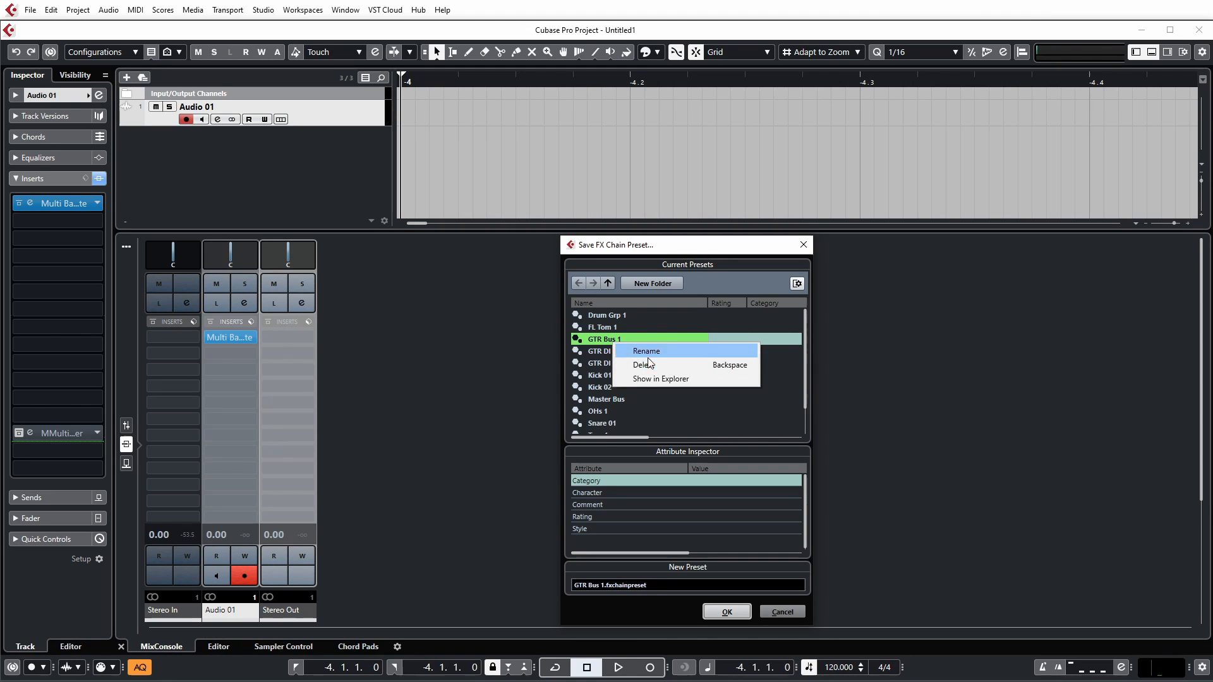
{"action": "mouse_move", "coordinate": [659, 379]}
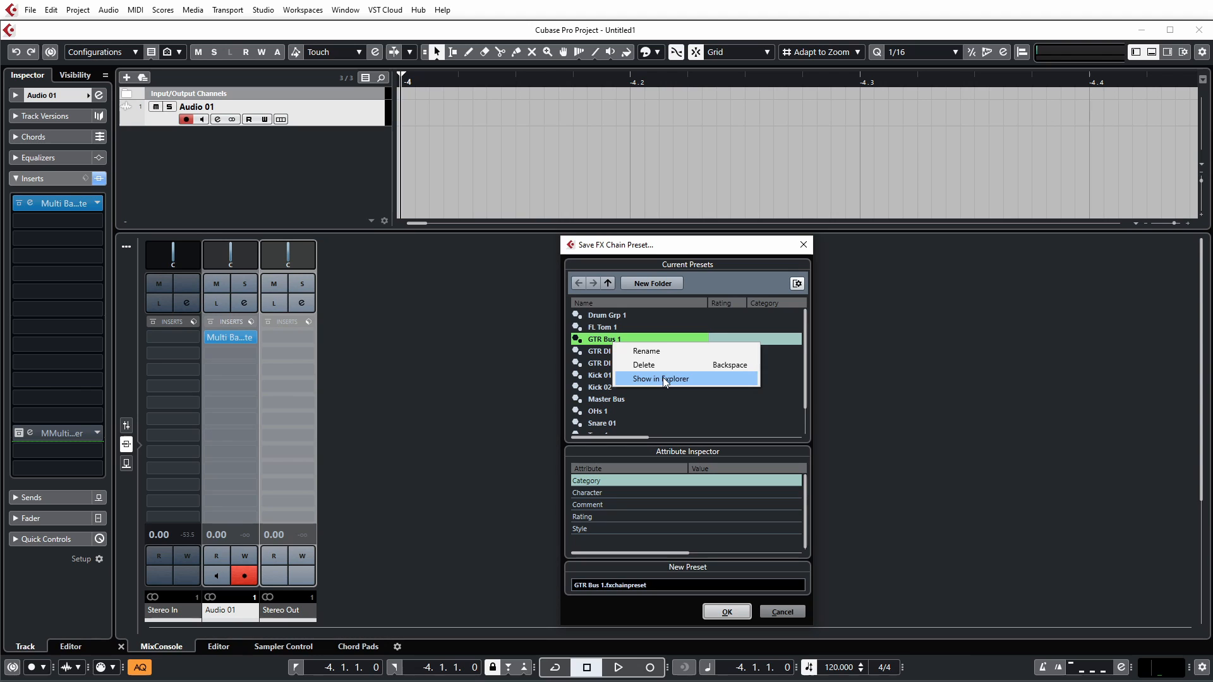
{"action": "left_click", "coordinate": [661, 378]}
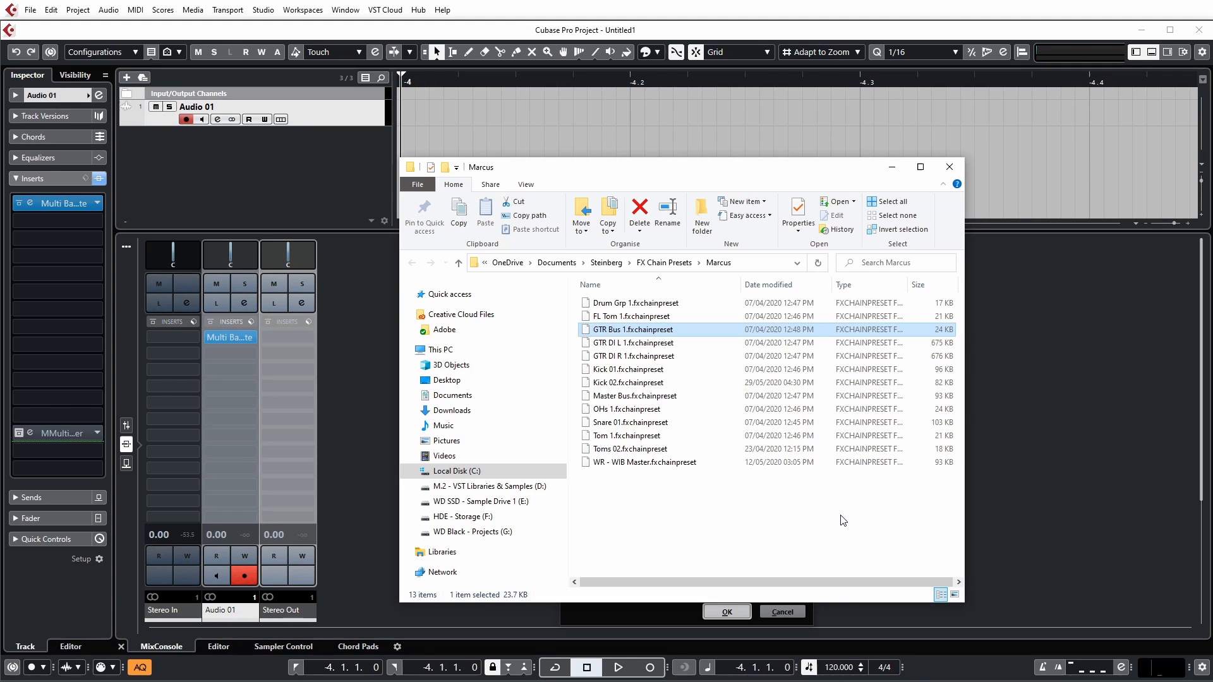
{"action": "mouse_move", "coordinate": [849, 519]}
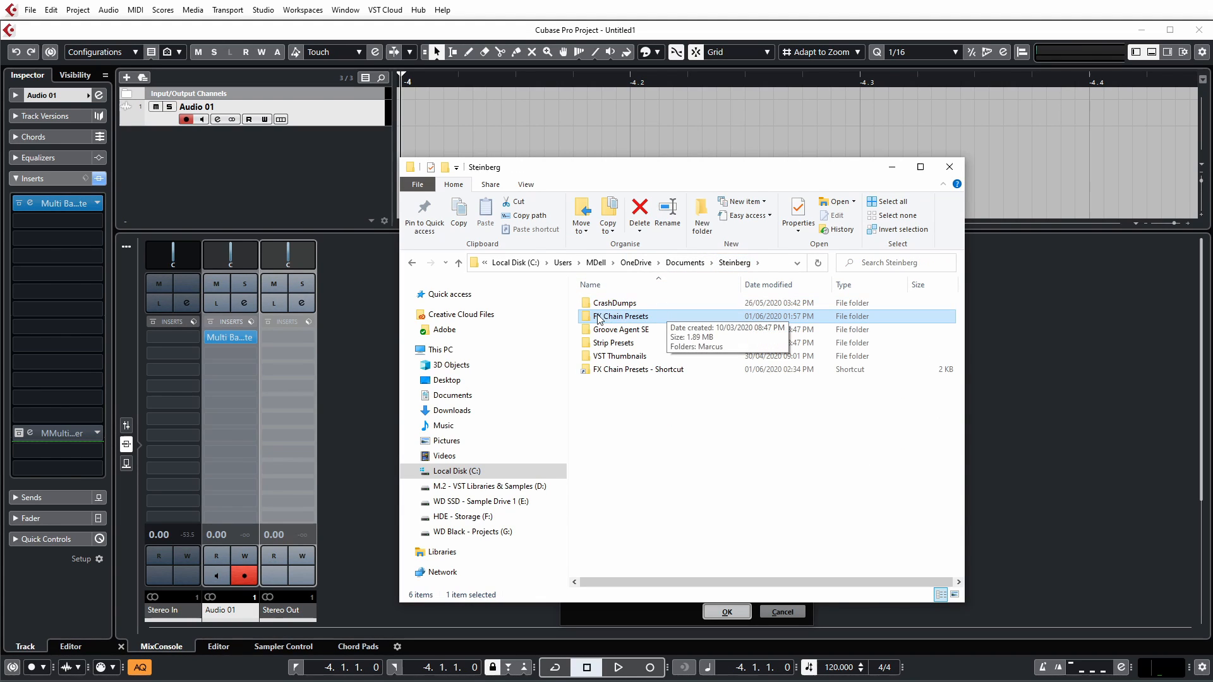
{"action": "mouse_move", "coordinate": [639, 319]}
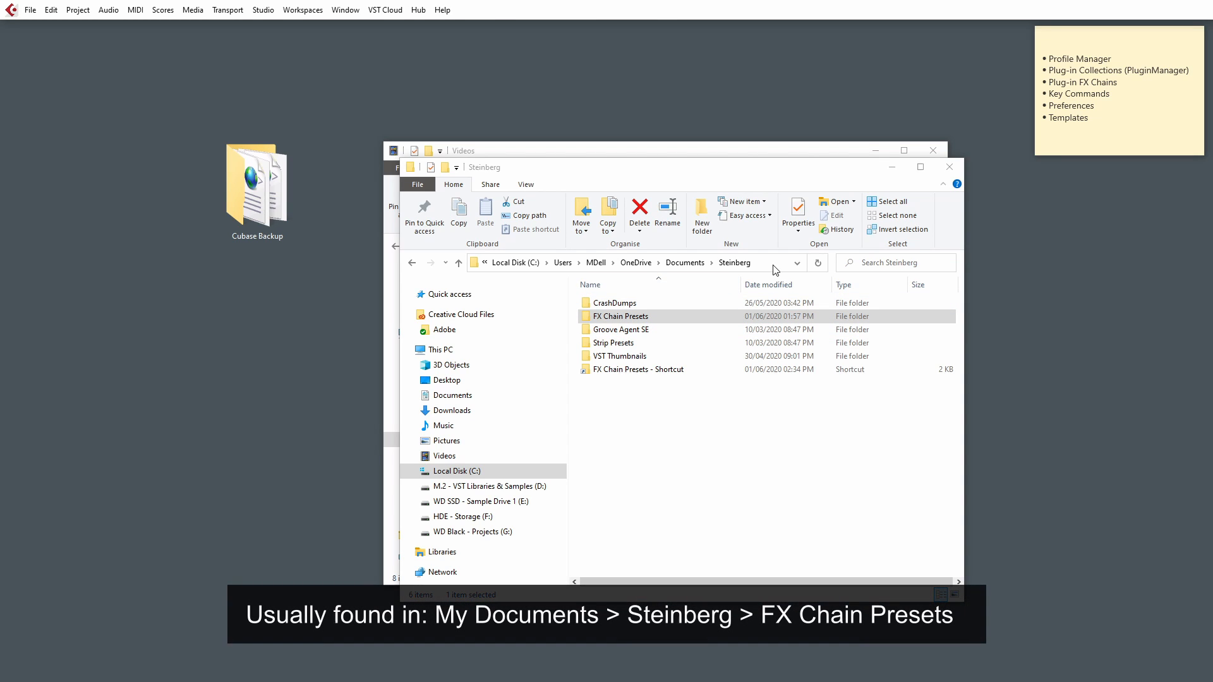
{"action": "mouse_move", "coordinate": [623, 285]}
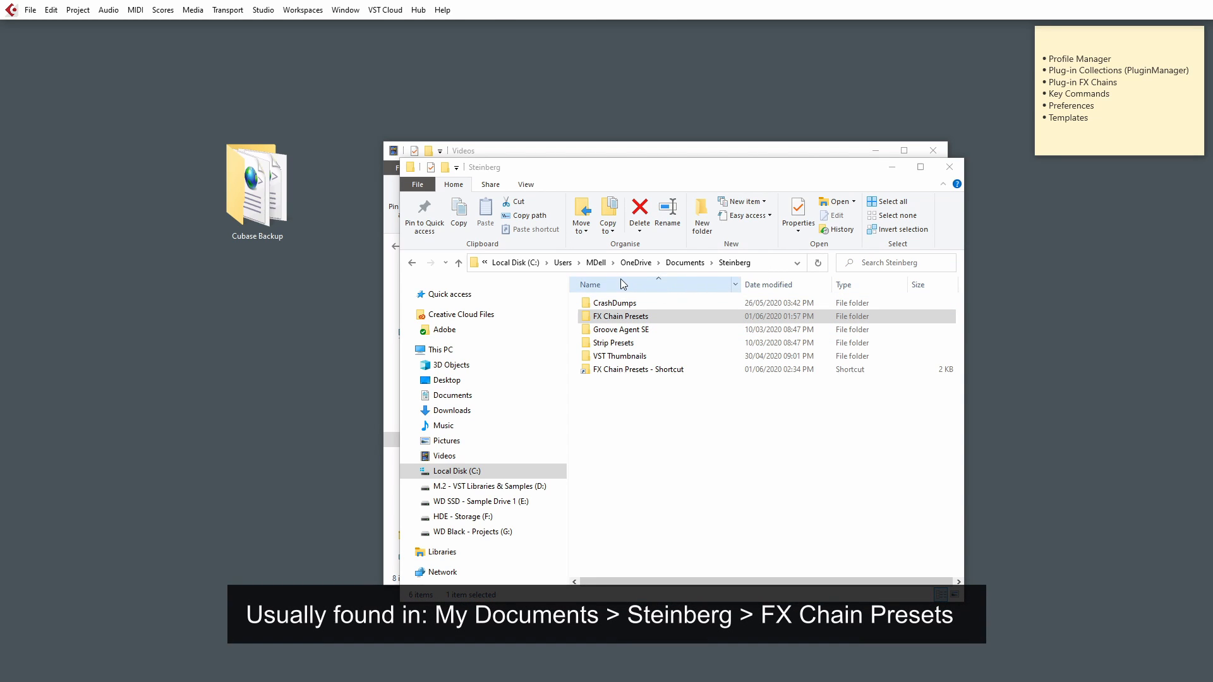
{"action": "mouse_move", "coordinate": [699, 275]}
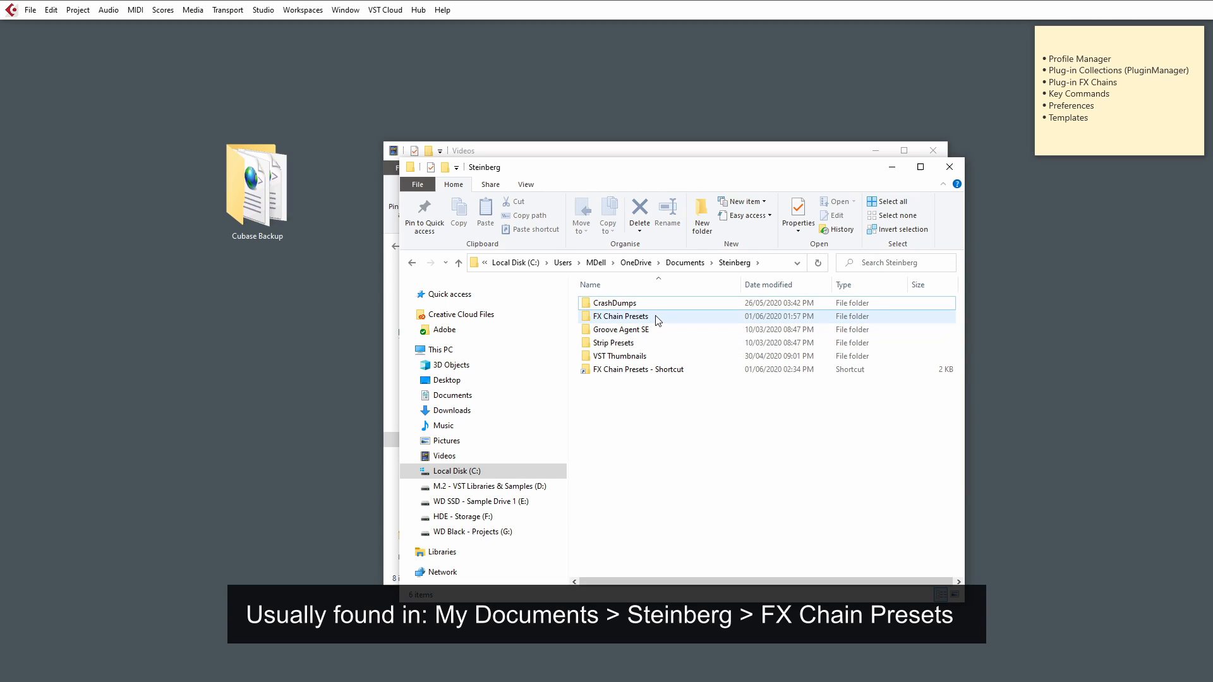
{"action": "mouse_move", "coordinate": [661, 347]}
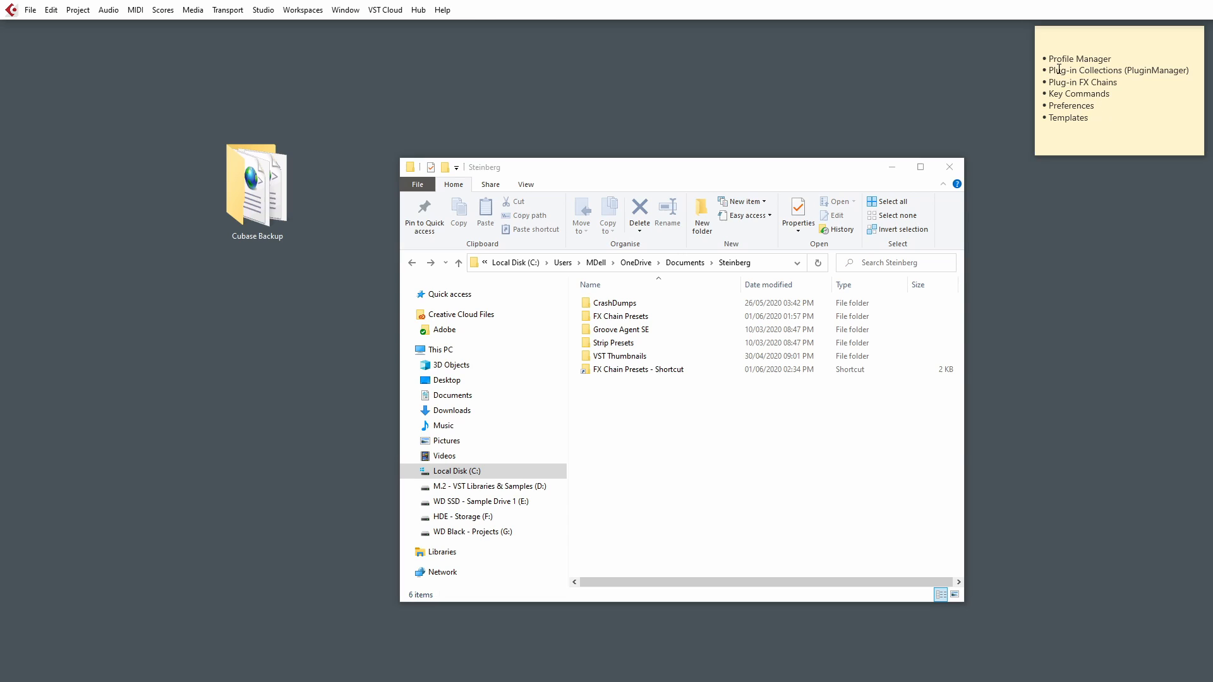
{"action": "mouse_move", "coordinate": [391, 19]}
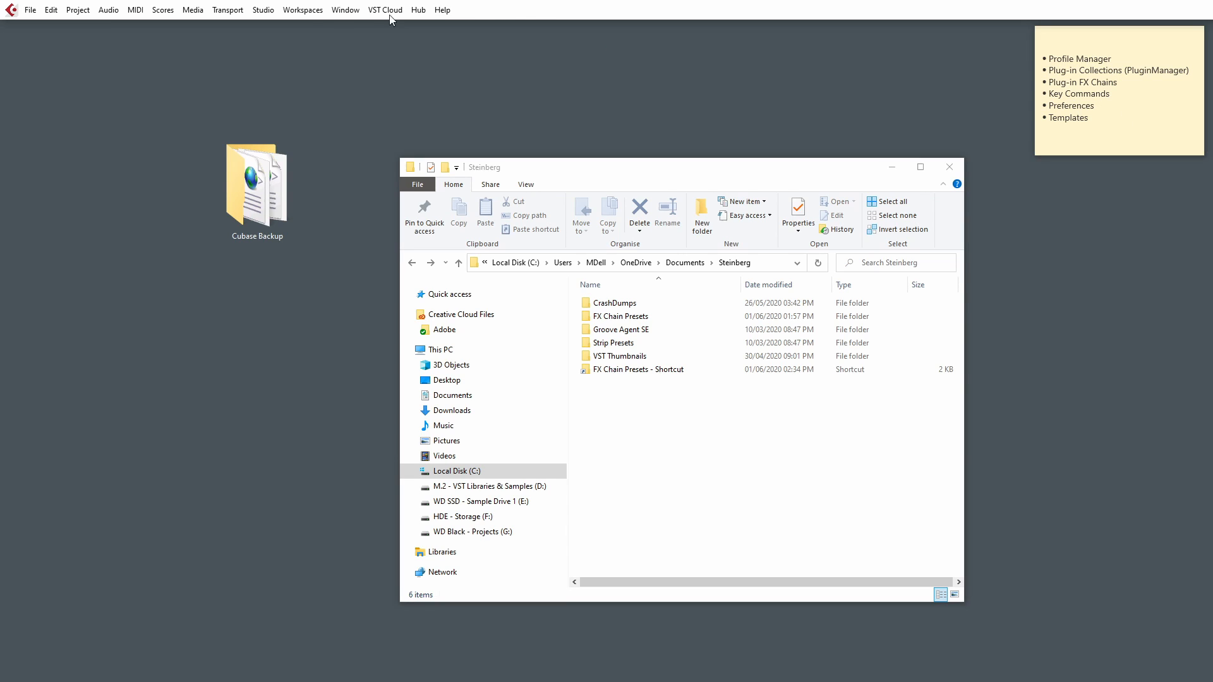
{"action": "mouse_move", "coordinate": [263, 12]}
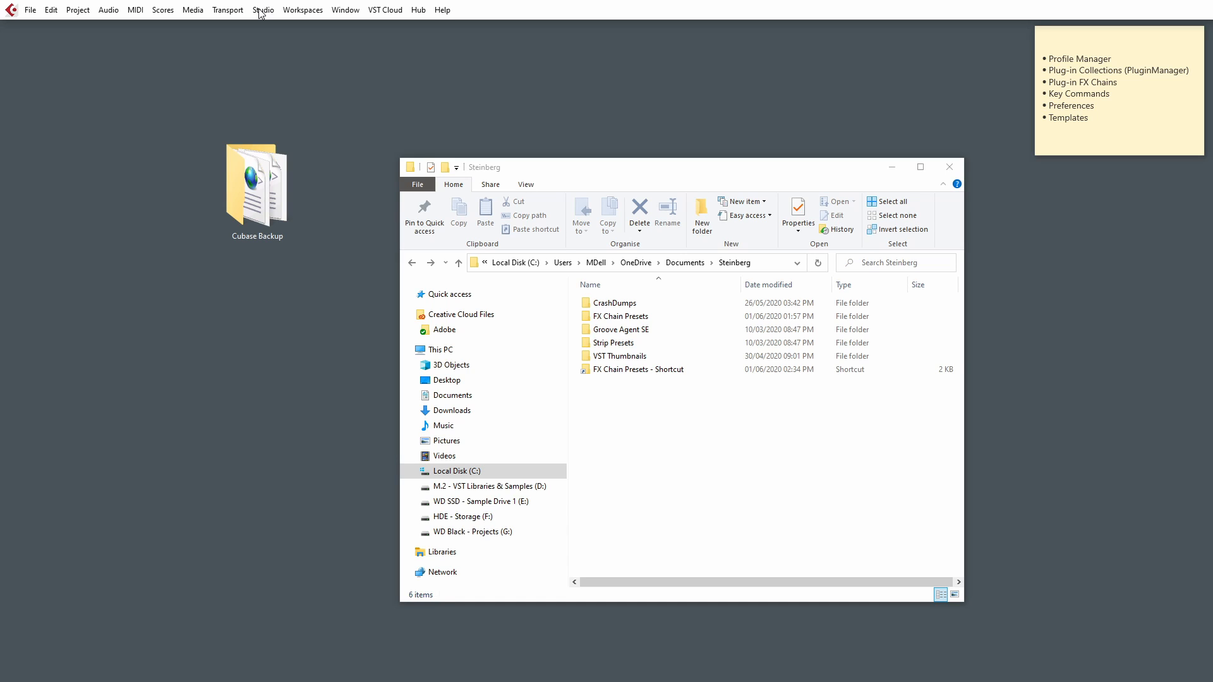
- In Studio > VST Plug-in Manager, expand the Marcus collection then switch to the Default collection
{"action": "left_click", "coordinate": [263, 8]}
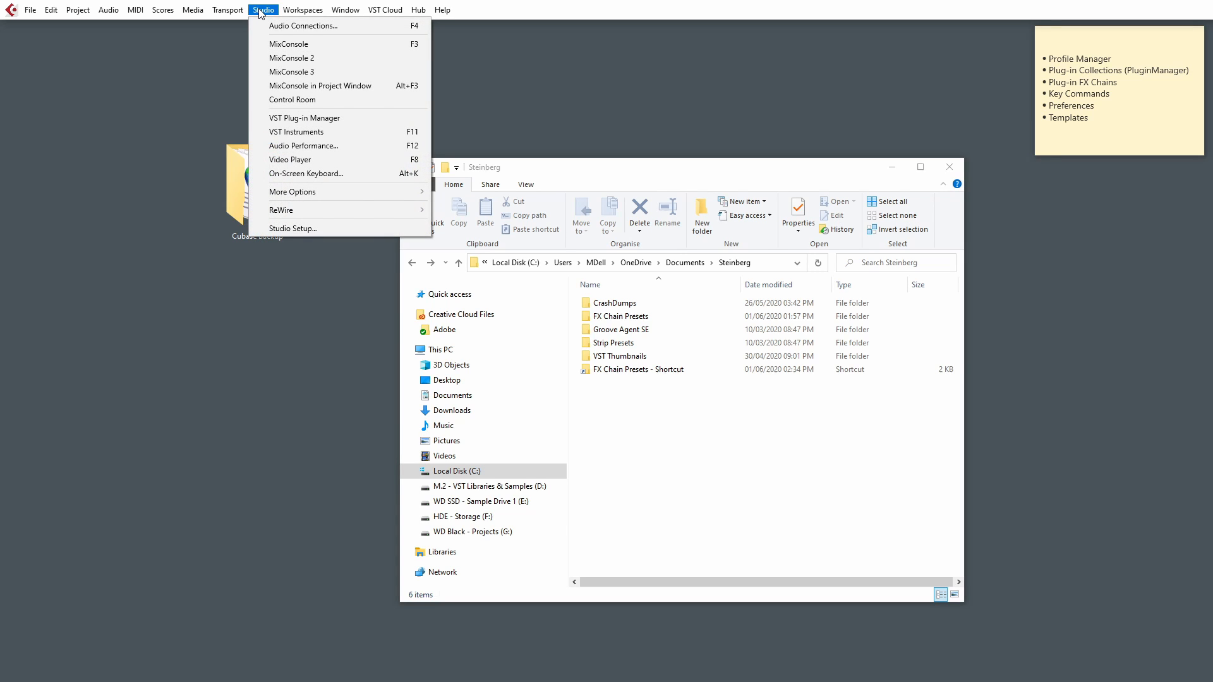
{"action": "mouse_move", "coordinate": [329, 117]}
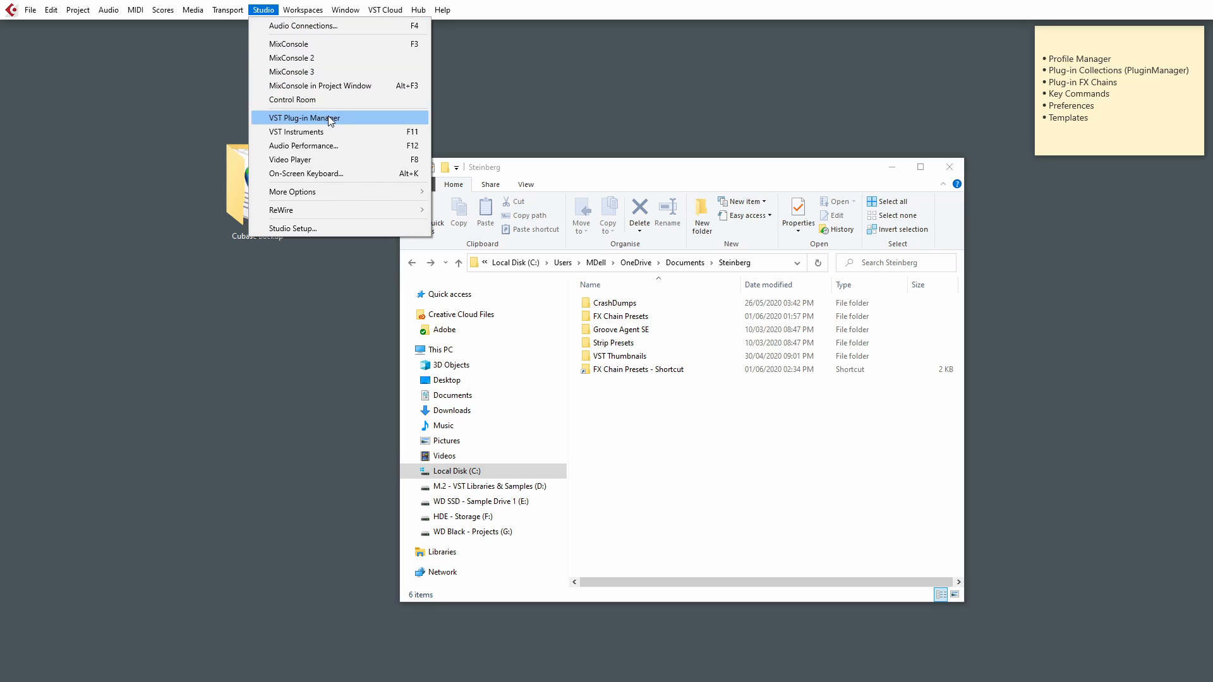
{"action": "left_click", "coordinate": [304, 117]}
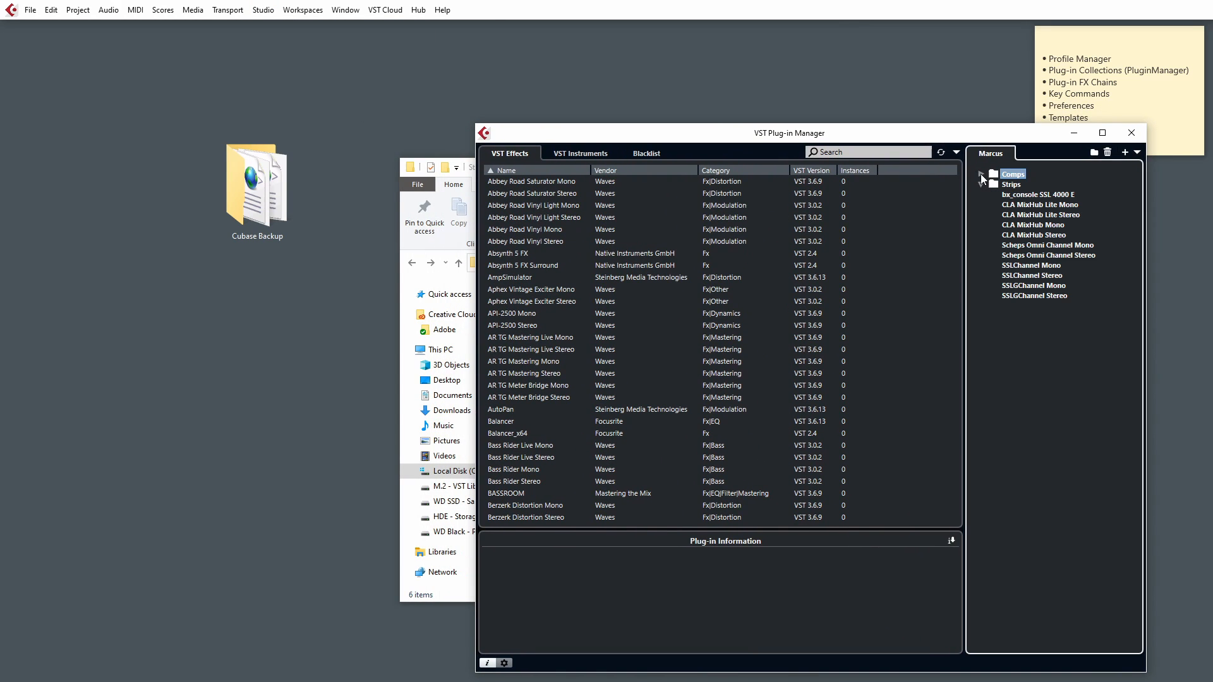
{"action": "left_click", "coordinate": [983, 174]}
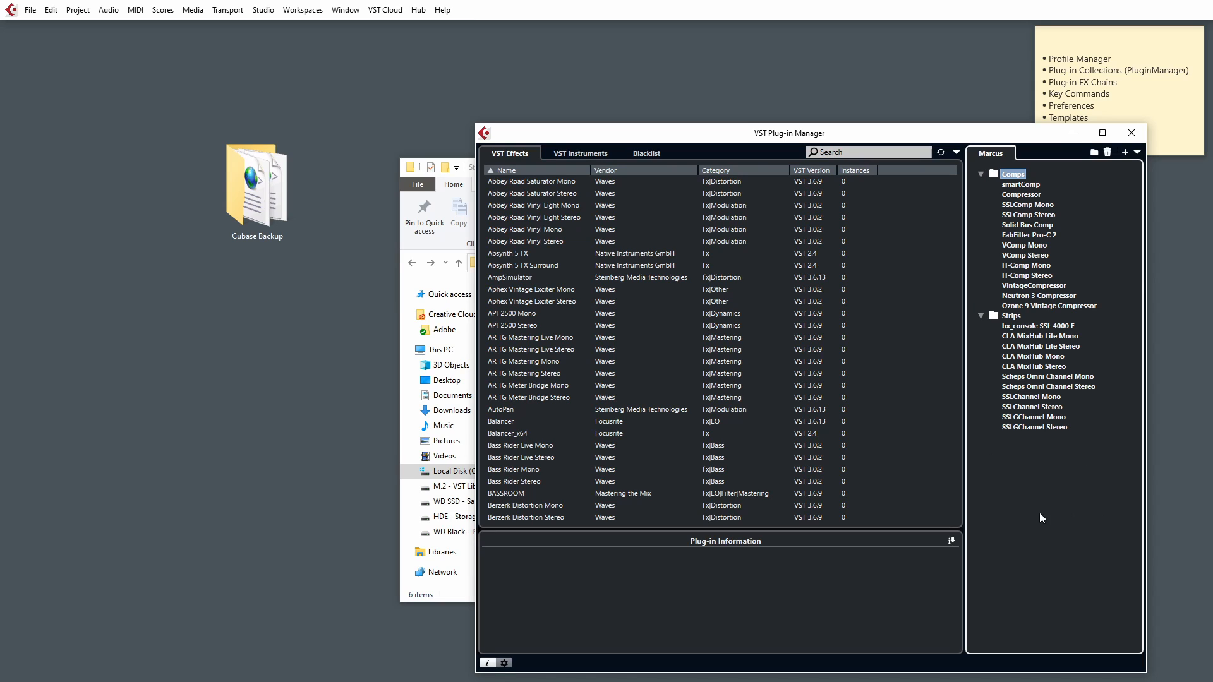
{"action": "mouse_move", "coordinate": [1072, 410]}
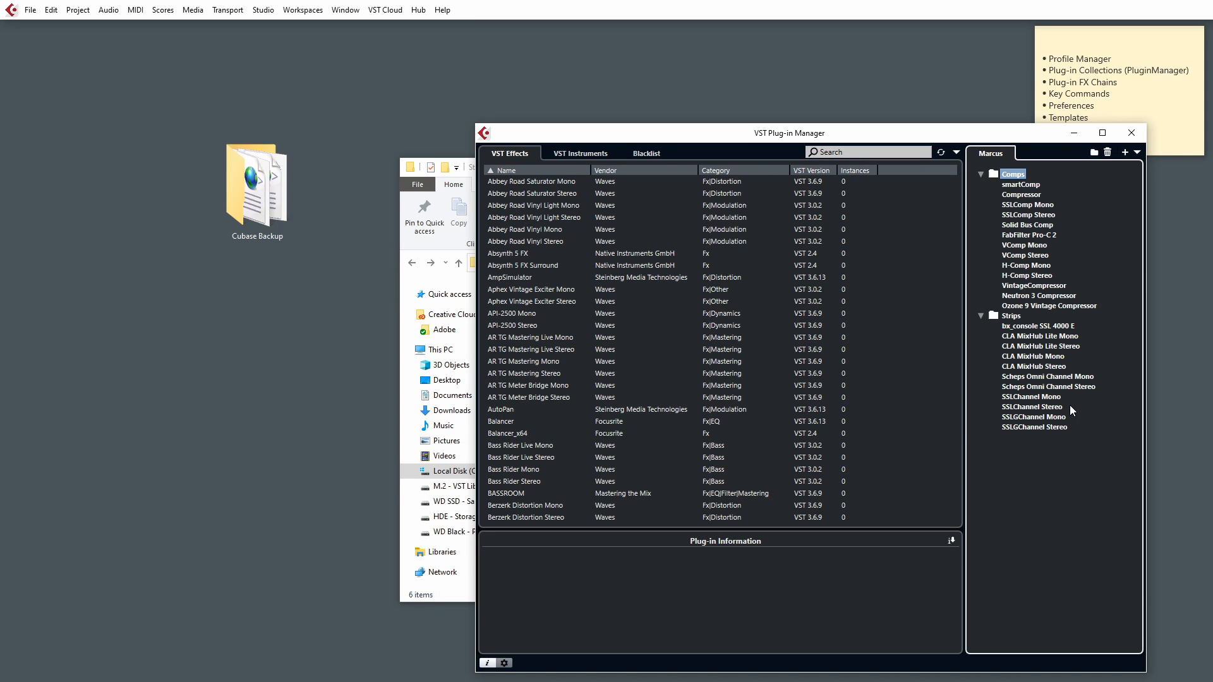
{"action": "mouse_move", "coordinate": [702, 398]}
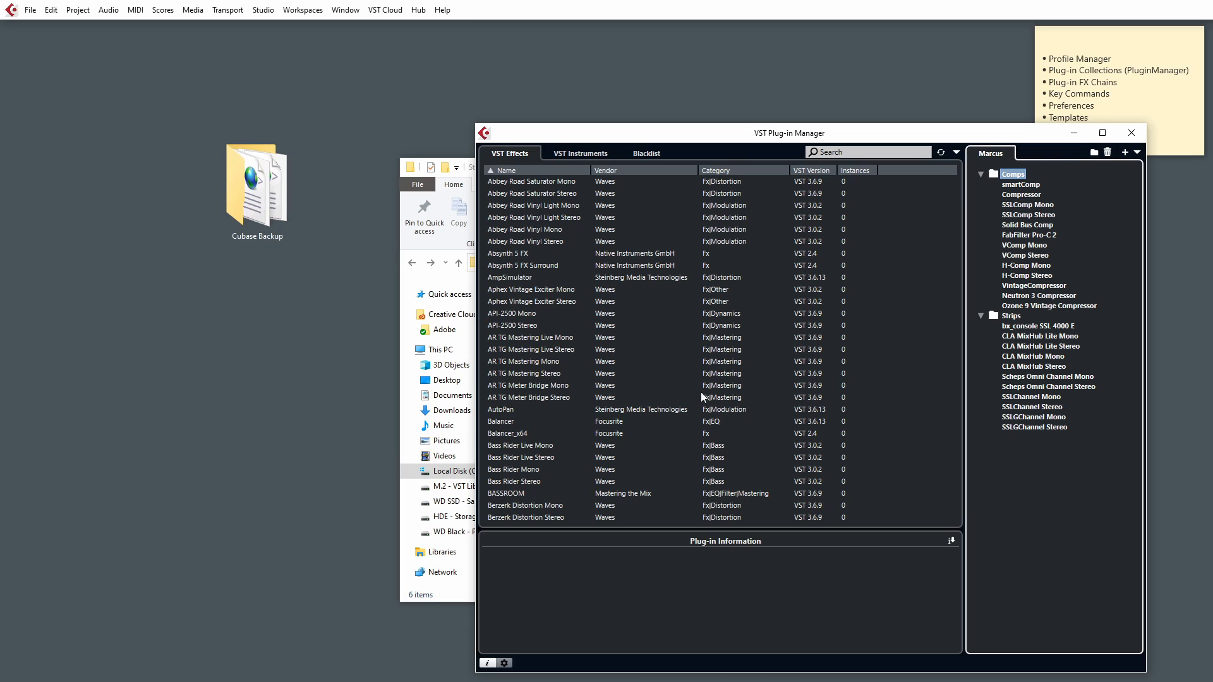
{"action": "mouse_move", "coordinate": [1135, 459]}
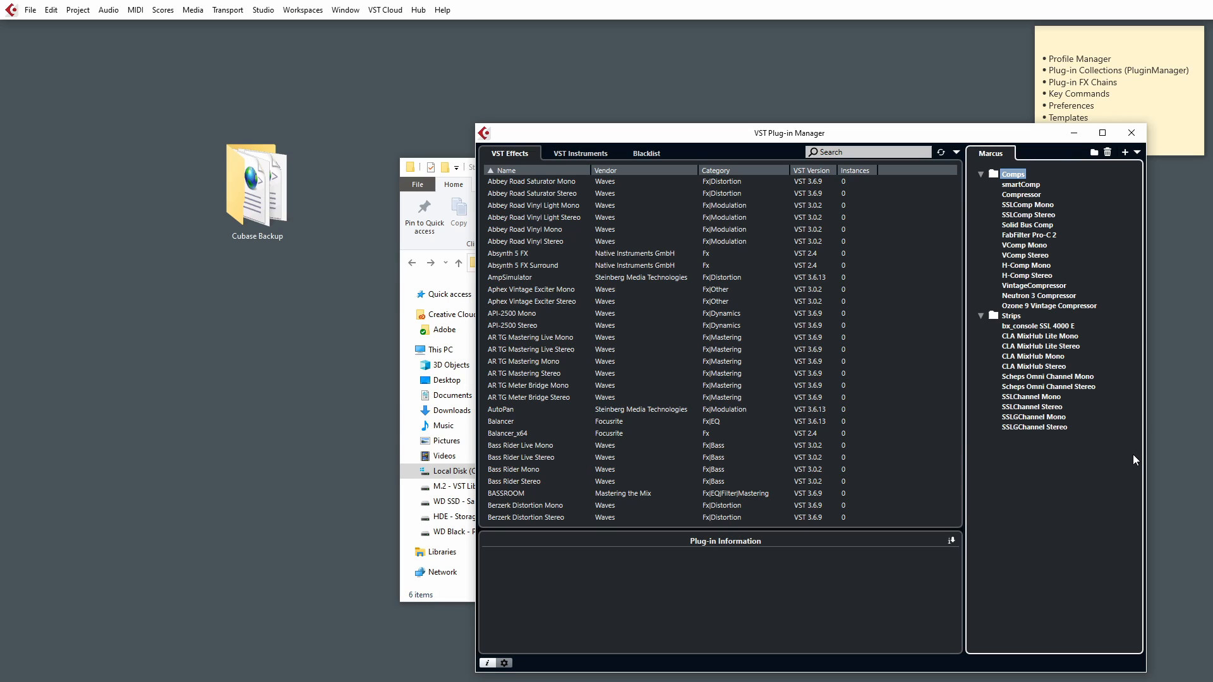
{"action": "left_click", "coordinate": [1137, 152]}
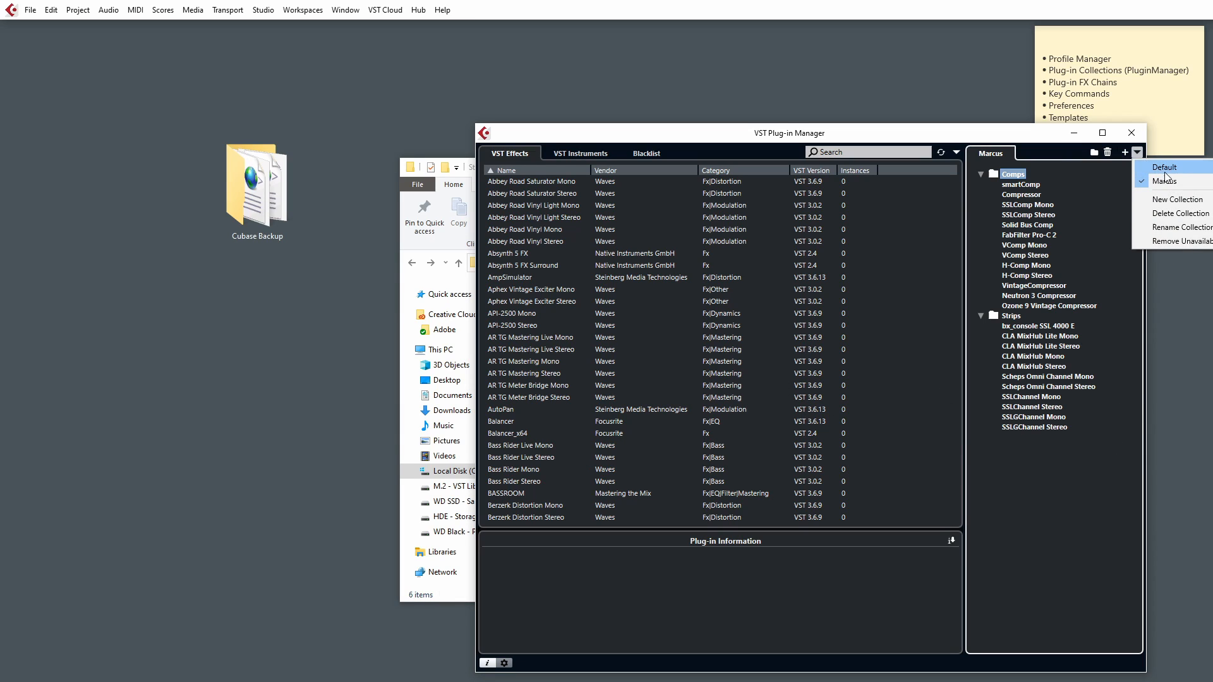
{"action": "left_click", "coordinate": [1167, 167]}
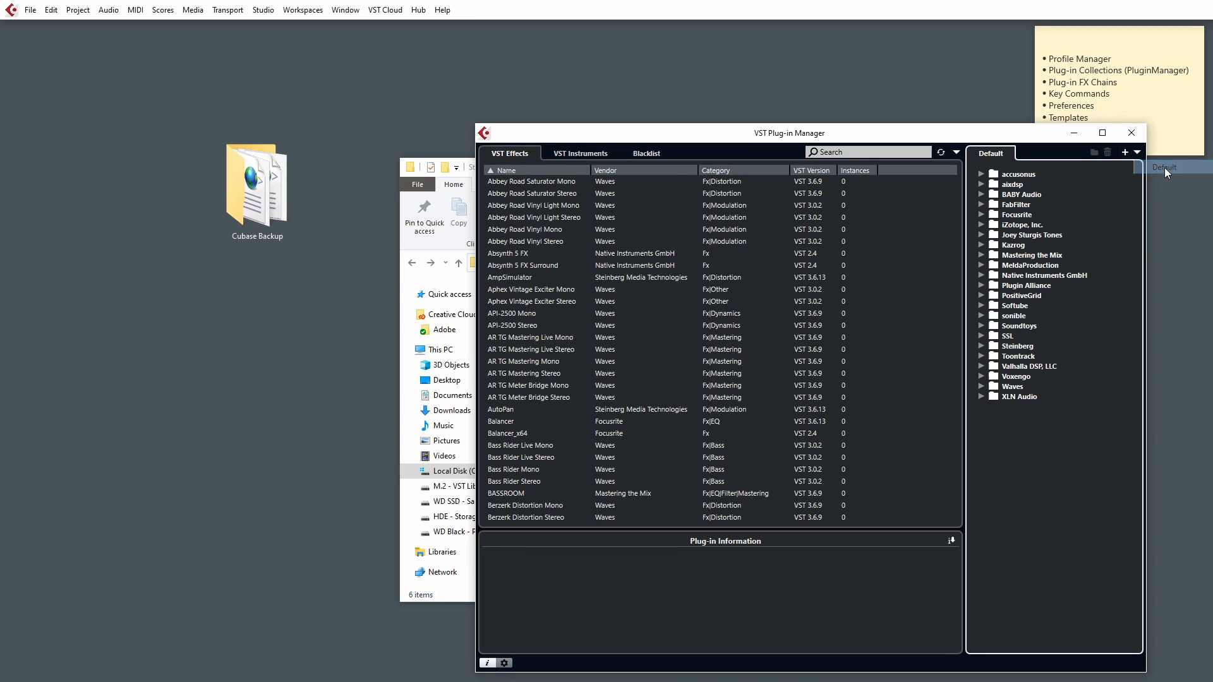
{"action": "mouse_move", "coordinate": [981, 259]}
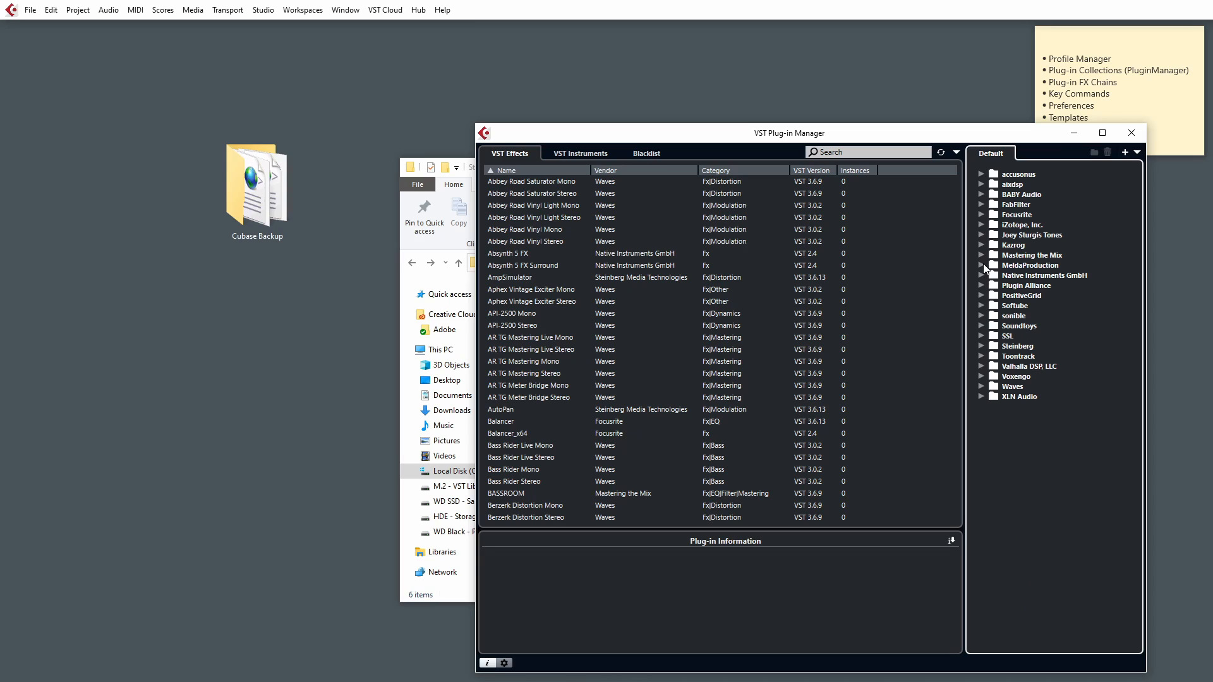
{"action": "mouse_move", "coordinate": [1148, 151]}
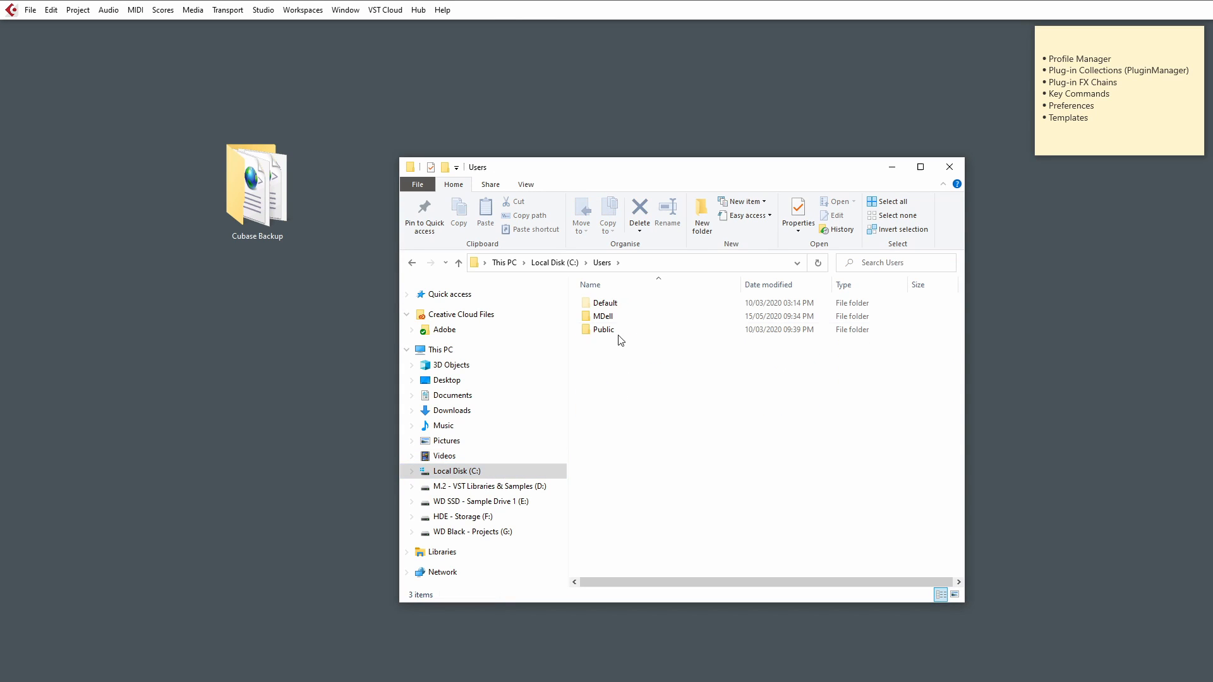
- Navigate from the user's home folder into AppData\Roaming with hidden items made visible
{"action": "double_click", "coordinate": [604, 316]}
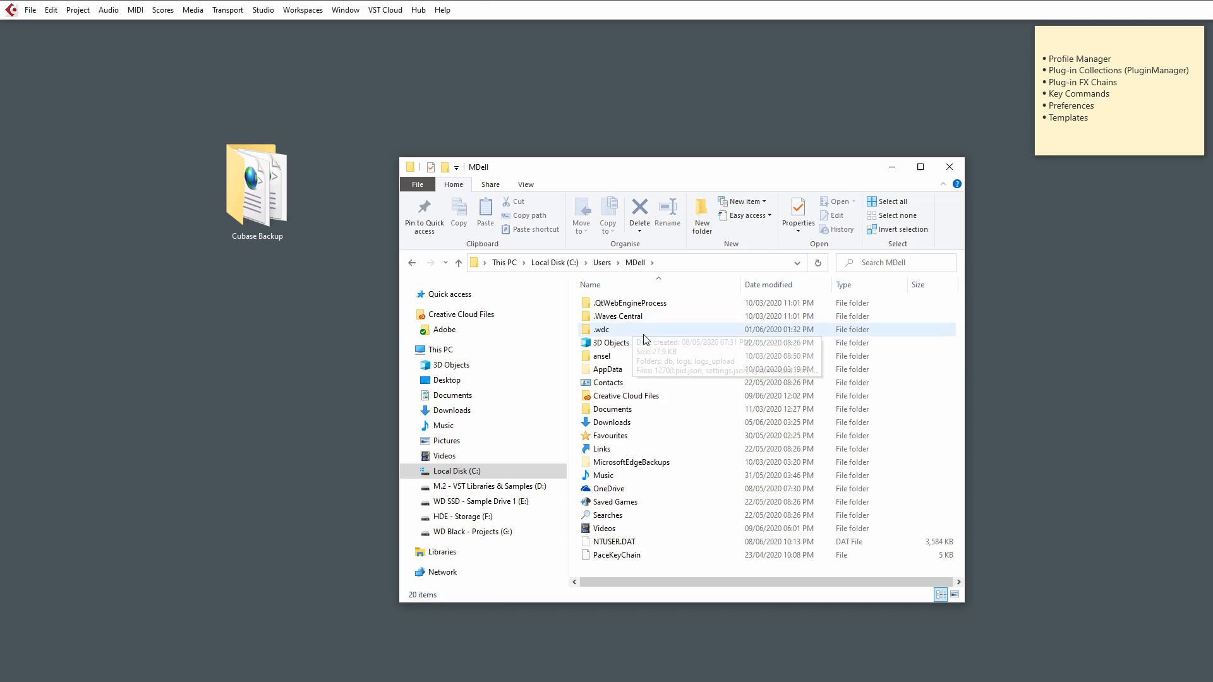
{"action": "mouse_move", "coordinate": [609, 369]}
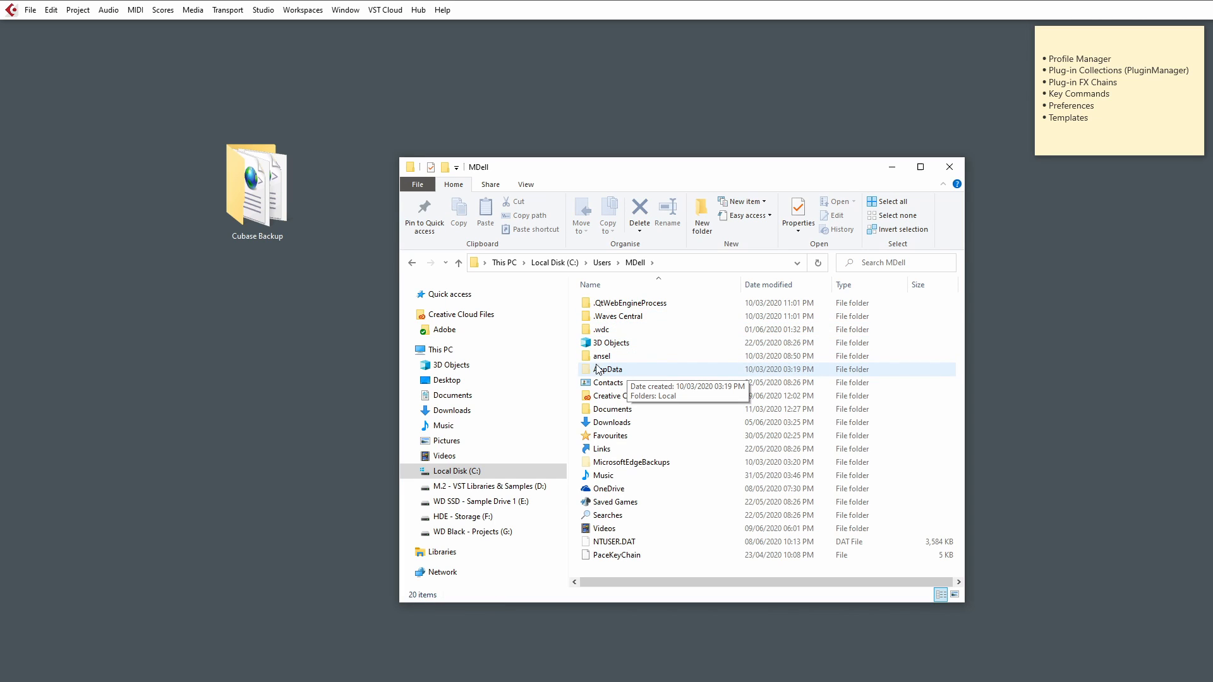
{"action": "left_click", "coordinate": [525, 184]}
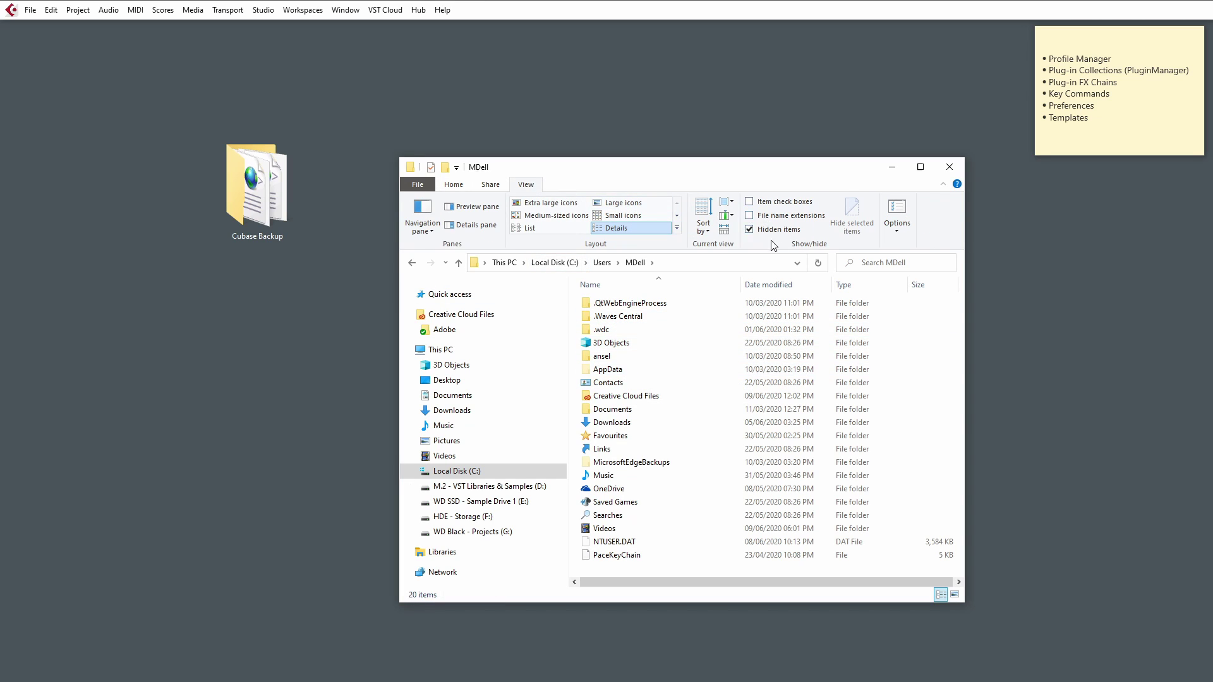
{"action": "left_click", "coordinate": [619, 316]}
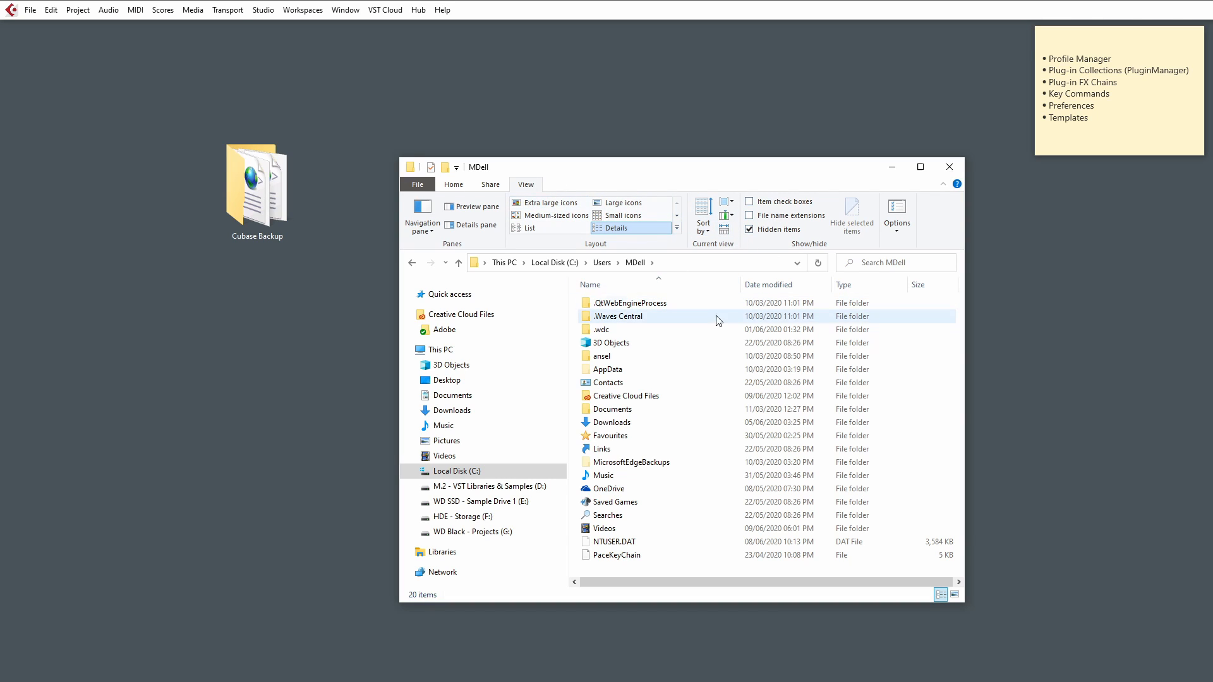
{"action": "double_click", "coordinate": [609, 369]}
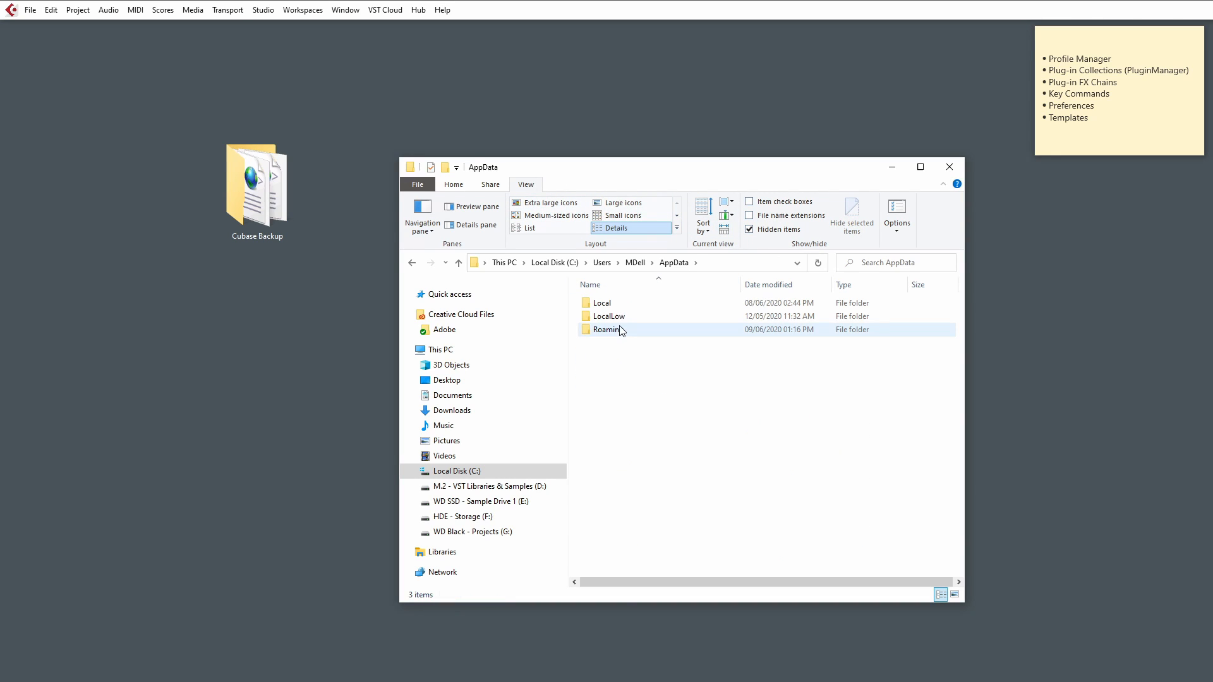
{"action": "double_click", "coordinate": [608, 329]}
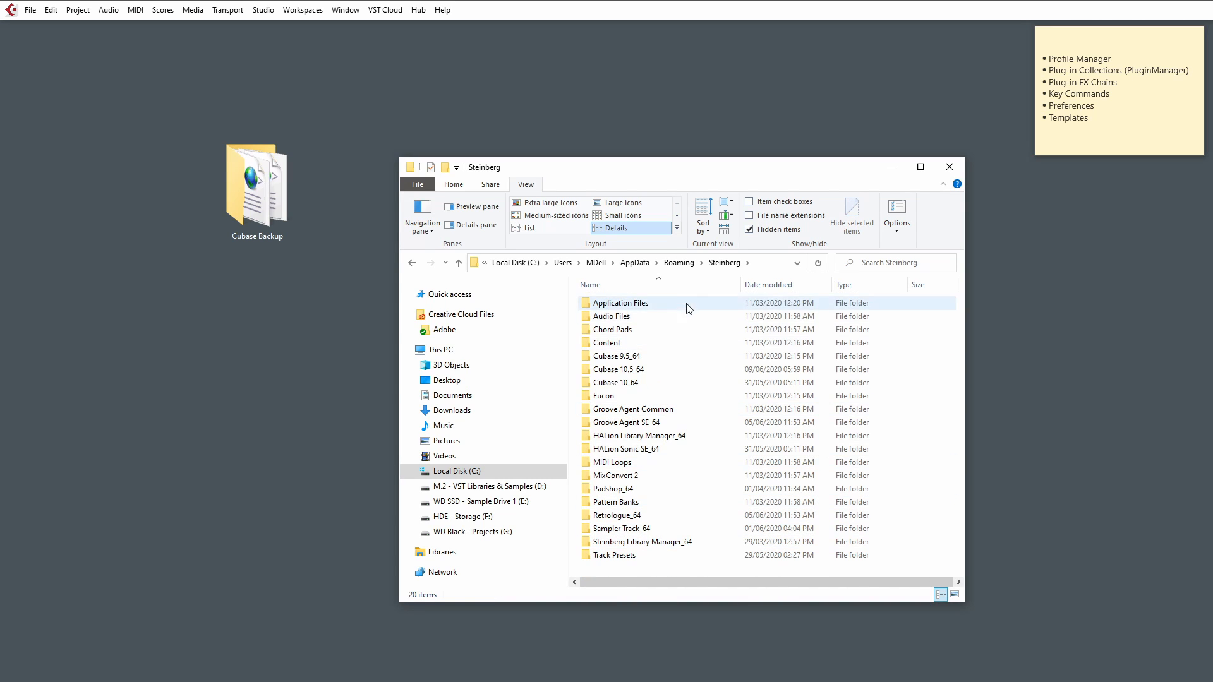
{"action": "mouse_move", "coordinate": [674, 369]}
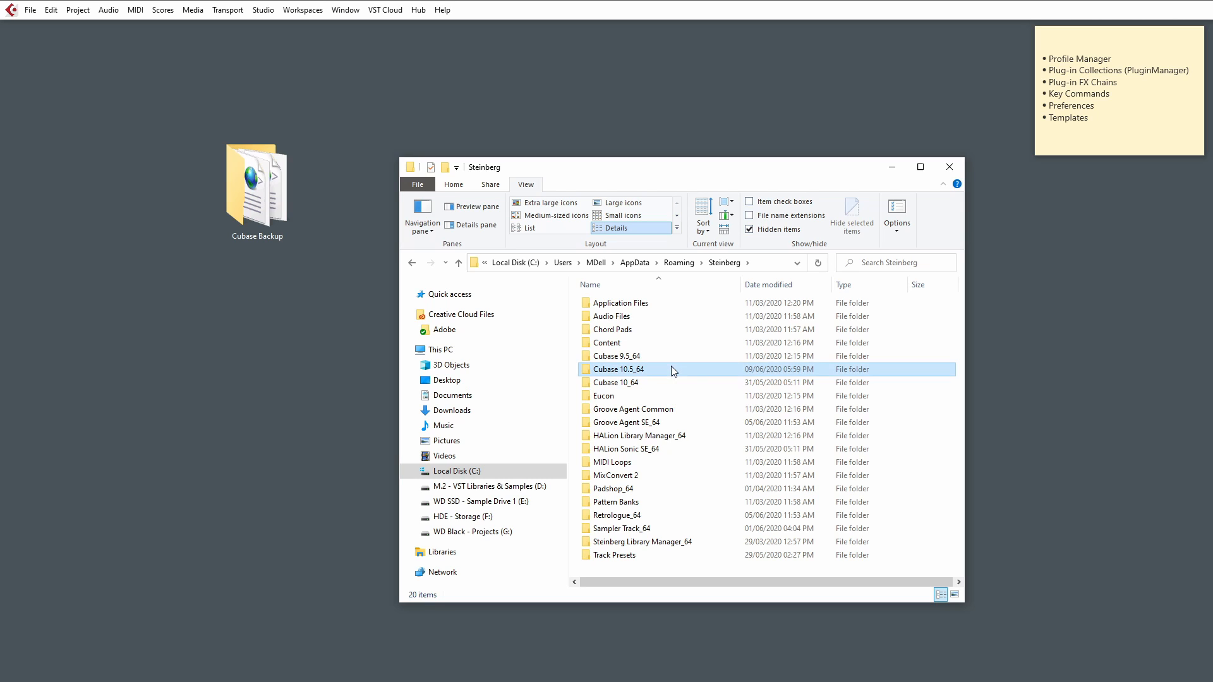
- Enter the Steinberg Cubase 10.5_64 settings folder and select the PluginManager XML file
{"action": "double_click", "coordinate": [618, 369]}
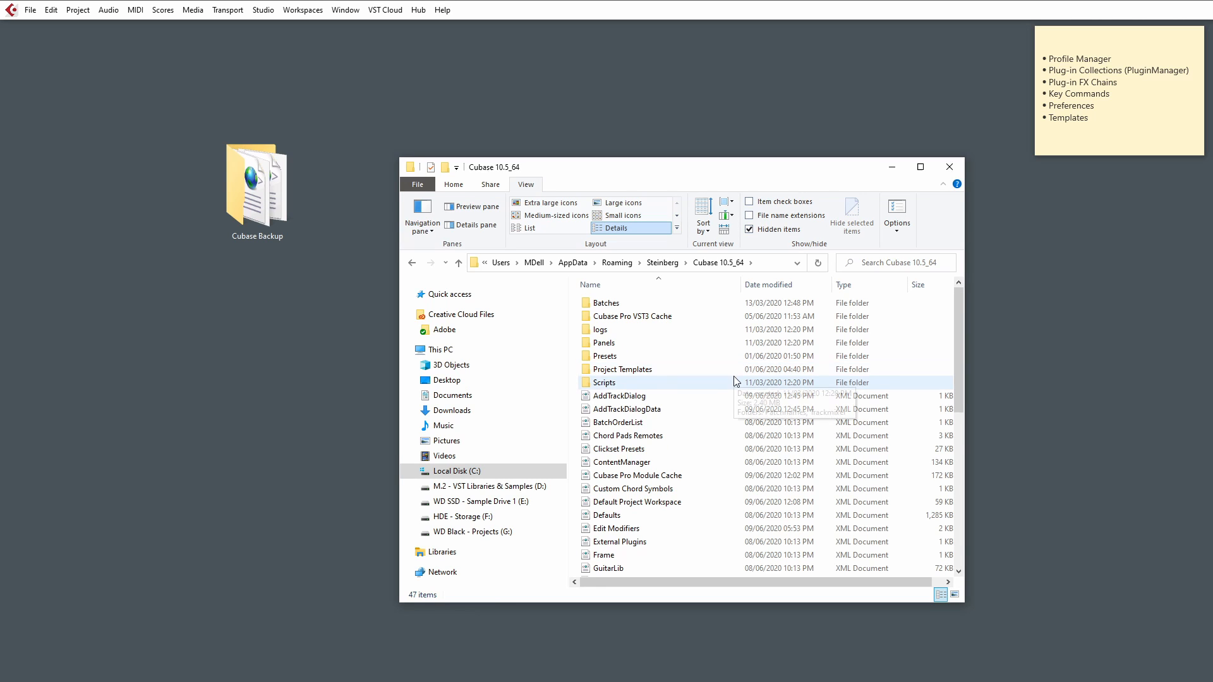
{"action": "scroll", "scroll_direction": "down", "scroll_amount": 3}
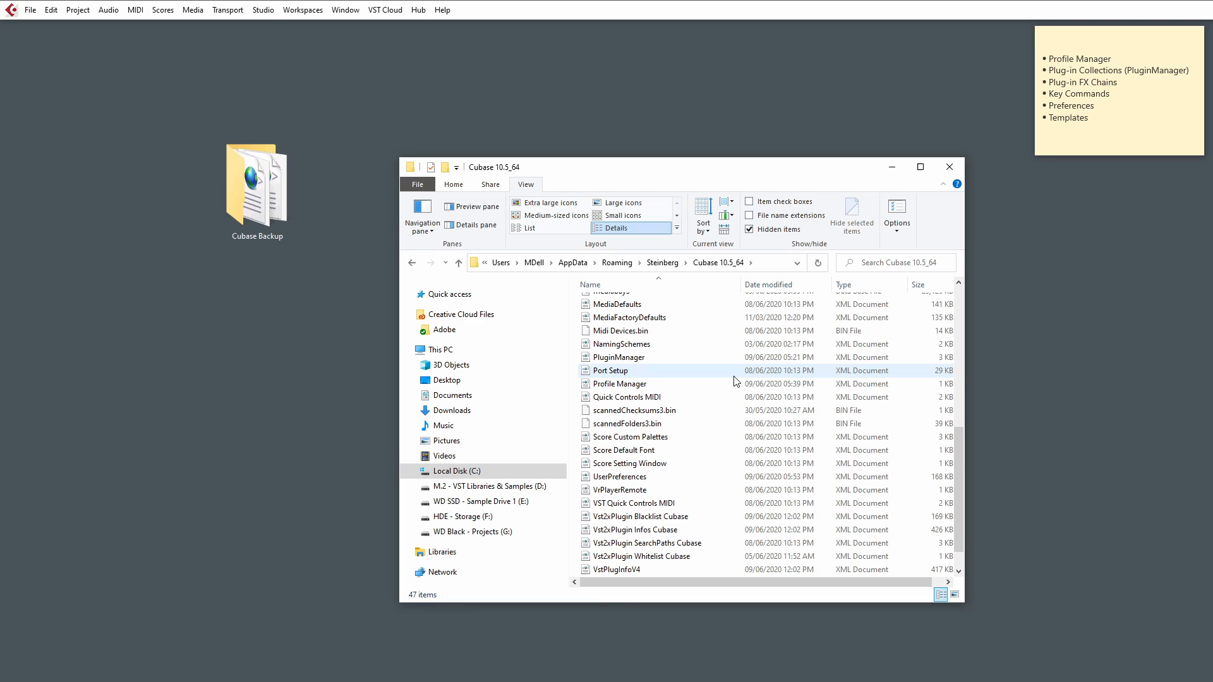
{"action": "scroll", "scroll_direction": "up", "scroll_amount": 3}
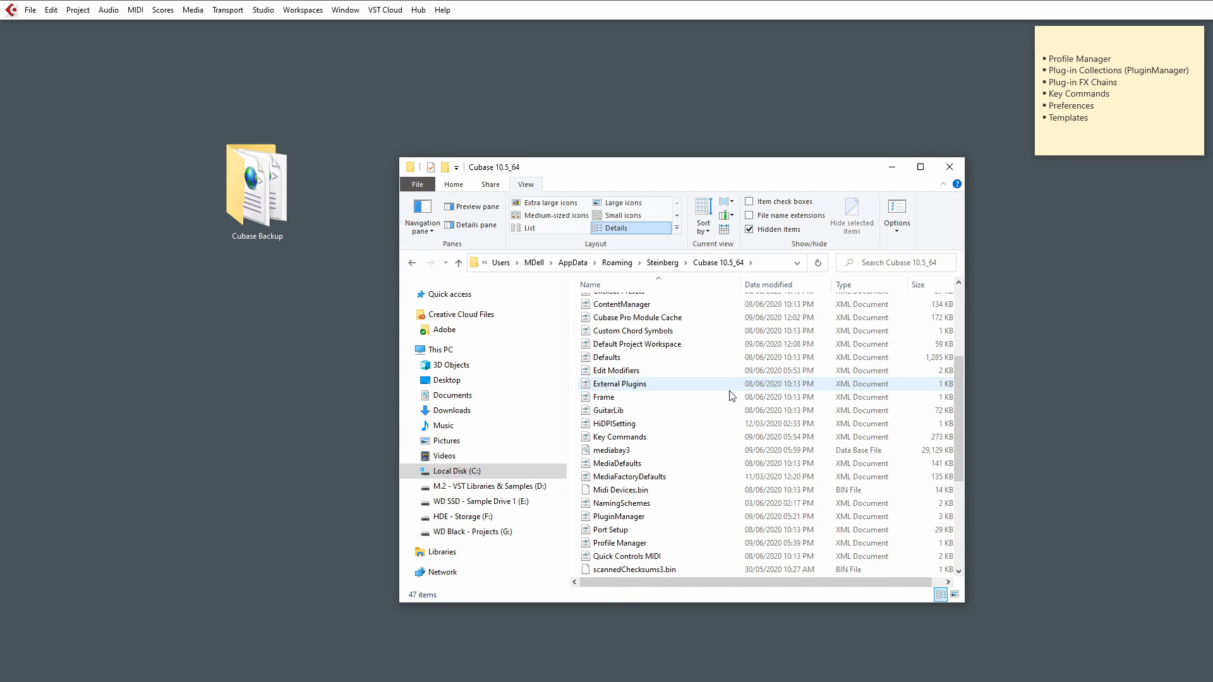
{"action": "left_click", "coordinate": [618, 517]}
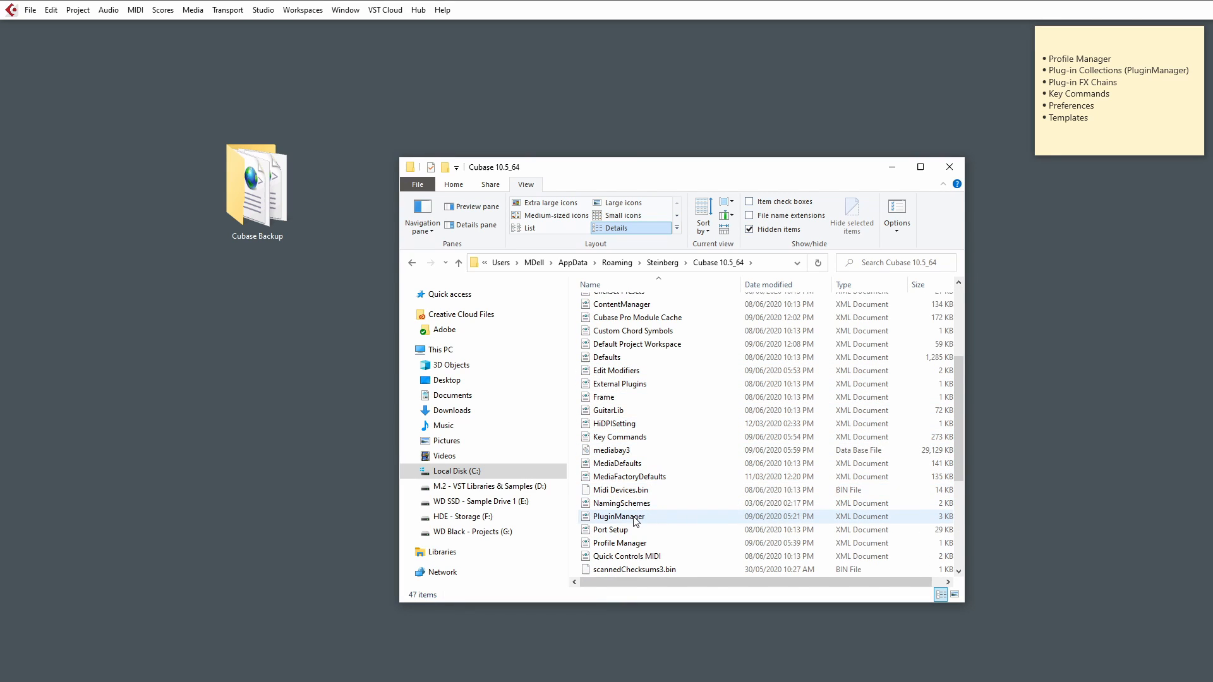
{"action": "left_click", "coordinate": [618, 516]}
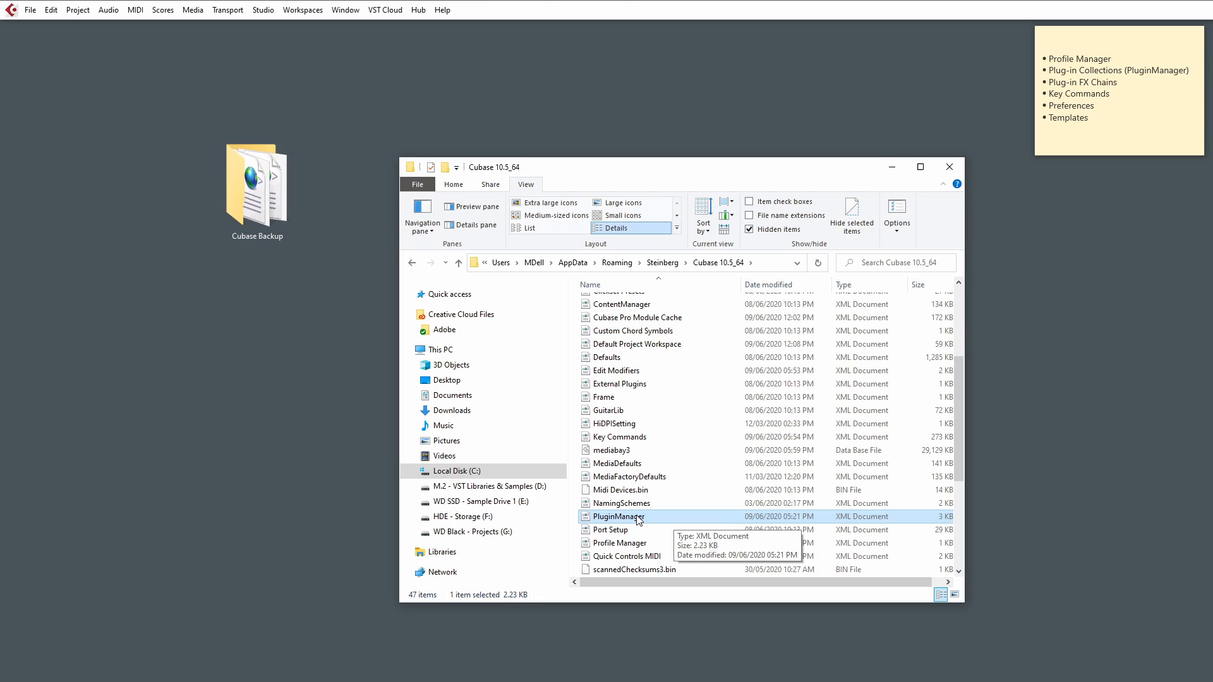
{"action": "mouse_move", "coordinate": [637, 522]}
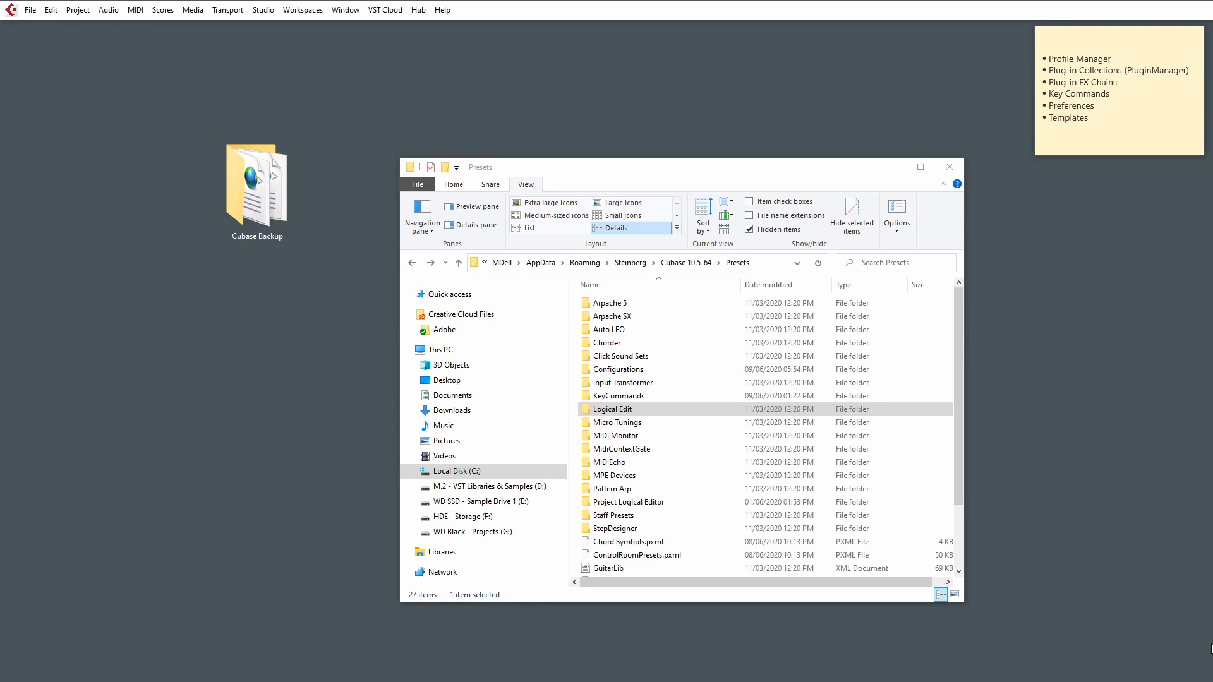
{"action": "left_click", "coordinate": [635, 555]}
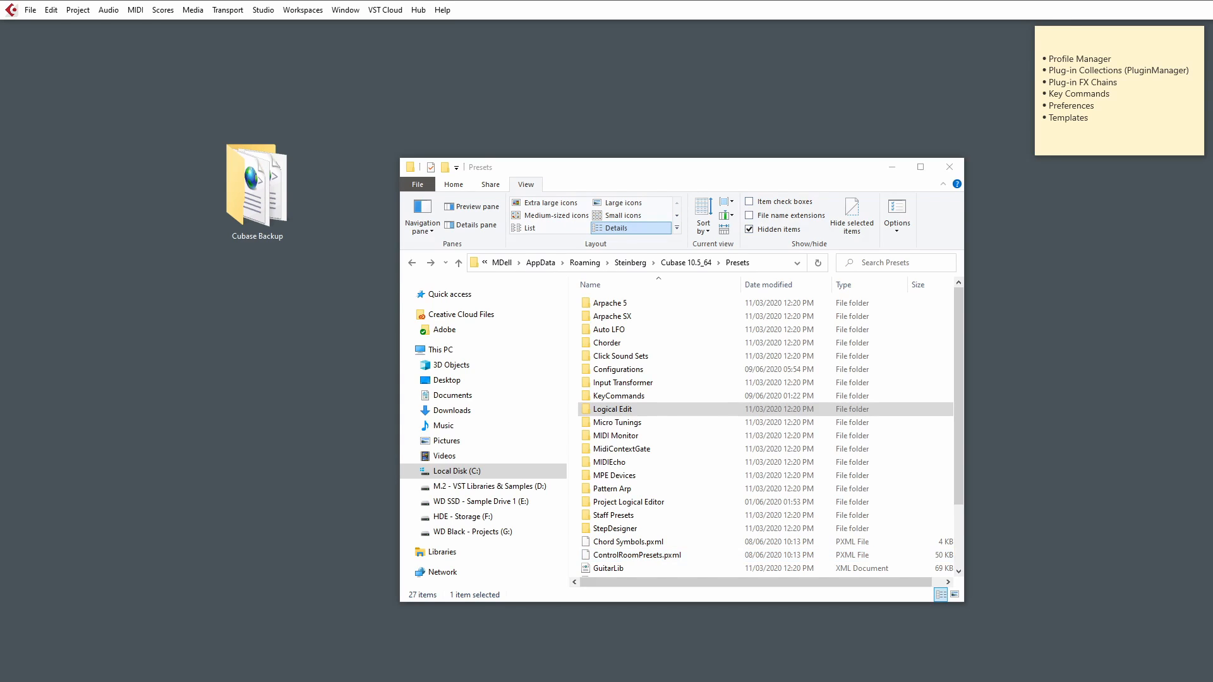
{"action": "left_click", "coordinate": [637, 555]}
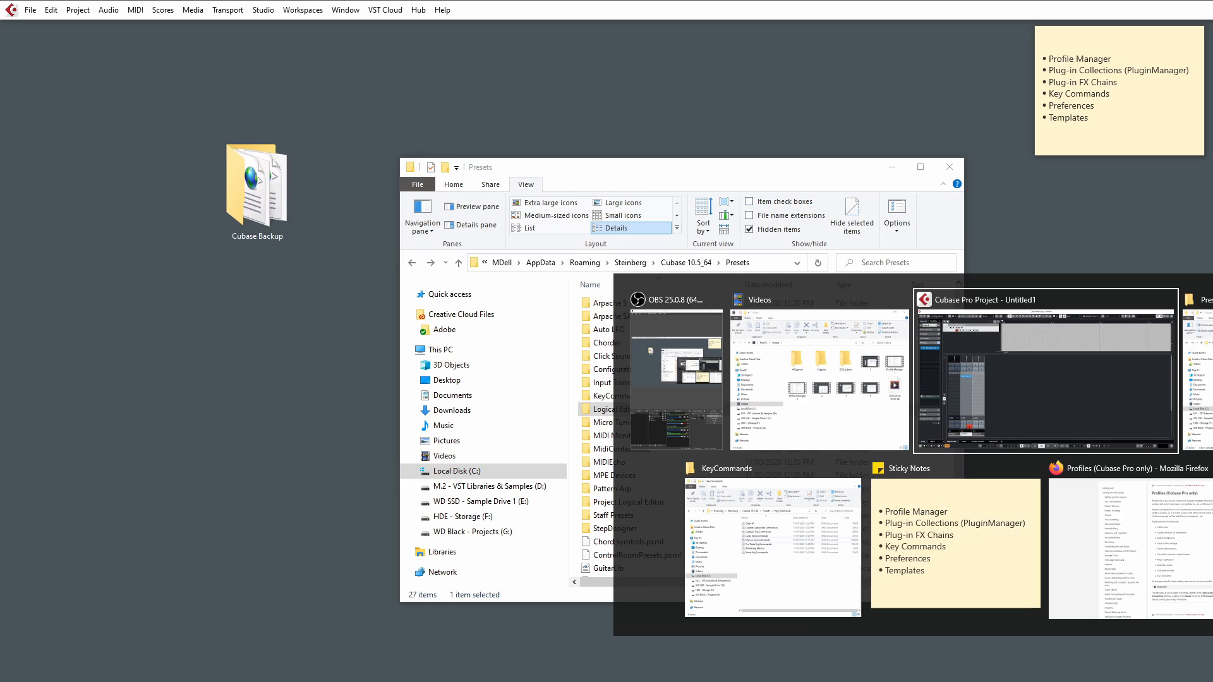
- Bring up the Project Logical Editor and cancel a first attempt at naming a preset
{"action": "left_click", "coordinate": [77, 8]}
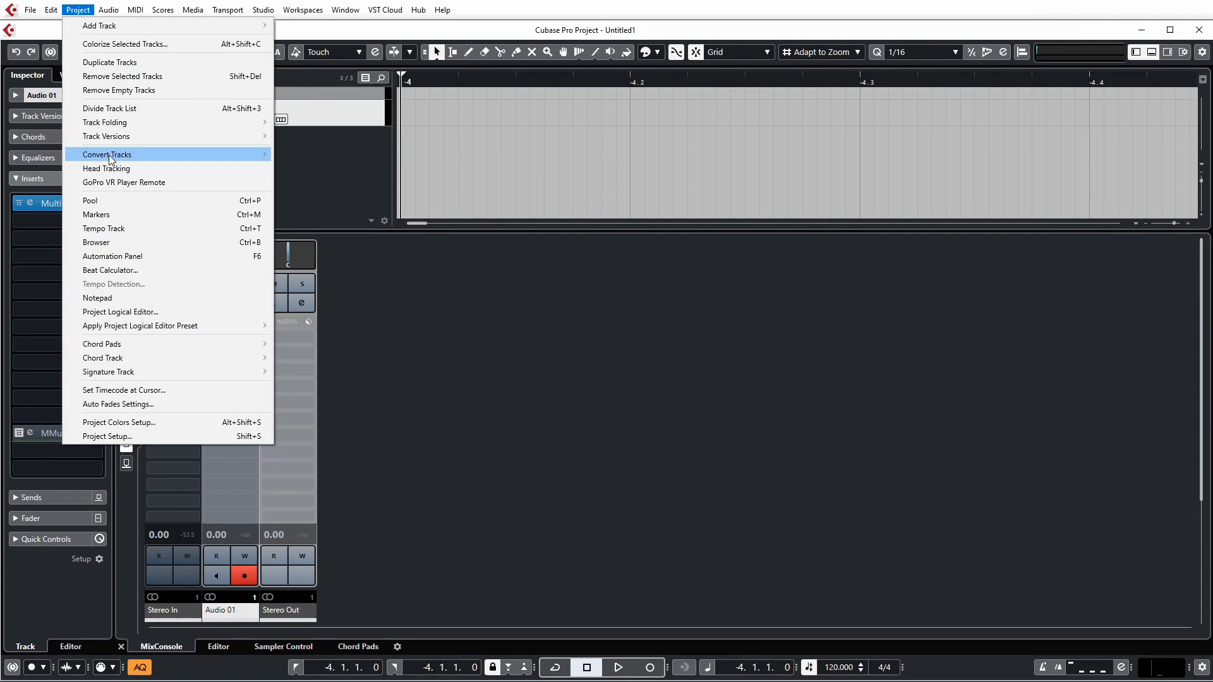
{"action": "left_click", "coordinate": [121, 312]}
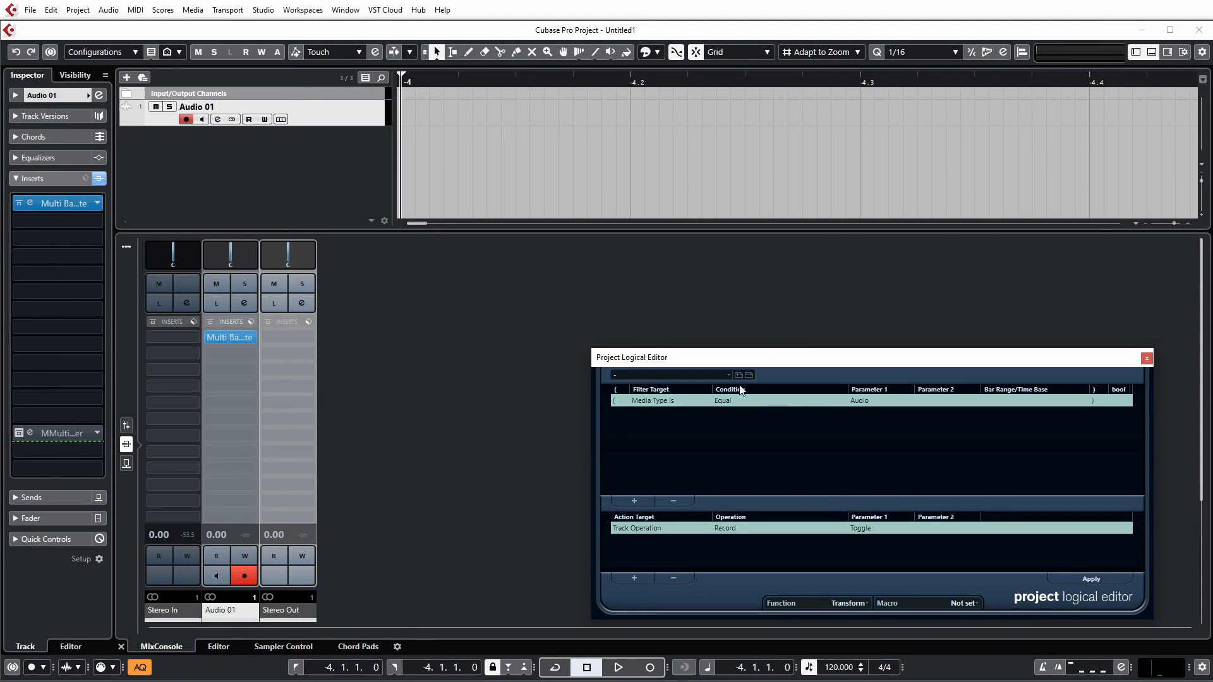
{"action": "mouse_move", "coordinate": [735, 414]}
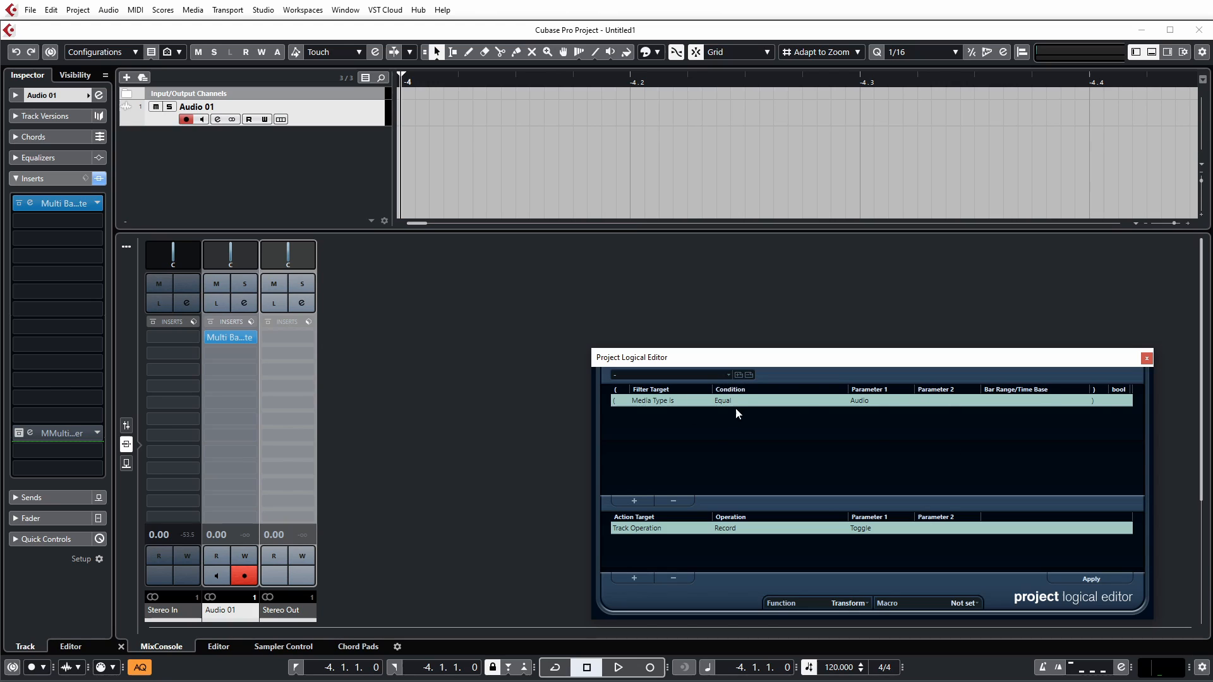
{"action": "left_click", "coordinate": [737, 374]}
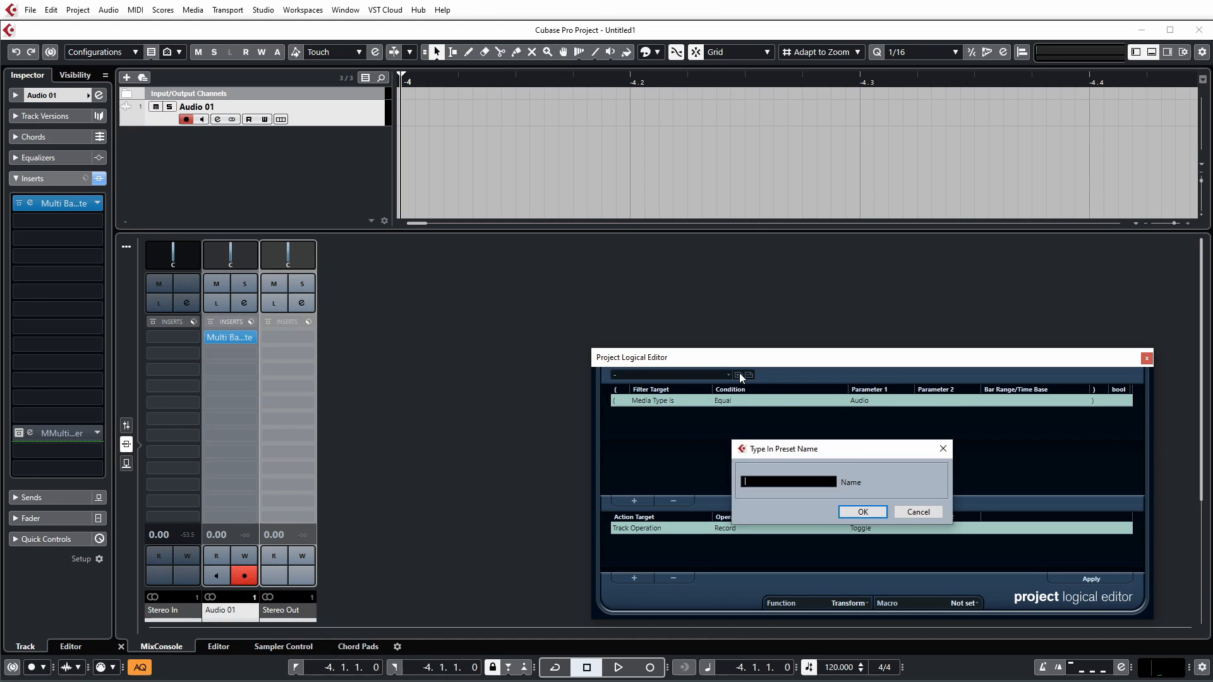
{"action": "left_click", "coordinate": [917, 512]}
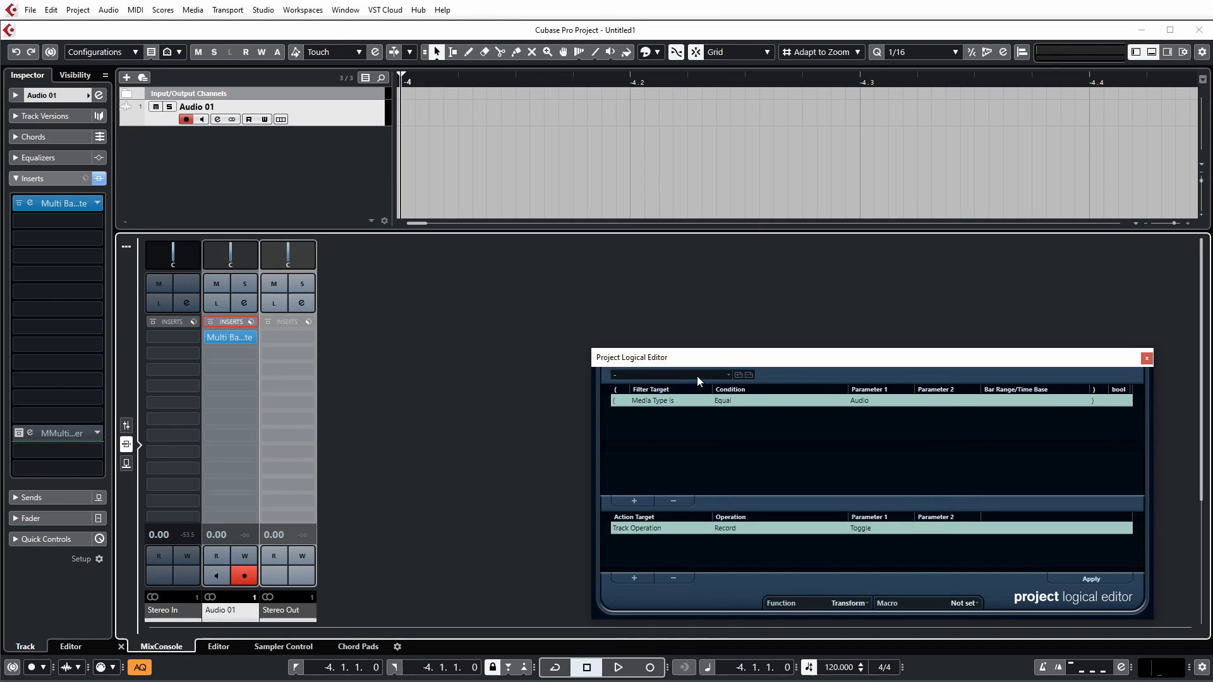
- Add a Name filter condition and save the setup as a preset named M1
{"action": "left_click", "coordinate": [654, 401]}
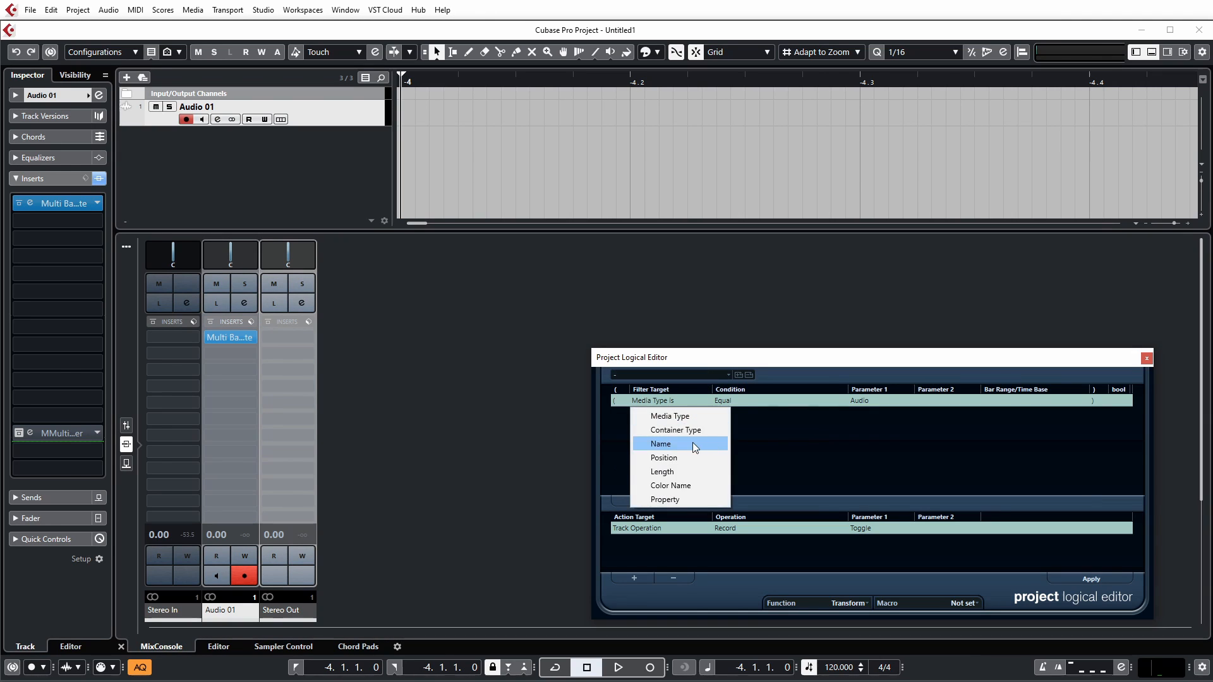
{"action": "left_click", "coordinate": [660, 444]}
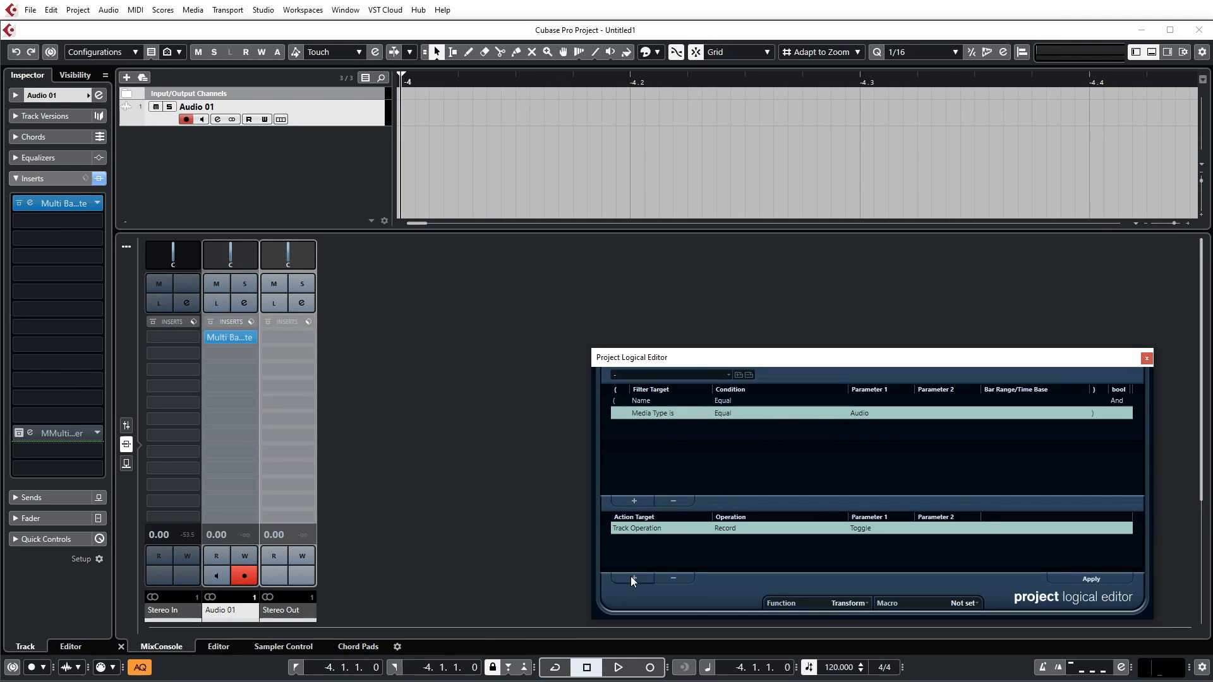
{"action": "left_click", "coordinate": [633, 578]}
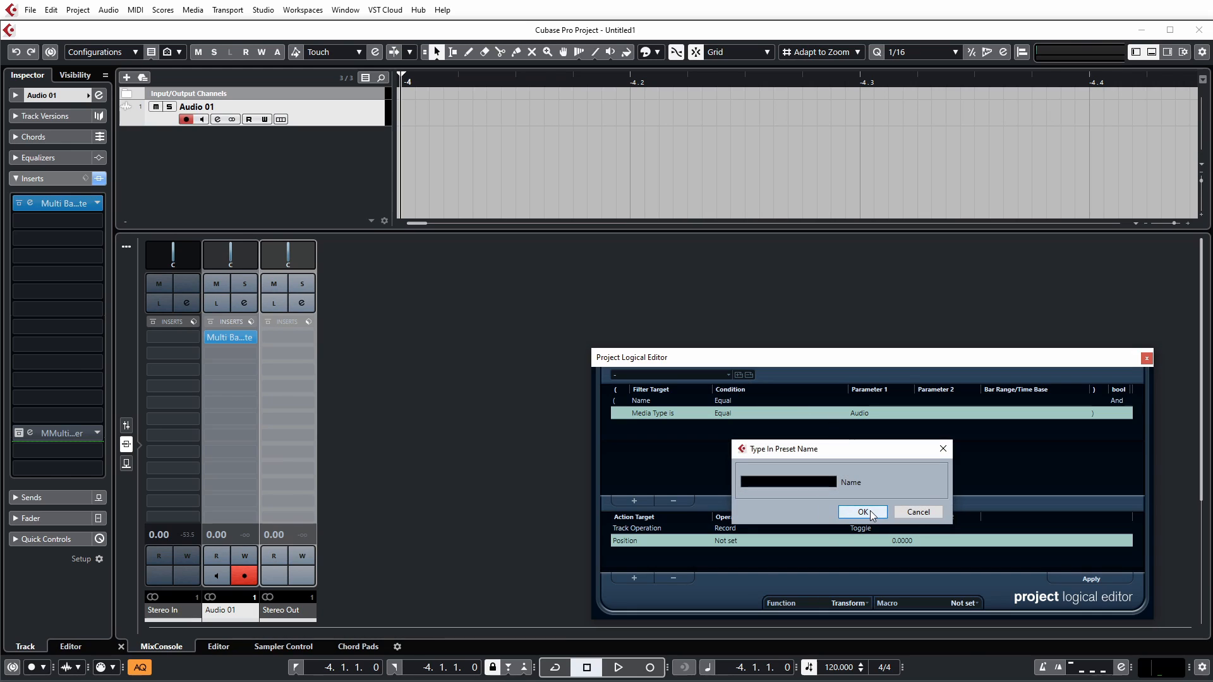
{"action": "type", "text": "M1"}
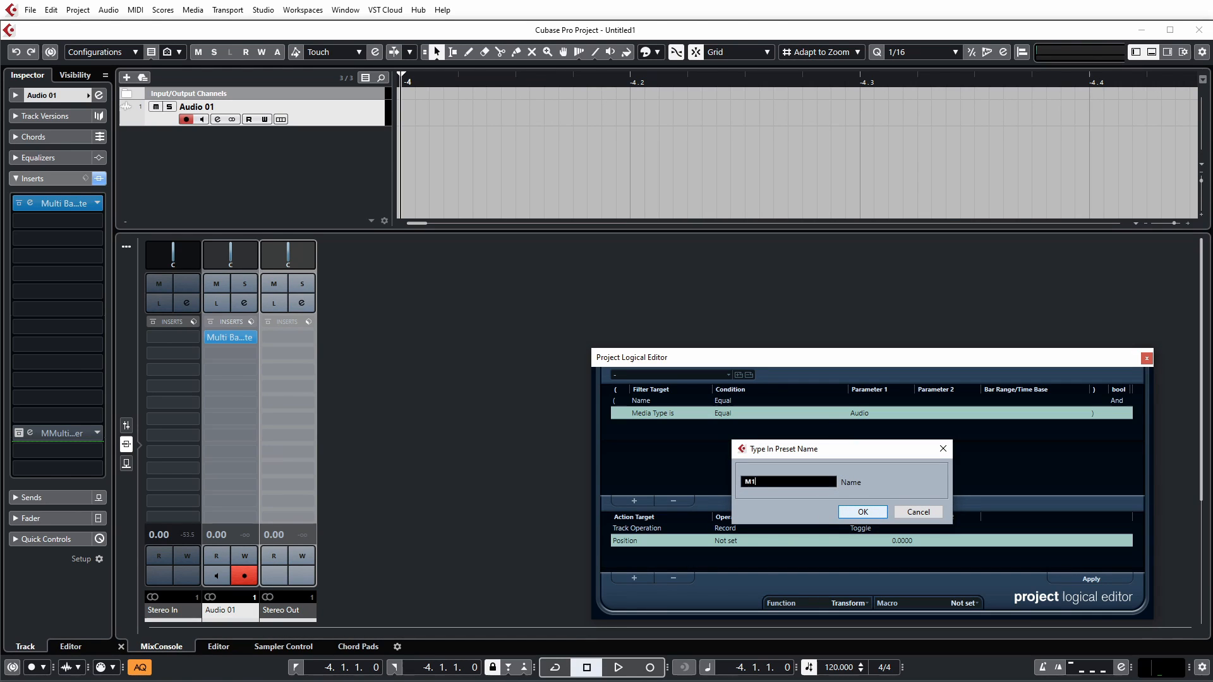
{"action": "left_click", "coordinate": [861, 512]}
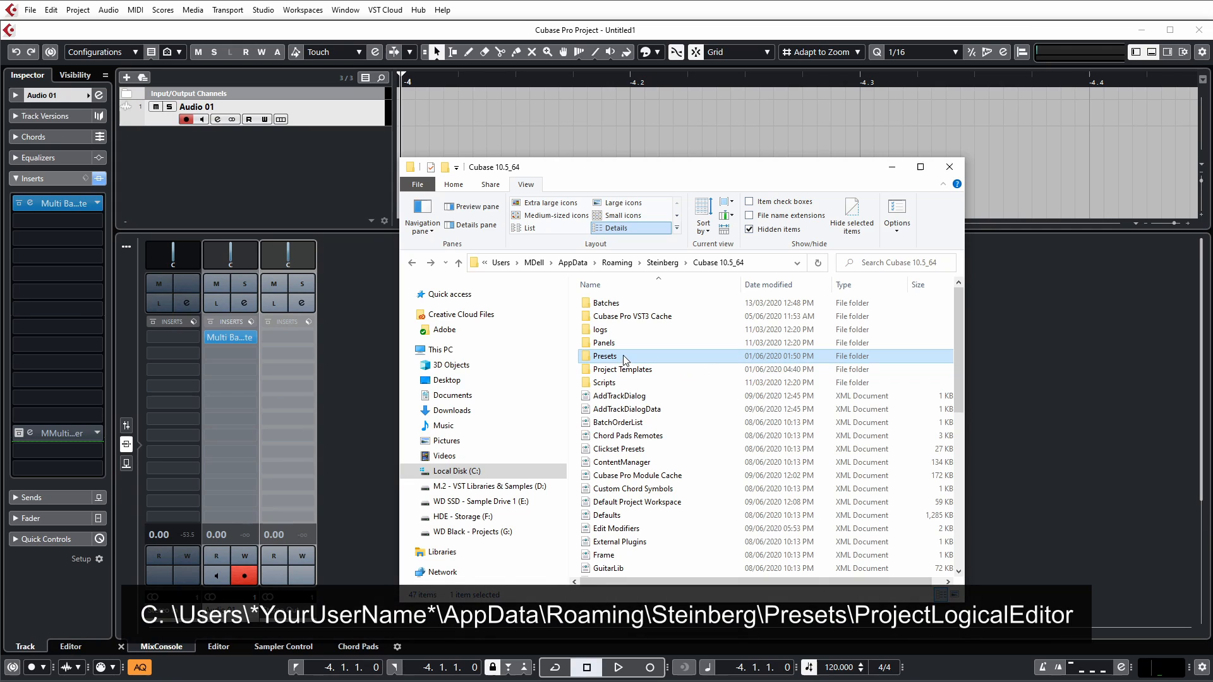
- Browse into Presets > Project Logical Editor and select the new M1 preset file
{"action": "double_click", "coordinate": [606, 357]}
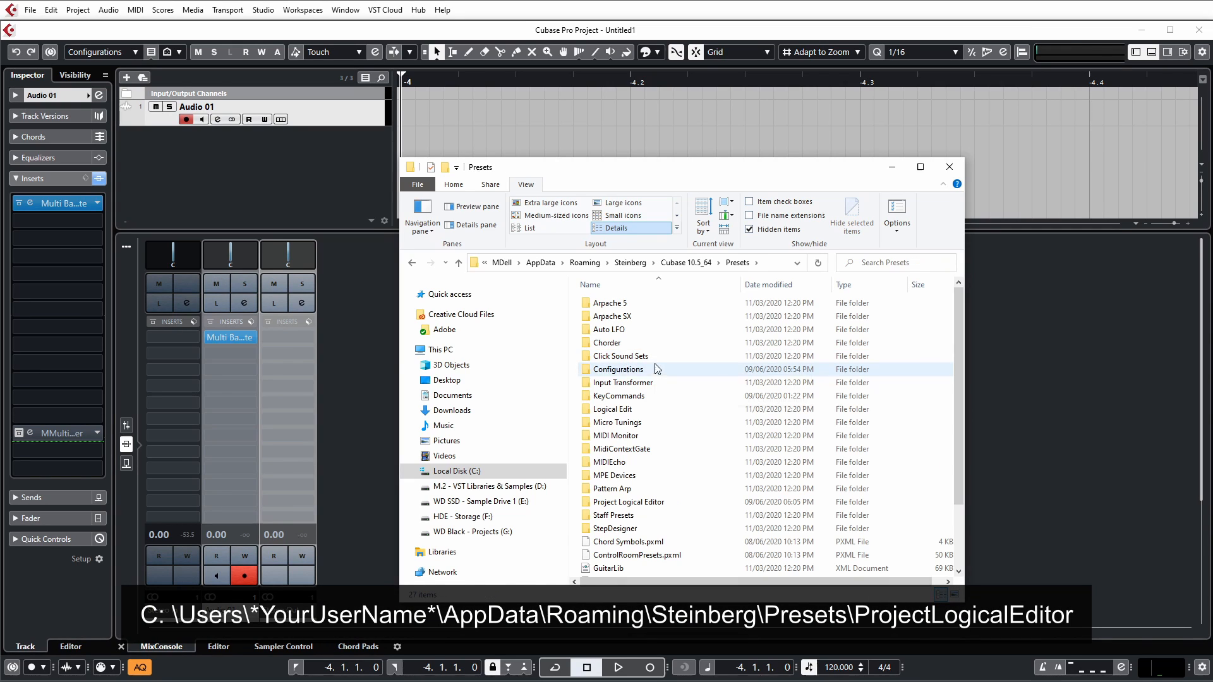
{"action": "mouse_move", "coordinate": [628, 502]}
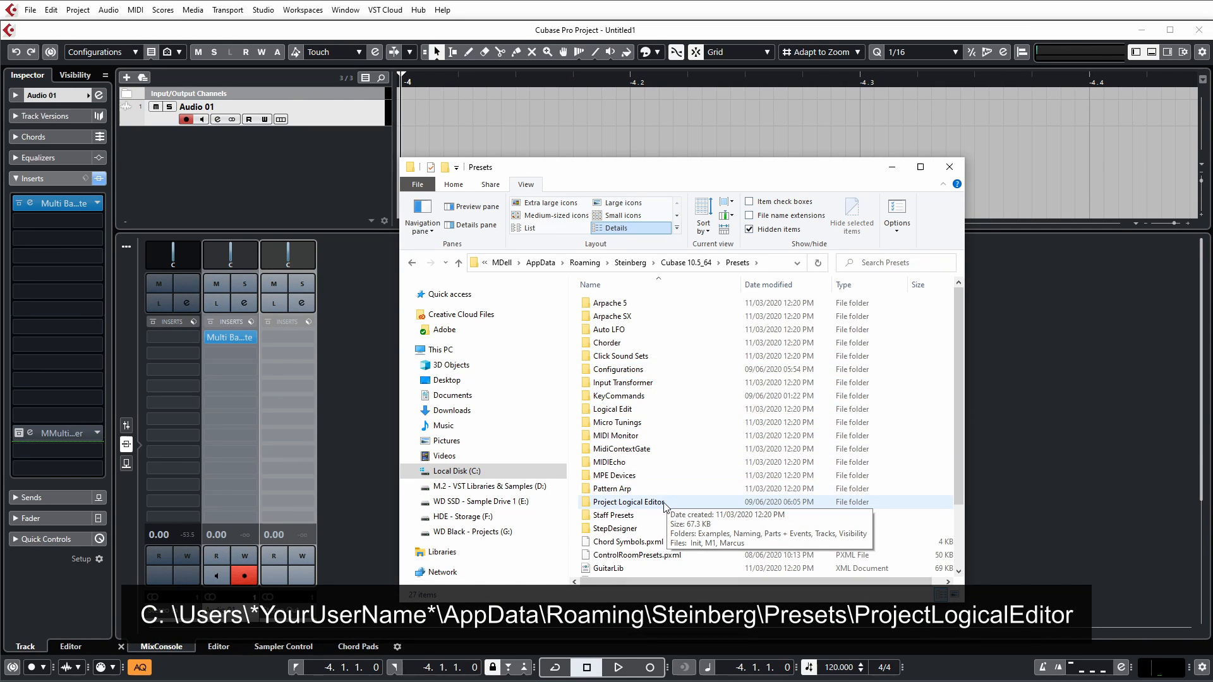
{"action": "double_click", "coordinate": [628, 501]}
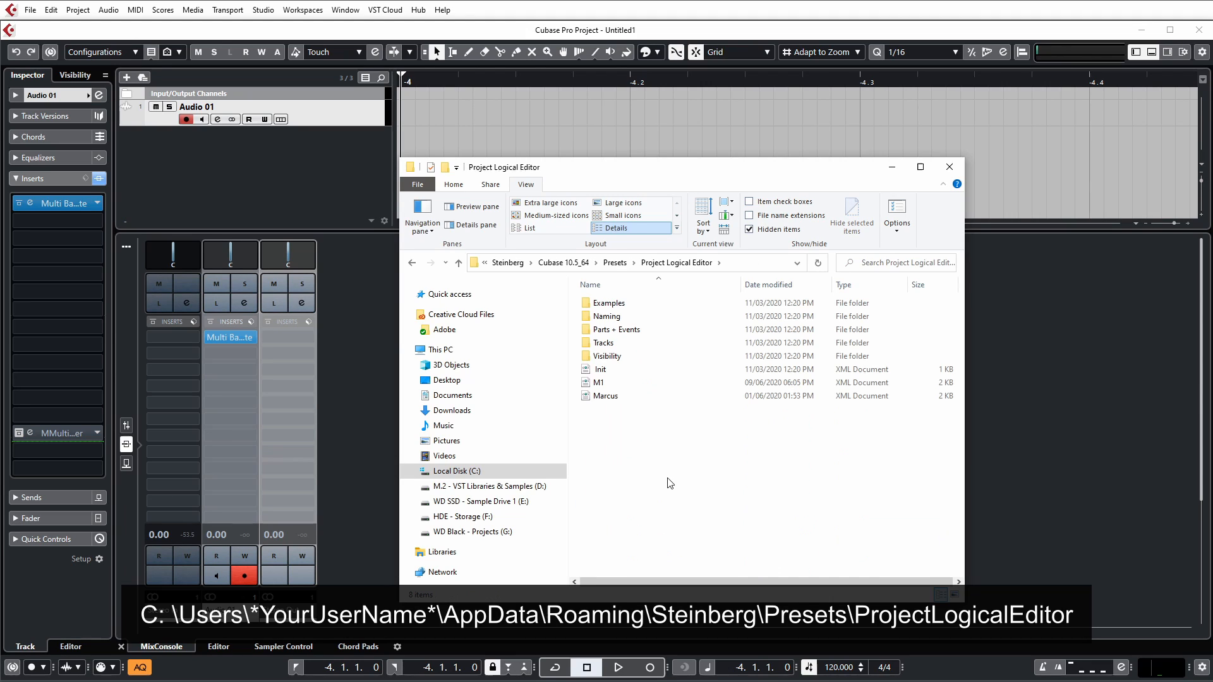
{"action": "mouse_move", "coordinate": [606, 396]}
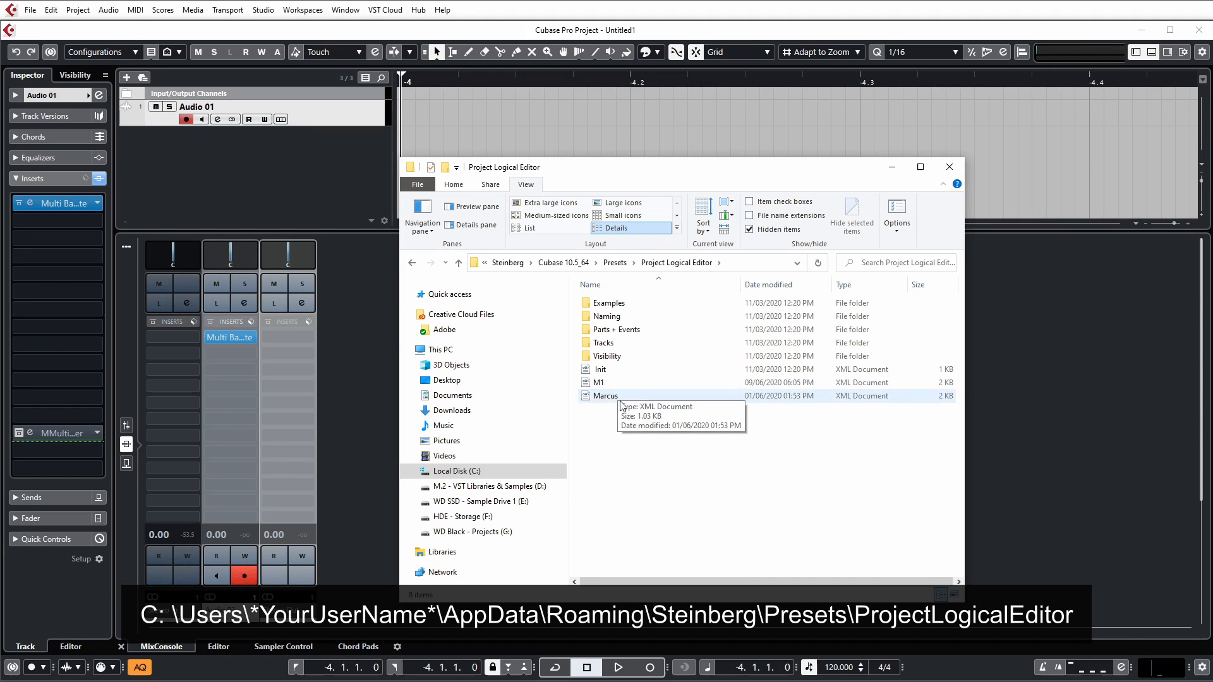
{"action": "left_click", "coordinate": [609, 386]}
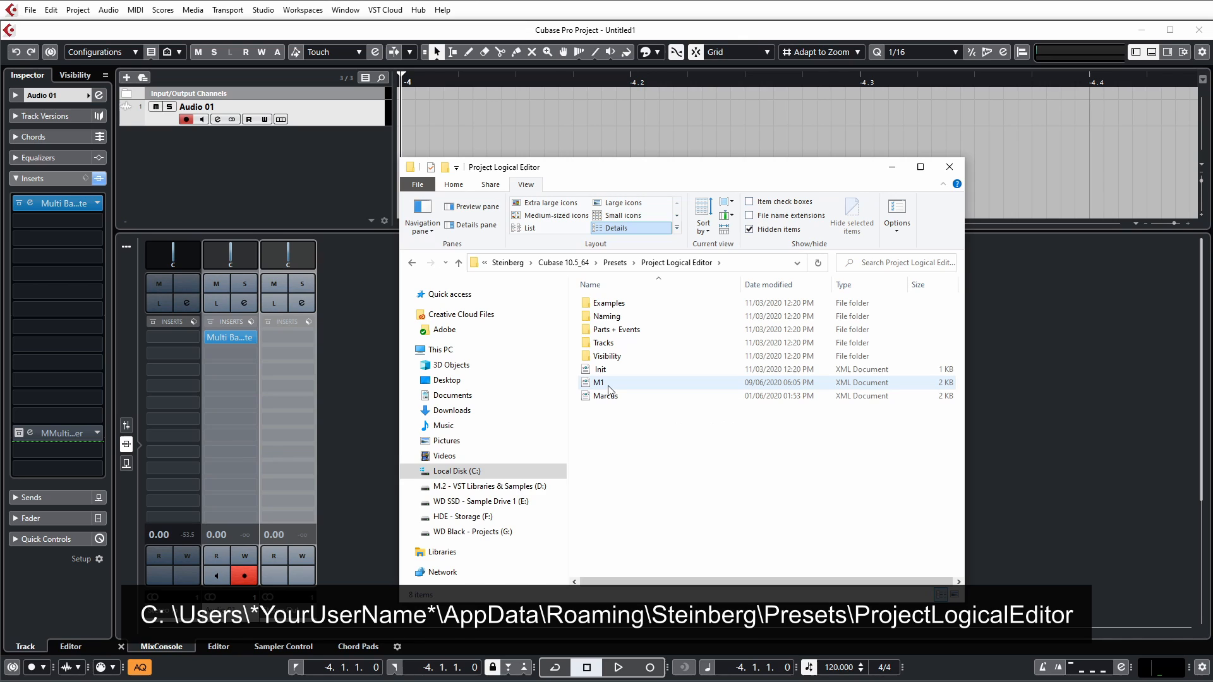
{"action": "mouse_move", "coordinate": [605, 396]}
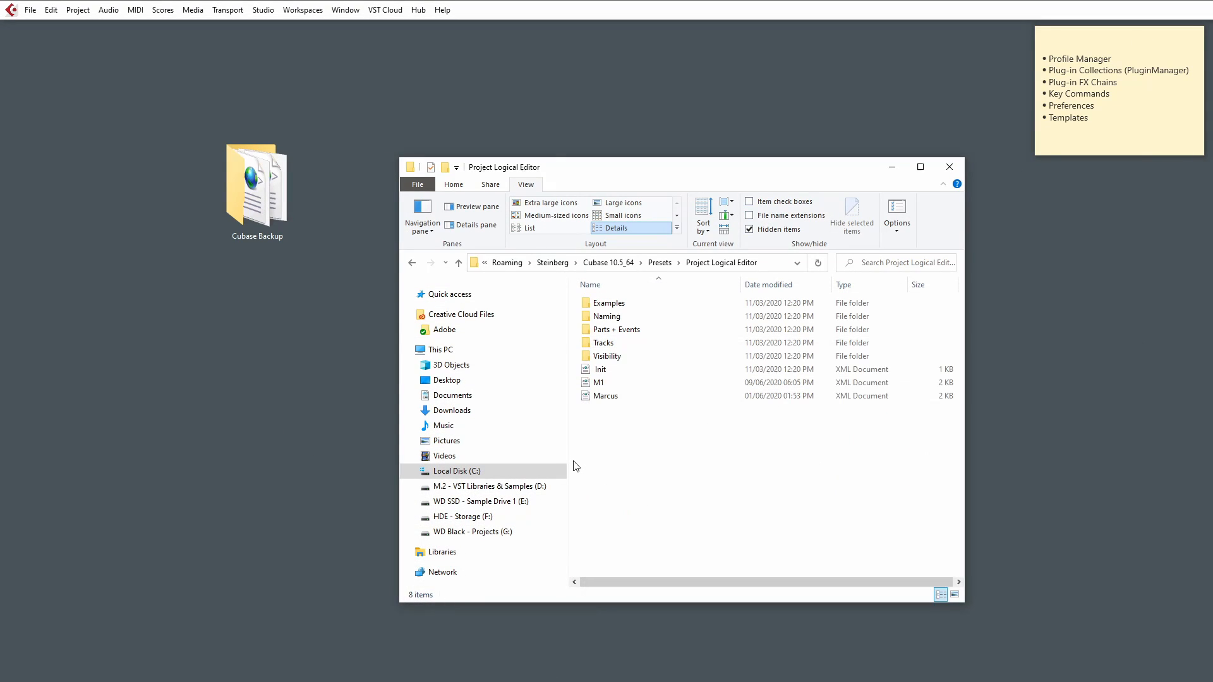
{"action": "left_click", "coordinate": [660, 263]}
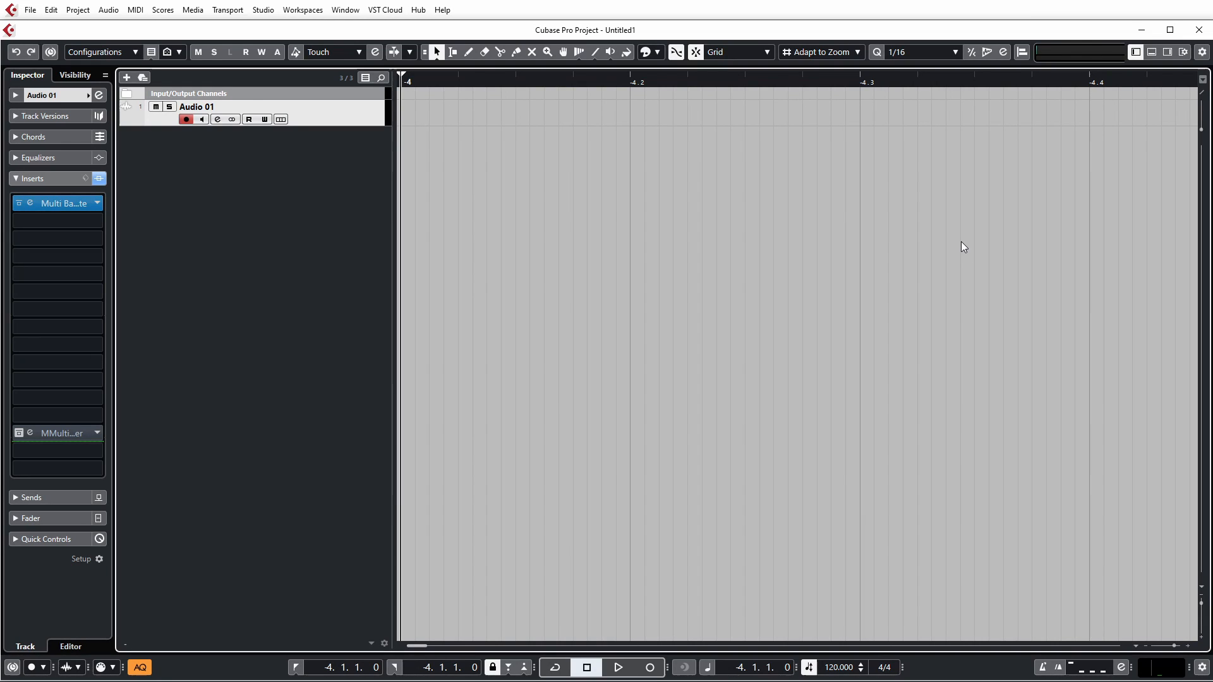
{"action": "mouse_move", "coordinate": [963, 215]}
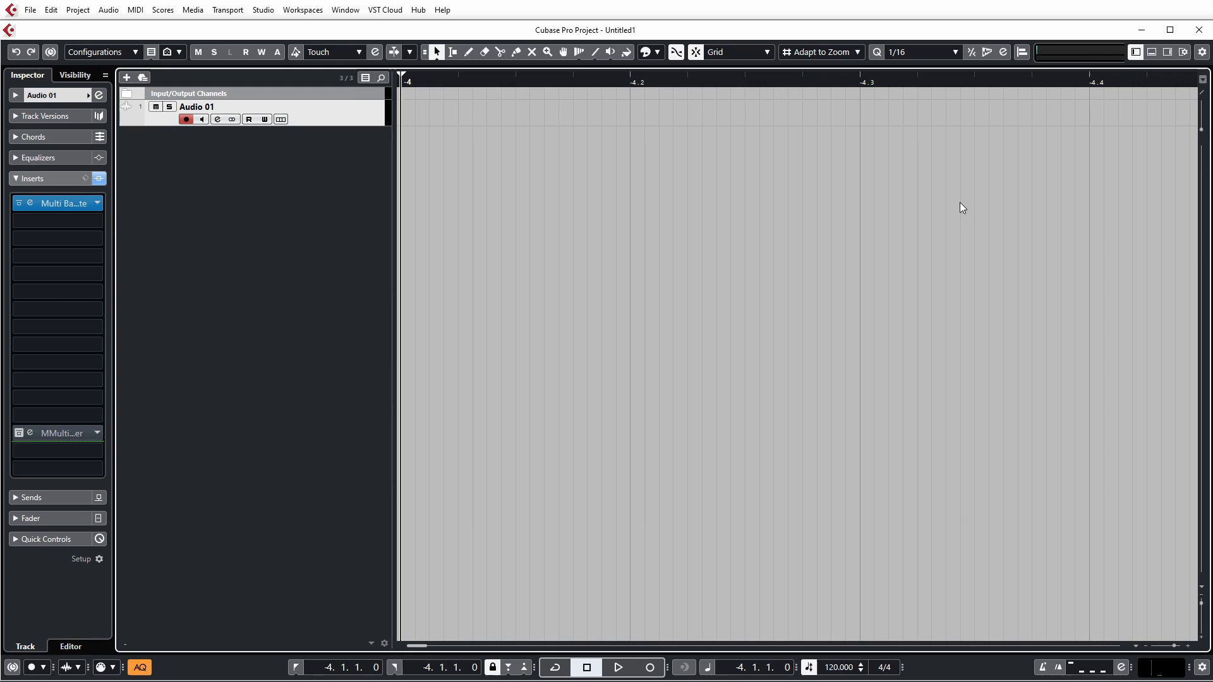
{"action": "mouse_move", "coordinate": [824, 212]}
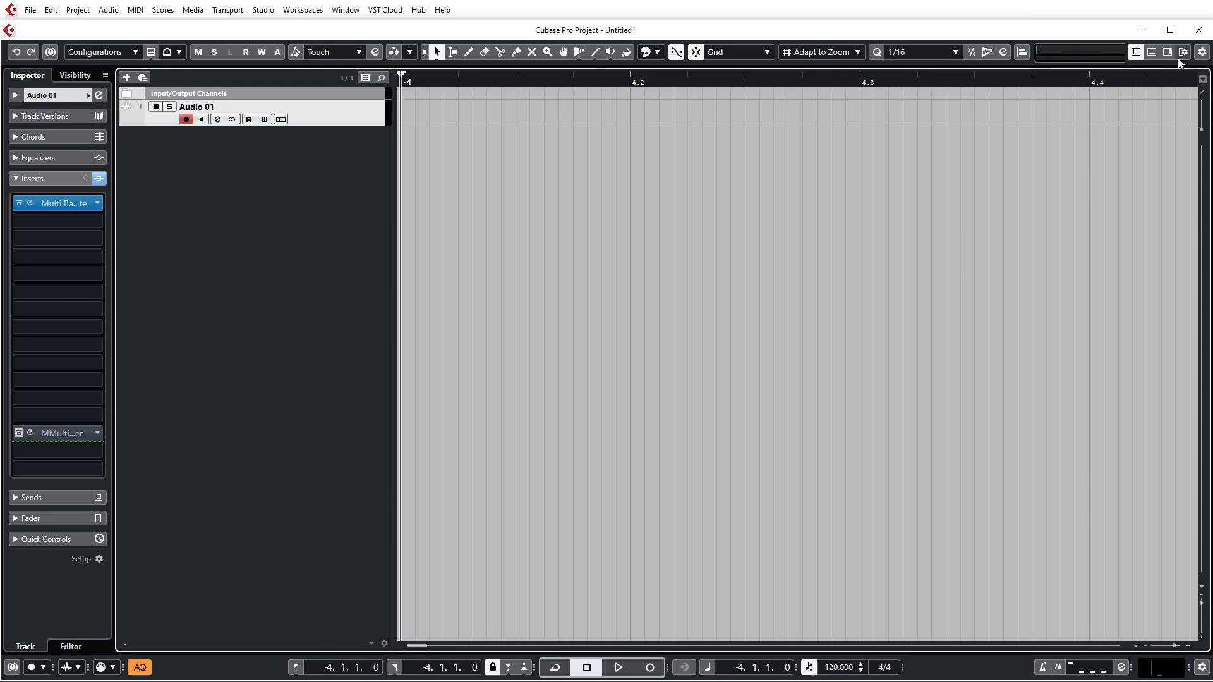
{"action": "mouse_move", "coordinate": [1116, 39]}
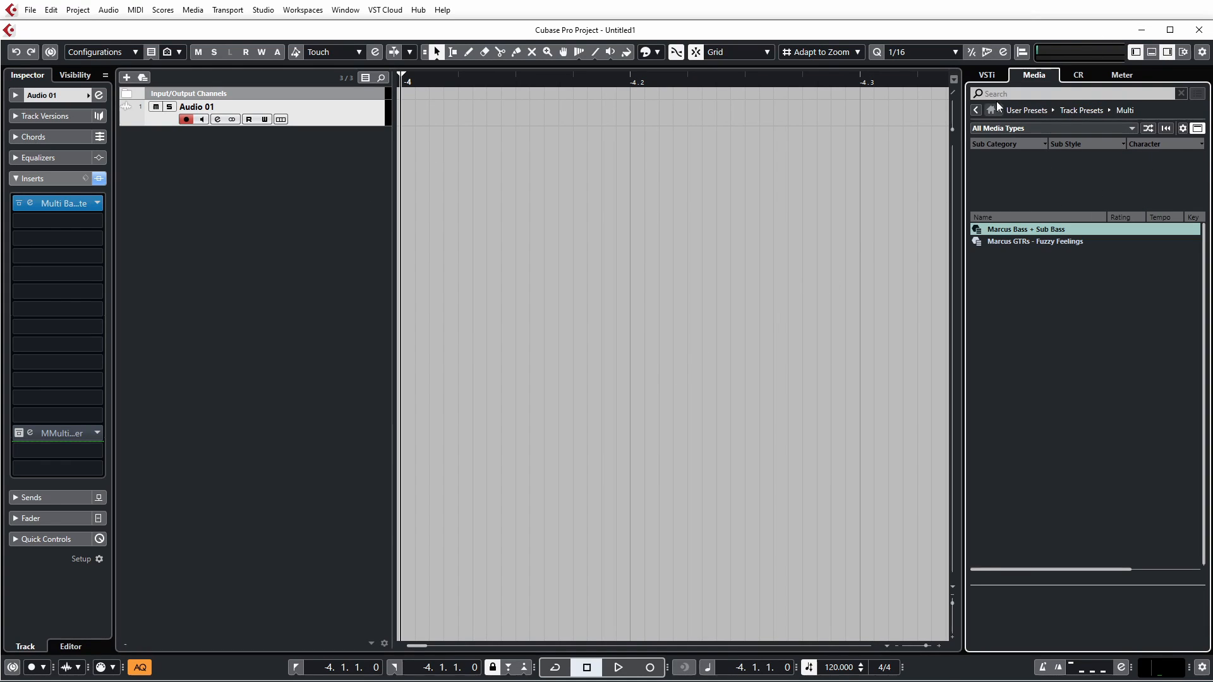
- In MediaBay go to User Presets > Track Presets > Multi and use Show in Explorer on the bass preset
{"action": "left_click", "coordinate": [990, 108]}
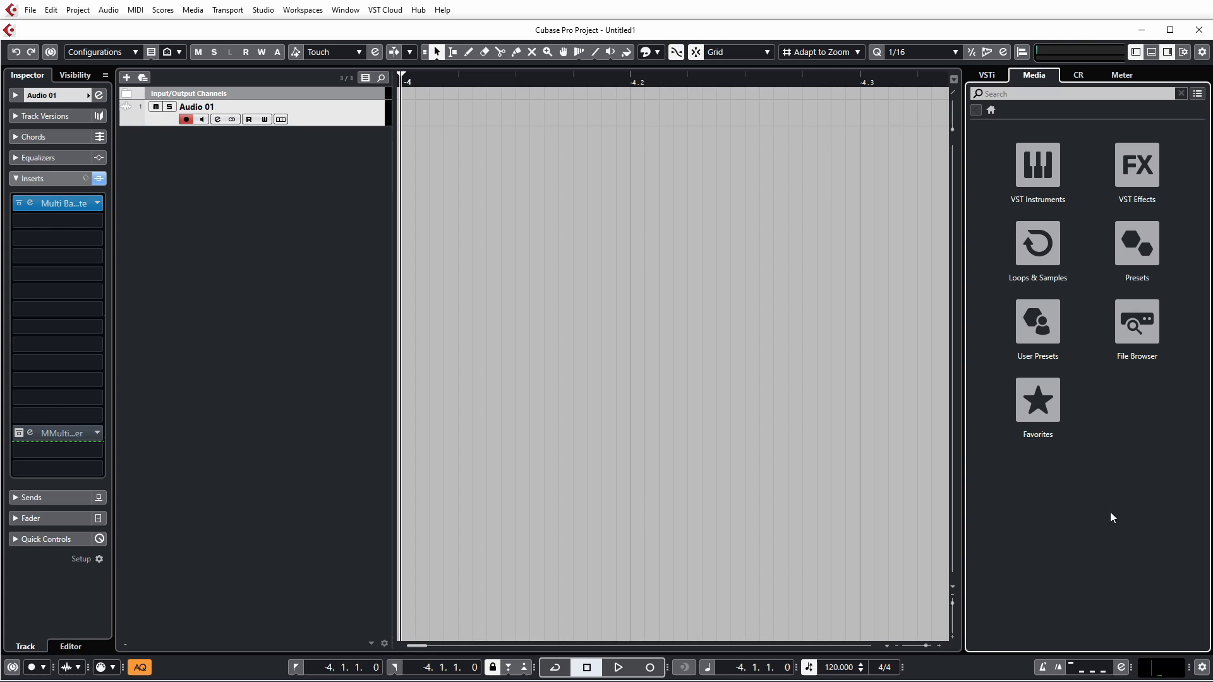
{"action": "left_click", "coordinate": [1036, 321]}
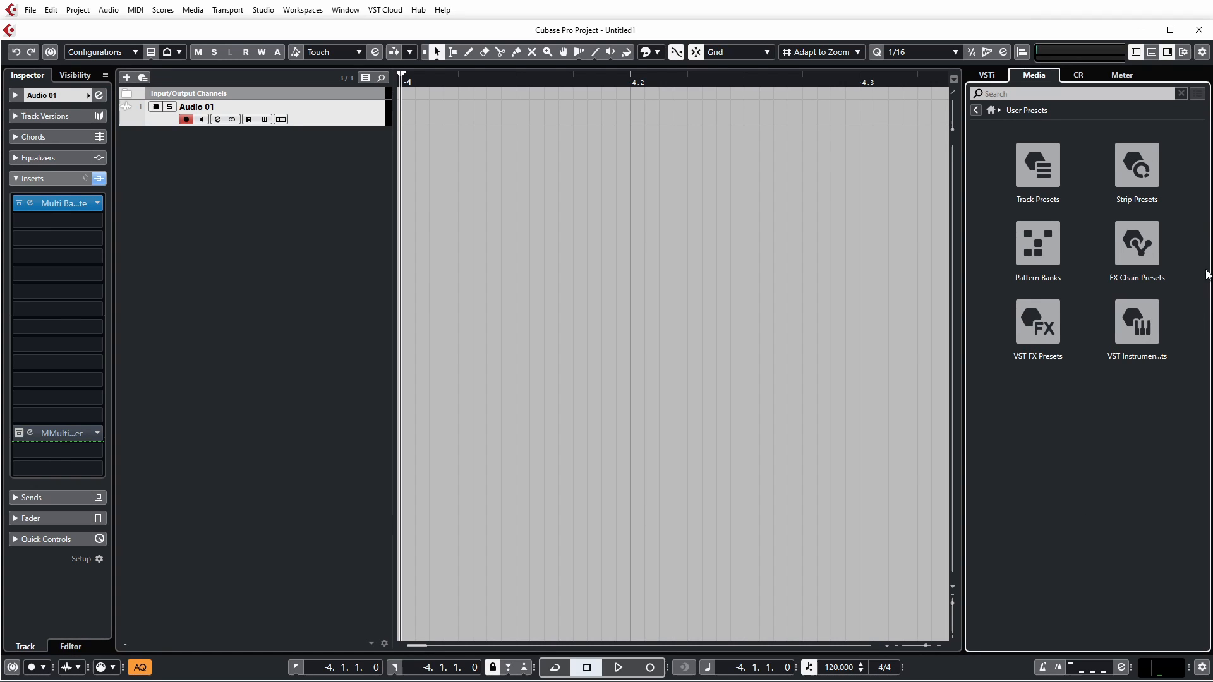
{"action": "mouse_move", "coordinate": [1036, 164]}
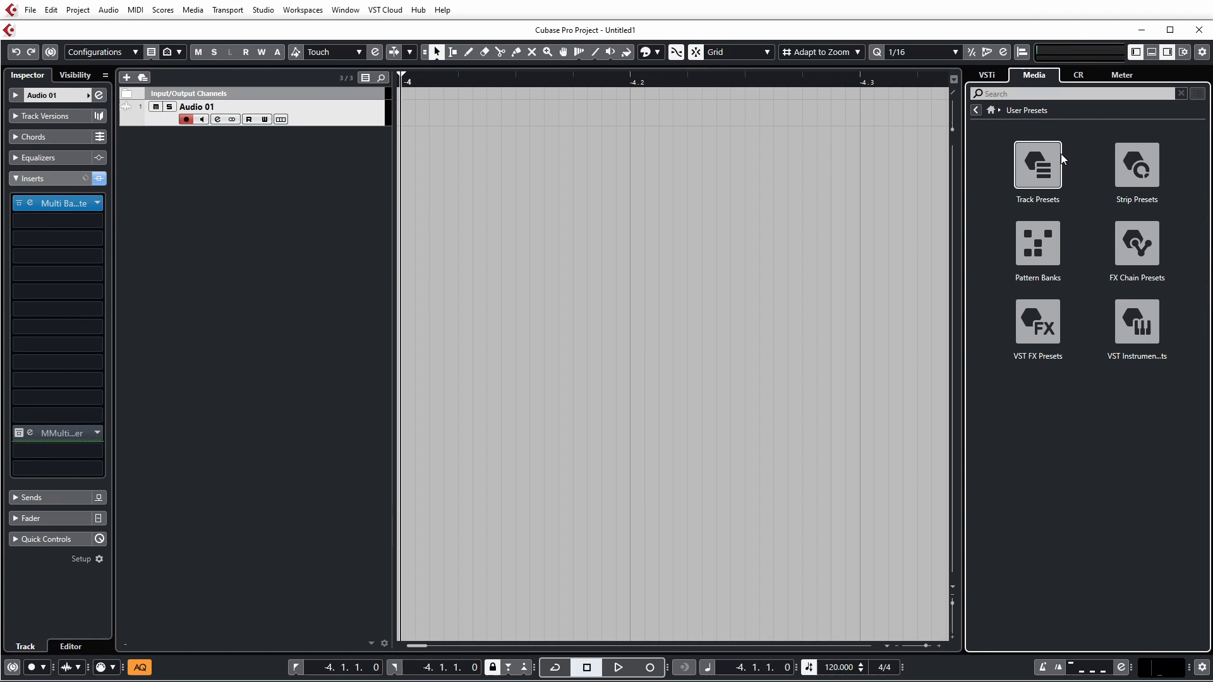
{"action": "double_click", "coordinate": [1036, 166]}
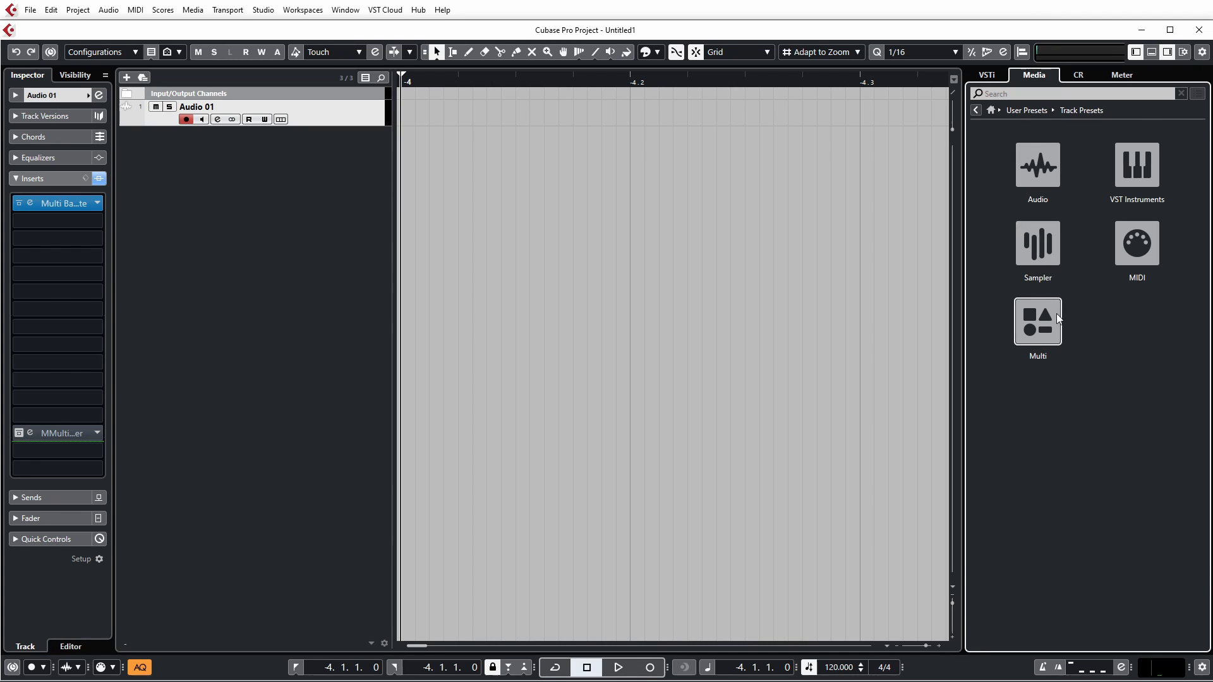
{"action": "double_click", "coordinate": [1037, 321]}
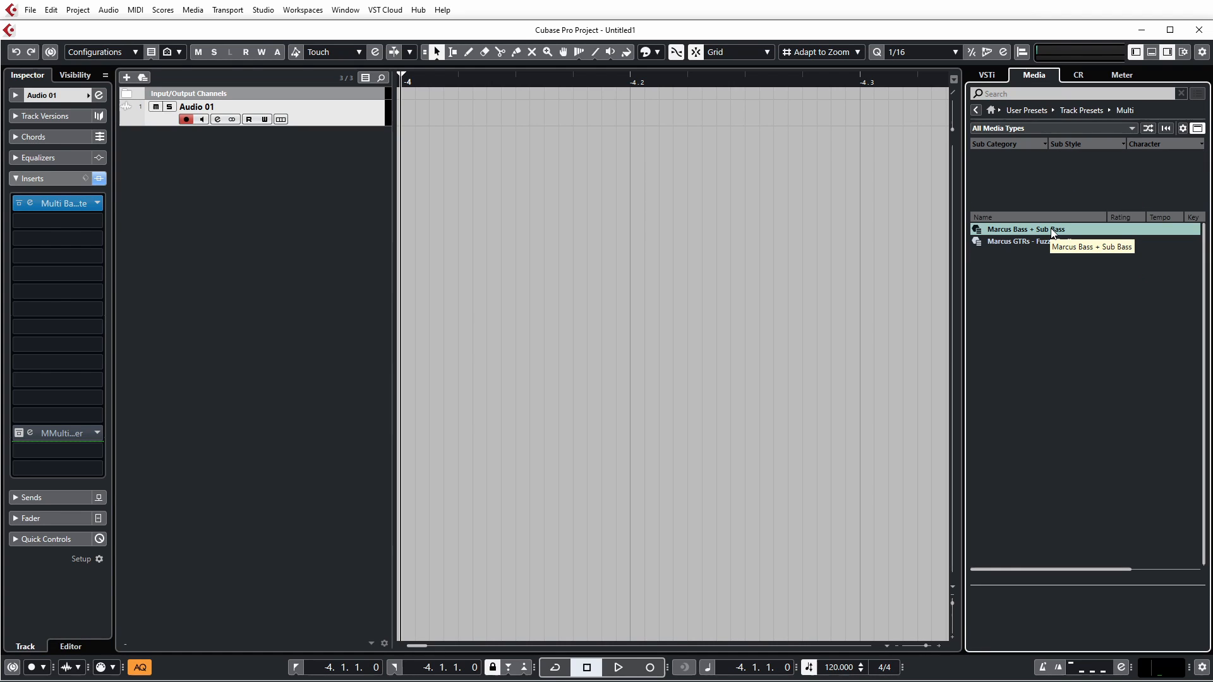
{"action": "right_click", "coordinate": [1025, 229]}
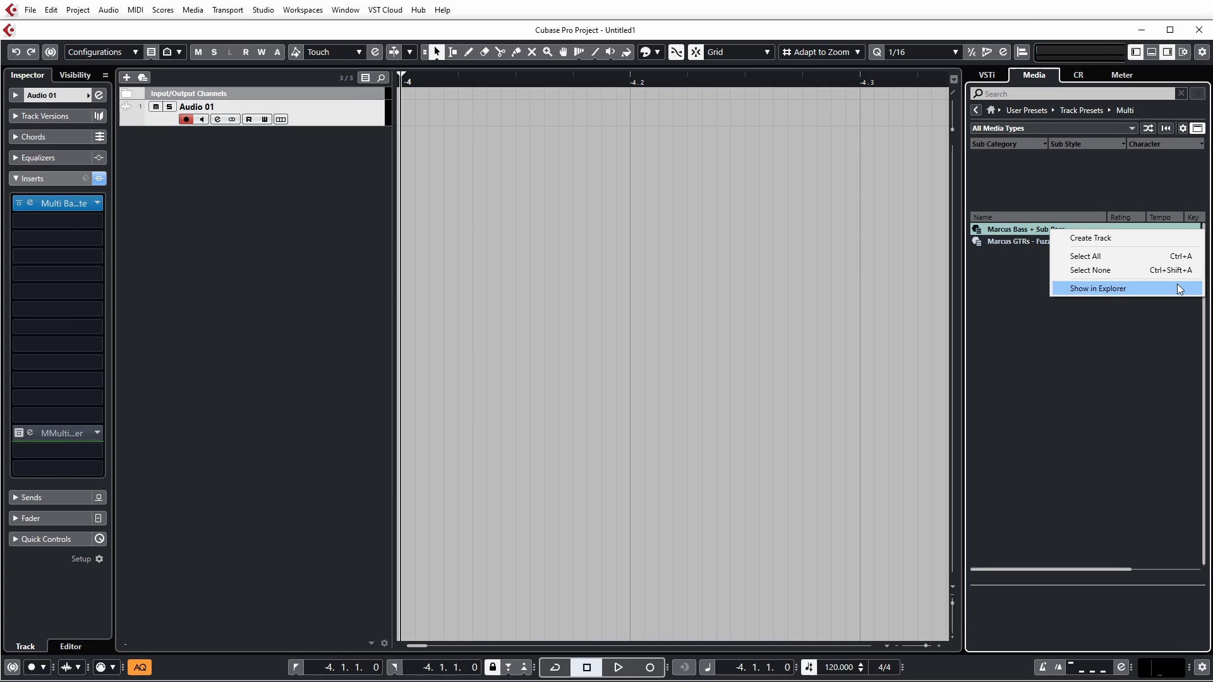
{"action": "left_click", "coordinate": [1097, 288]}
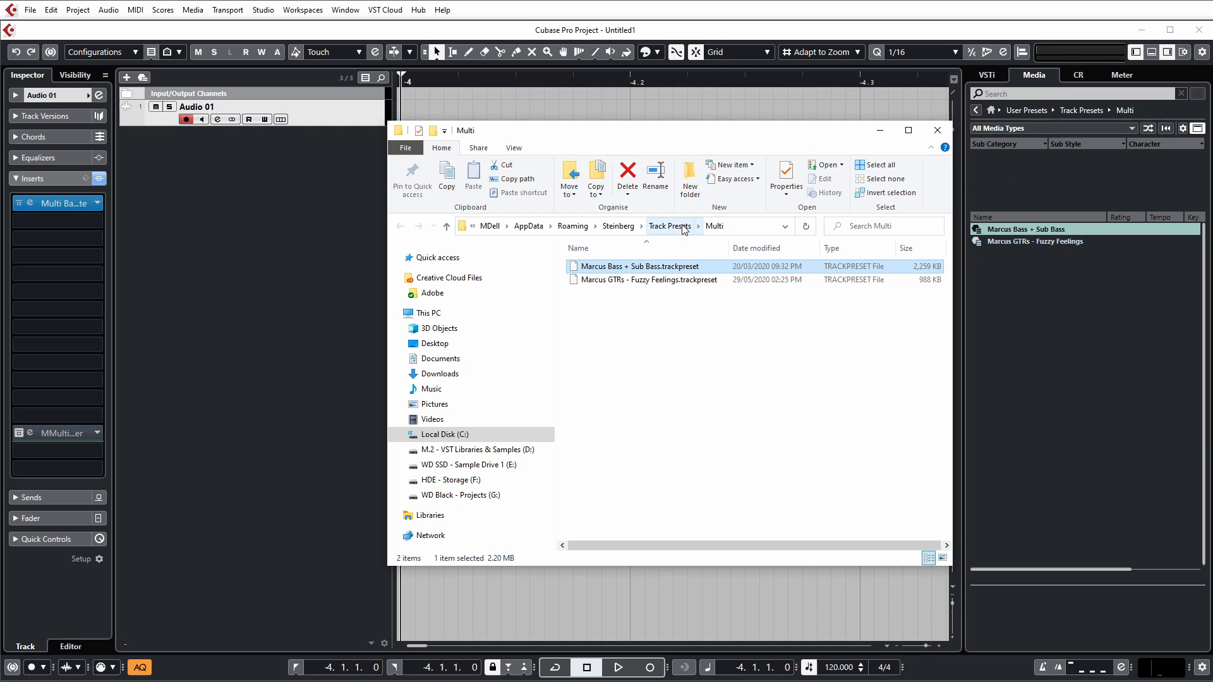
- Go up to the Steinberg Roaming folder and view the Track Presets folder with its subfolders
{"action": "left_click", "coordinate": [704, 226]}
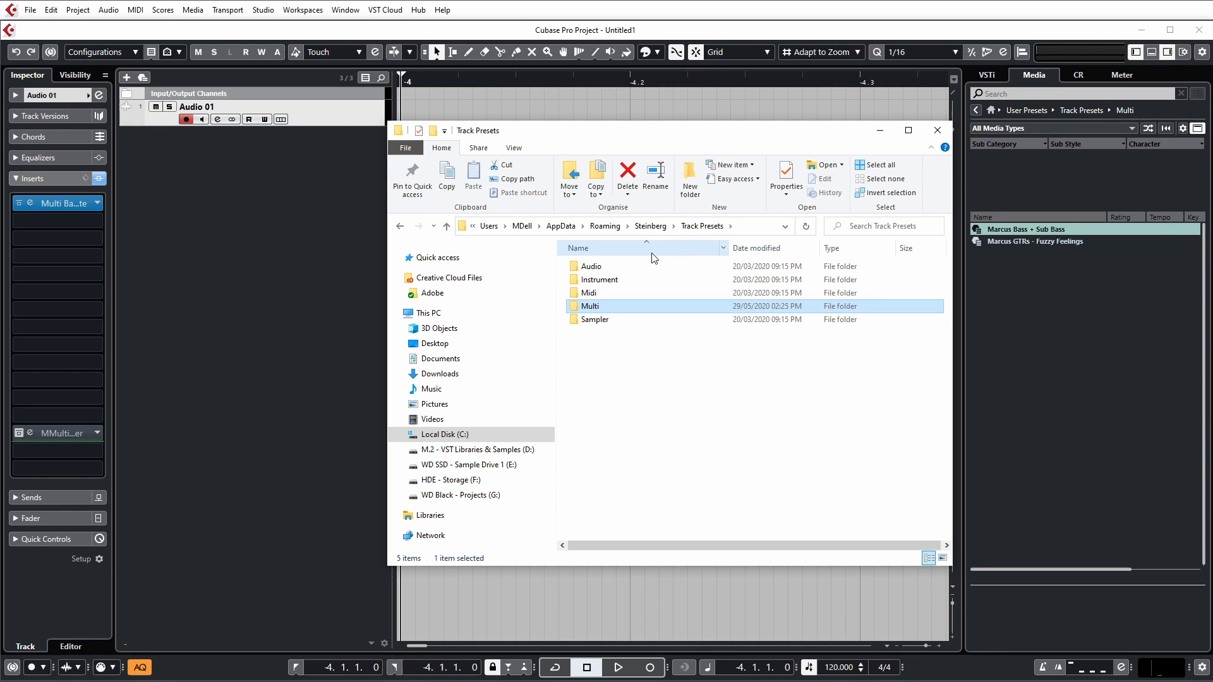
{"action": "left_click", "coordinate": [666, 226]}
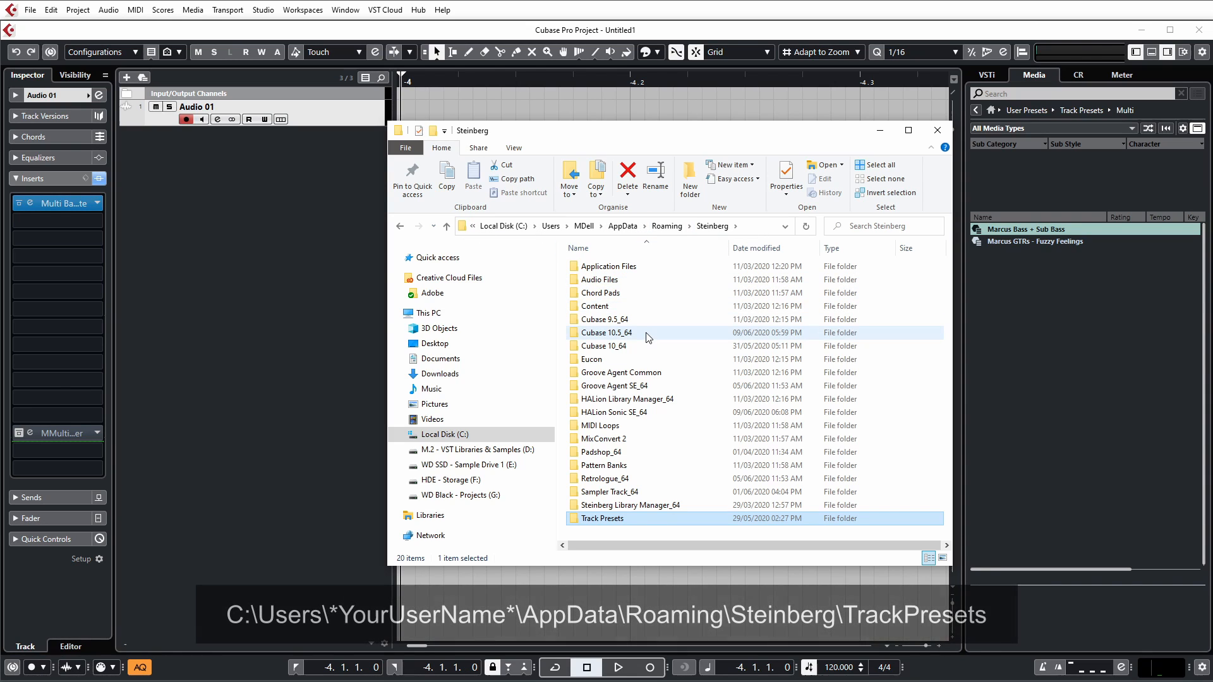
{"action": "mouse_move", "coordinate": [606, 333]}
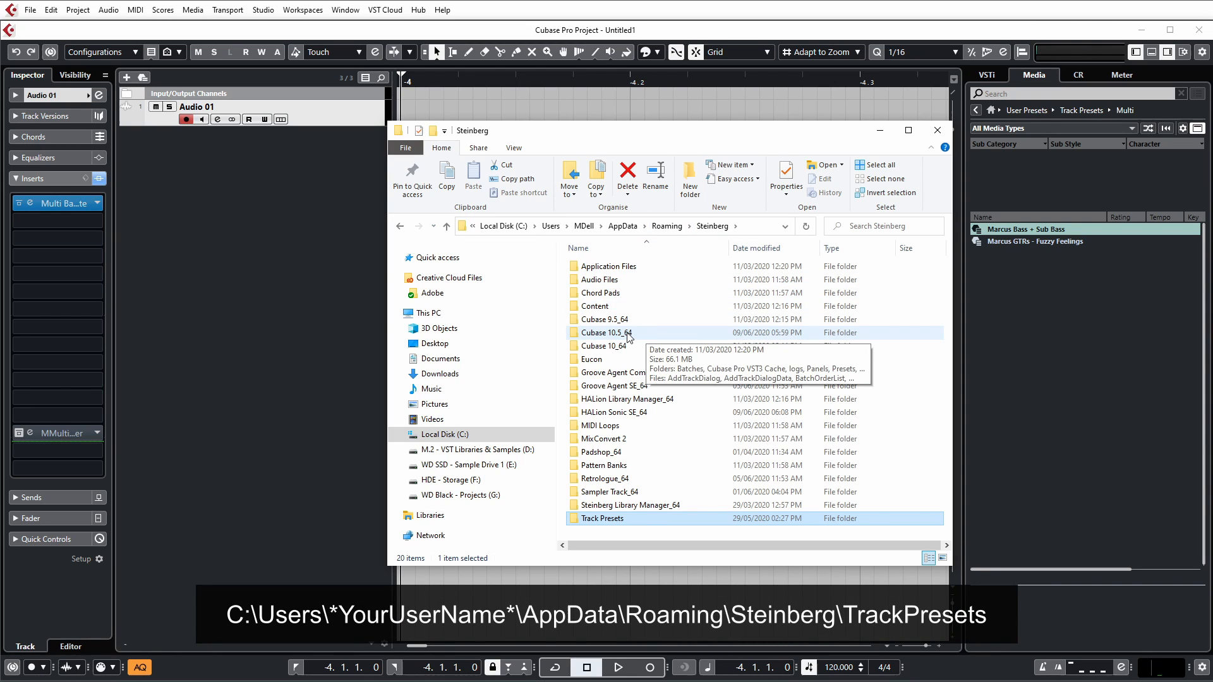
{"action": "mouse_move", "coordinate": [656, 280]}
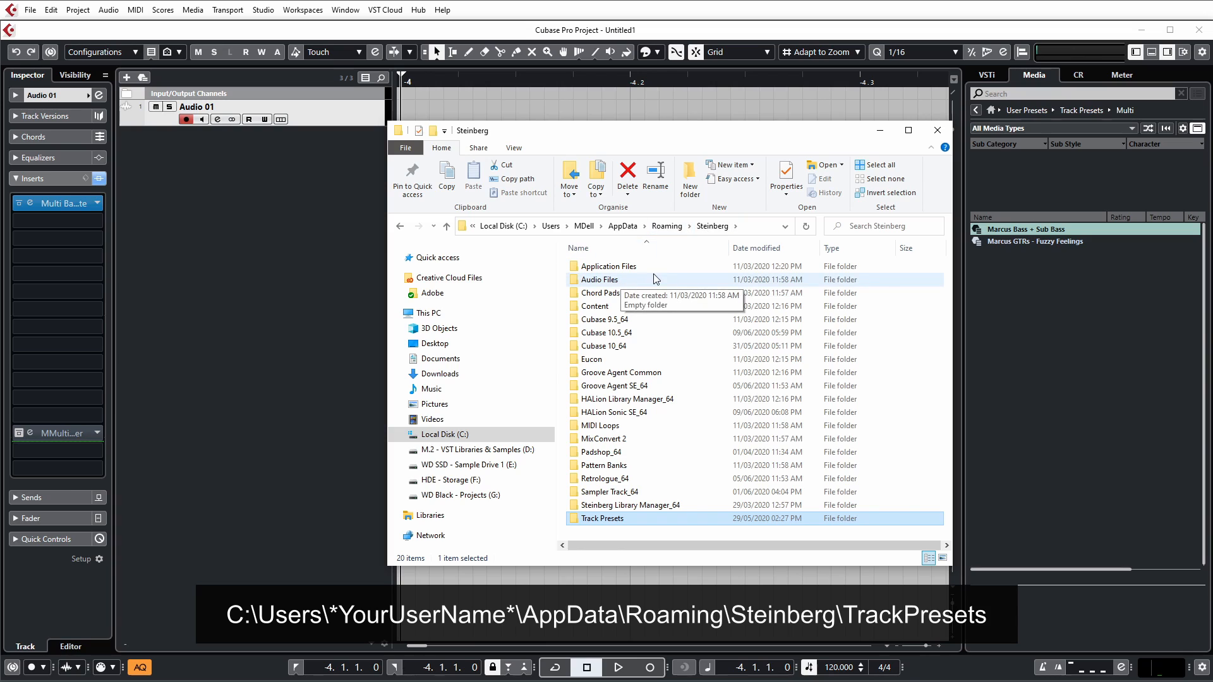
{"action": "mouse_move", "coordinate": [710, 412]}
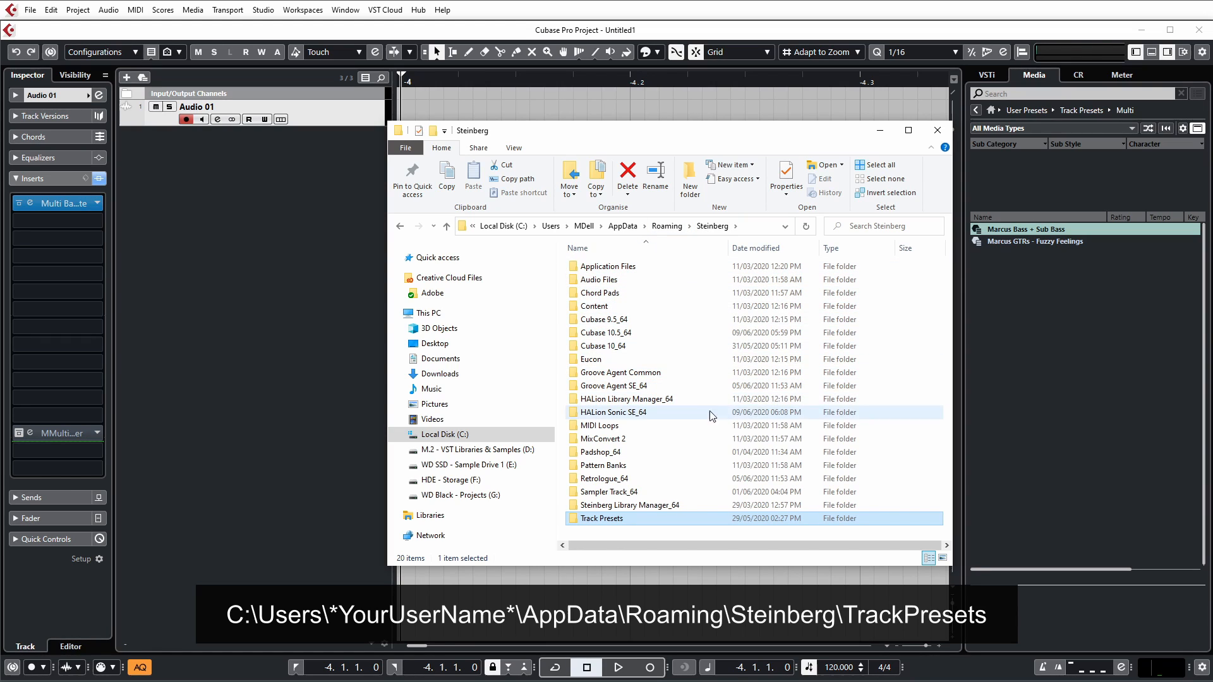
{"action": "mouse_move", "coordinate": [595, 527]}
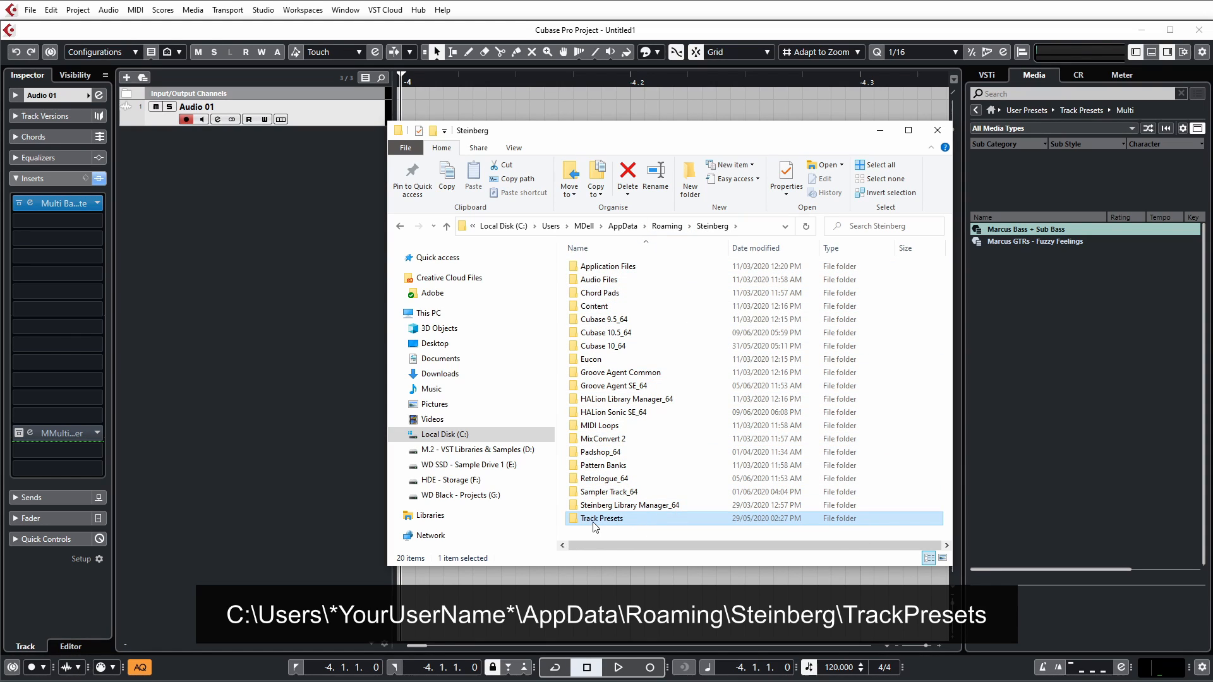
{"action": "double_click", "coordinate": [602, 518]}
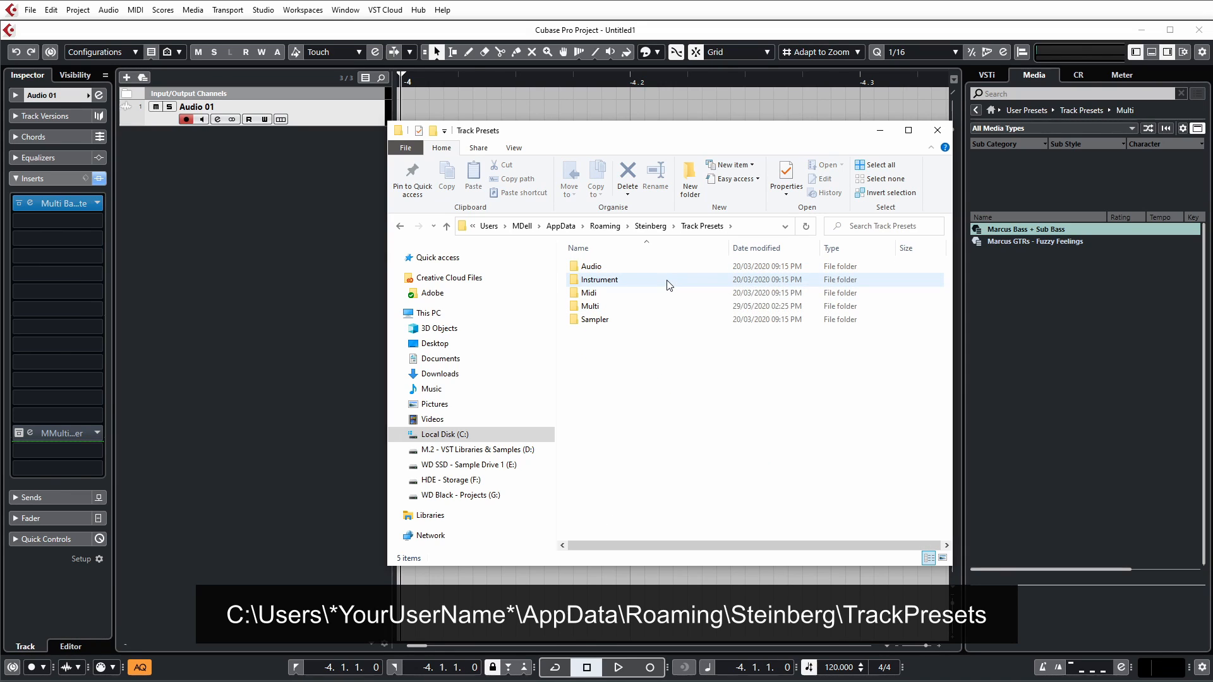
- Drop the Track Presets folder onto the desktop Cubase Backup folder and return to Steinberg
{"action": "left_click", "coordinate": [595, 320]}
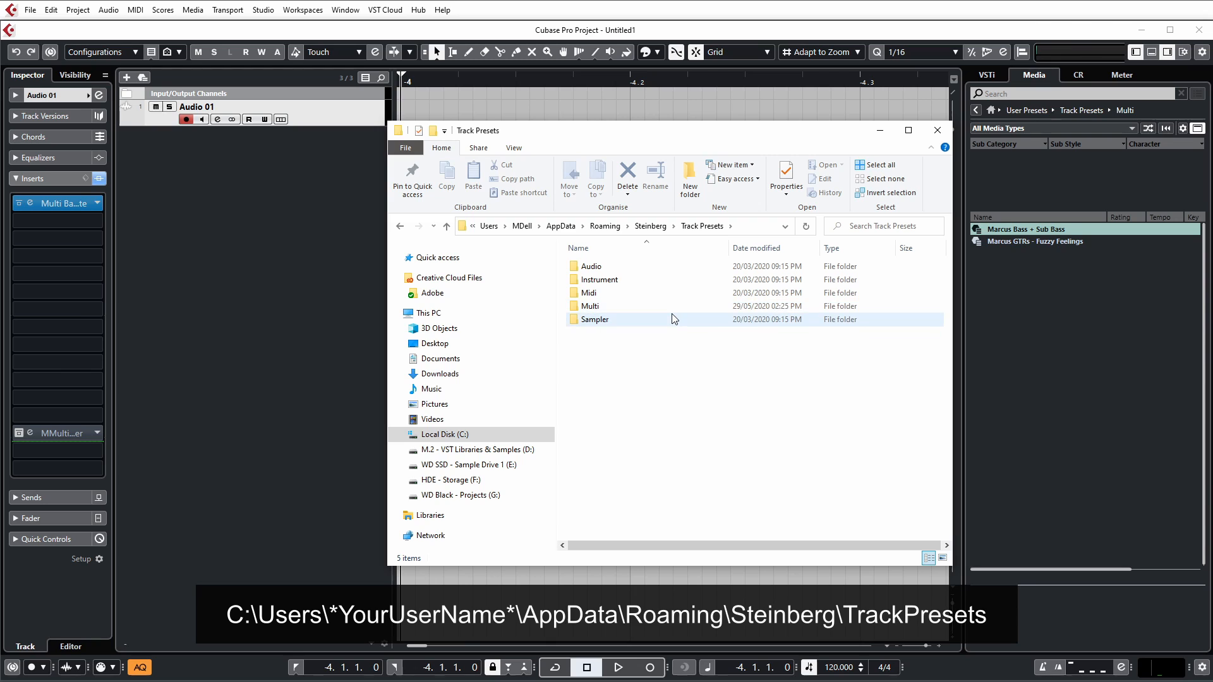
{"action": "left_click", "coordinate": [795, 436]}
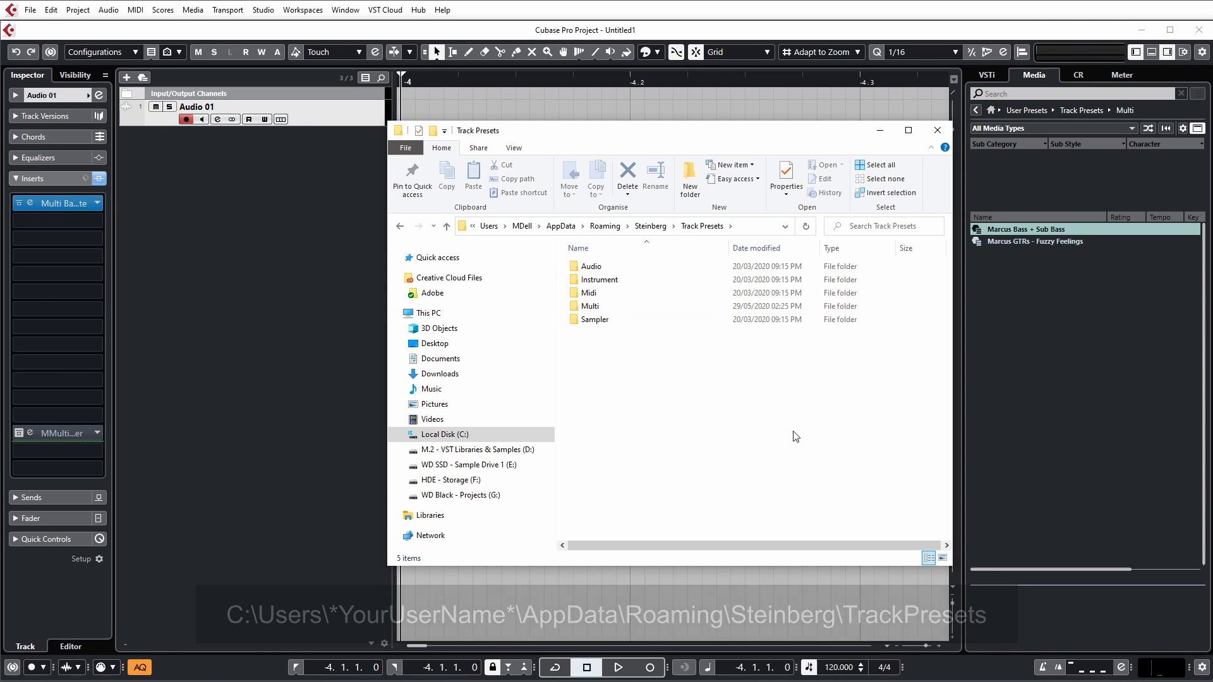
{"action": "left_click", "coordinate": [446, 226]}
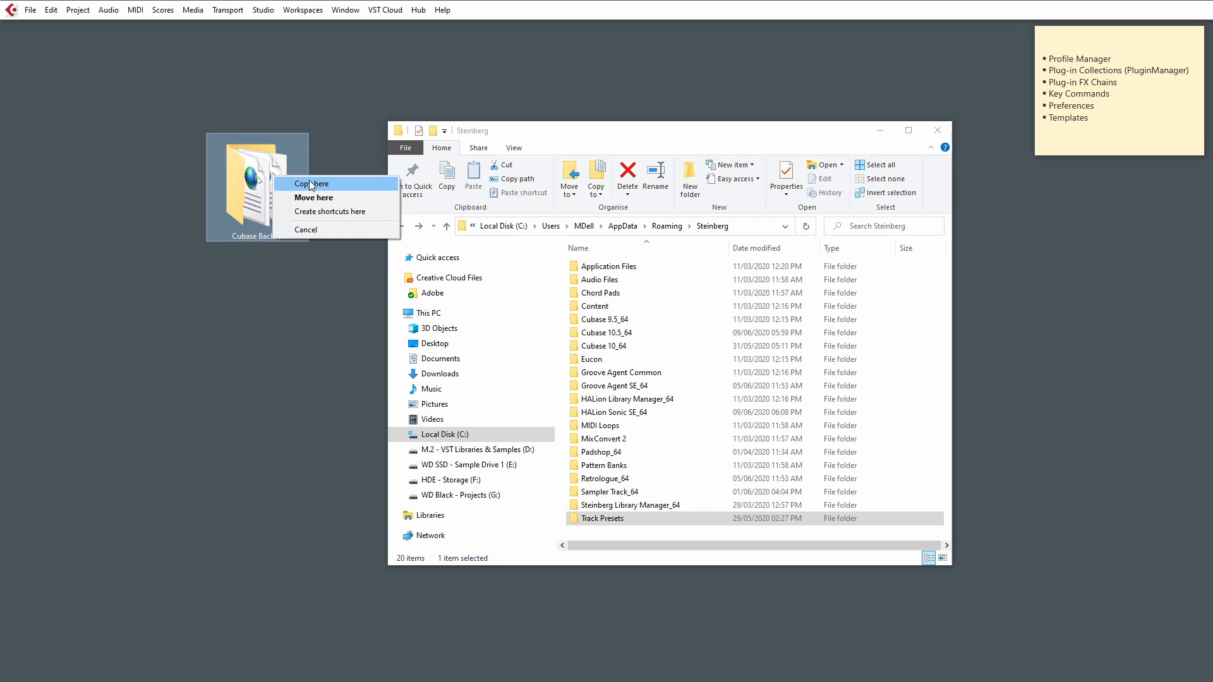
{"action": "mouse_move", "coordinate": [348, 192]}
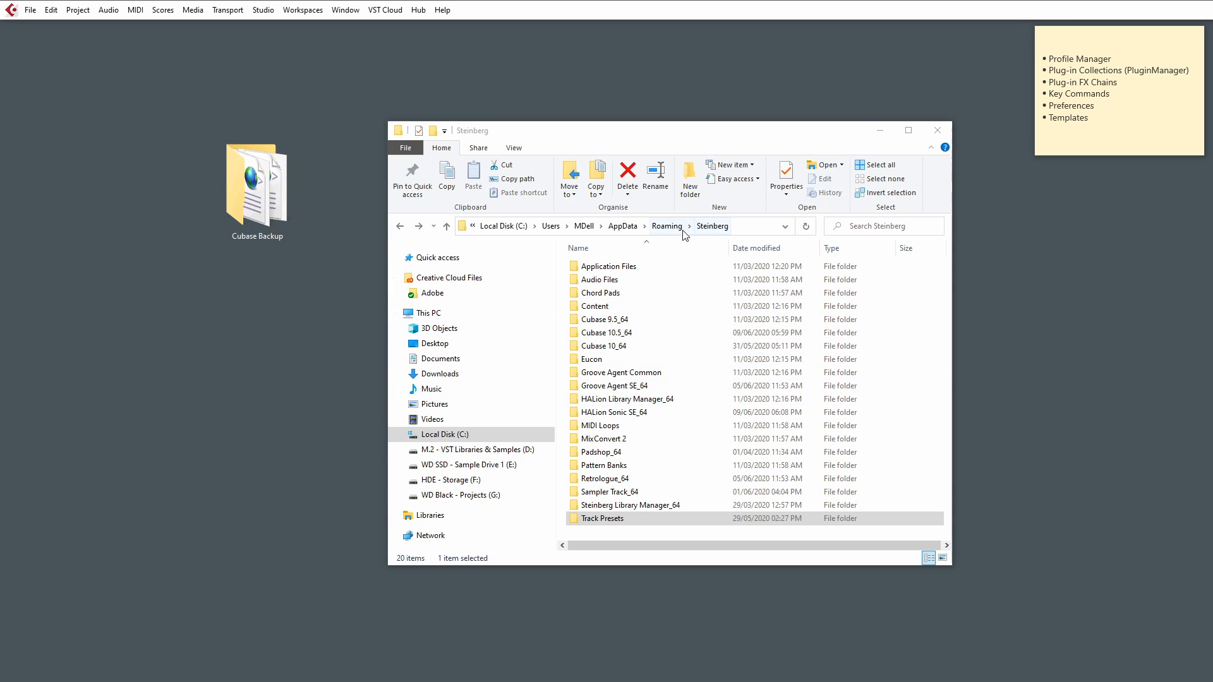
{"action": "mouse_move", "coordinate": [918, 178]}
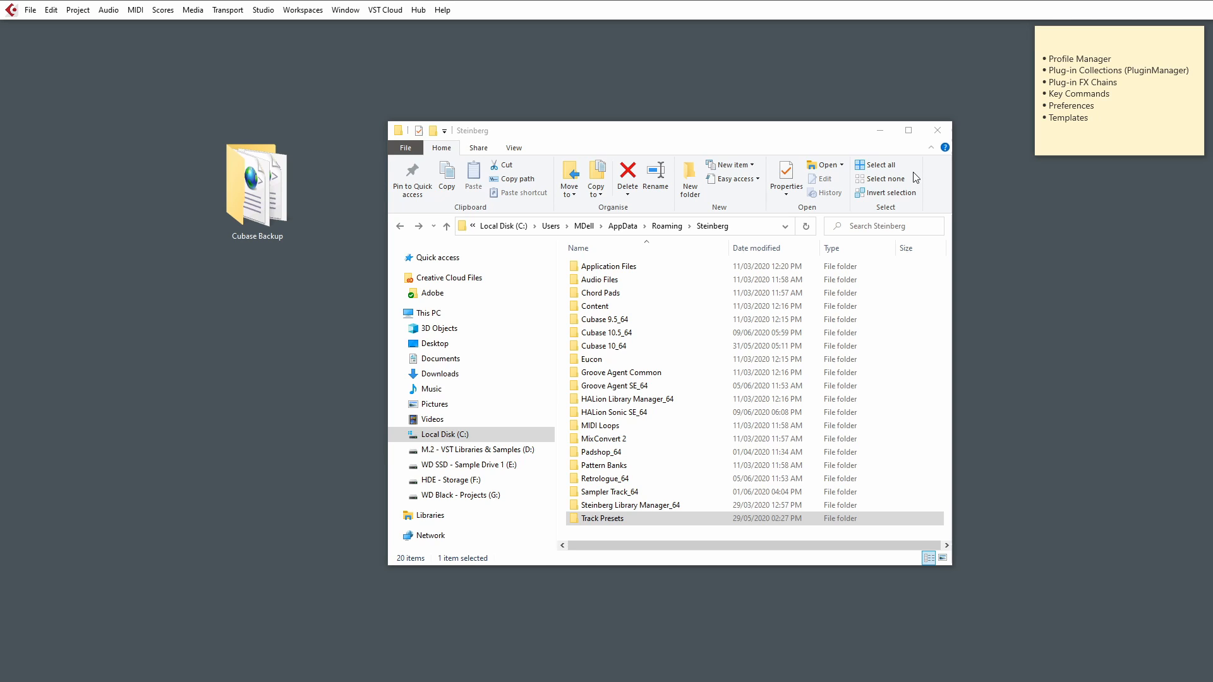
{"action": "mouse_move", "coordinate": [787, 181]}
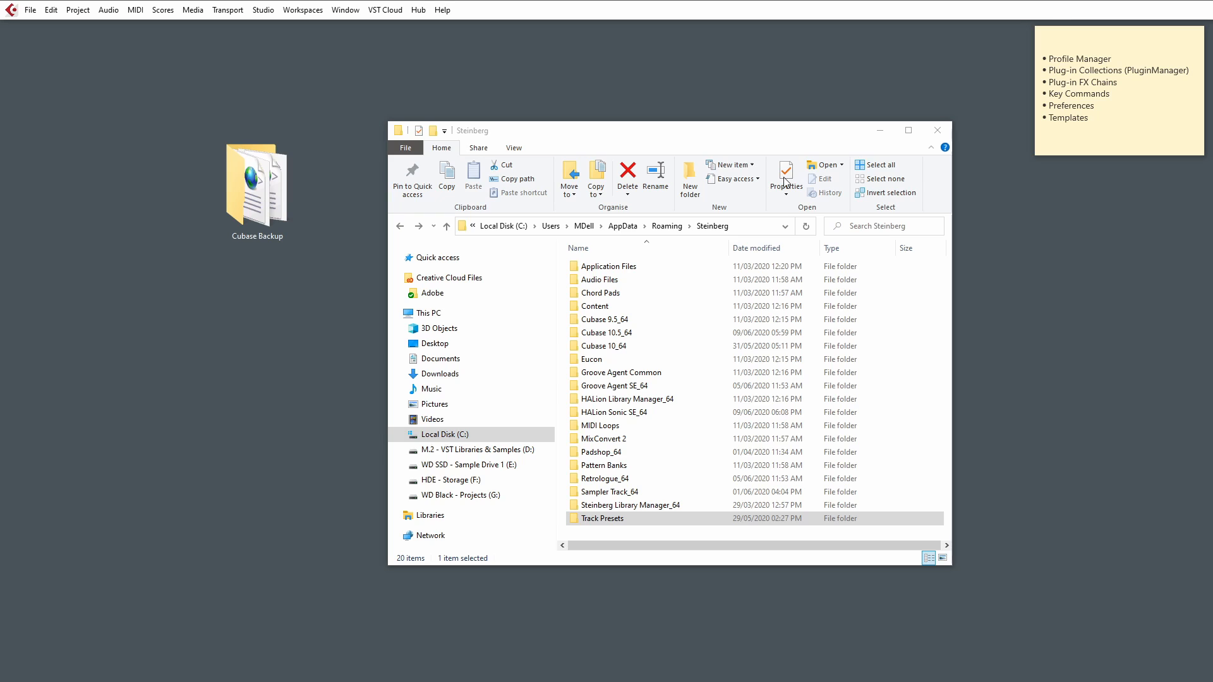
{"action": "mouse_move", "coordinate": [718, 164]}
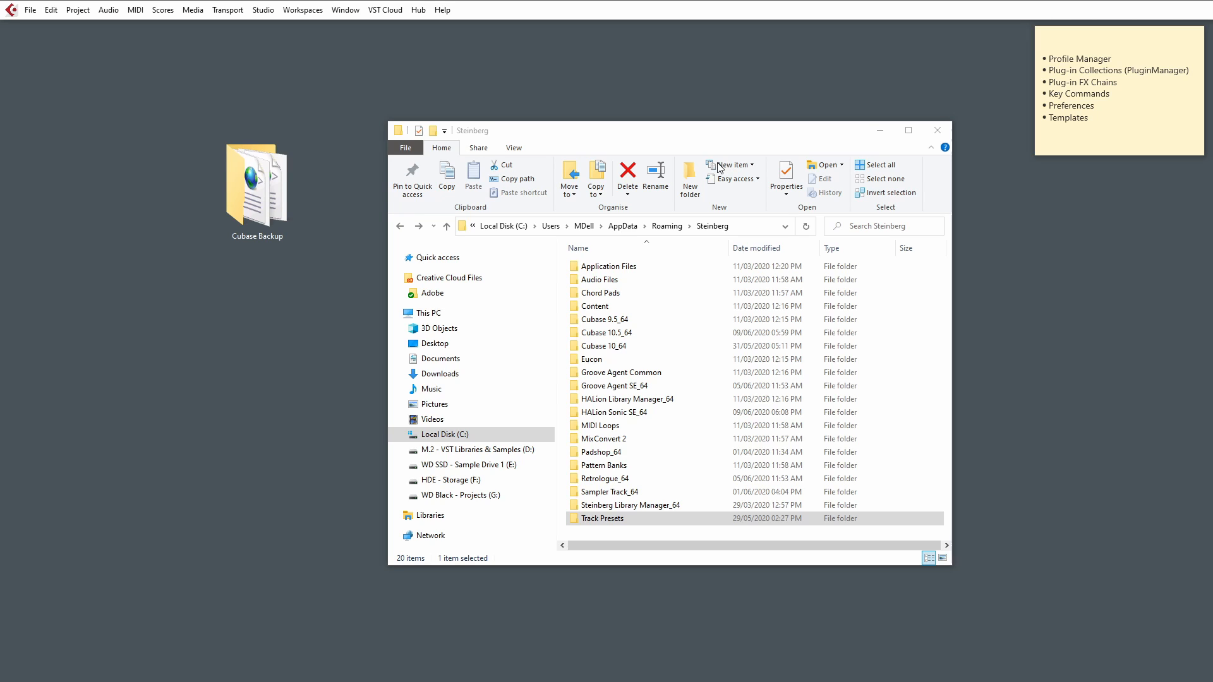
{"action": "mouse_move", "coordinate": [641, 613]}
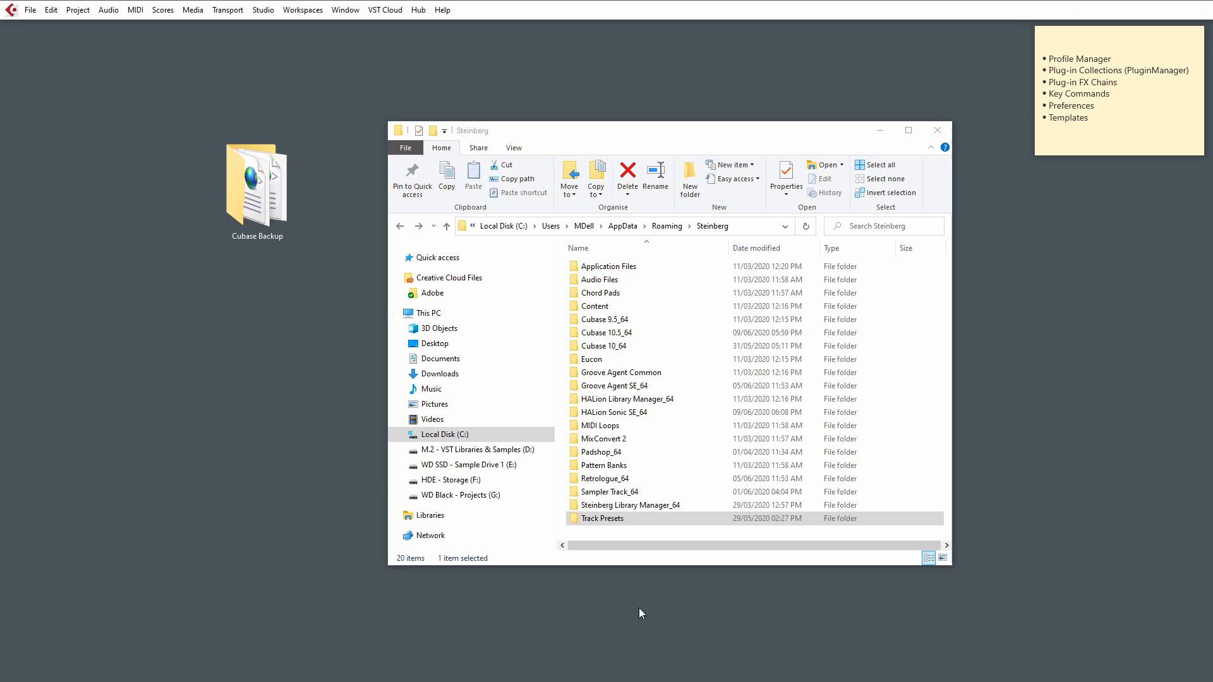
{"action": "mouse_move", "coordinate": [1056, 220]}
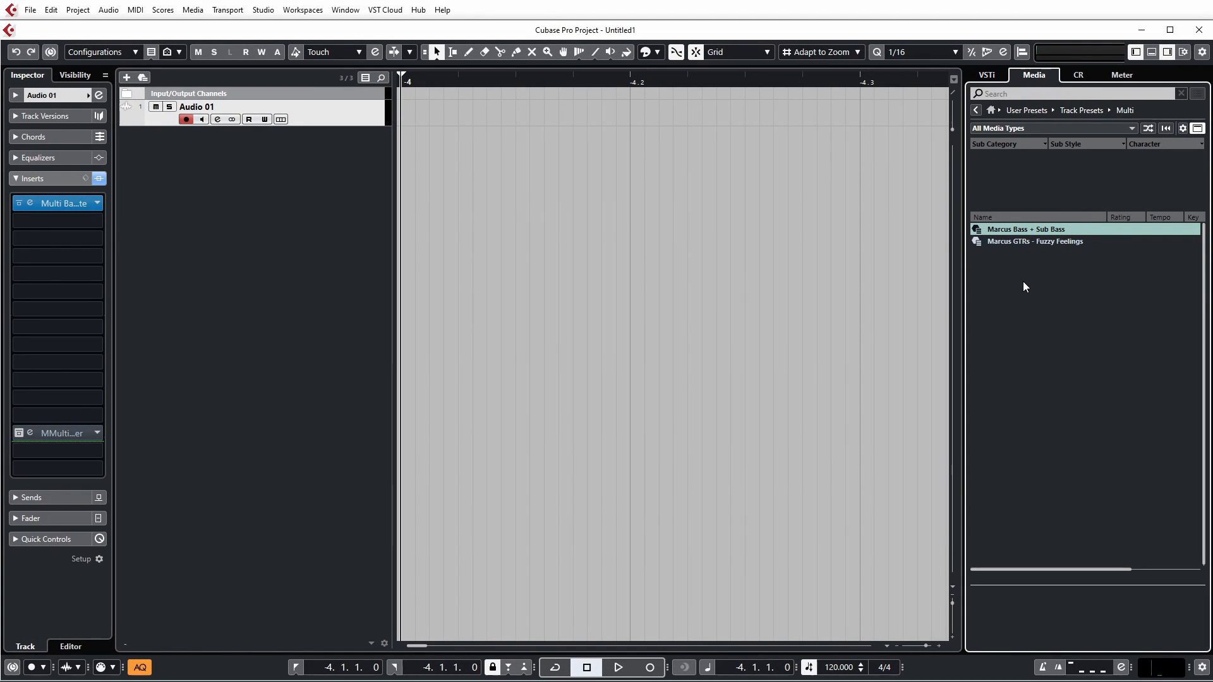
{"action": "mouse_move", "coordinate": [1069, 388]}
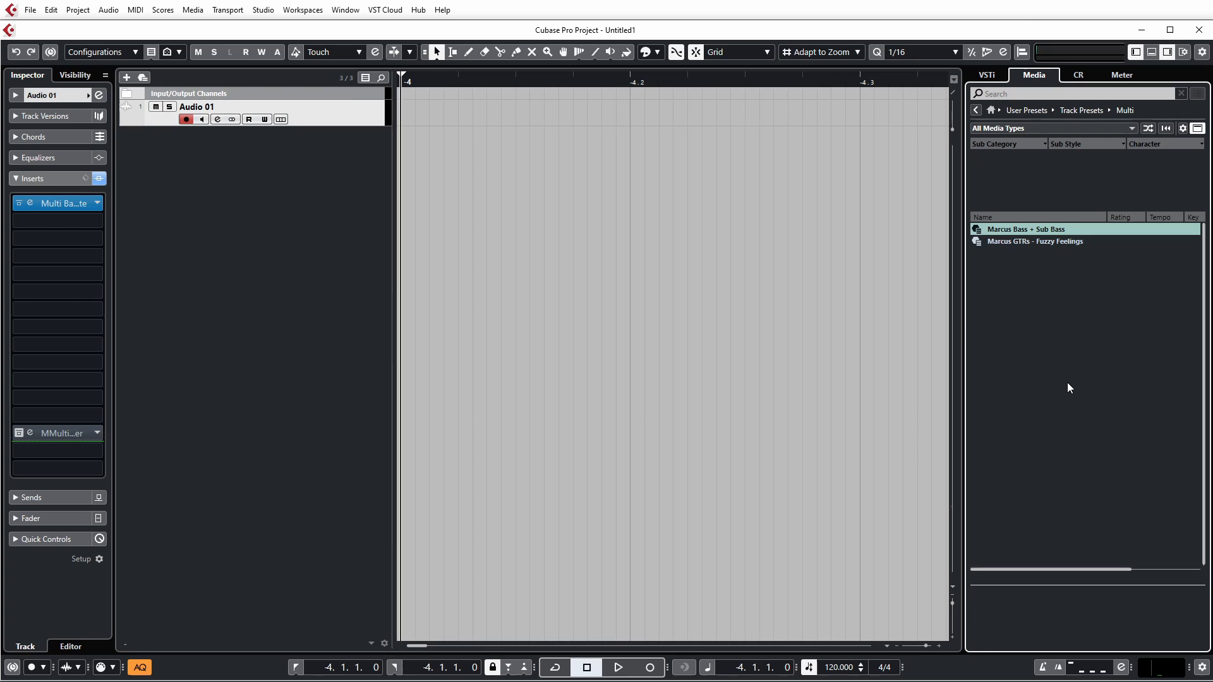
{"action": "mouse_move", "coordinate": [1172, 364]}
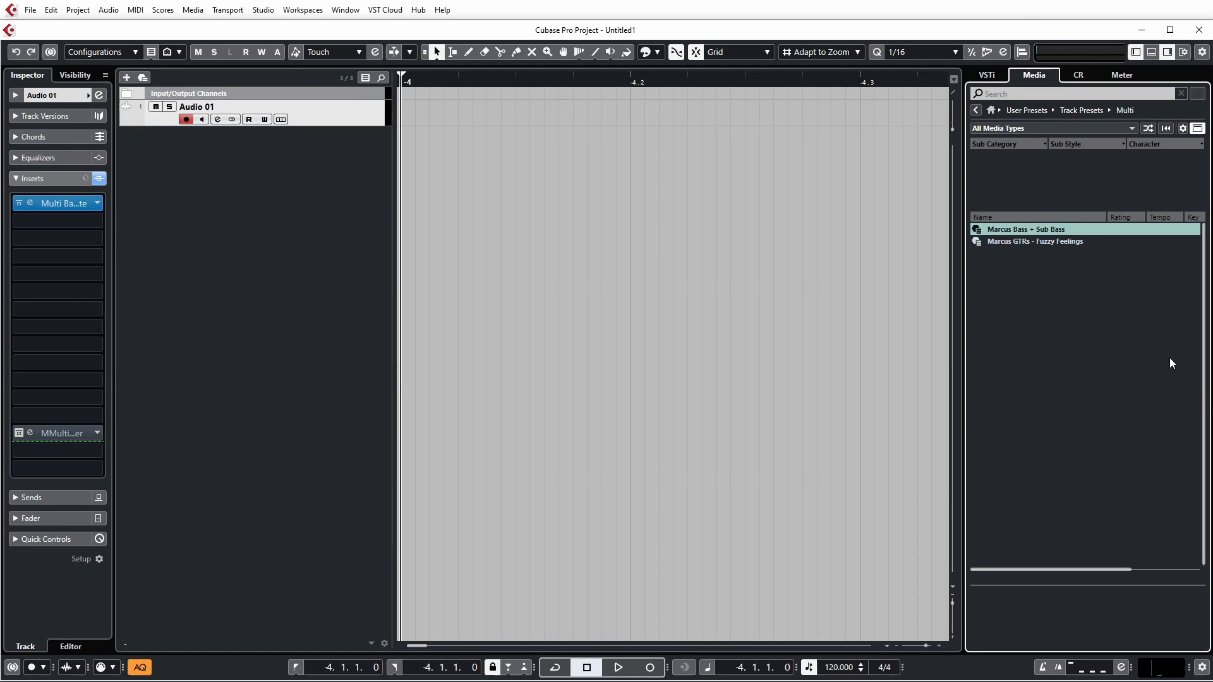
{"action": "mouse_move", "coordinate": [1182, 256]}
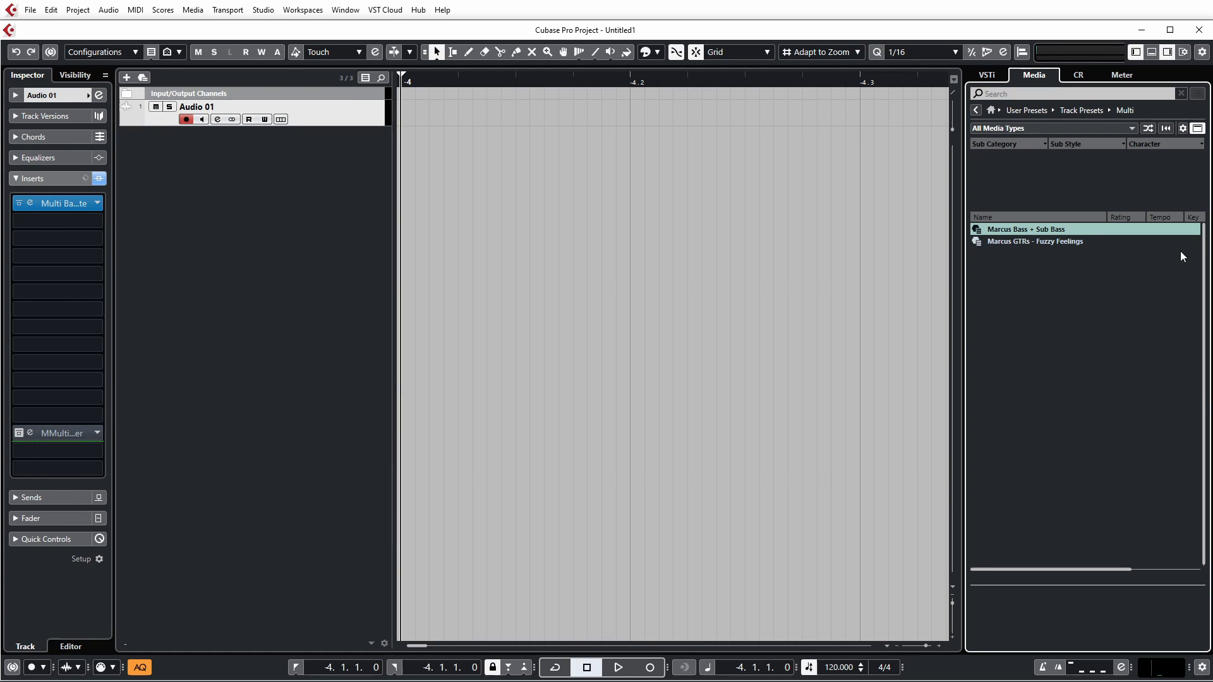
- Select the first Multi track preset, then back out of Multi to the Track Presets categories
{"action": "left_click", "coordinate": [1027, 229]}
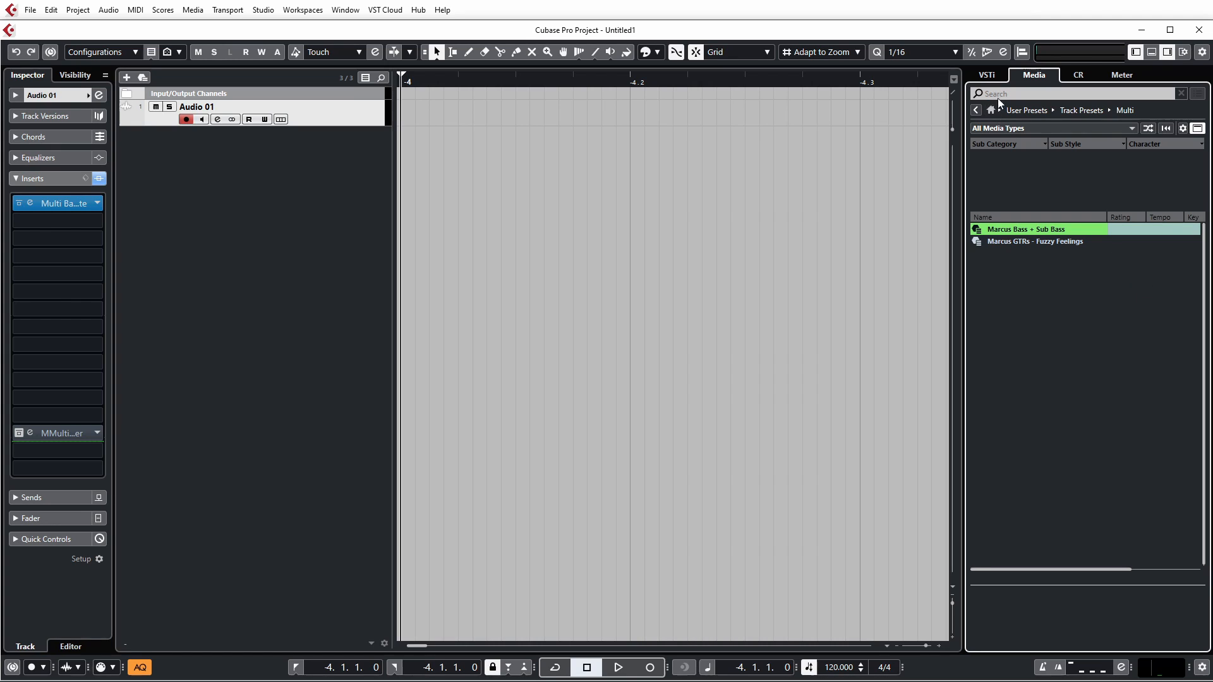
{"action": "left_click", "coordinate": [975, 110]}
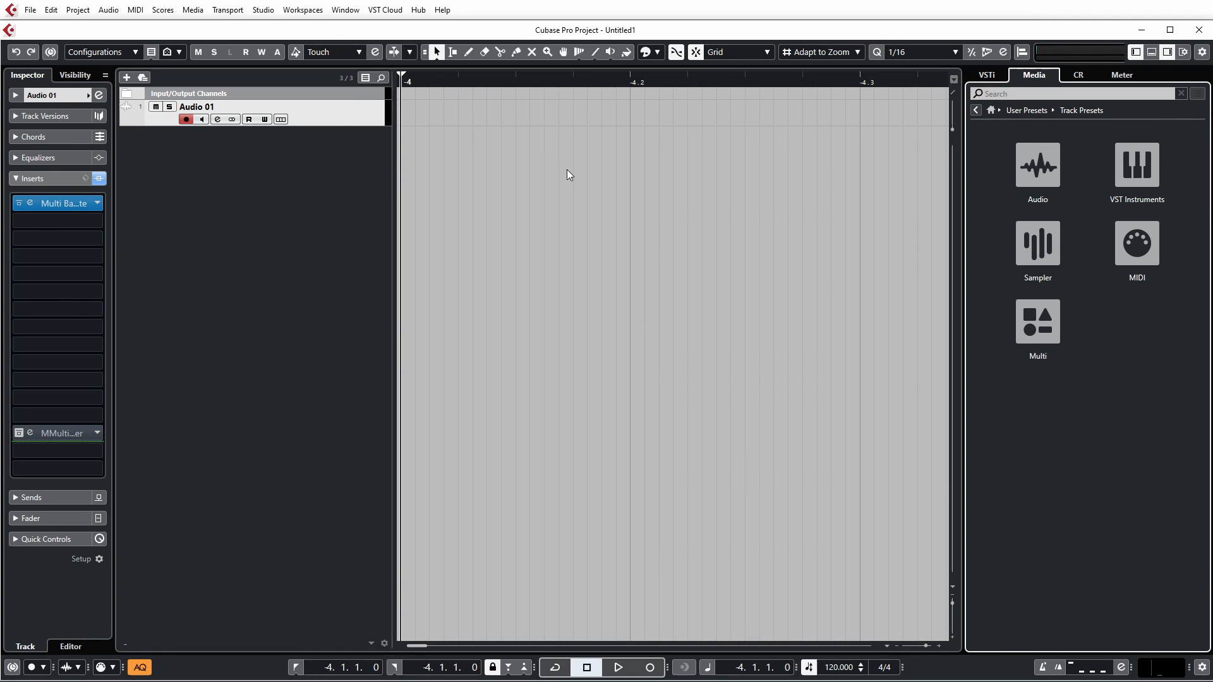
{"action": "mouse_move", "coordinate": [1136, 166]}
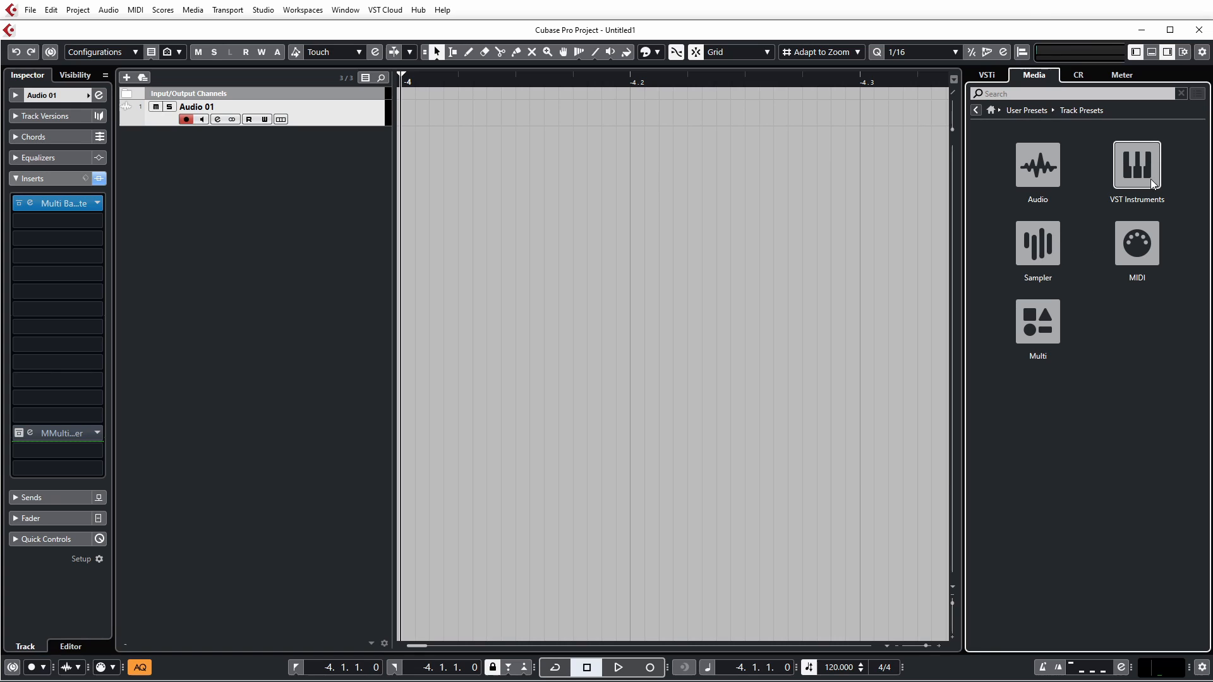
{"action": "mouse_move", "coordinate": [1038, 321]}
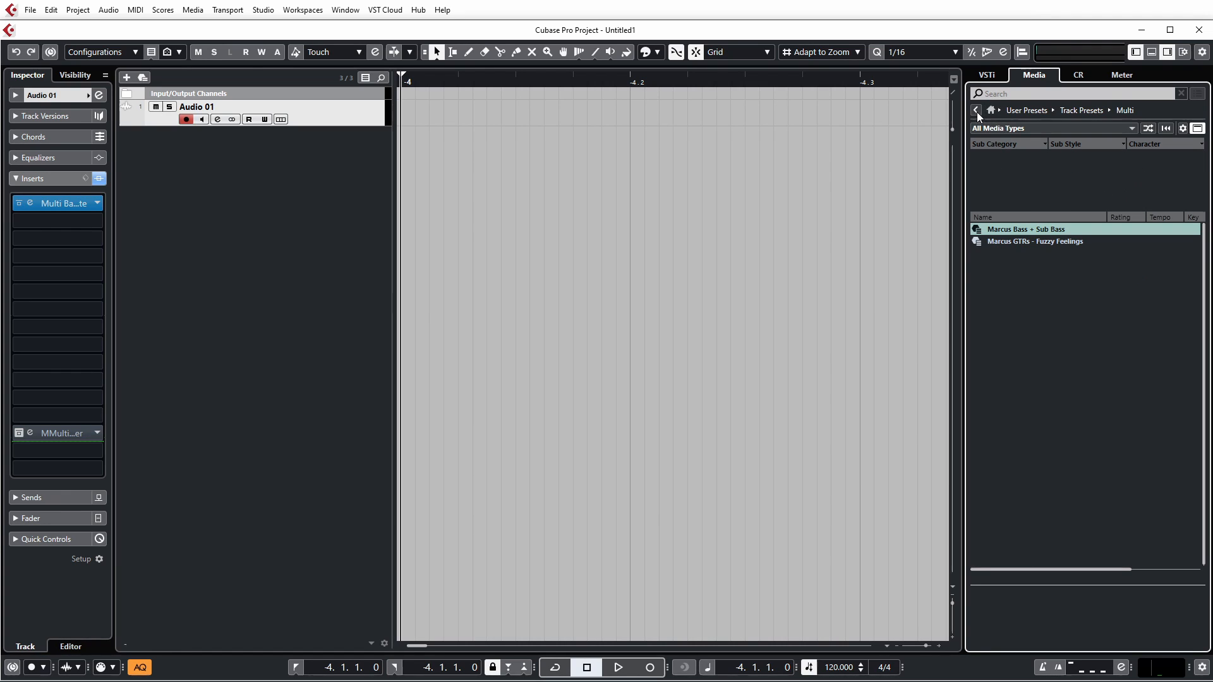
{"action": "left_click", "coordinate": [976, 110]}
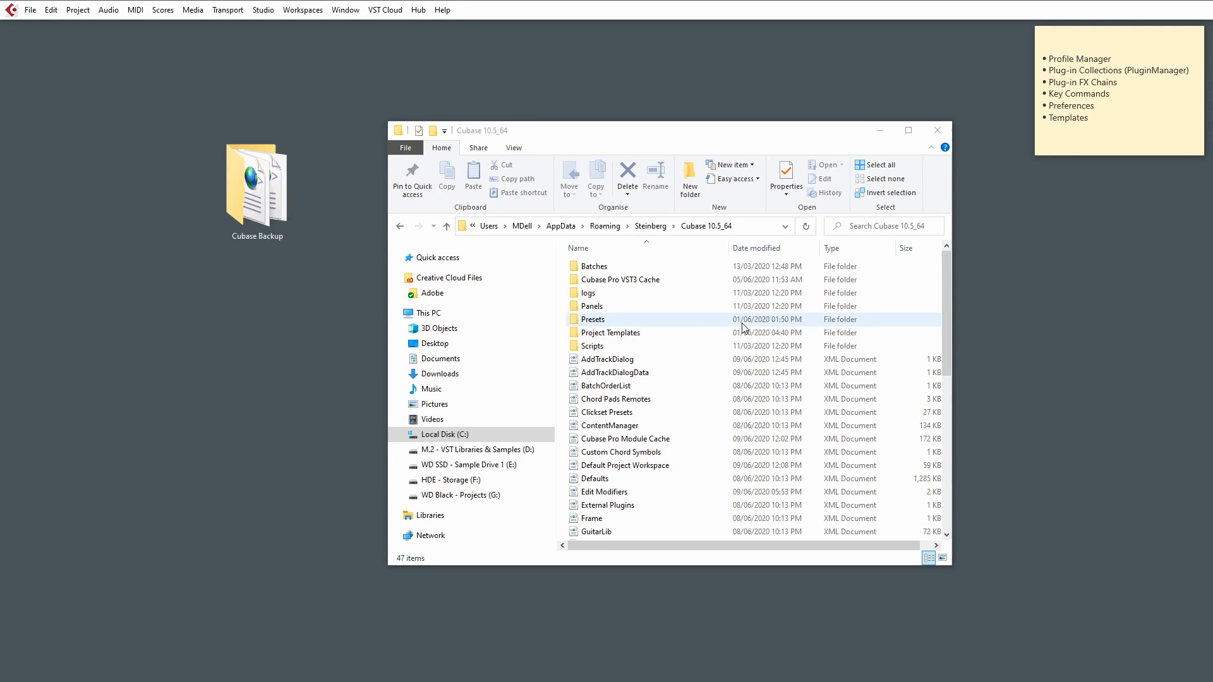
{"action": "mouse_move", "coordinate": [756, 320]}
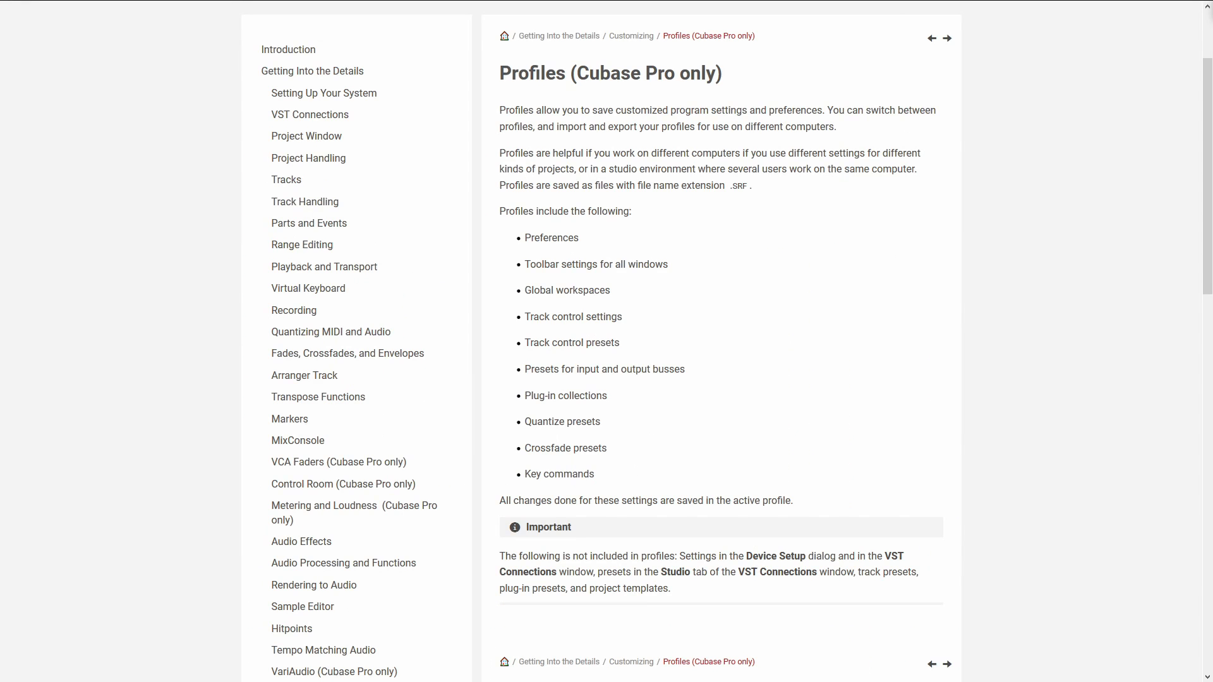
{"action": "mouse_move", "coordinate": [652, 406]}
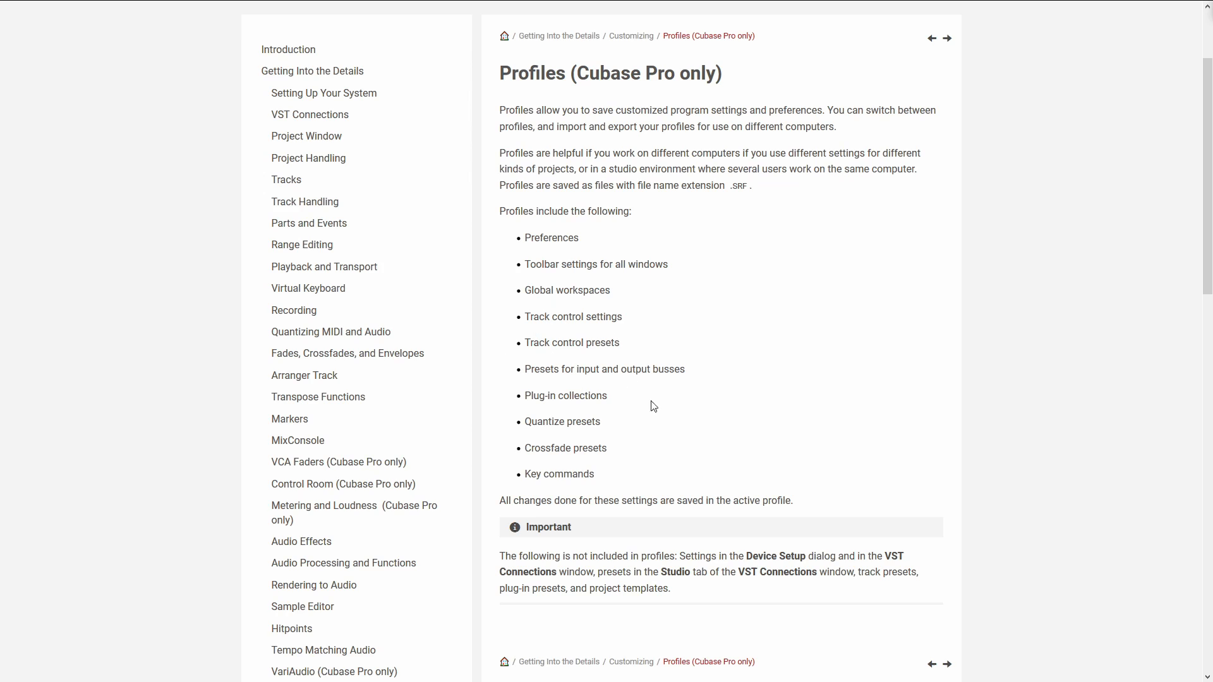